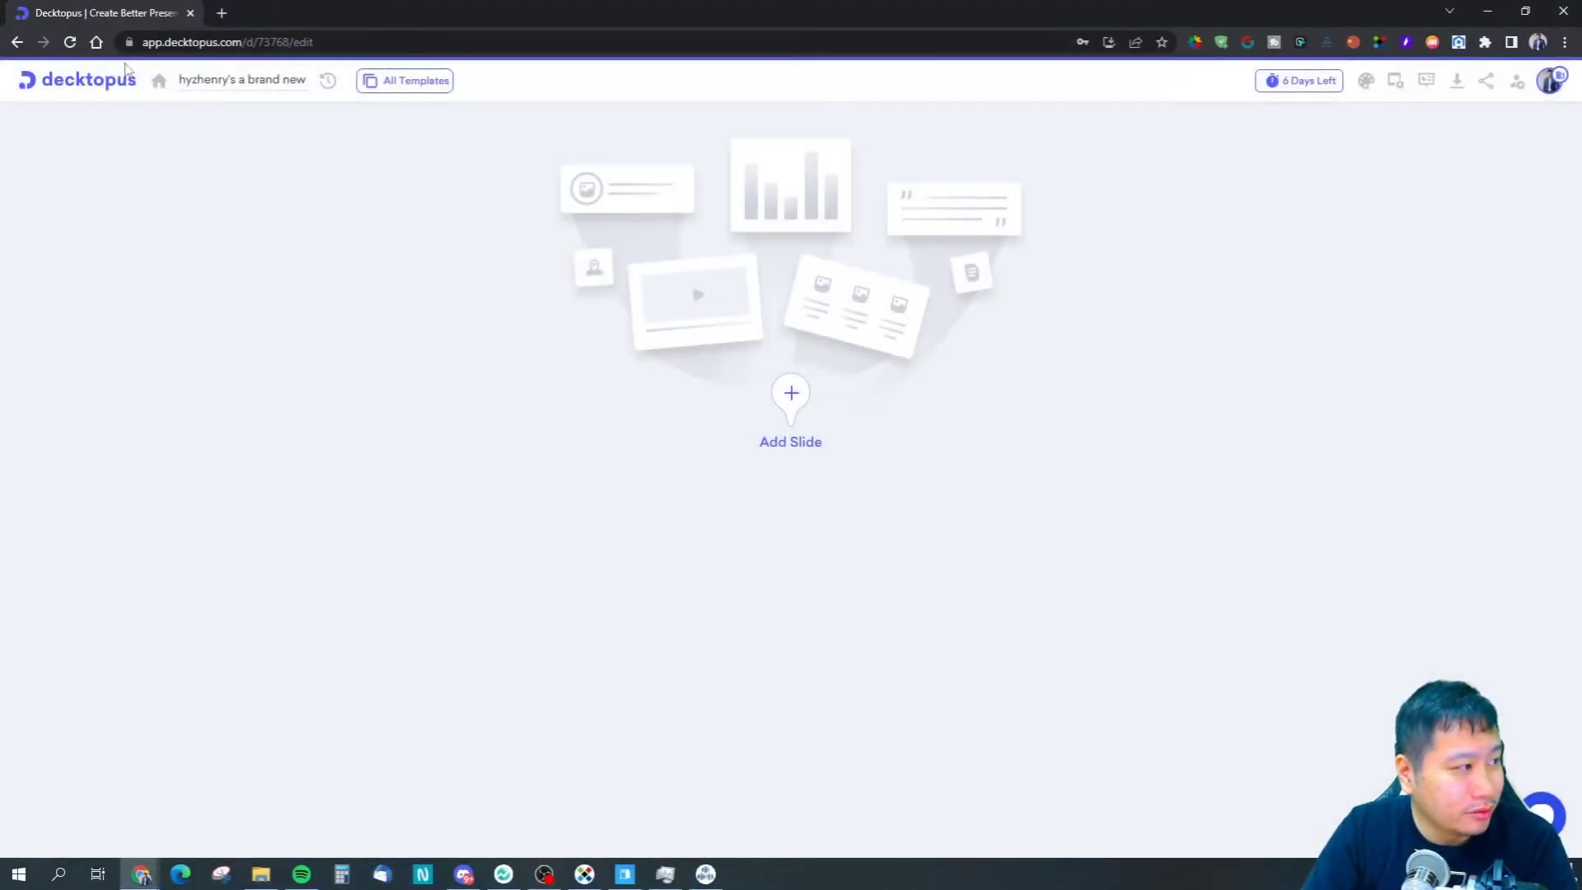
# Leave the empty editor via the Decktopus logo to reach My Decks.
pyautogui.click(158, 81)
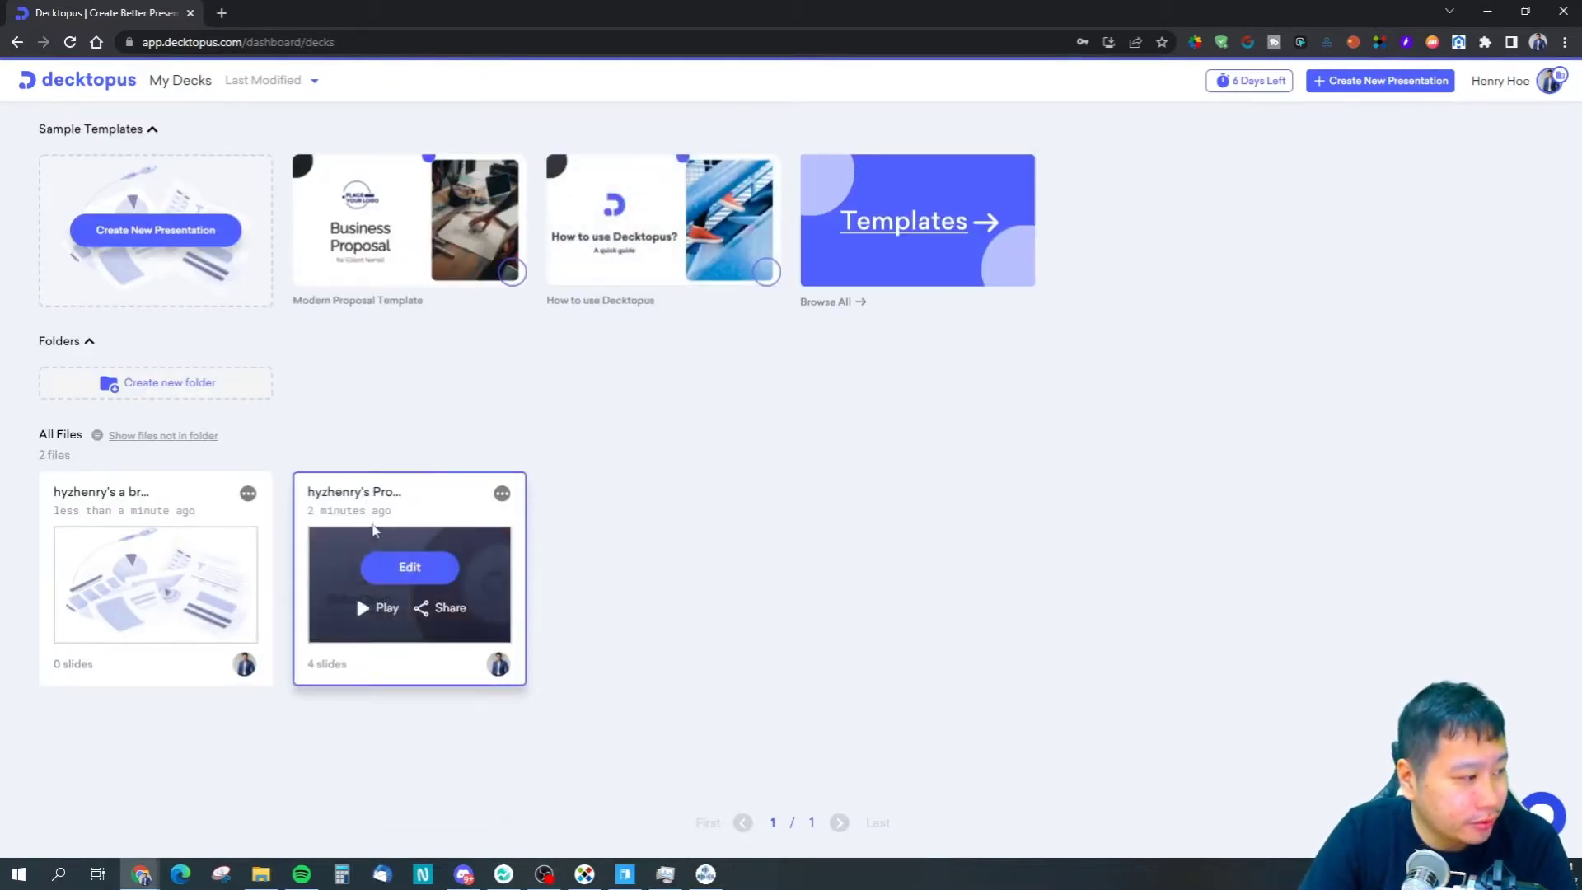
pyautogui.moveTo(507, 312)
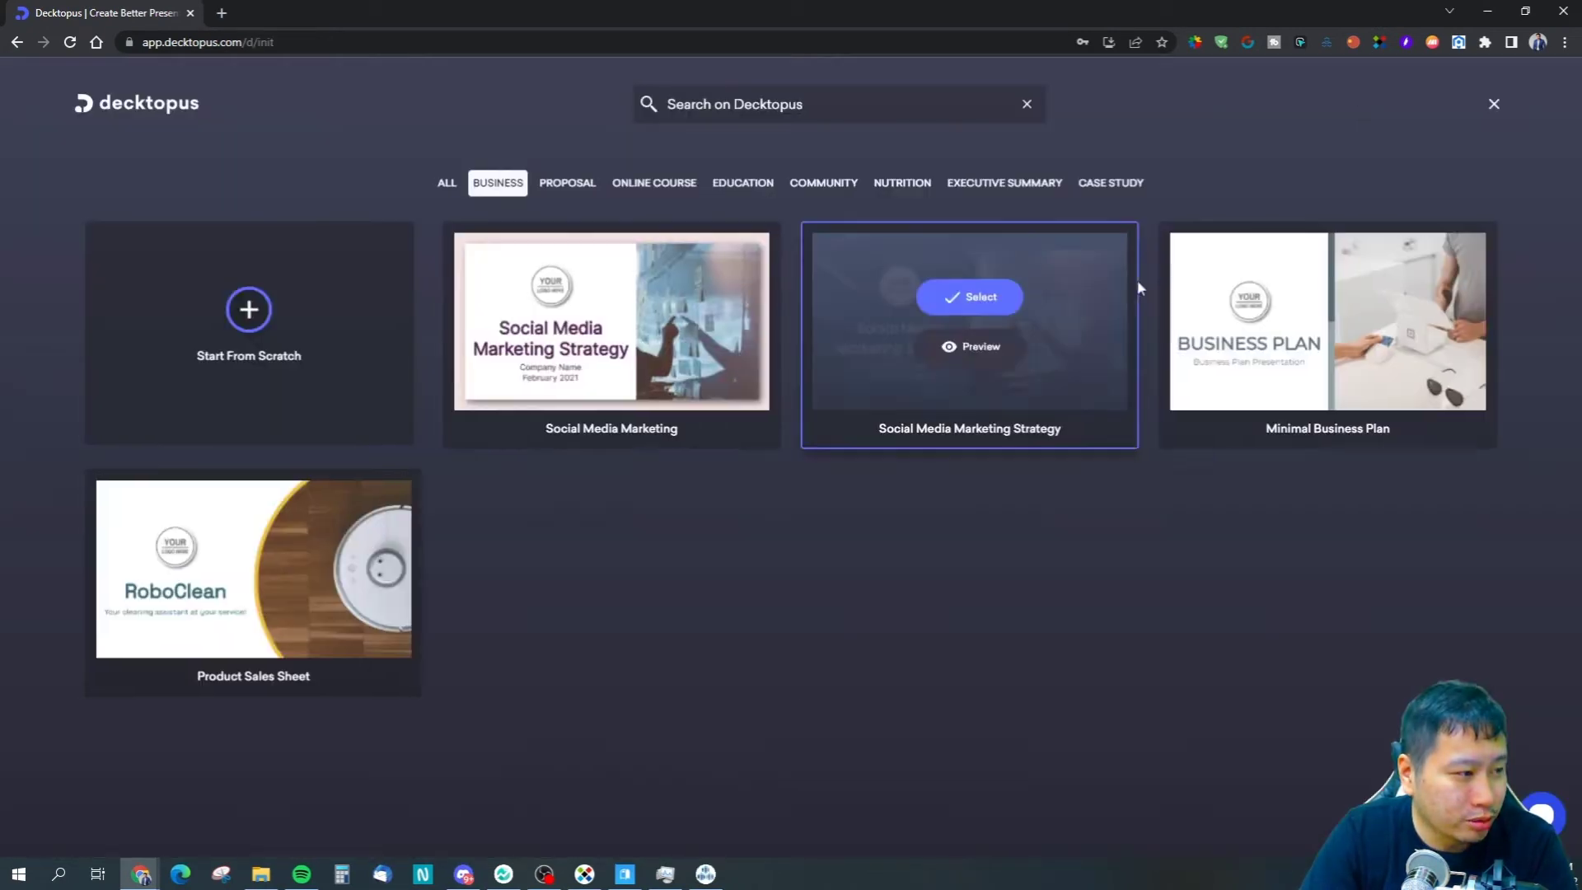
# Scroll down through the Business category's template thumbnails.
pyautogui.scroll(-3)
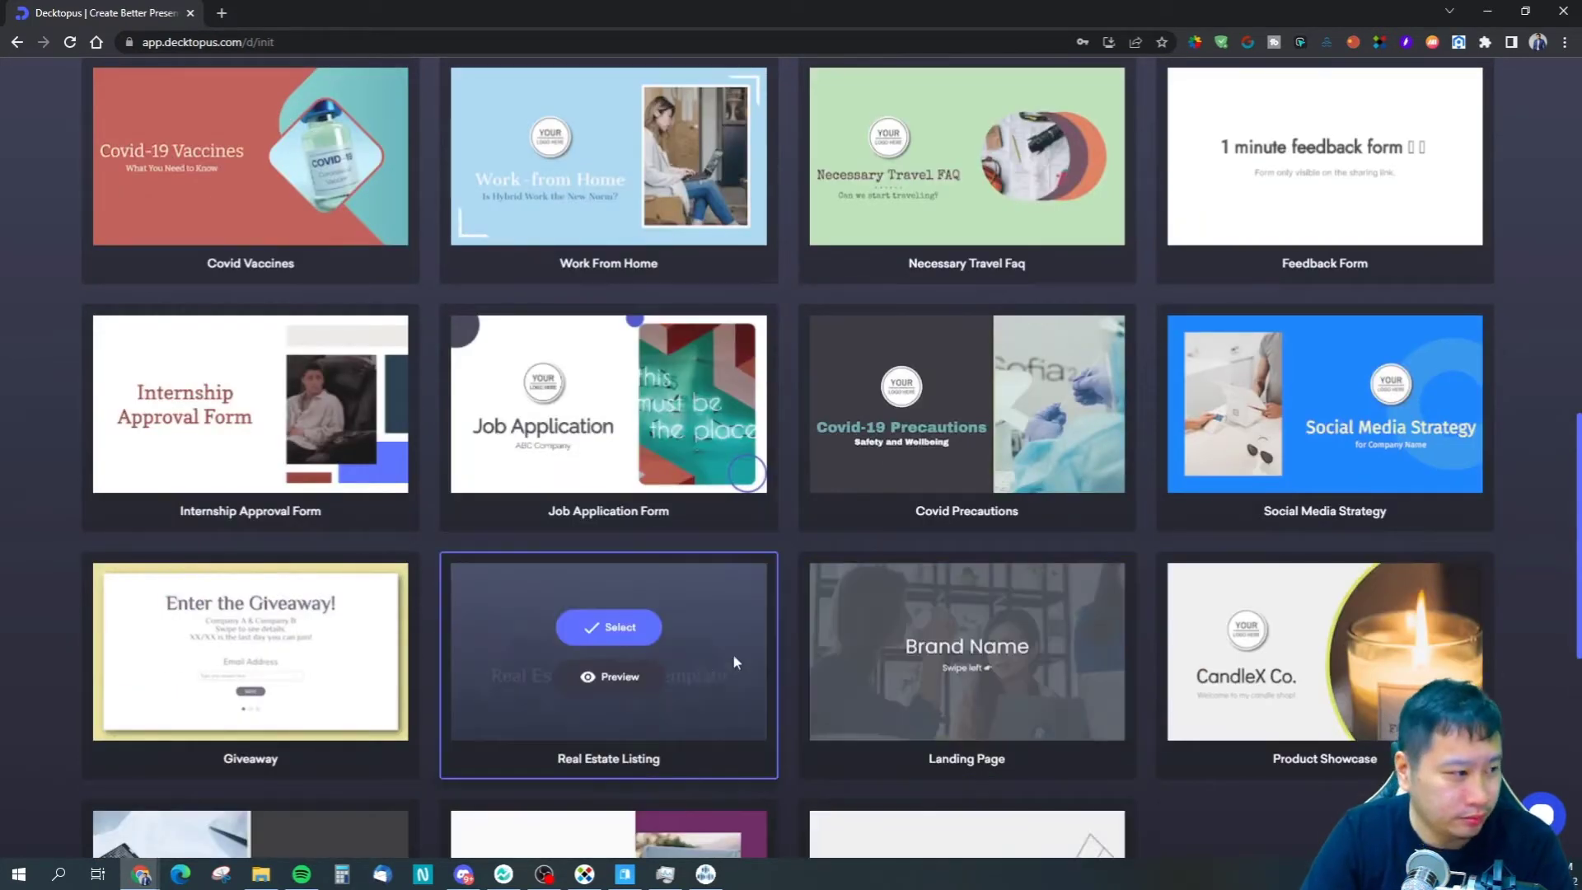
pyautogui.scroll(-3)
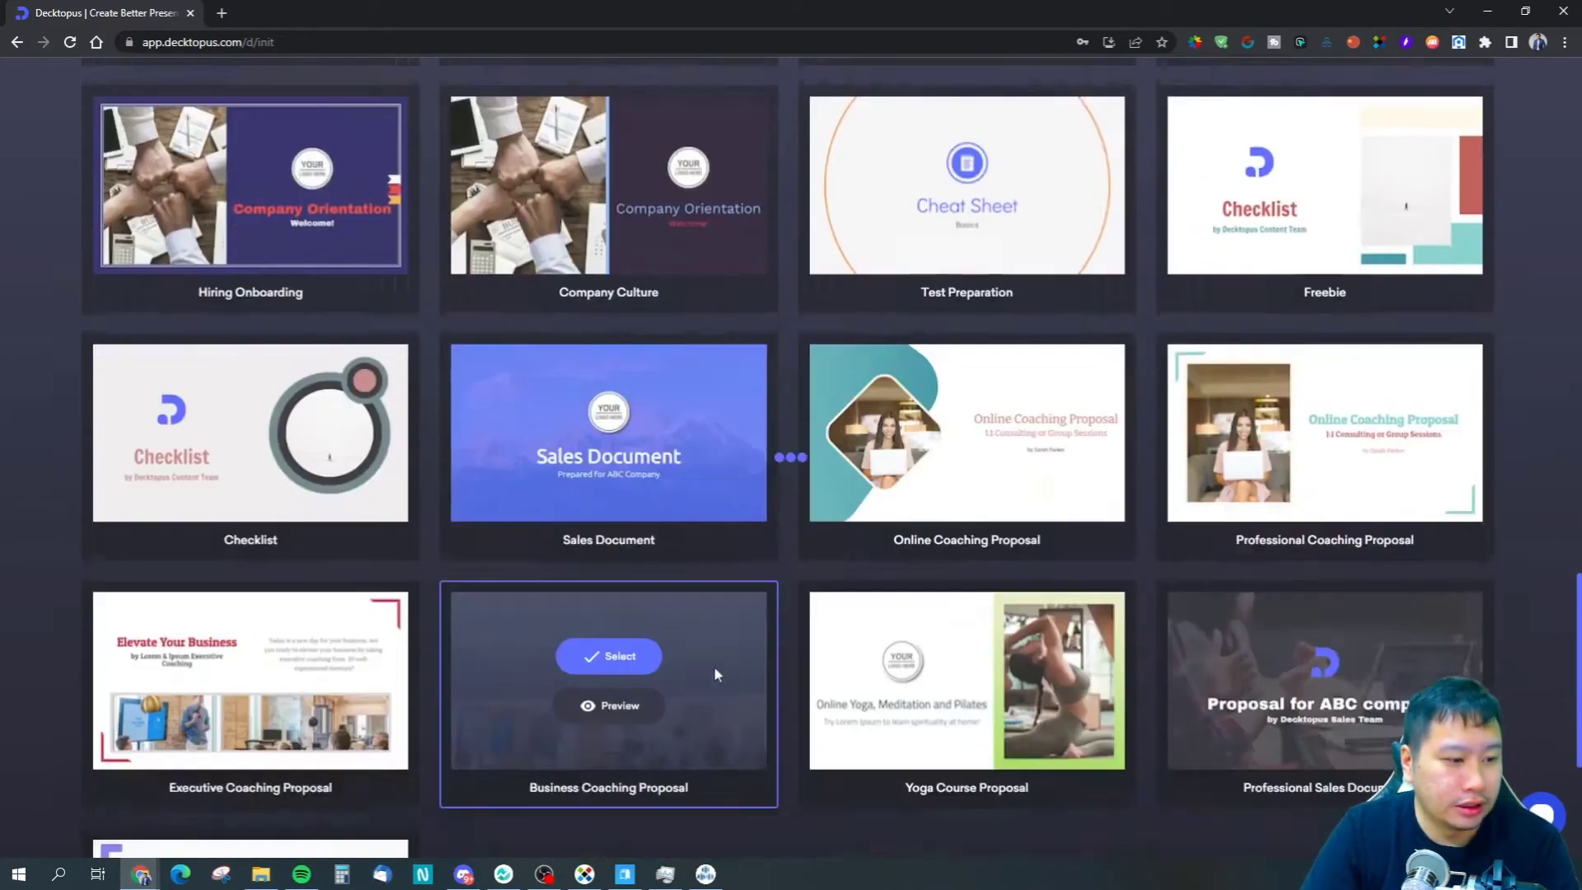
pyautogui.scroll(-3)
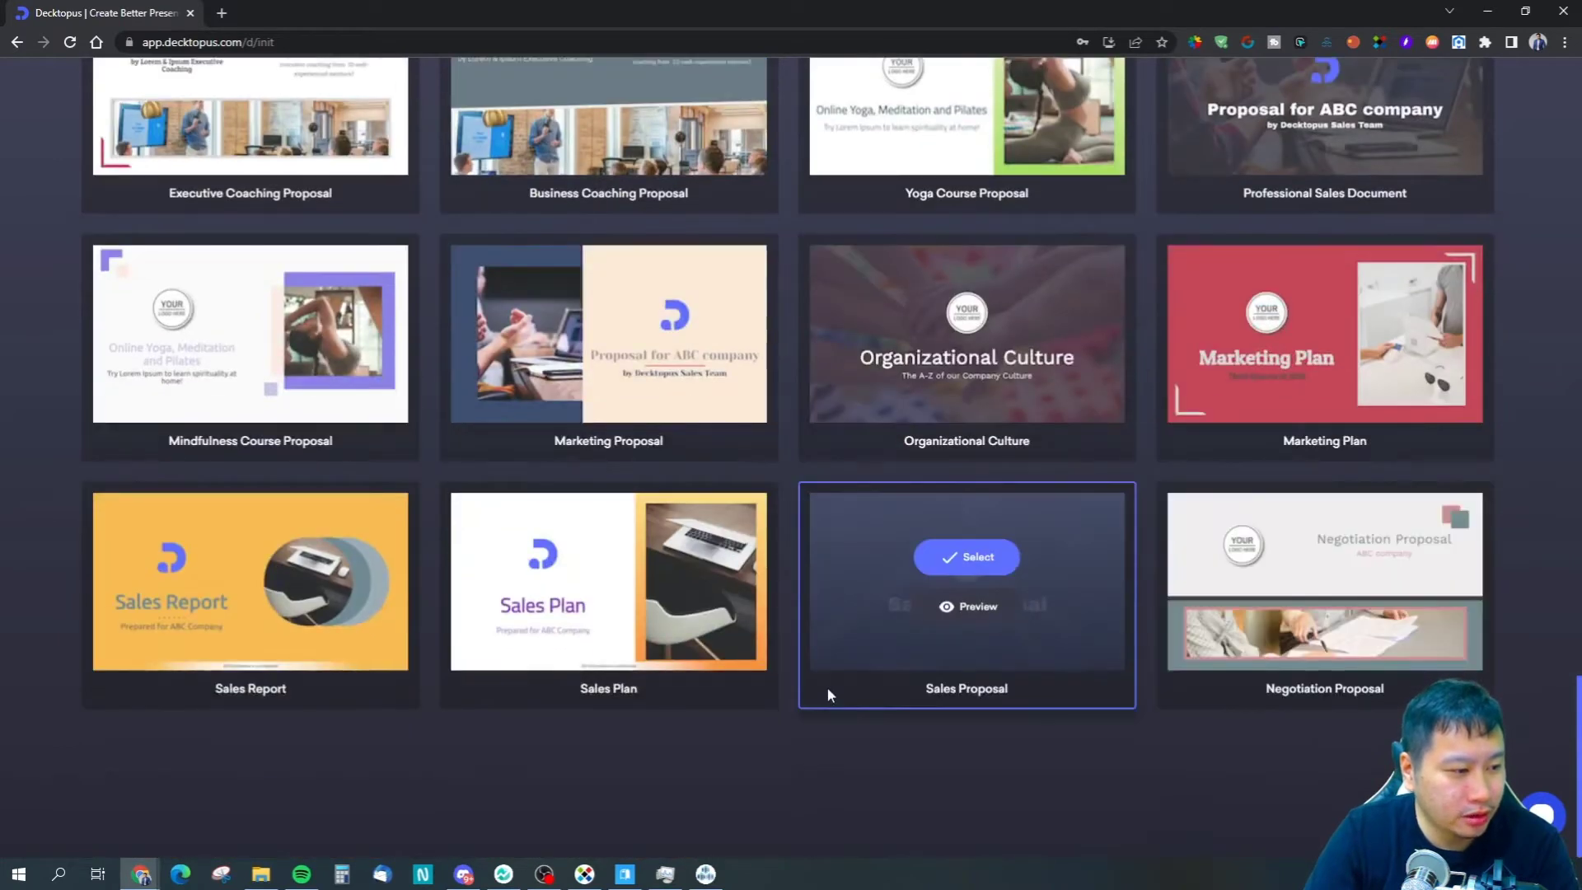
pyautogui.scroll(-3)
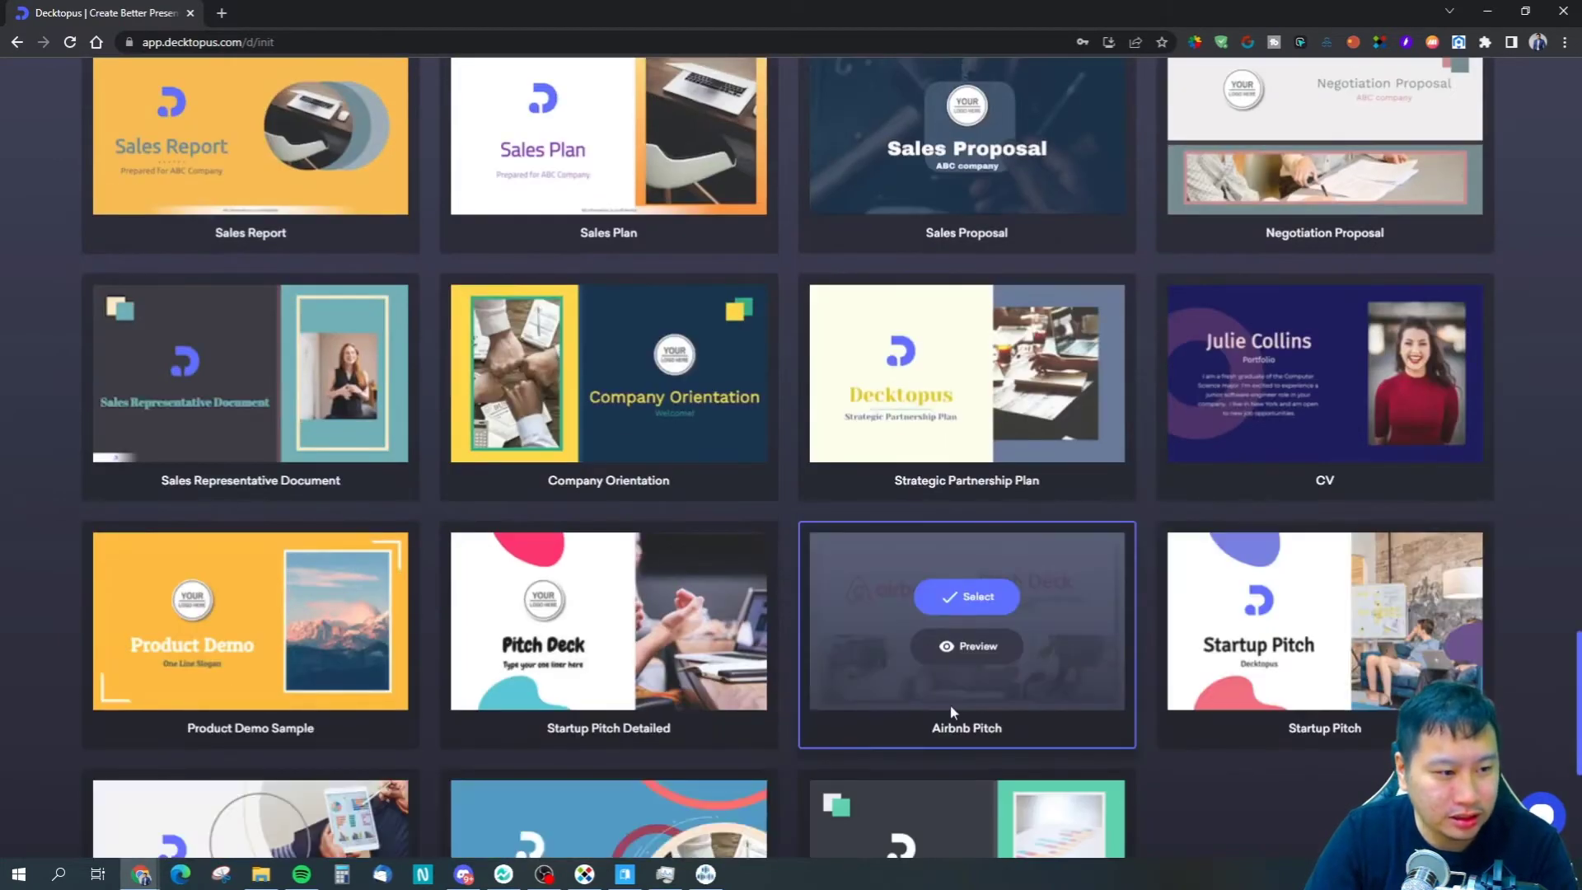
pyautogui.scroll(-3)
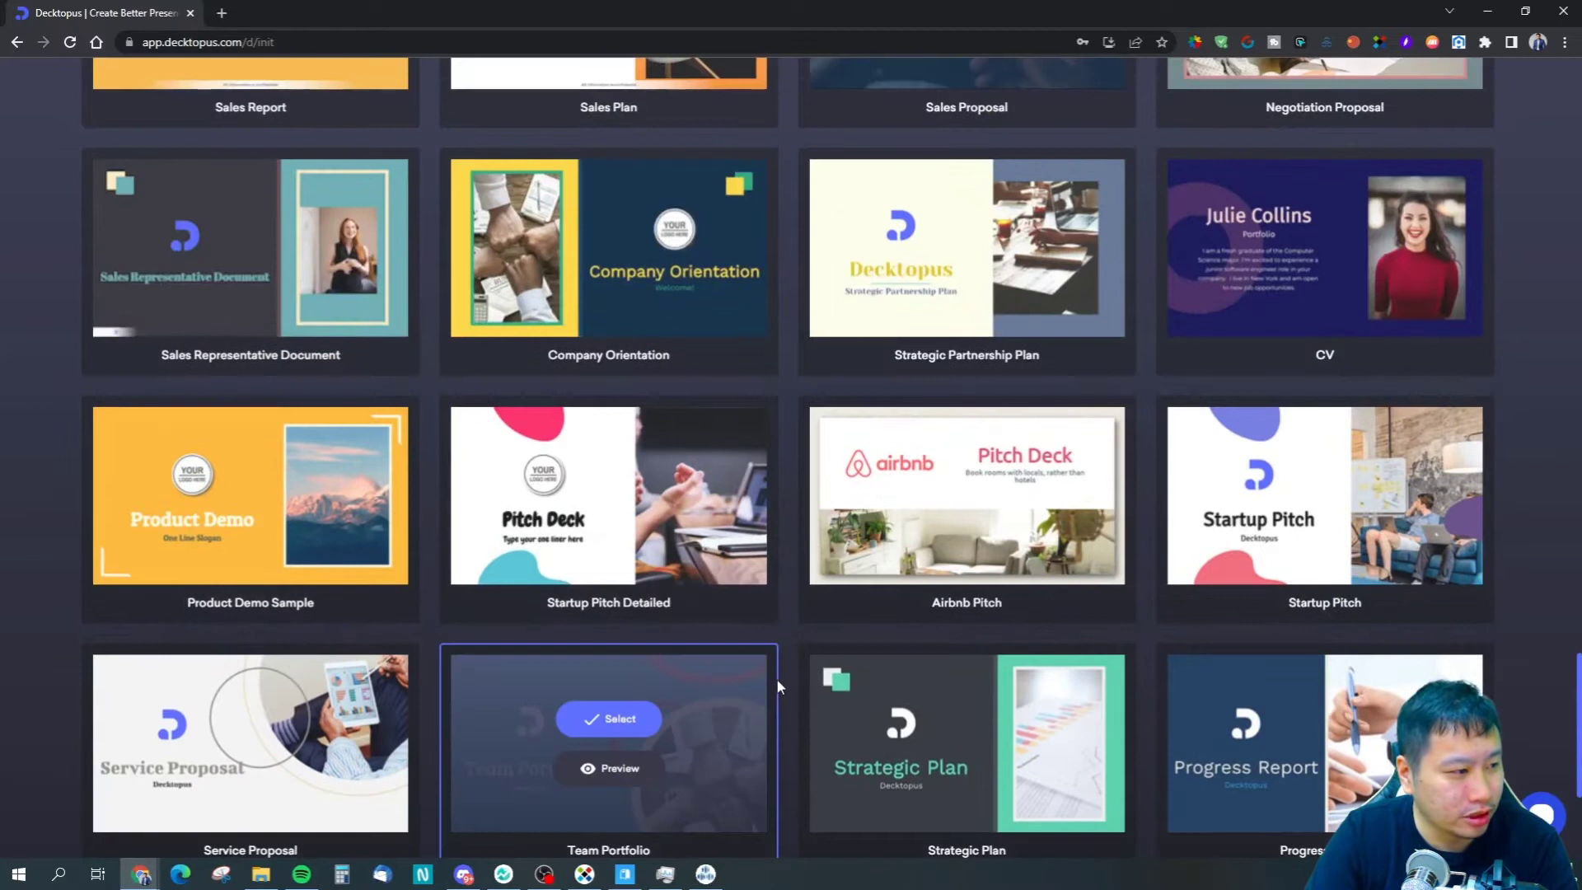
pyautogui.scroll(-3)
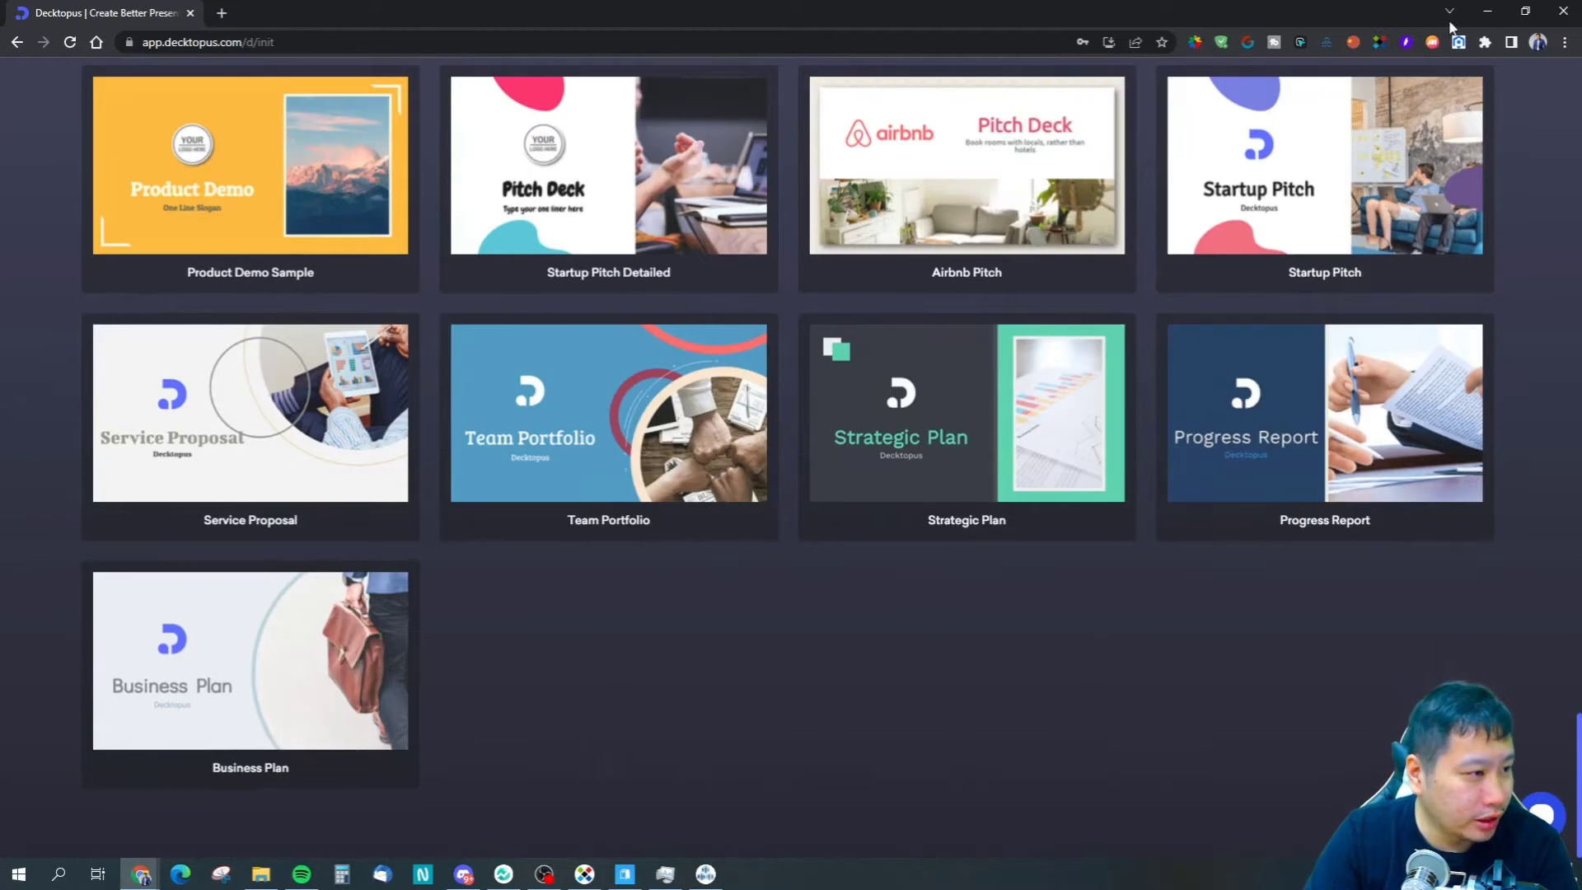
pyautogui.scroll(-3)
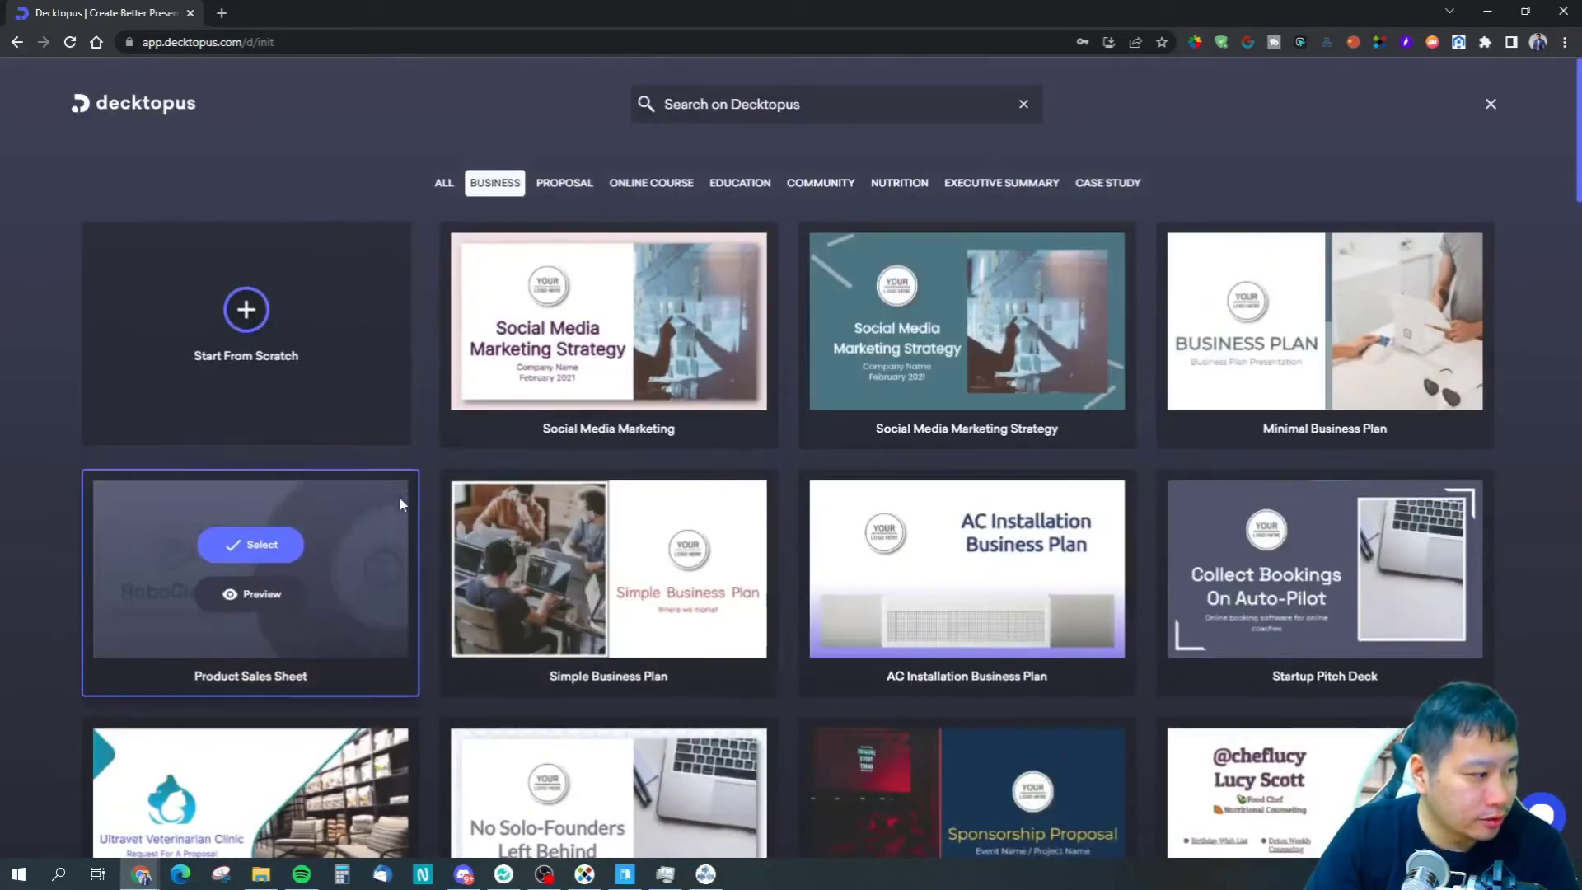
pyautogui.click(250, 544)
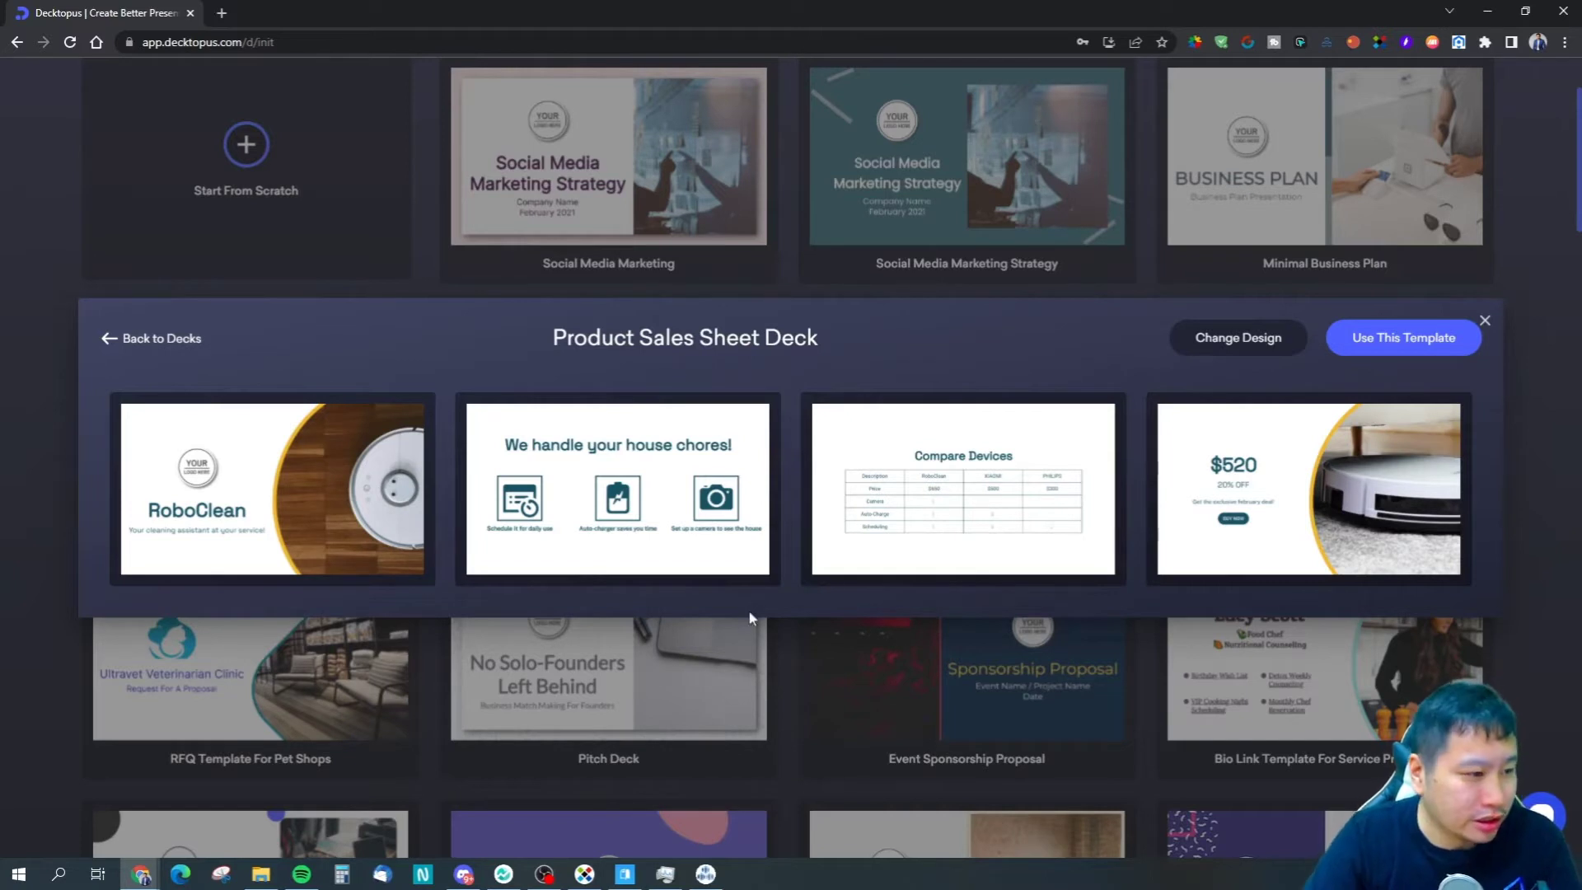
pyautogui.moveTo(1572, 598)
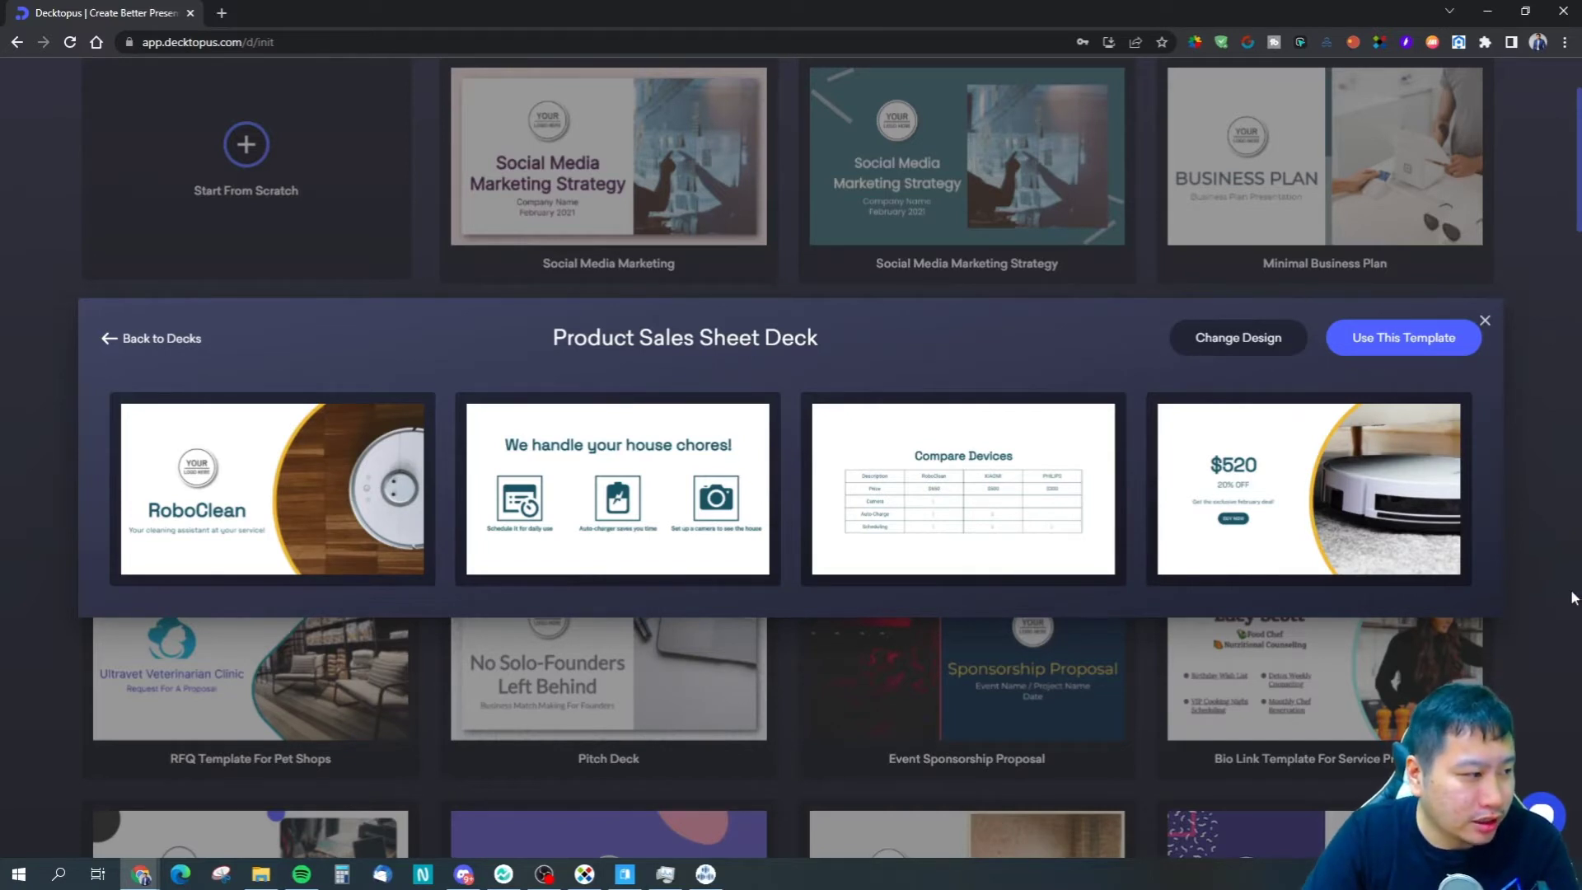
pyautogui.click(1483, 320)
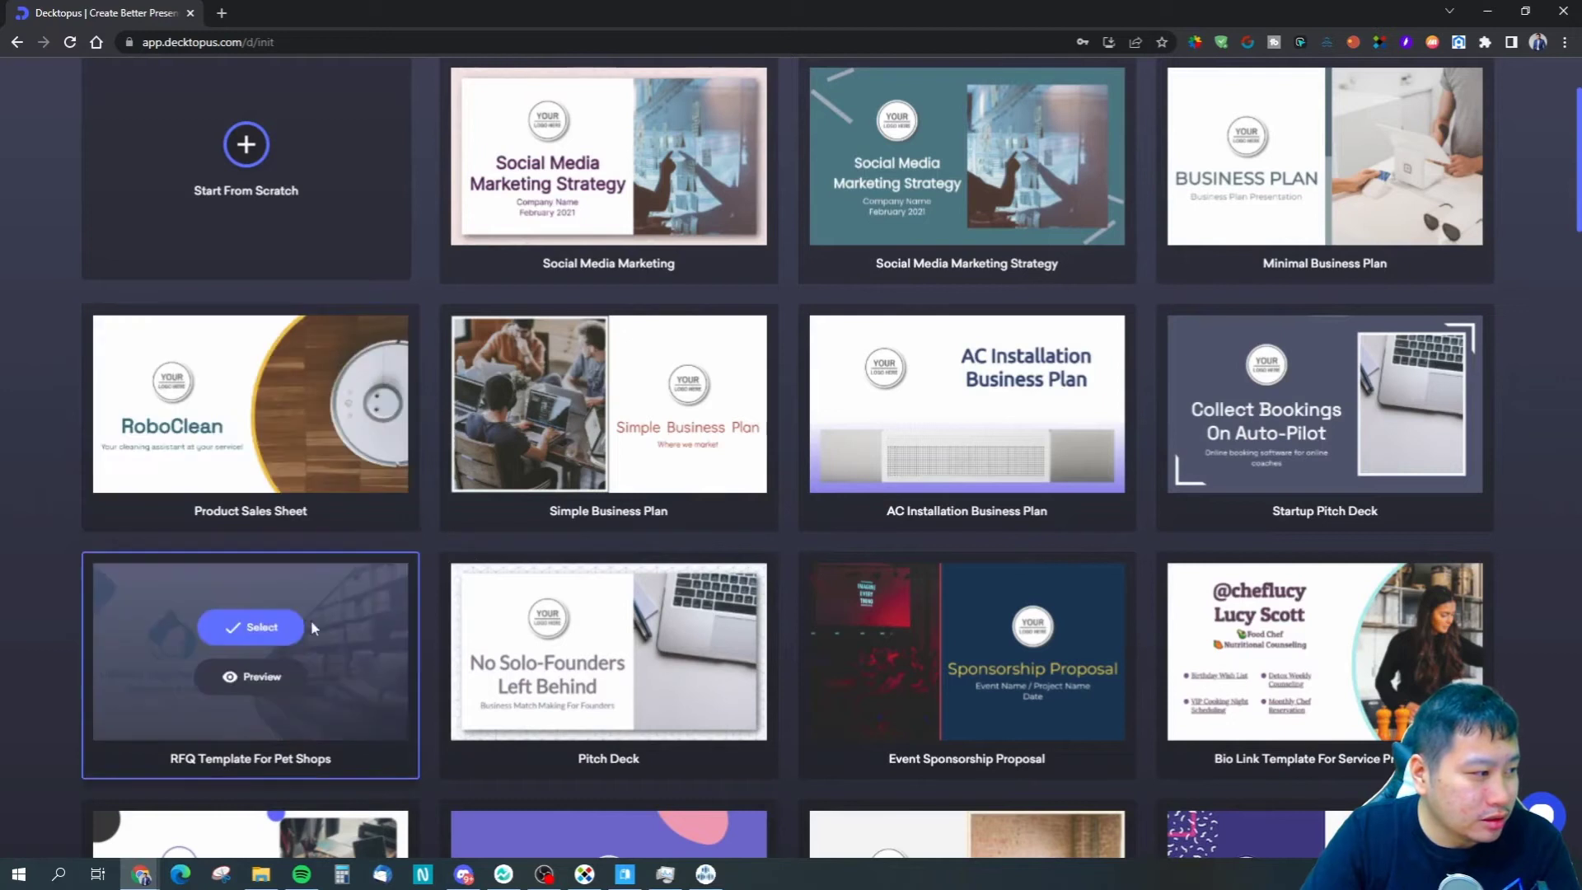
pyautogui.moveTo(279, 542)
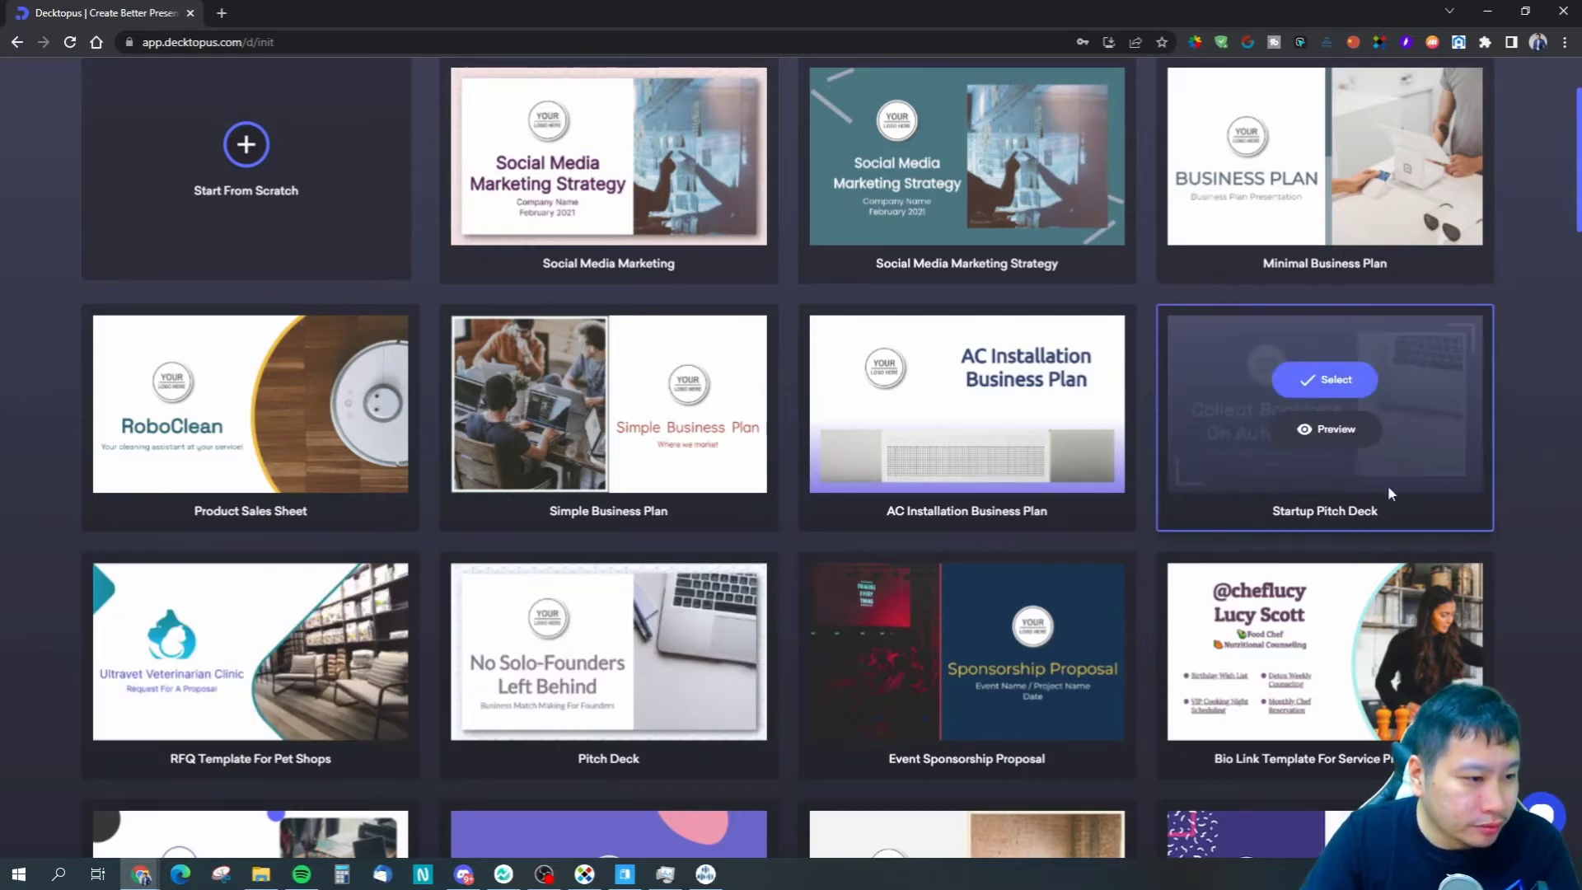
# Preview the Startup Pitch Deck template and scroll through all its slides.
pyautogui.click(1325, 379)
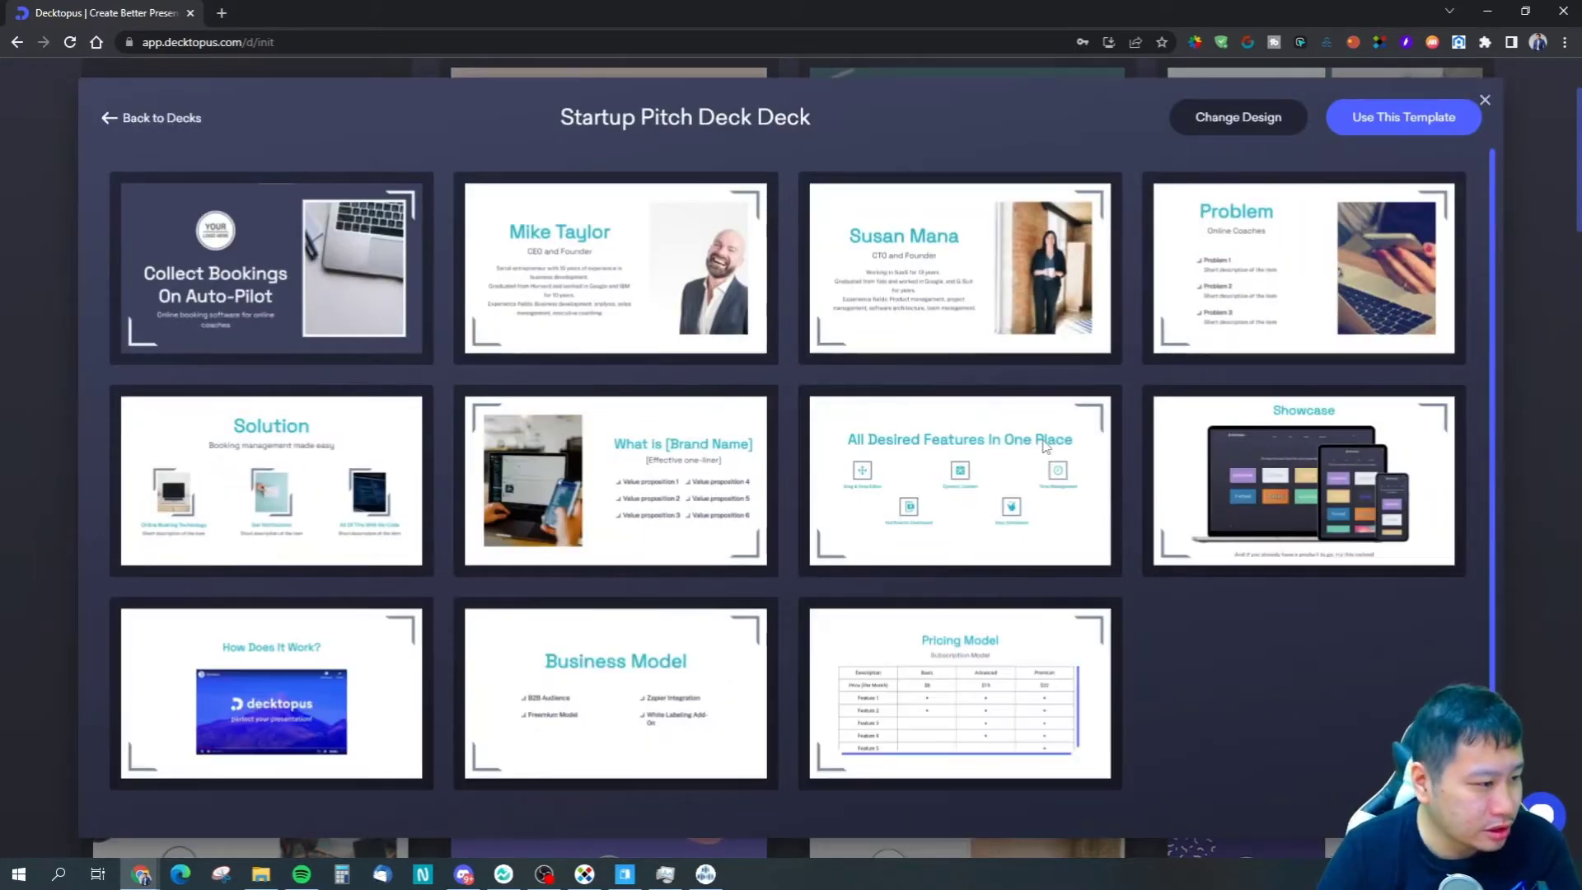
pyautogui.scroll(-3)
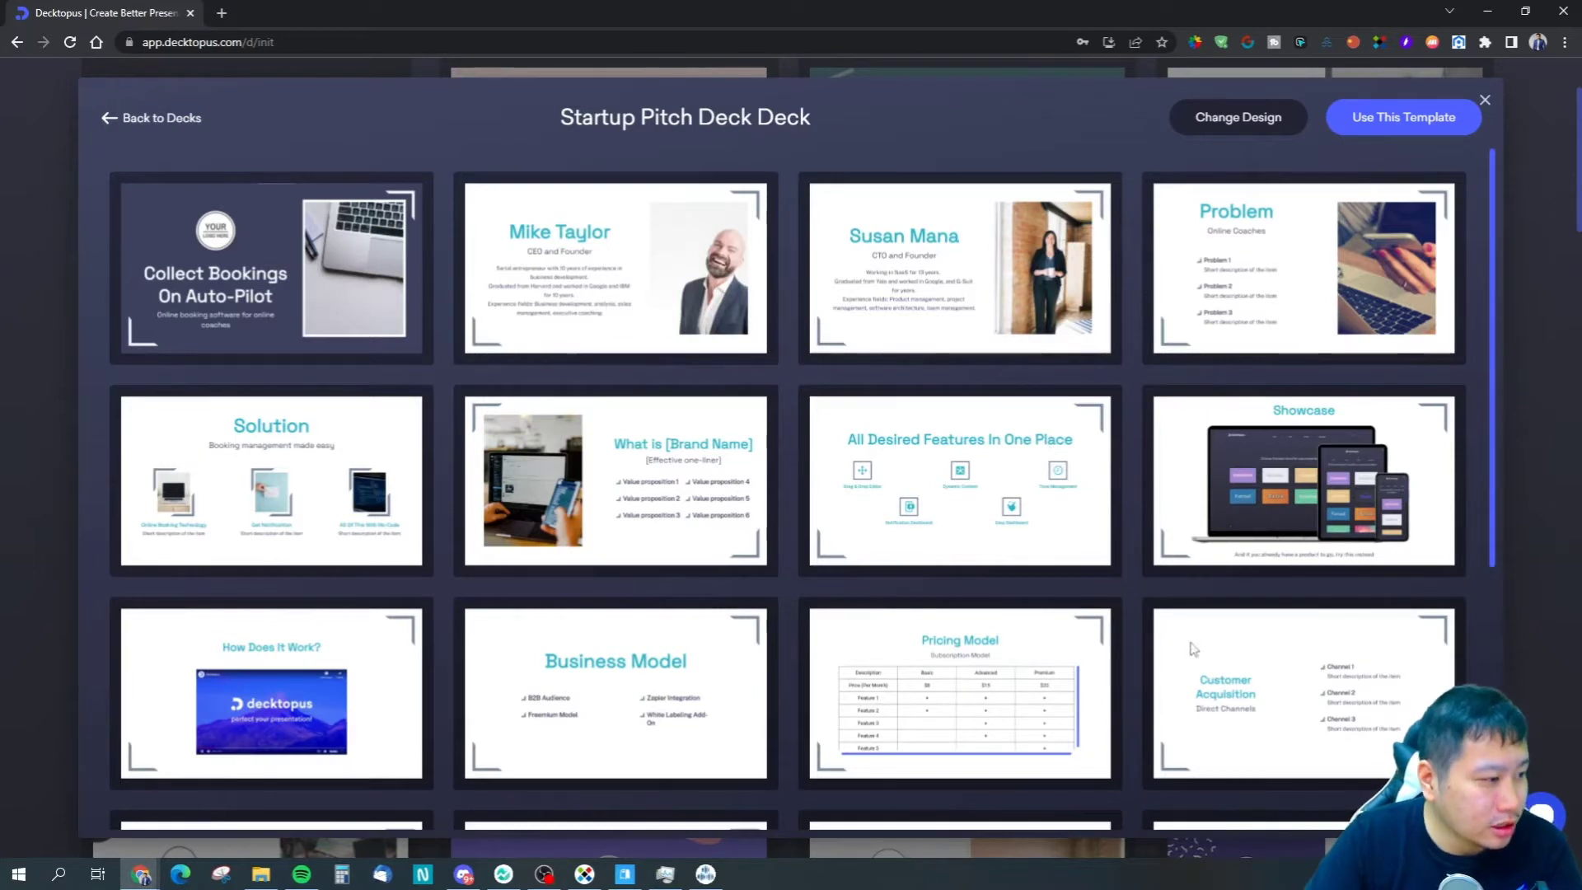
pyautogui.scroll(-3)
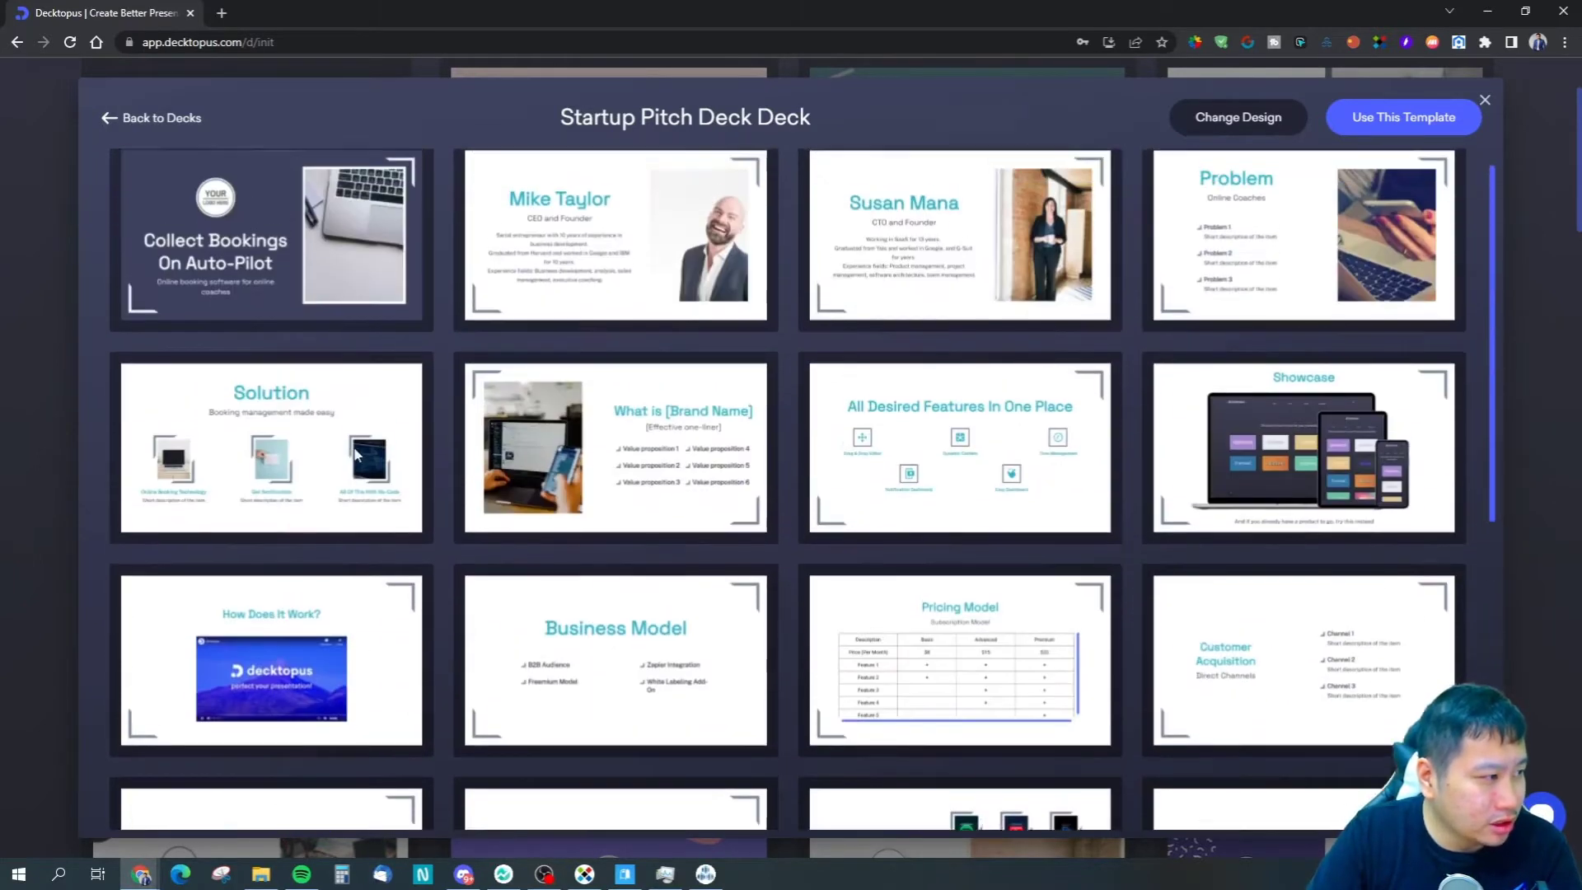
pyautogui.scroll(-3)
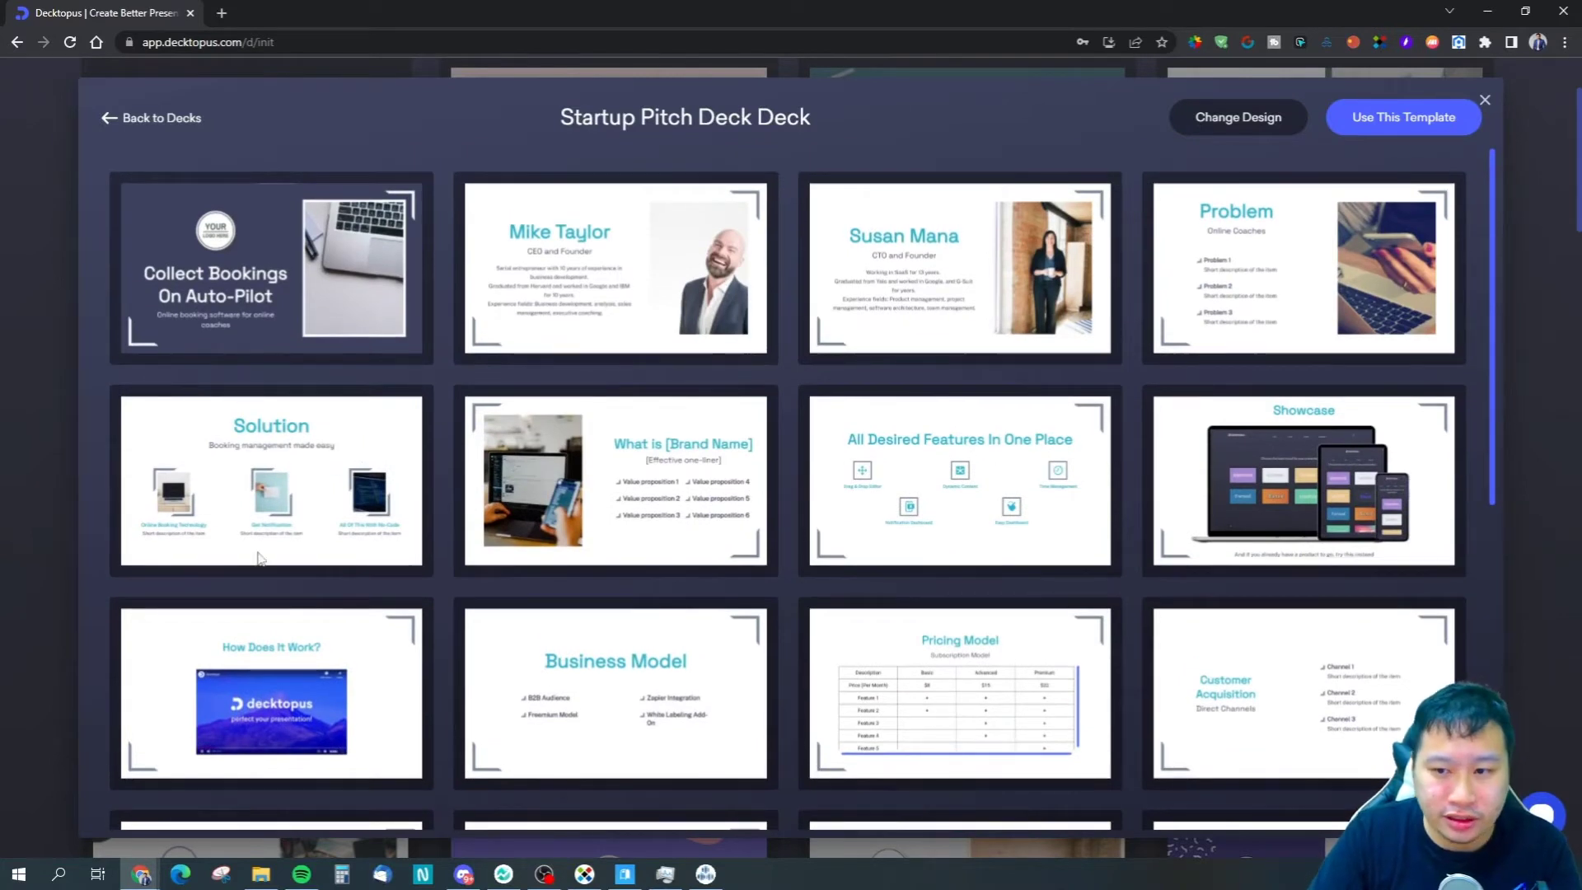
pyautogui.scroll(-3)
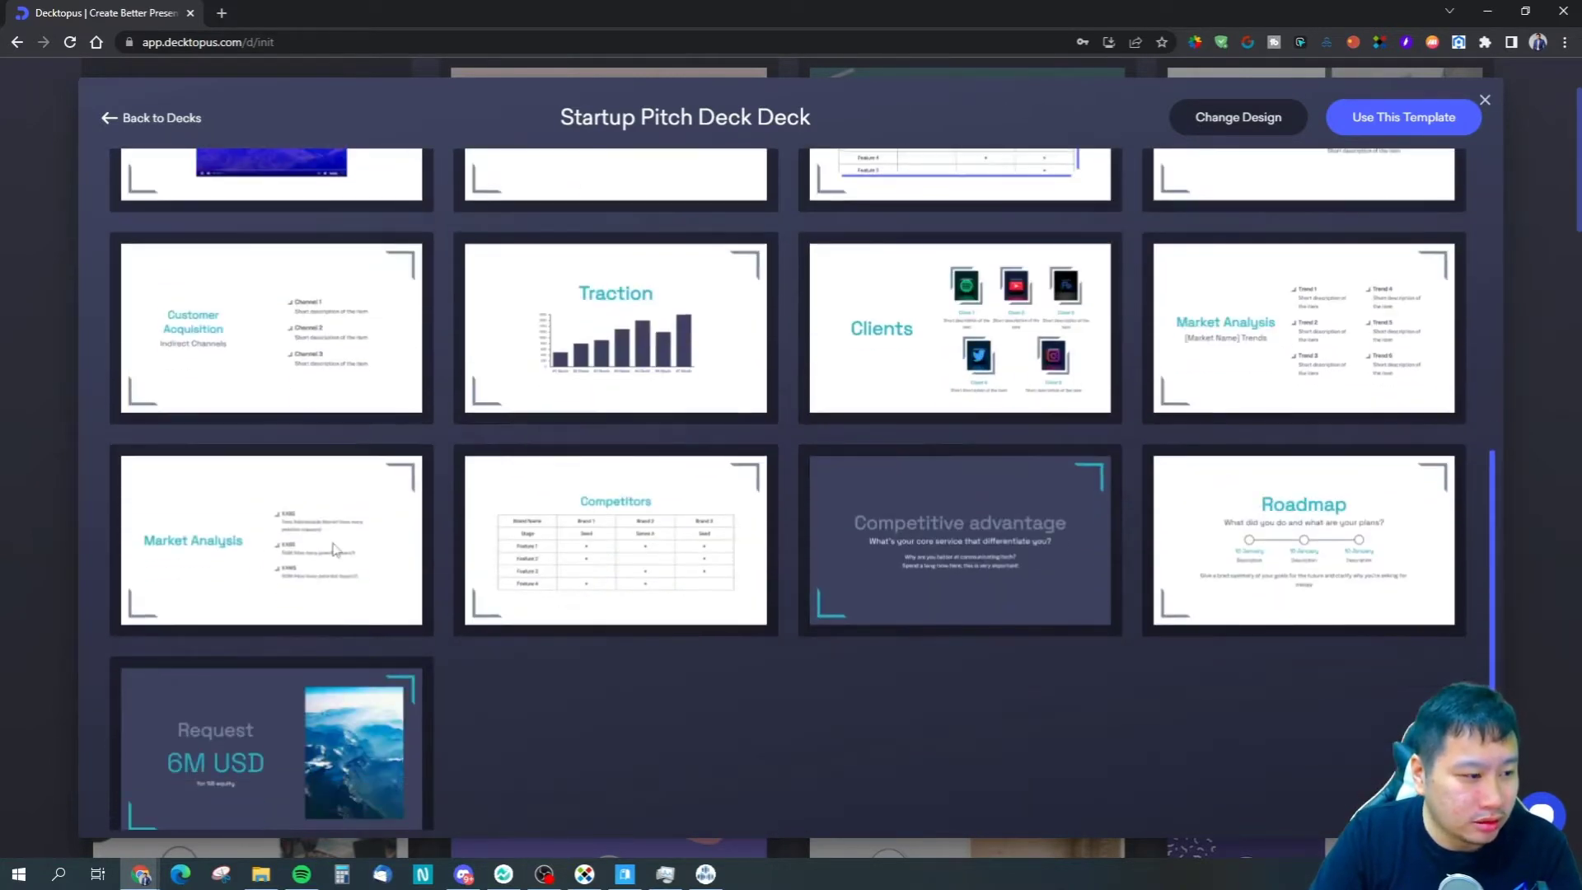
pyautogui.moveTo(1210, 563)
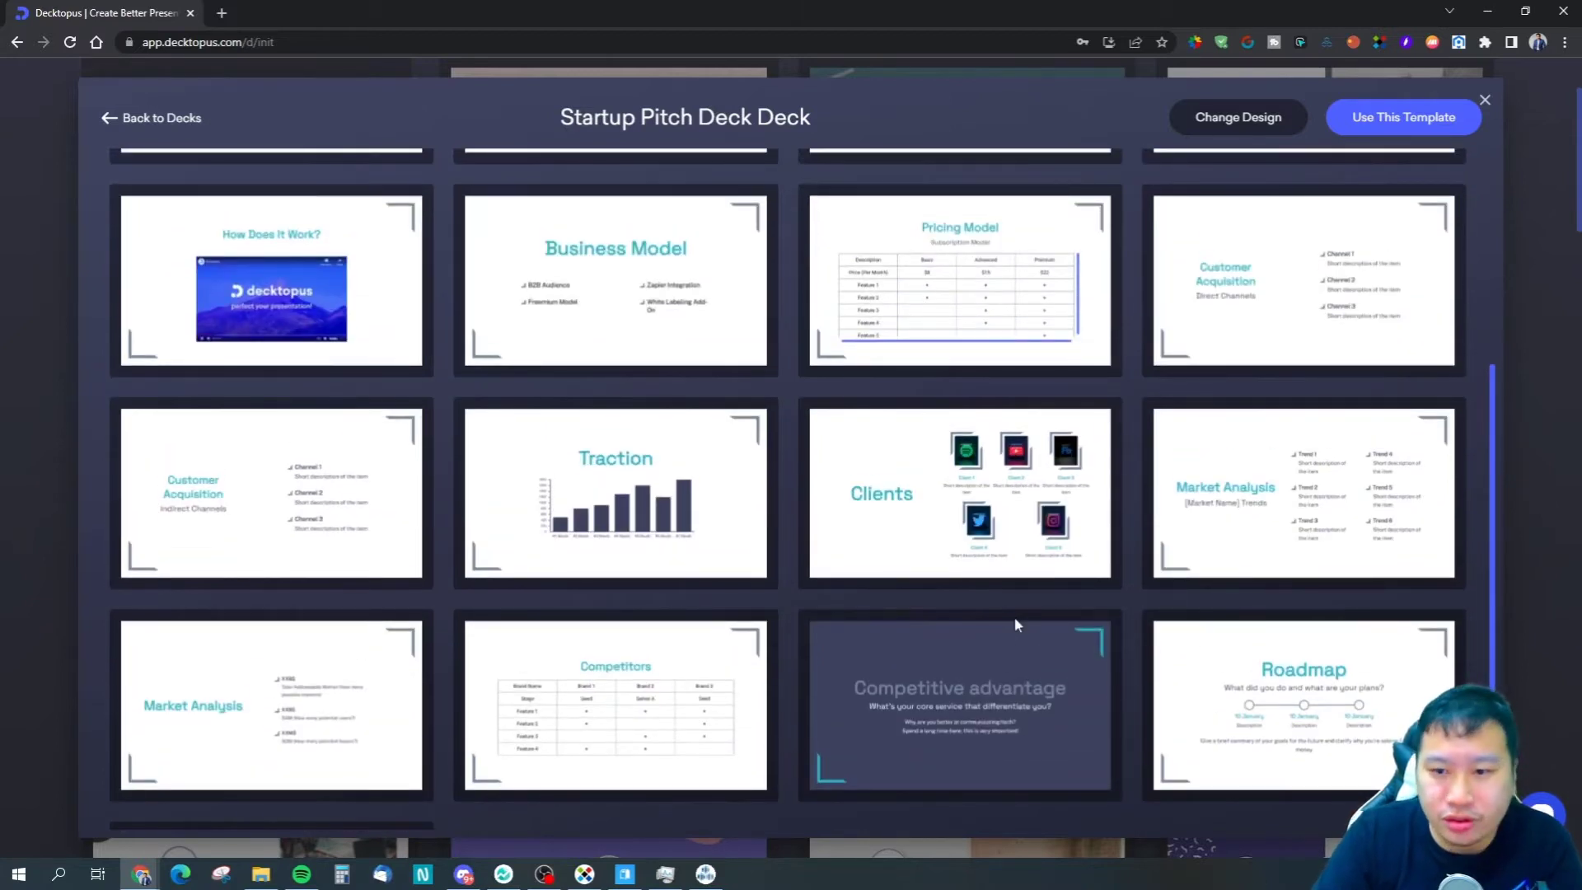
pyautogui.moveTo(989, 608)
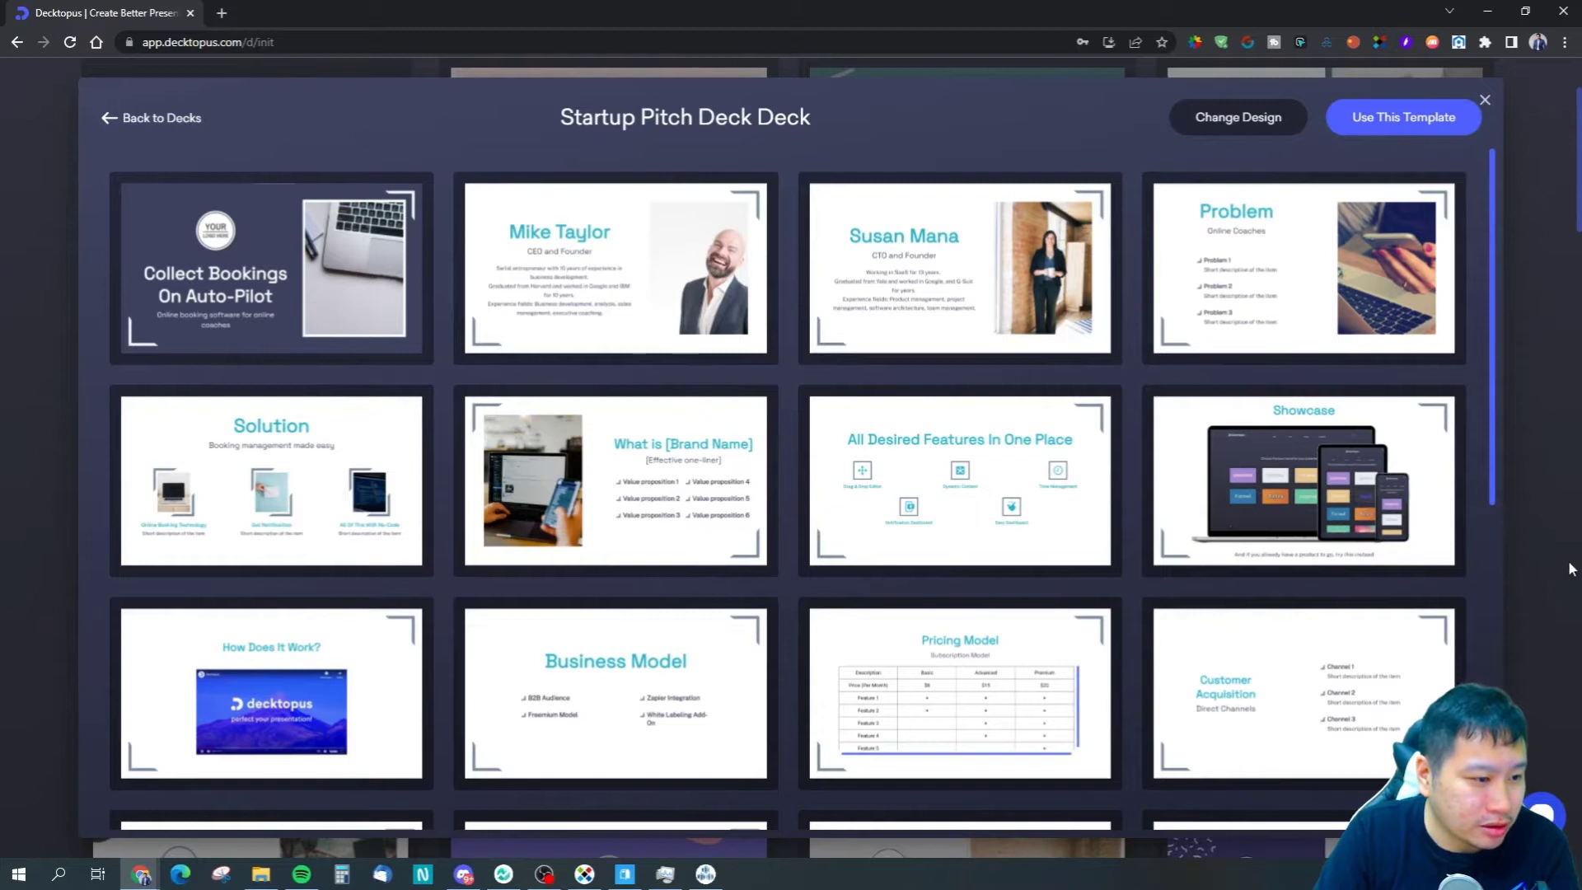
pyautogui.scroll(-3)
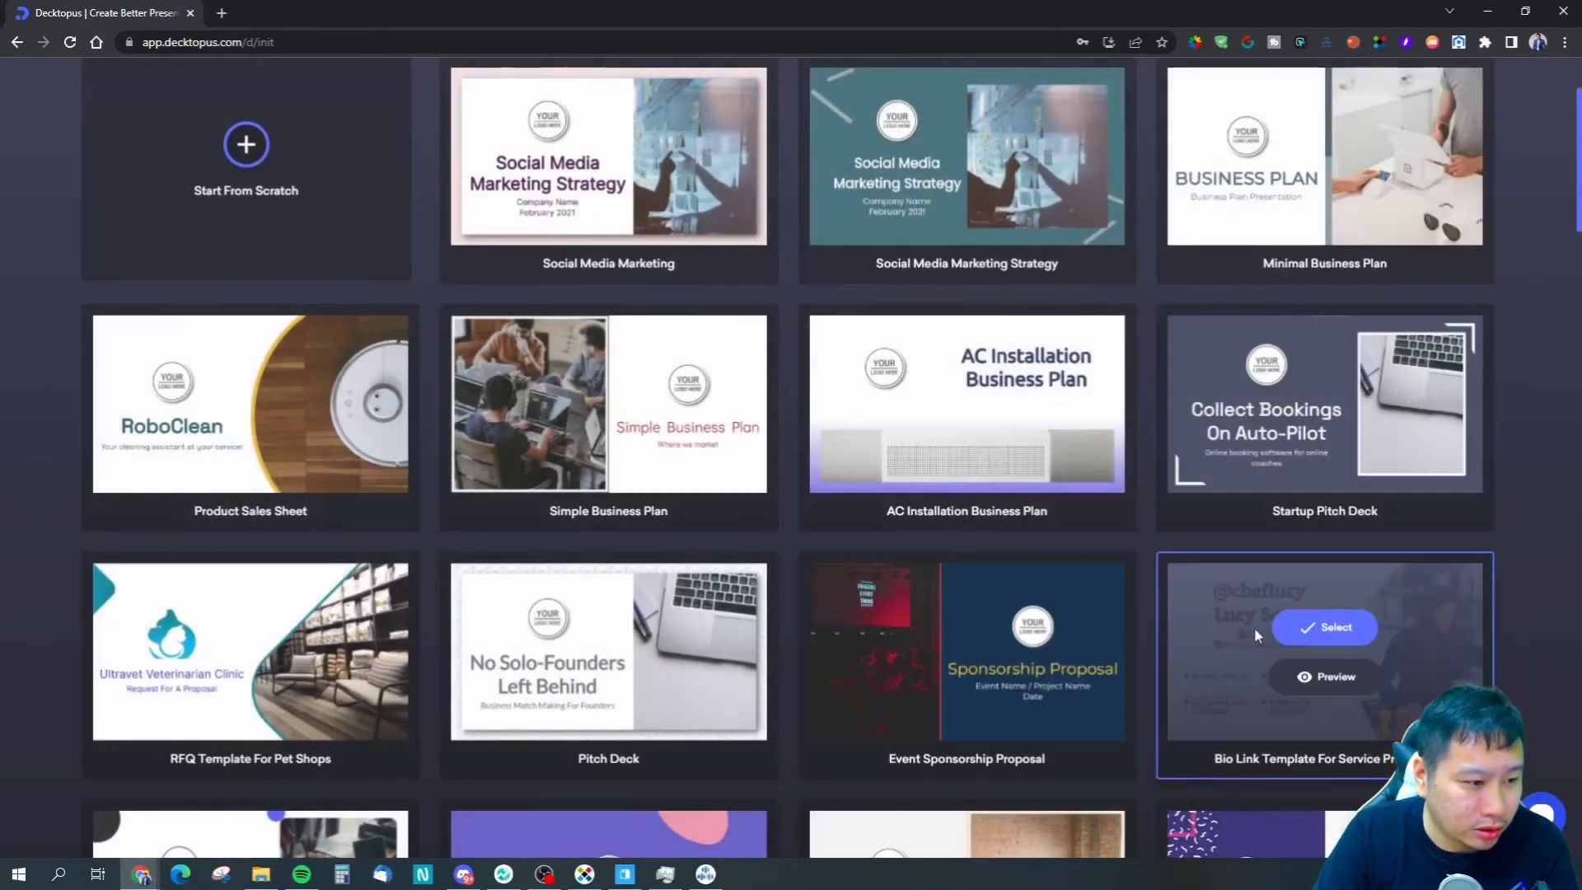
# Preview the Work From Home template's seven slides, close it, and scroll the gallery.
pyautogui.scroll(-3)
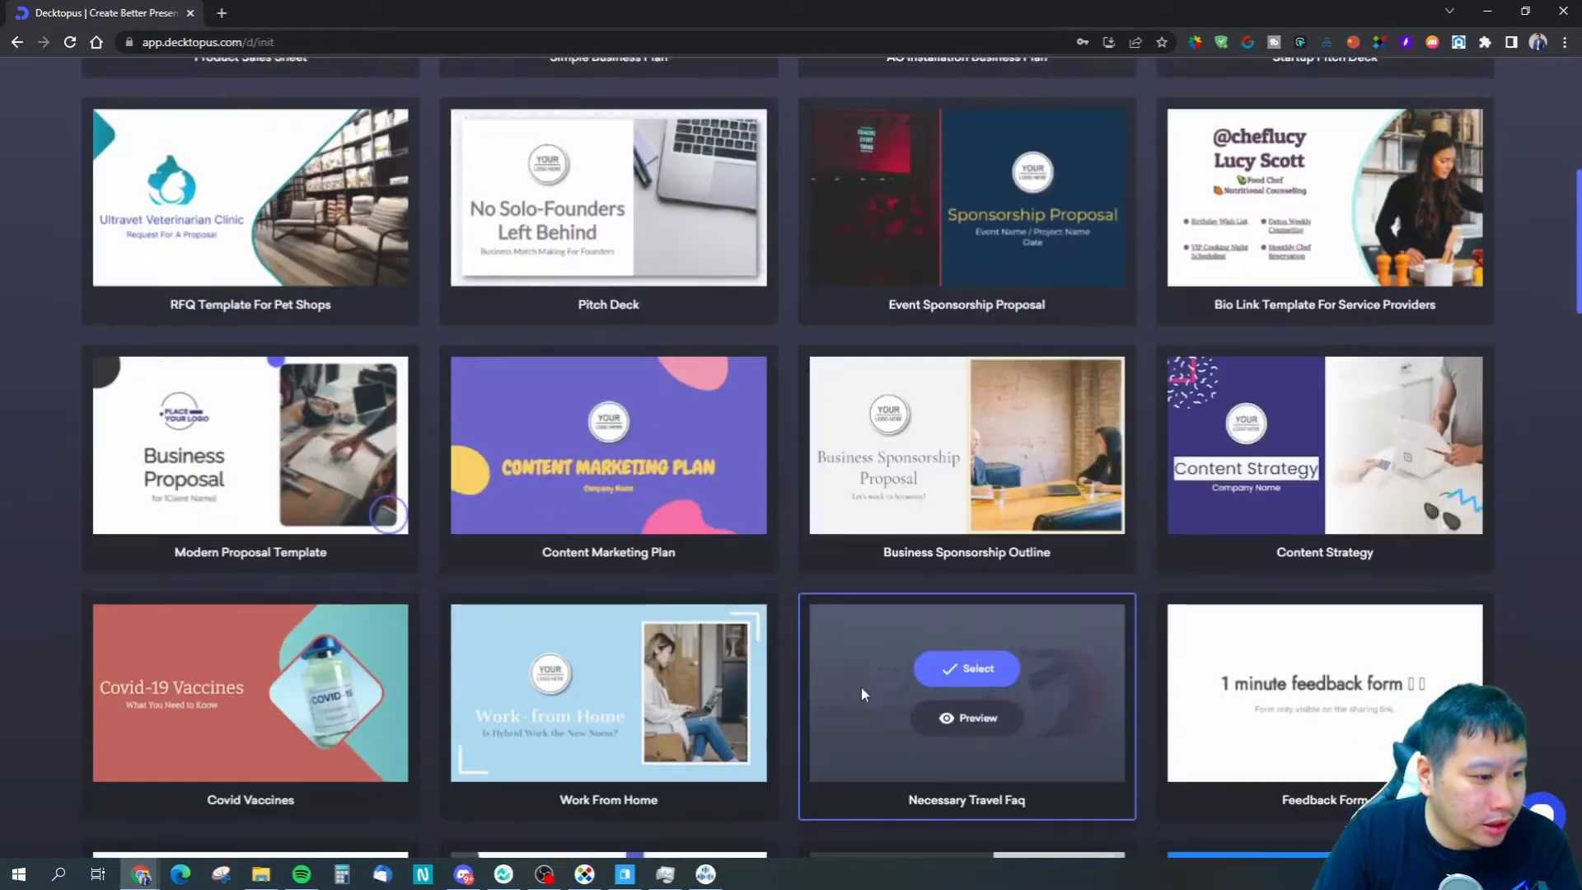
pyautogui.scroll(-3)
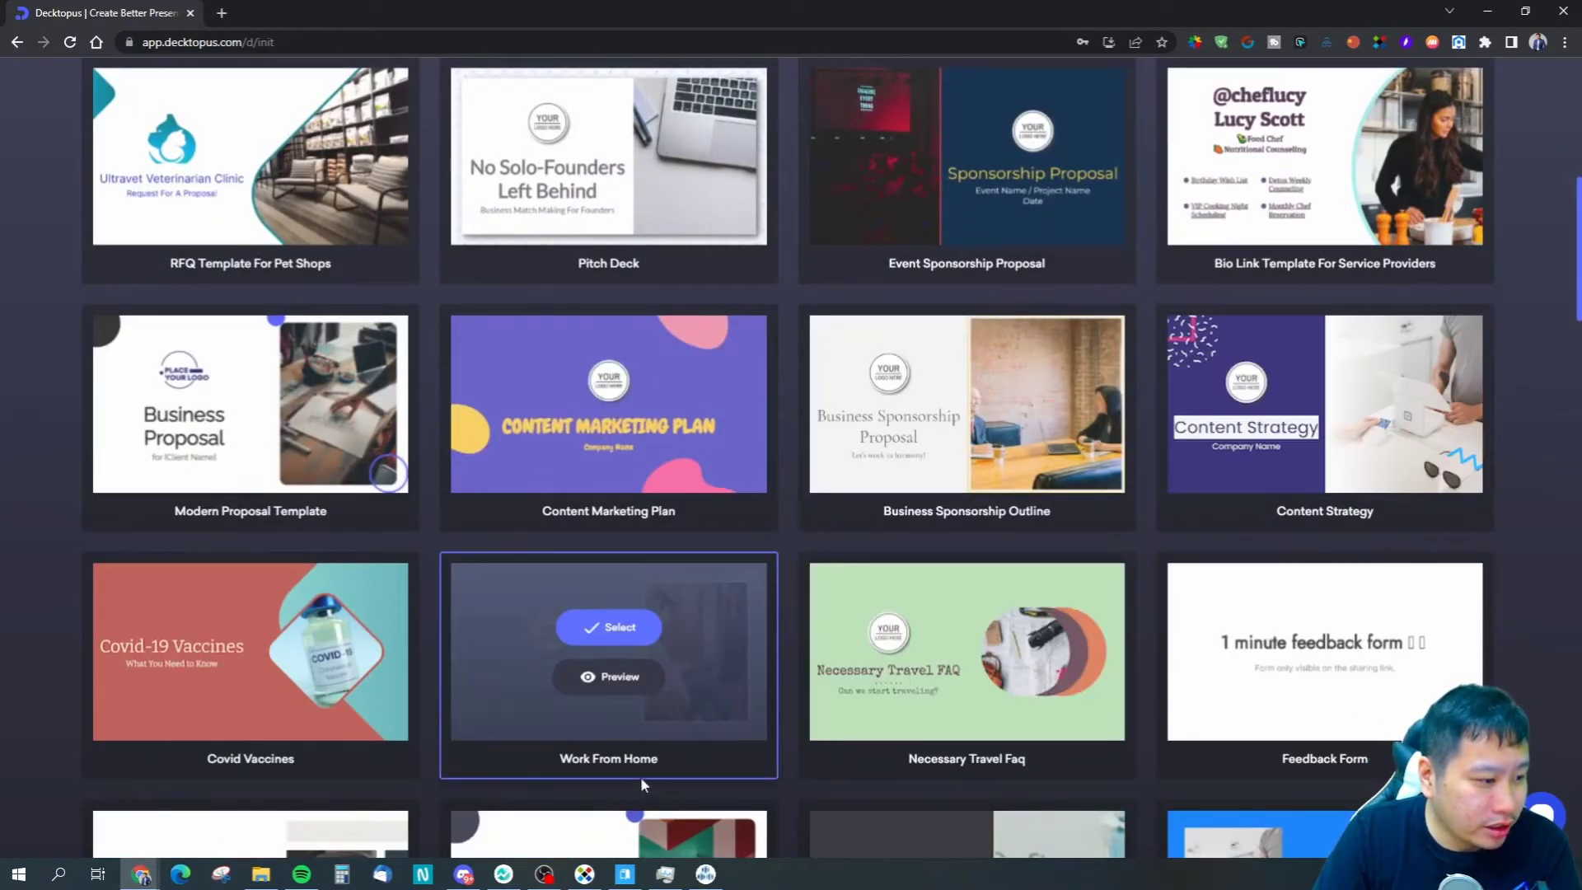
pyautogui.click(609, 626)
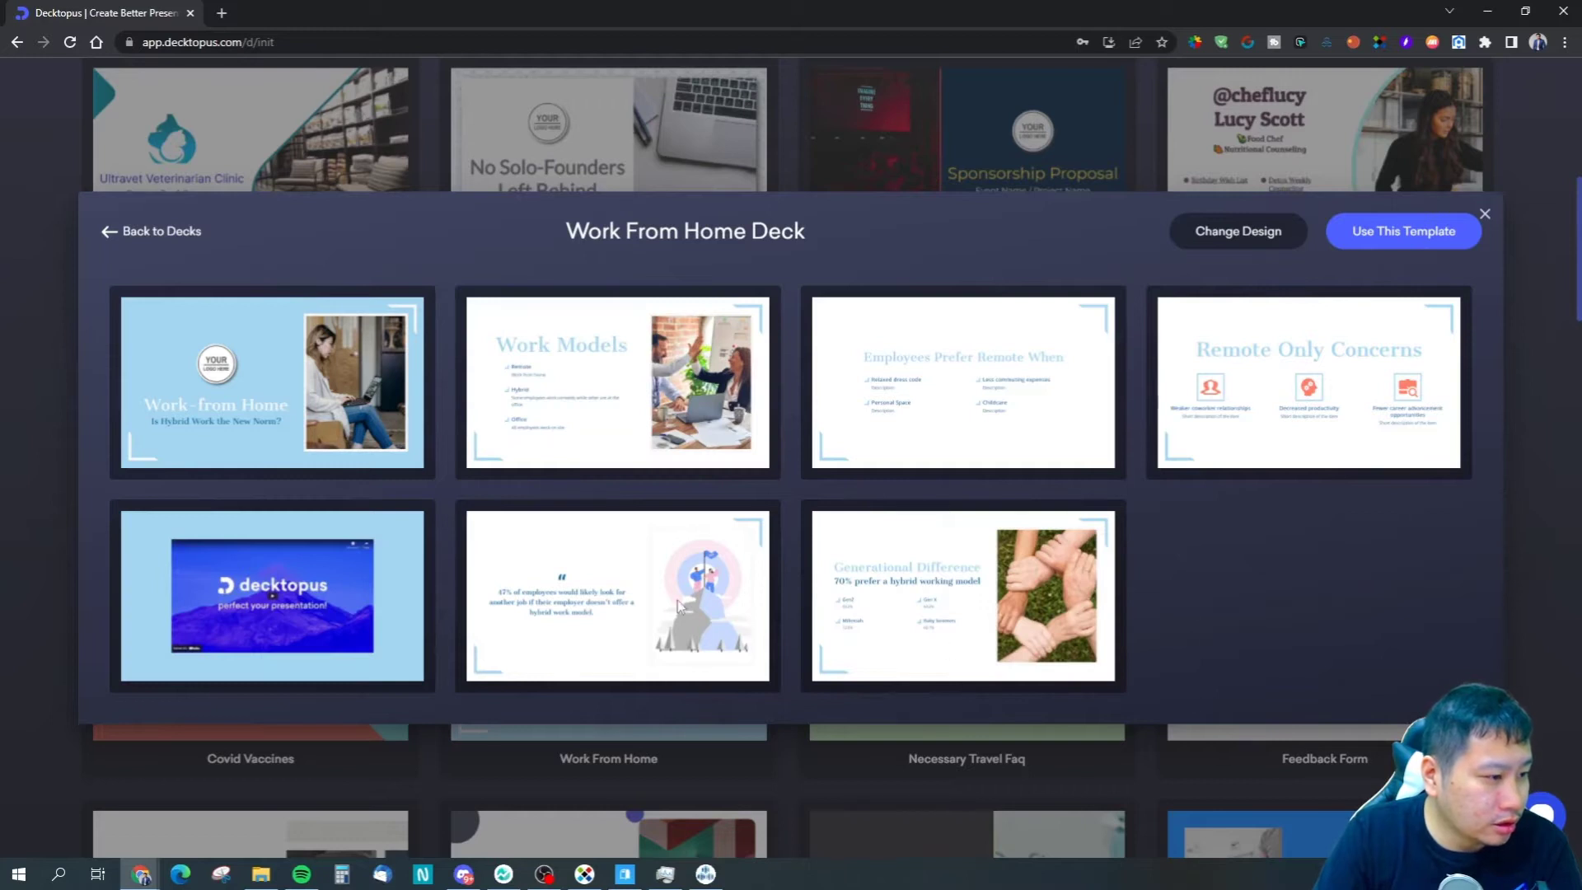
pyautogui.moveTo(520, 512)
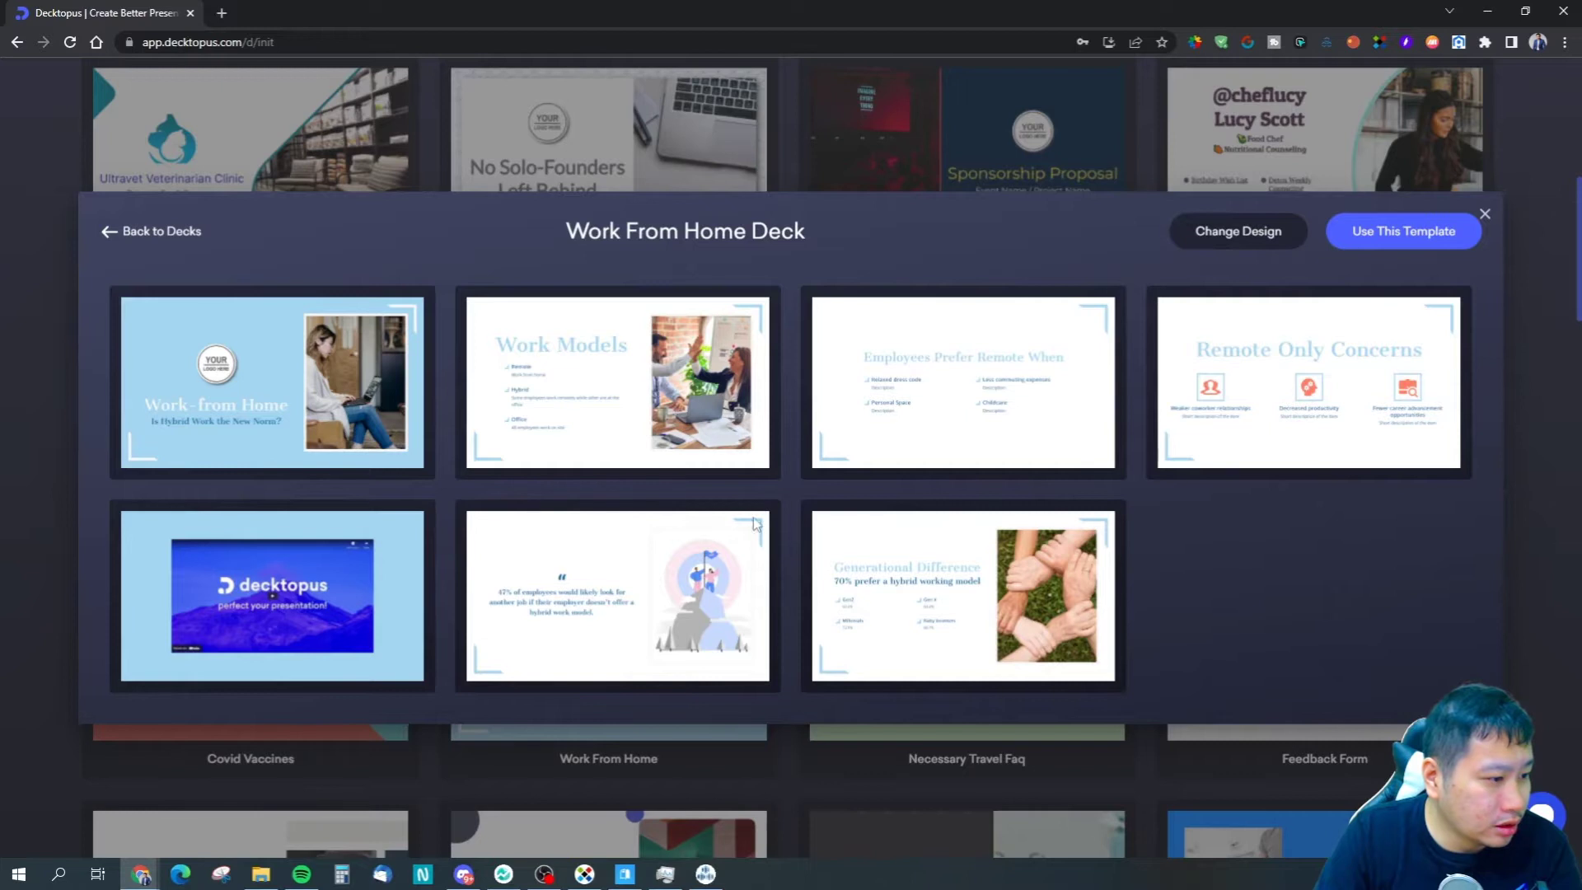
pyautogui.moveTo(1231, 412)
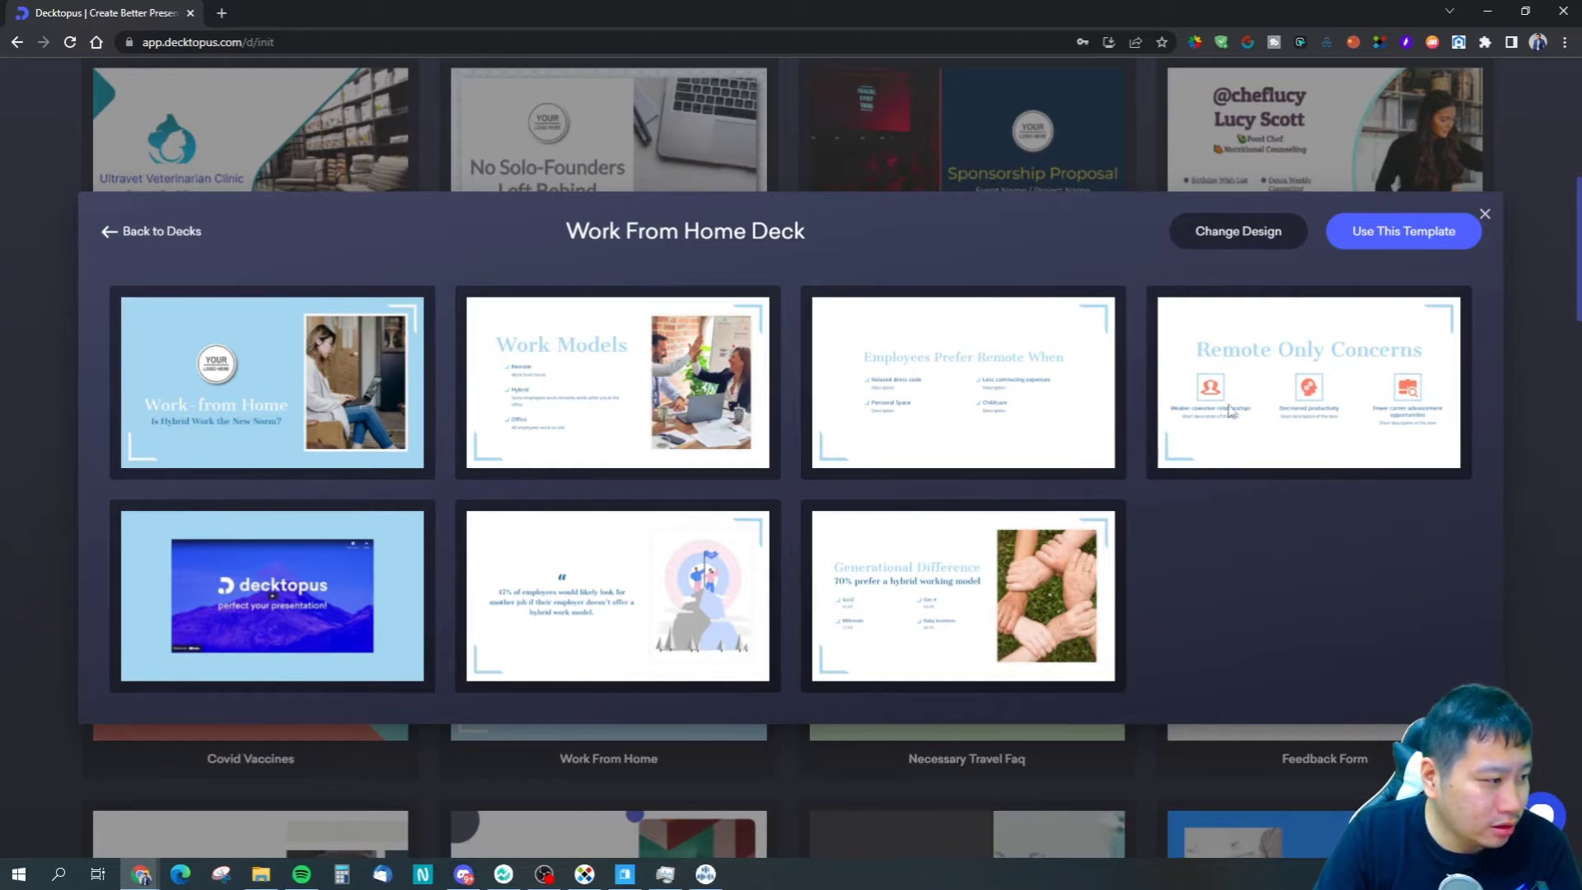
pyautogui.click(1484, 212)
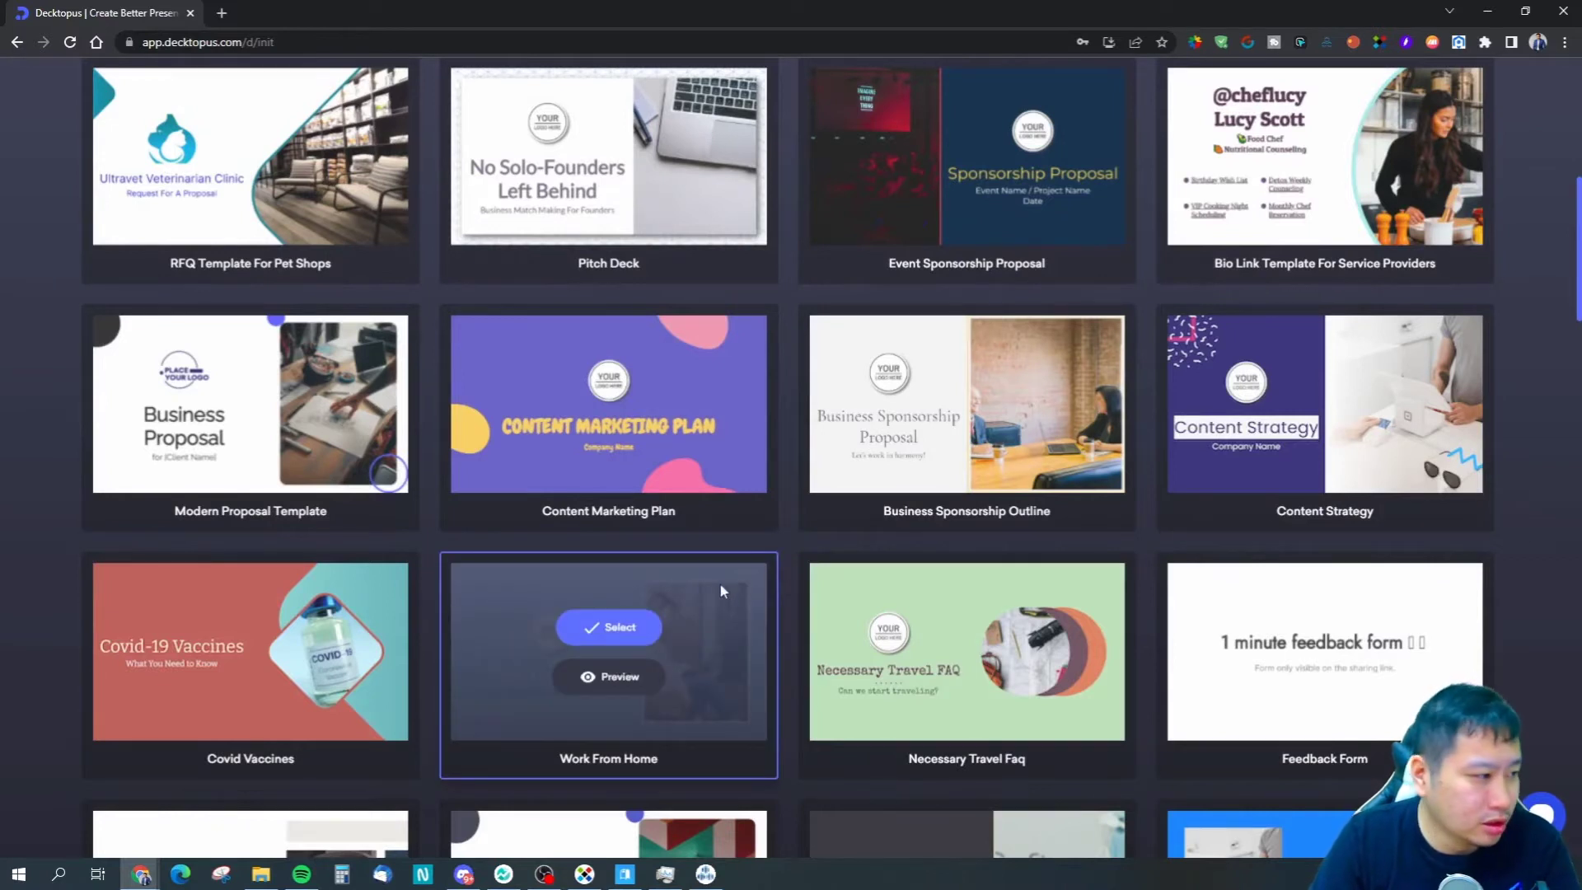
pyautogui.scroll(-3)
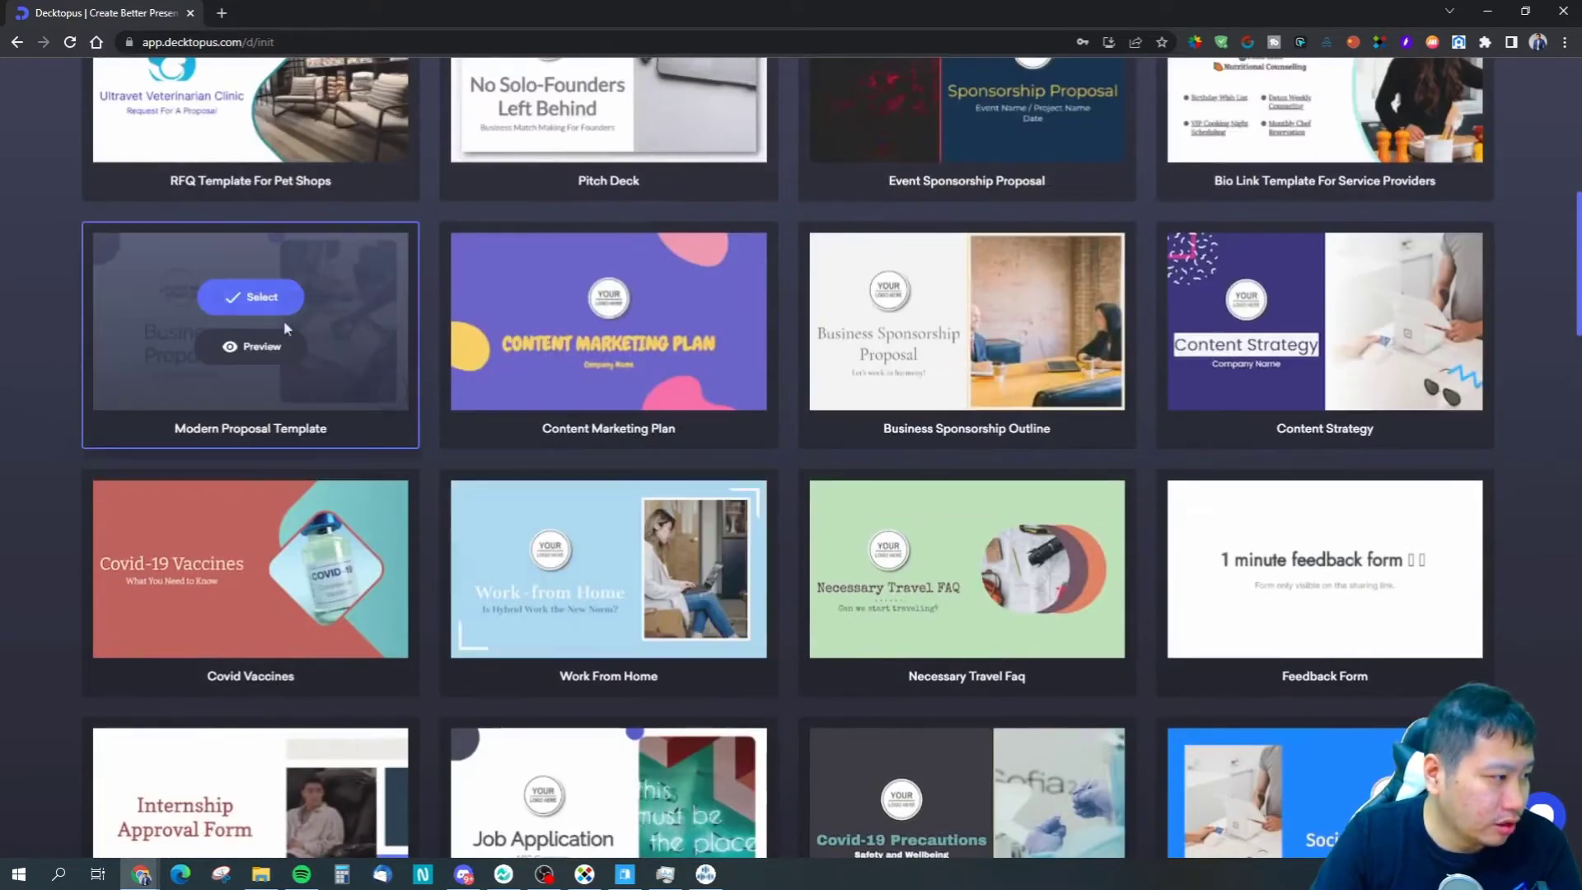
# Preview the Modern Proposal Template and scroll through its slides.
pyautogui.click(249, 297)
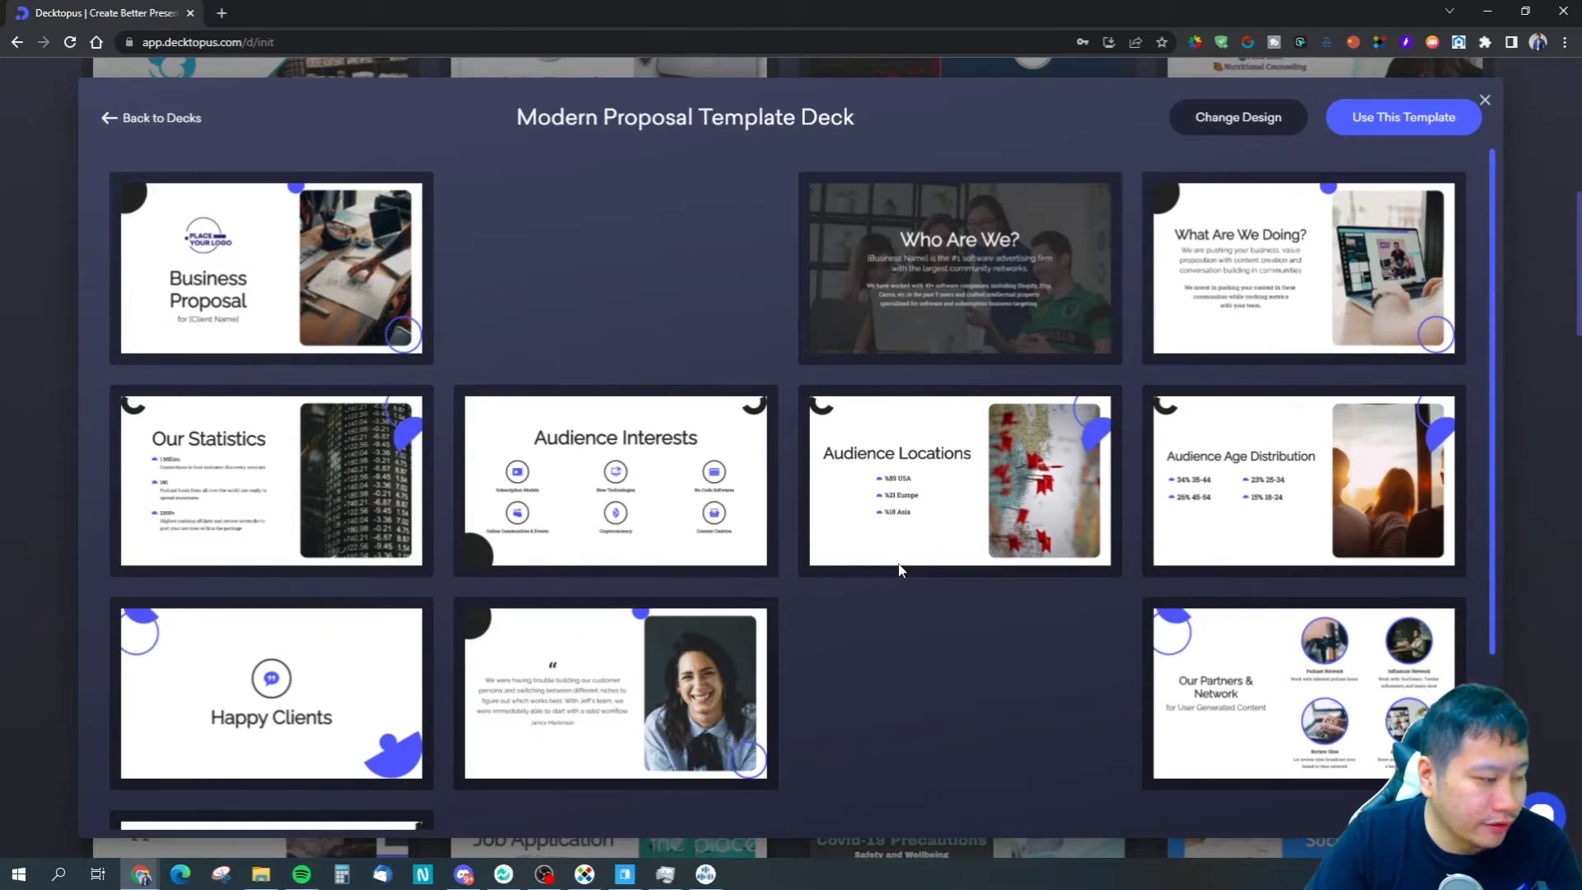
pyautogui.scroll(-3)
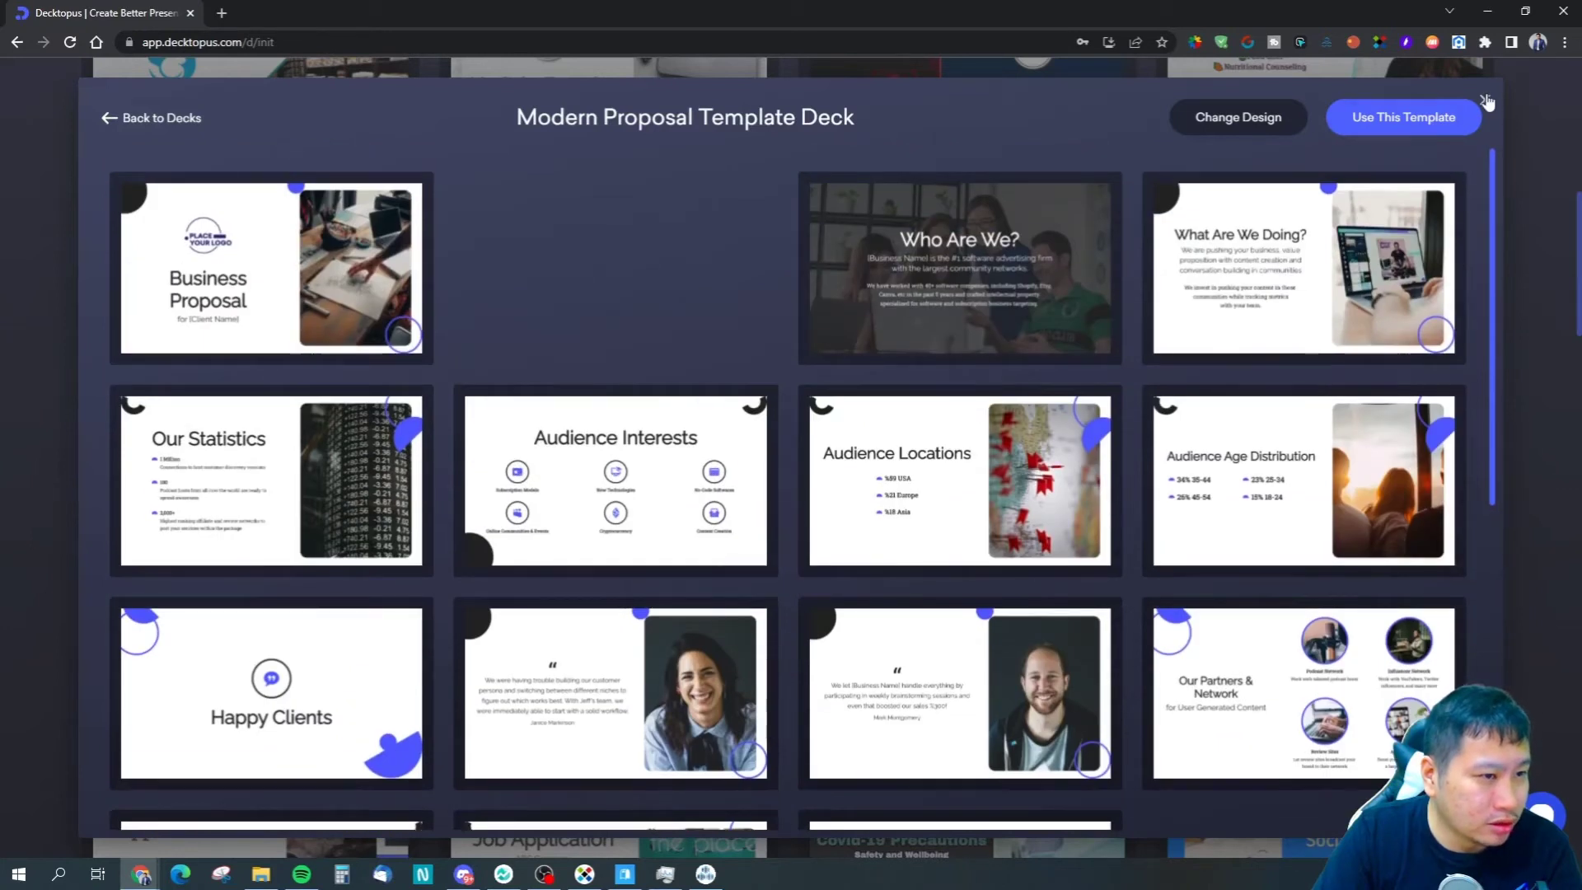
pyautogui.scroll(-3)
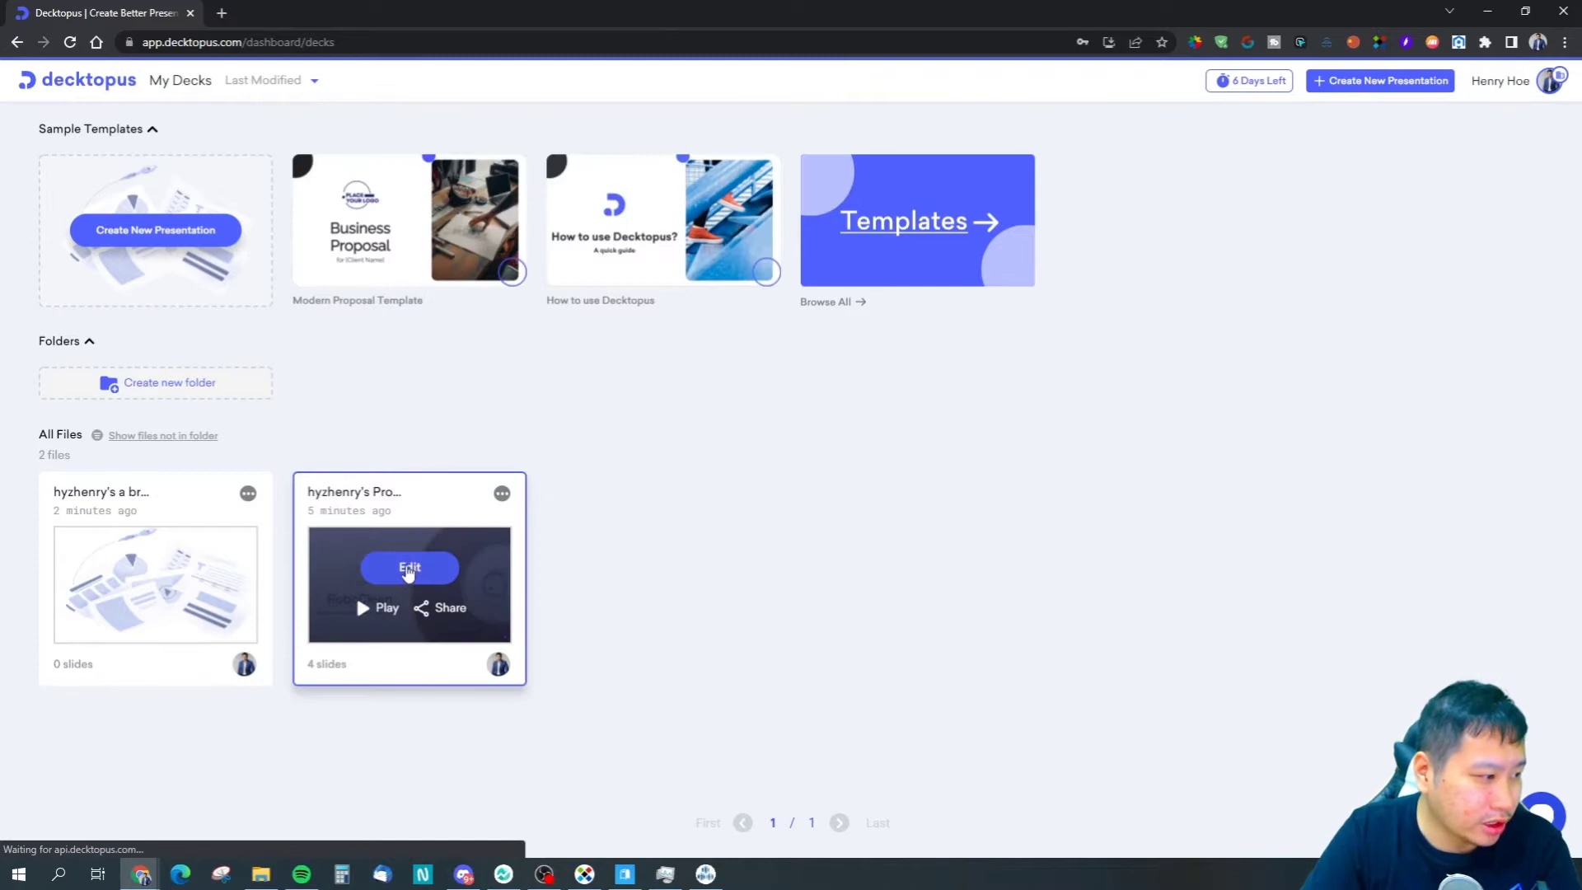
# Open the RoboClean deck and inspect slide one's title and image options without replacing the image.
pyautogui.click(408, 568)
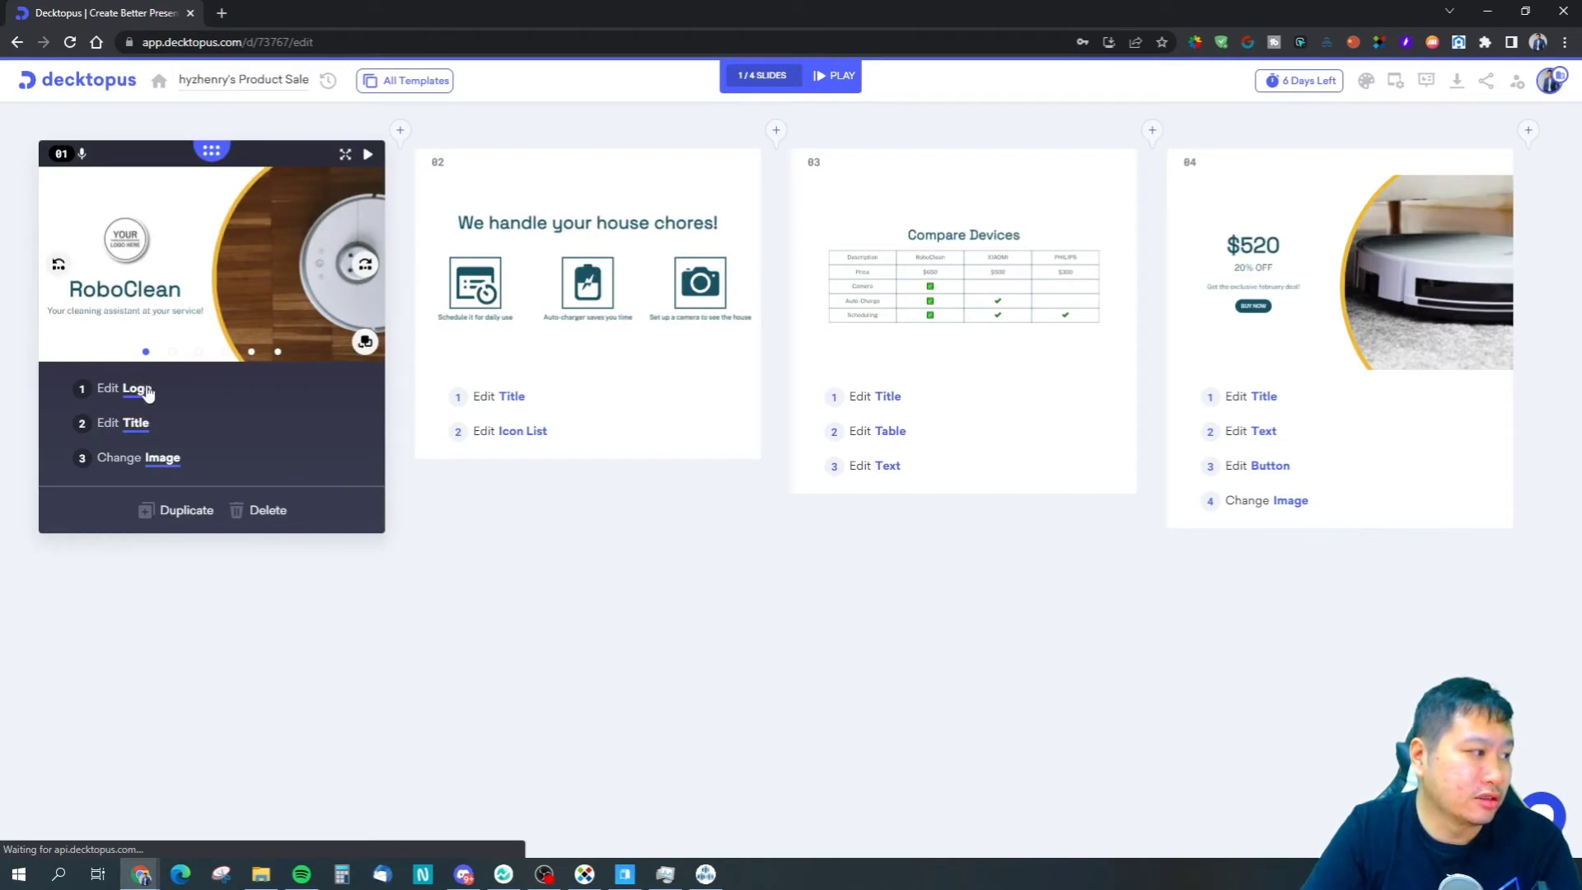
pyautogui.click(122, 388)
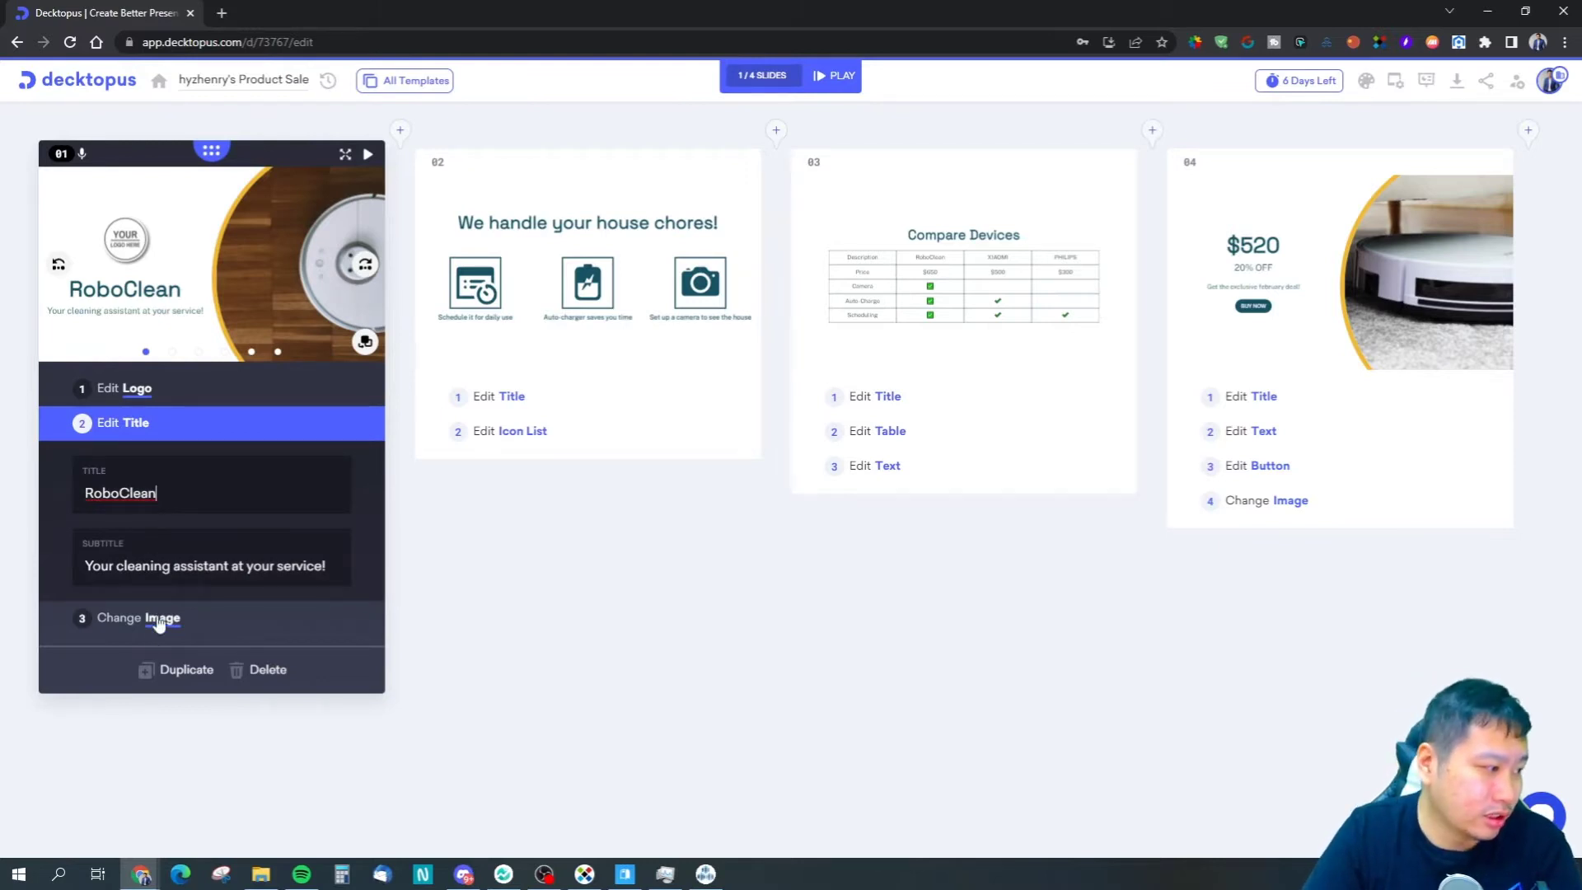
pyautogui.click(138, 617)
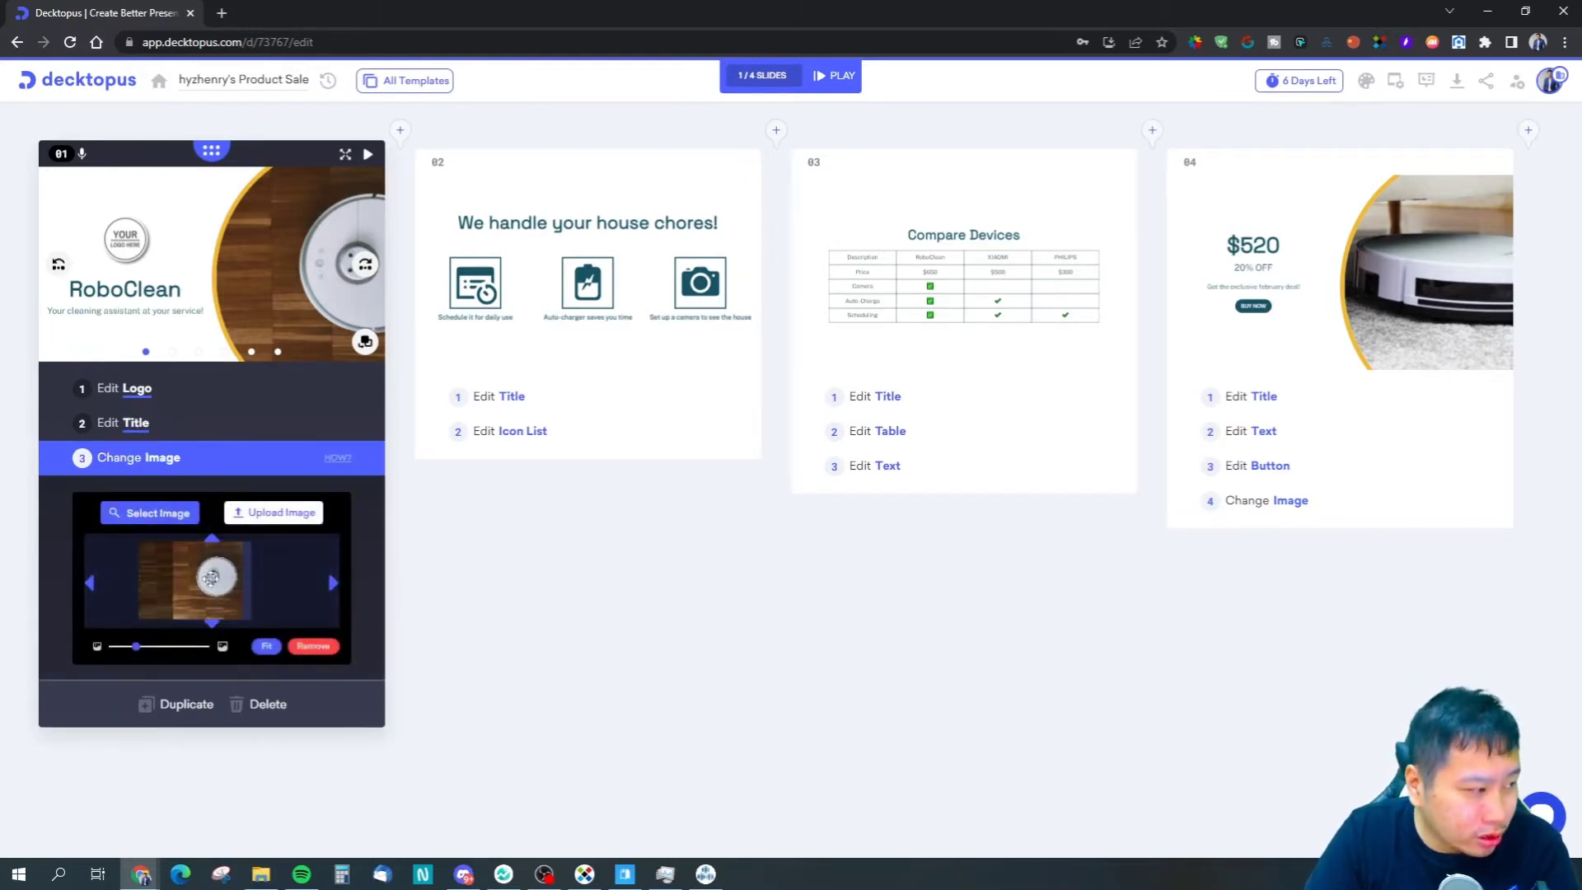
pyautogui.click(149, 513)
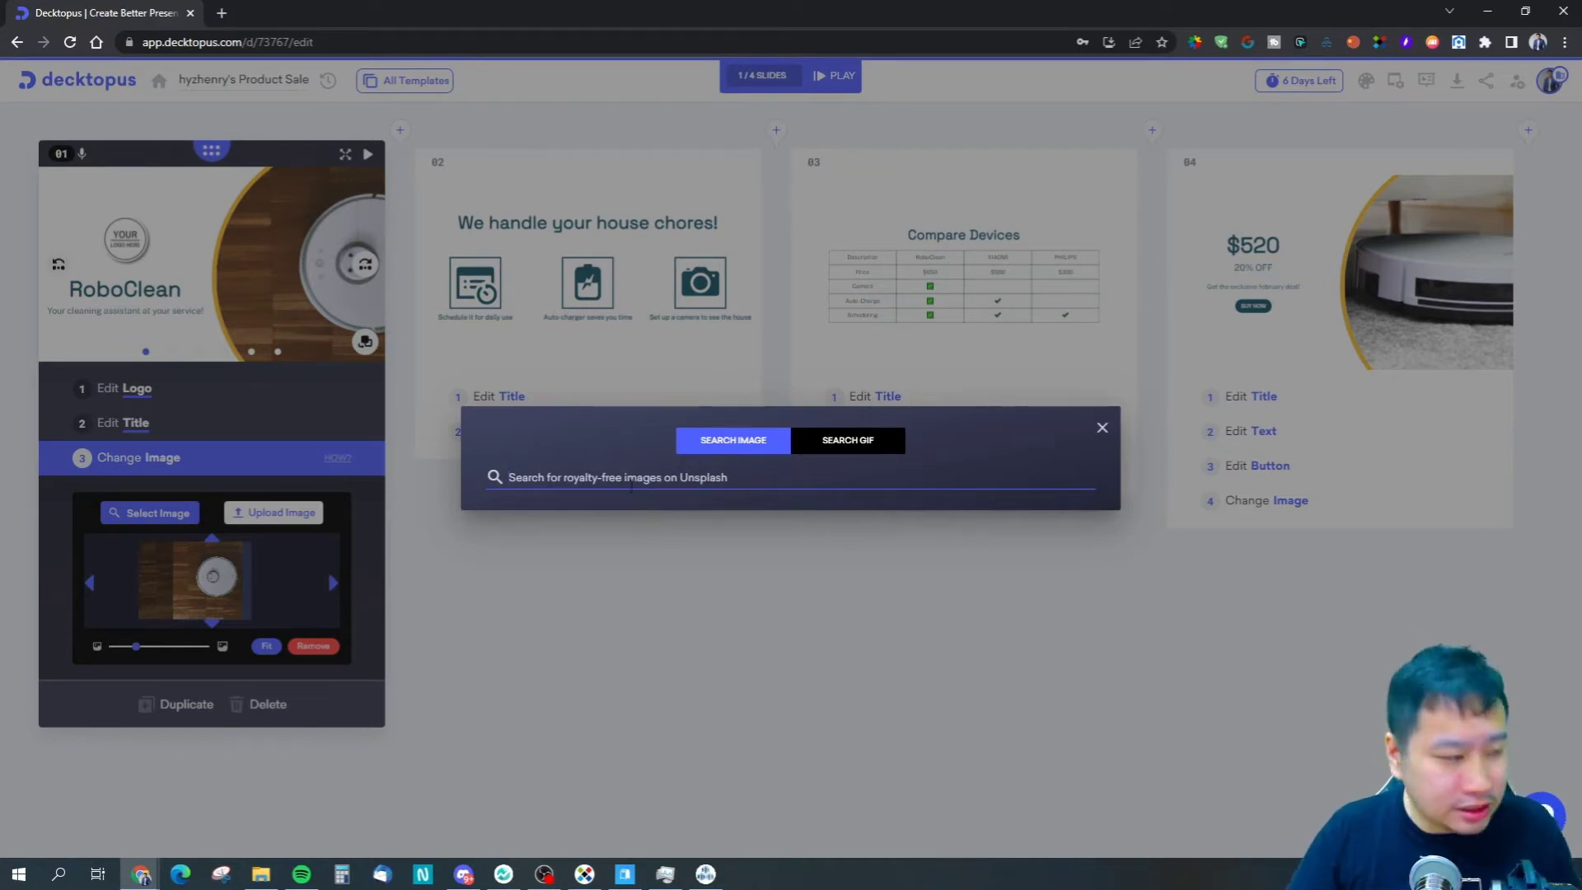
pyautogui.click(1100, 427)
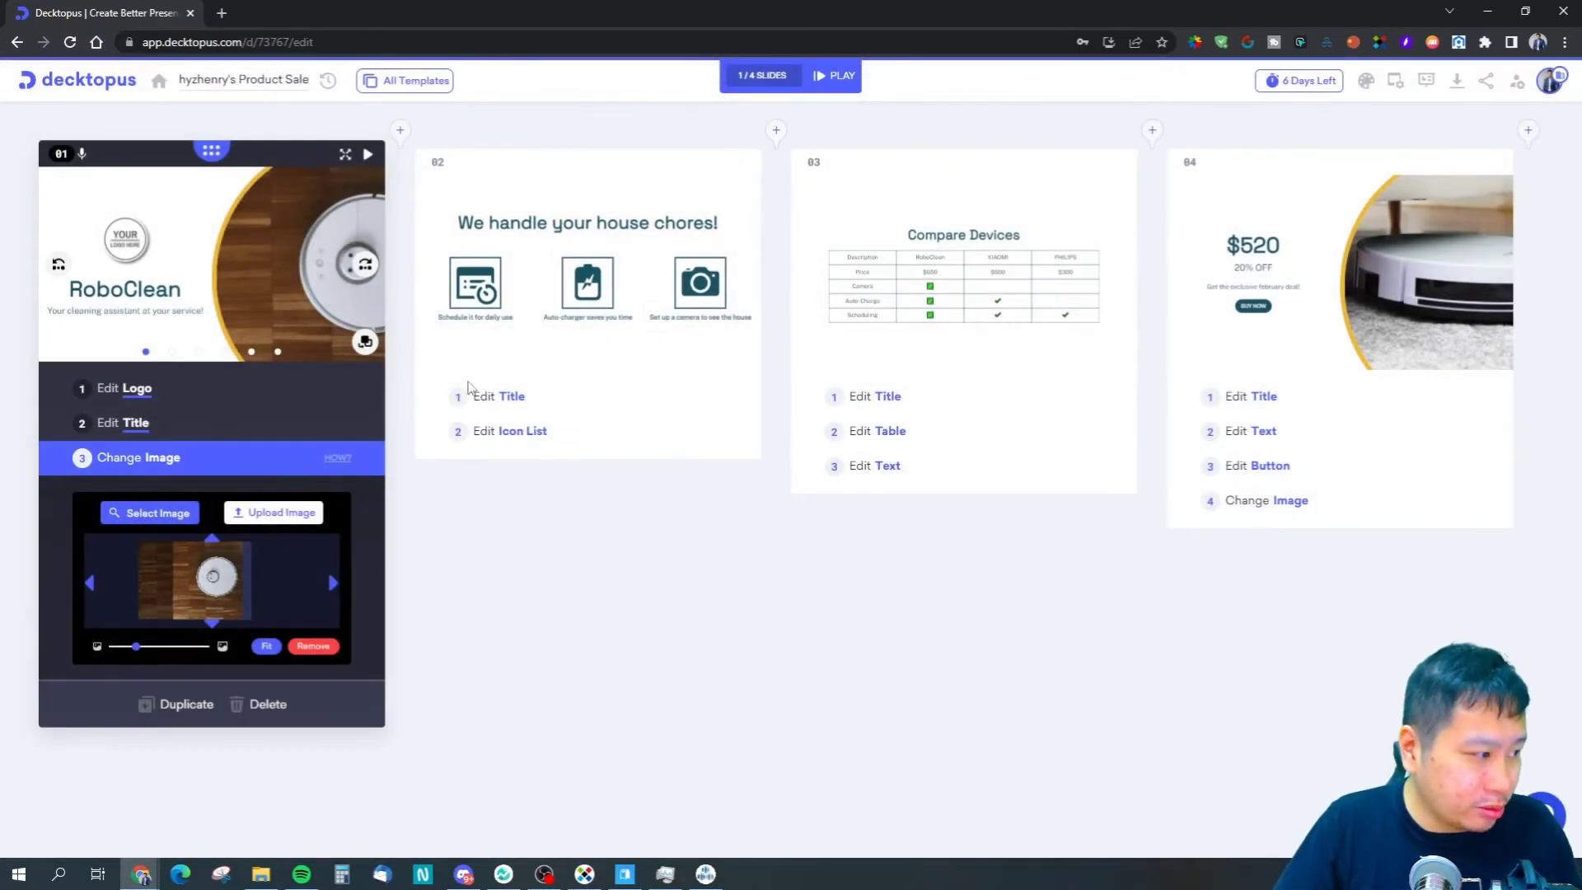
pyautogui.moveTo(517, 436)
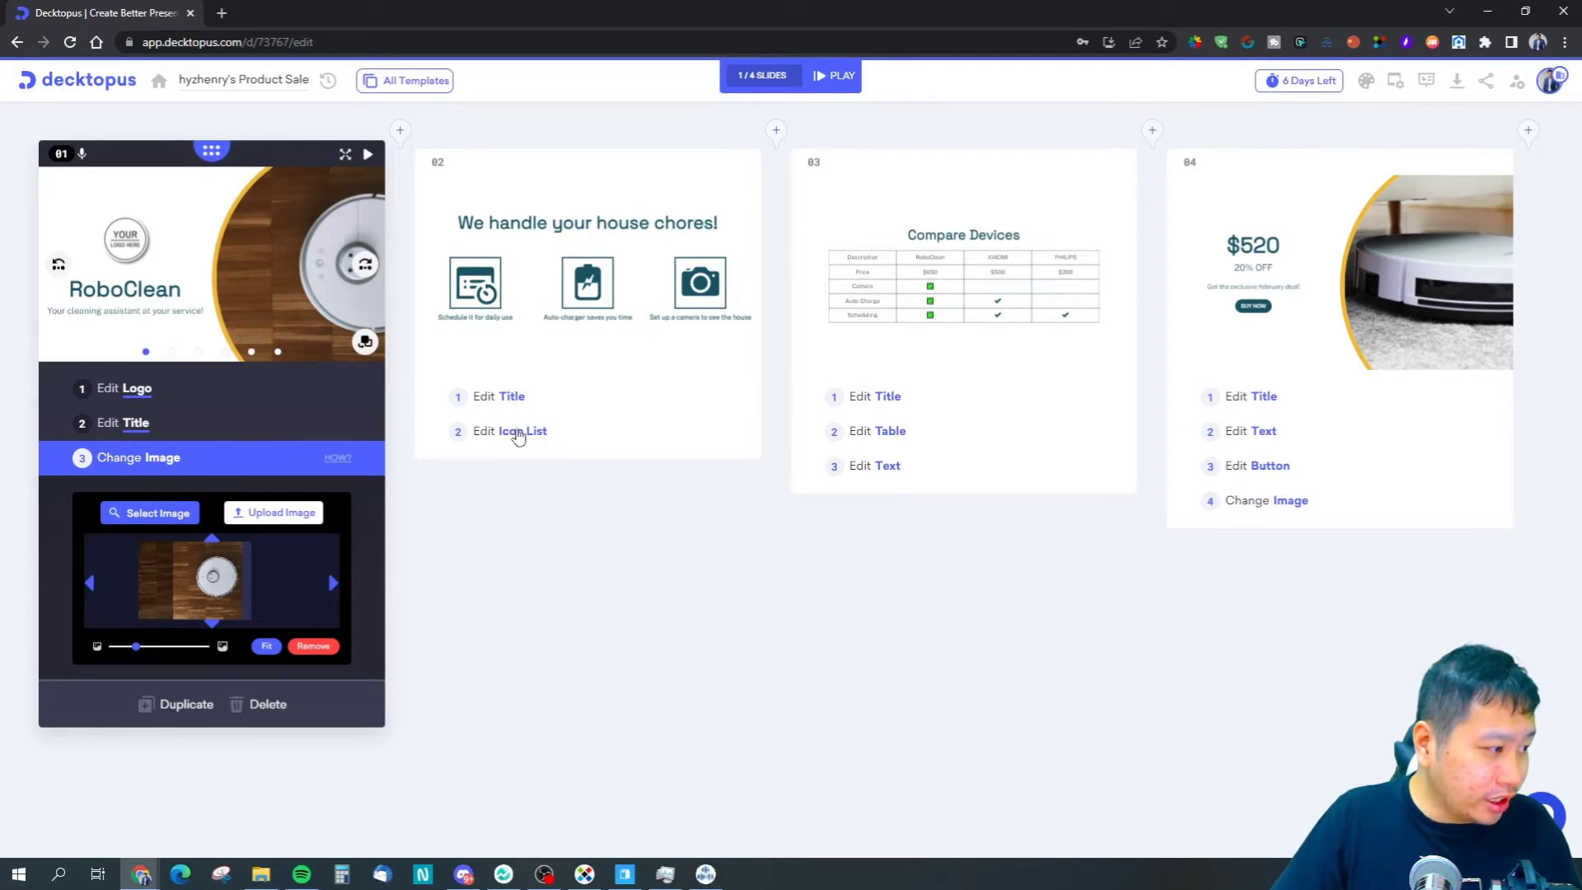
pyautogui.click(522, 431)
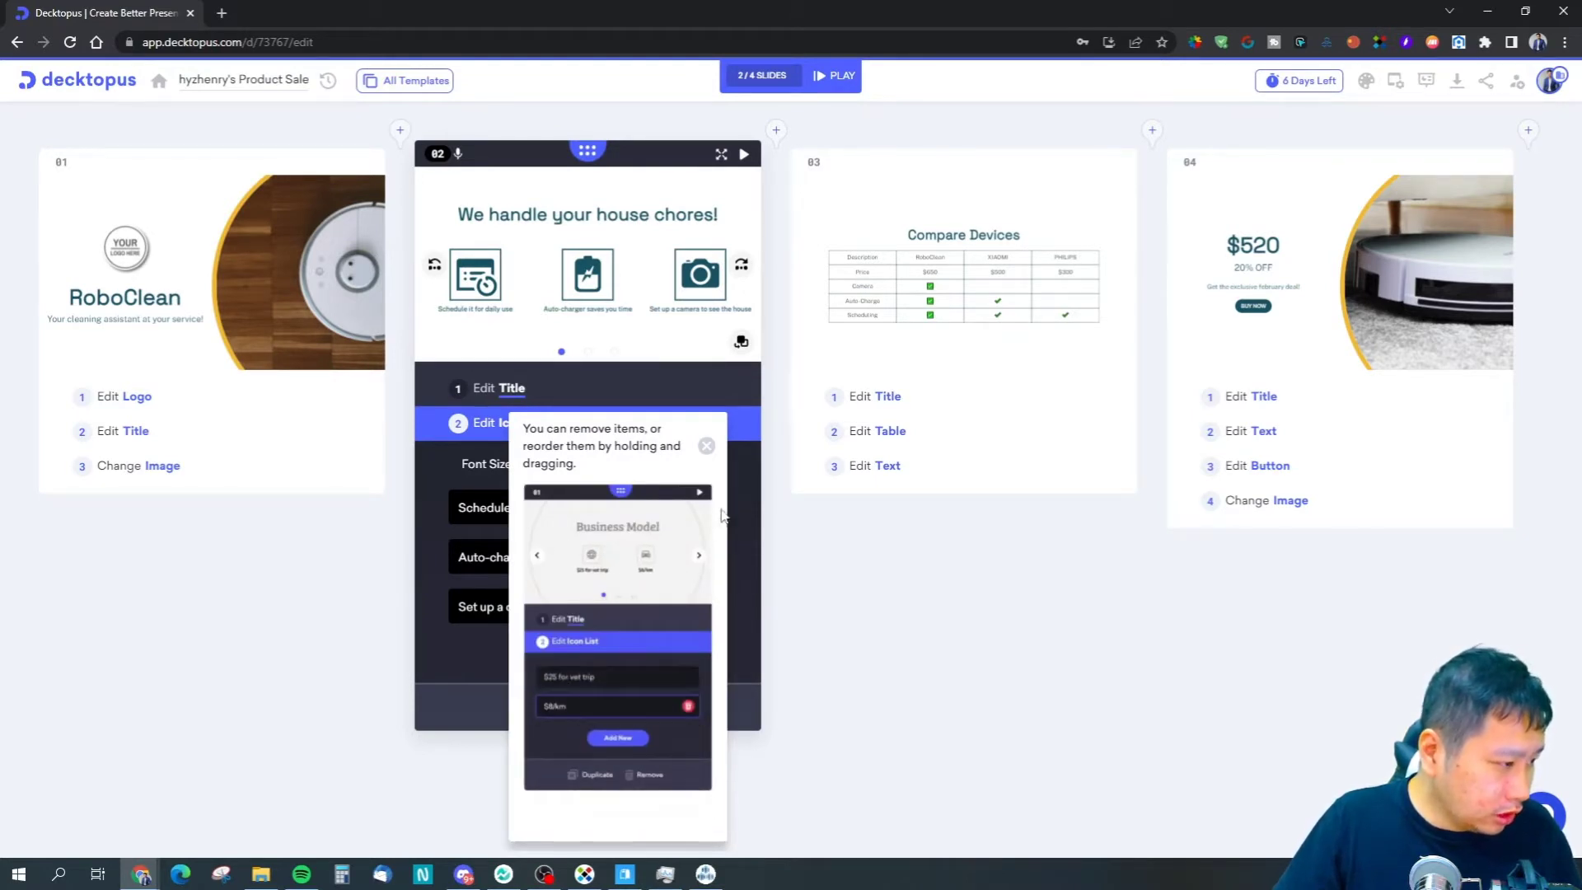
pyautogui.click(706, 445)
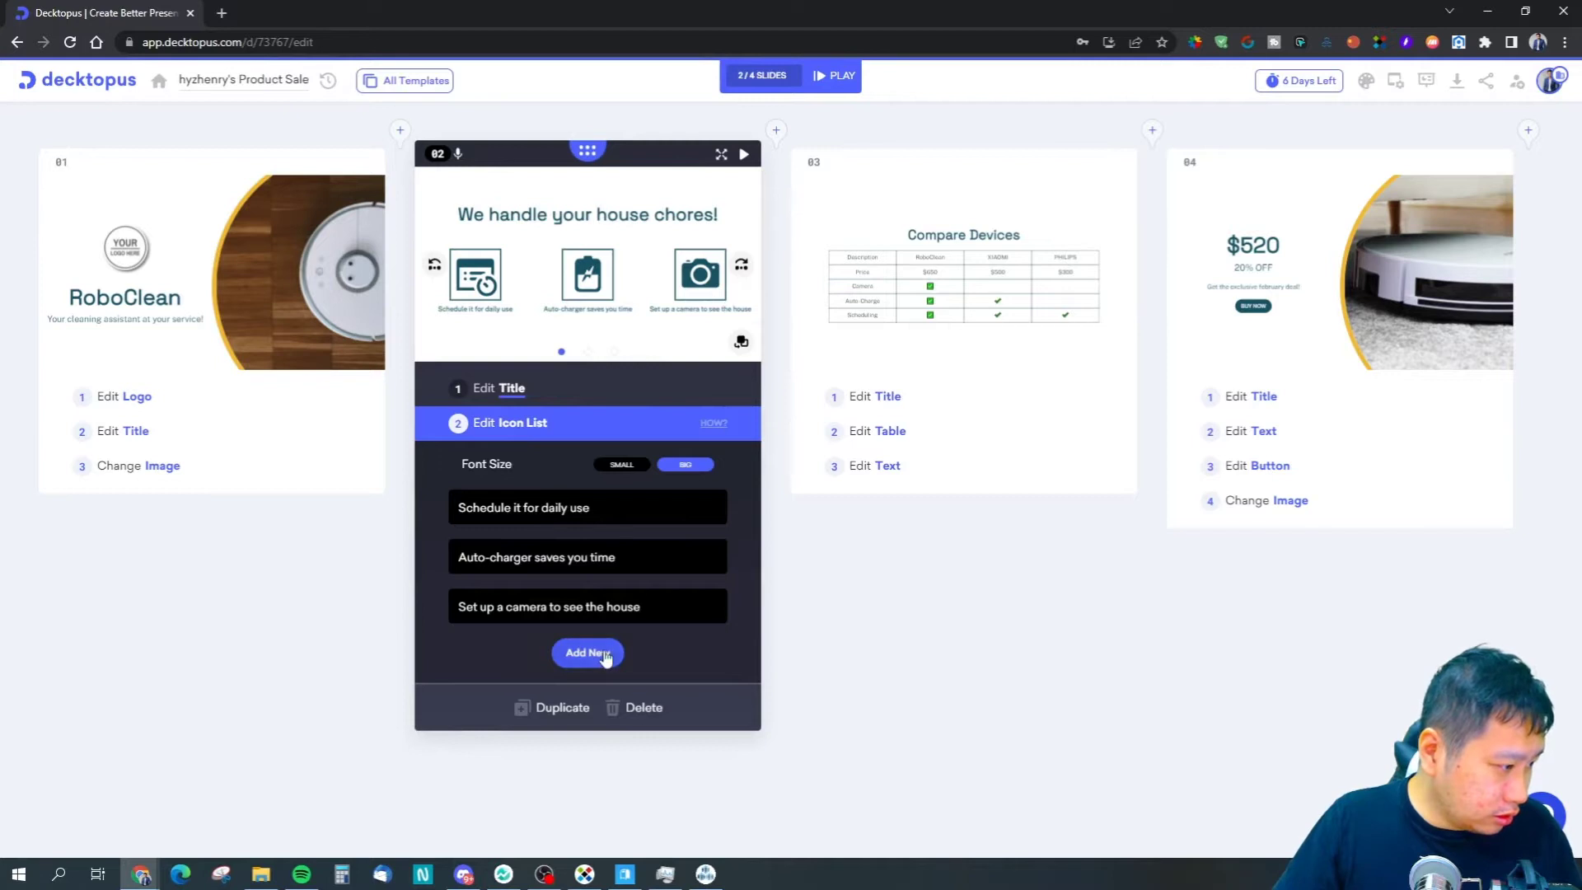
pyautogui.moveTo(508, 469)
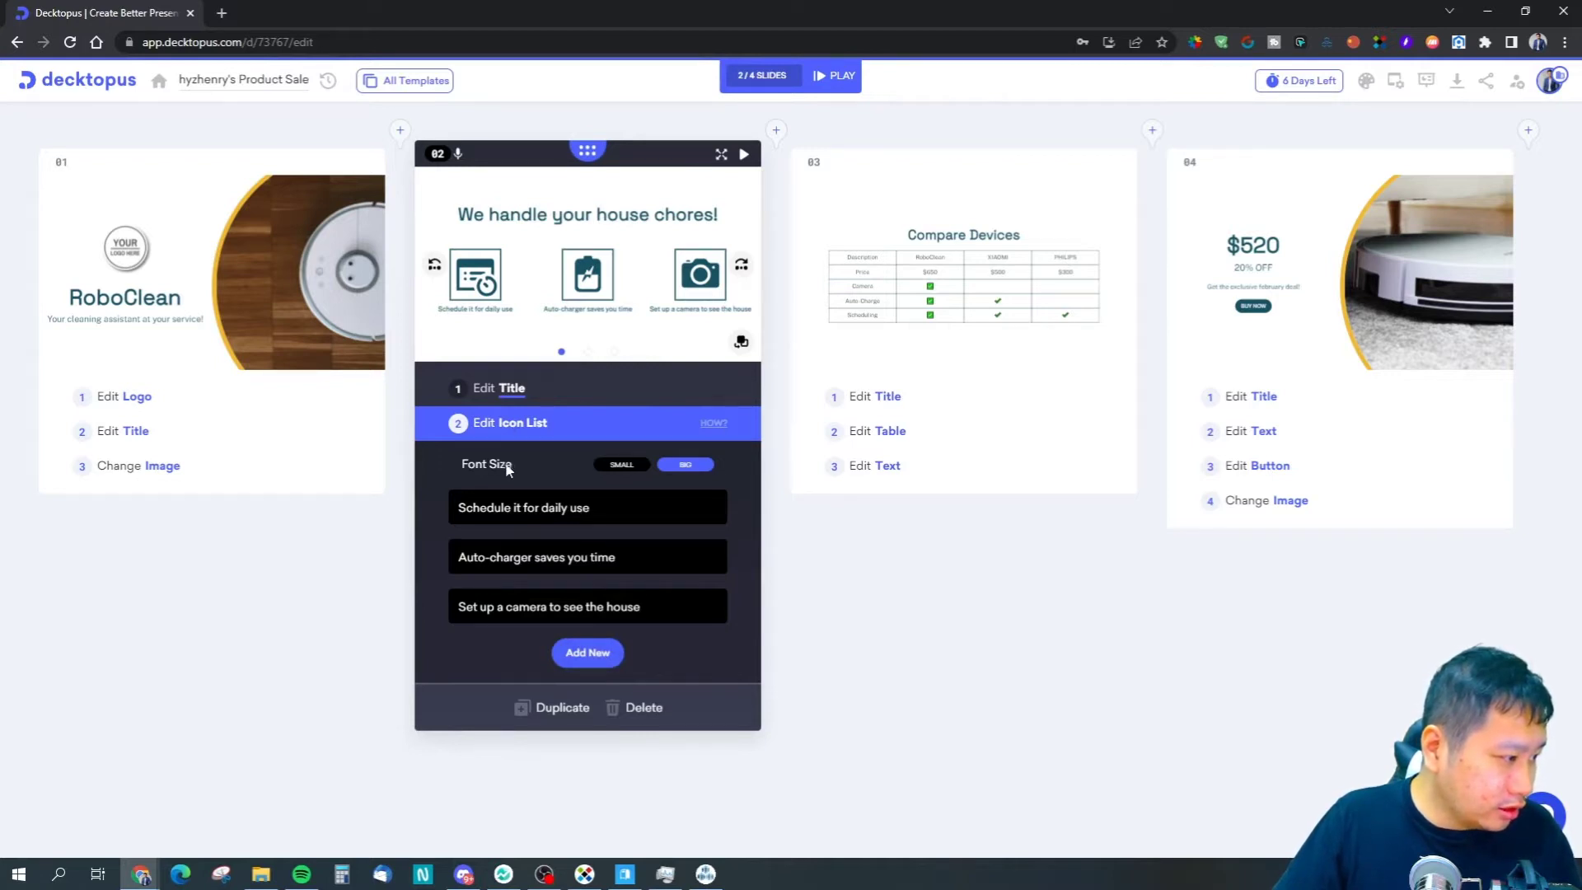
pyautogui.click(621, 464)
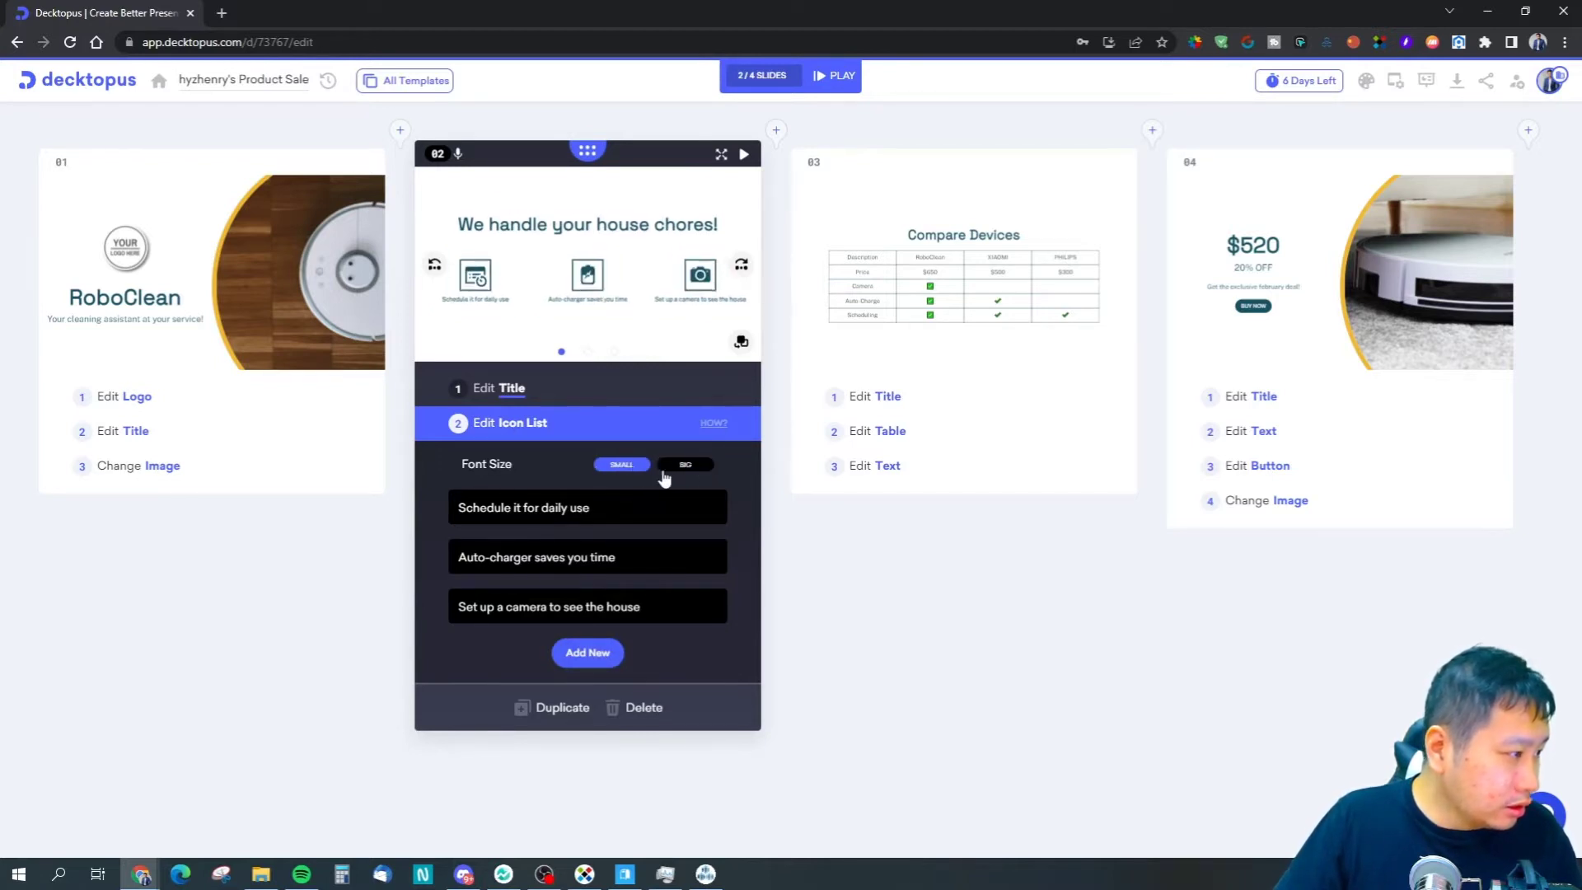
pyautogui.click(498, 387)
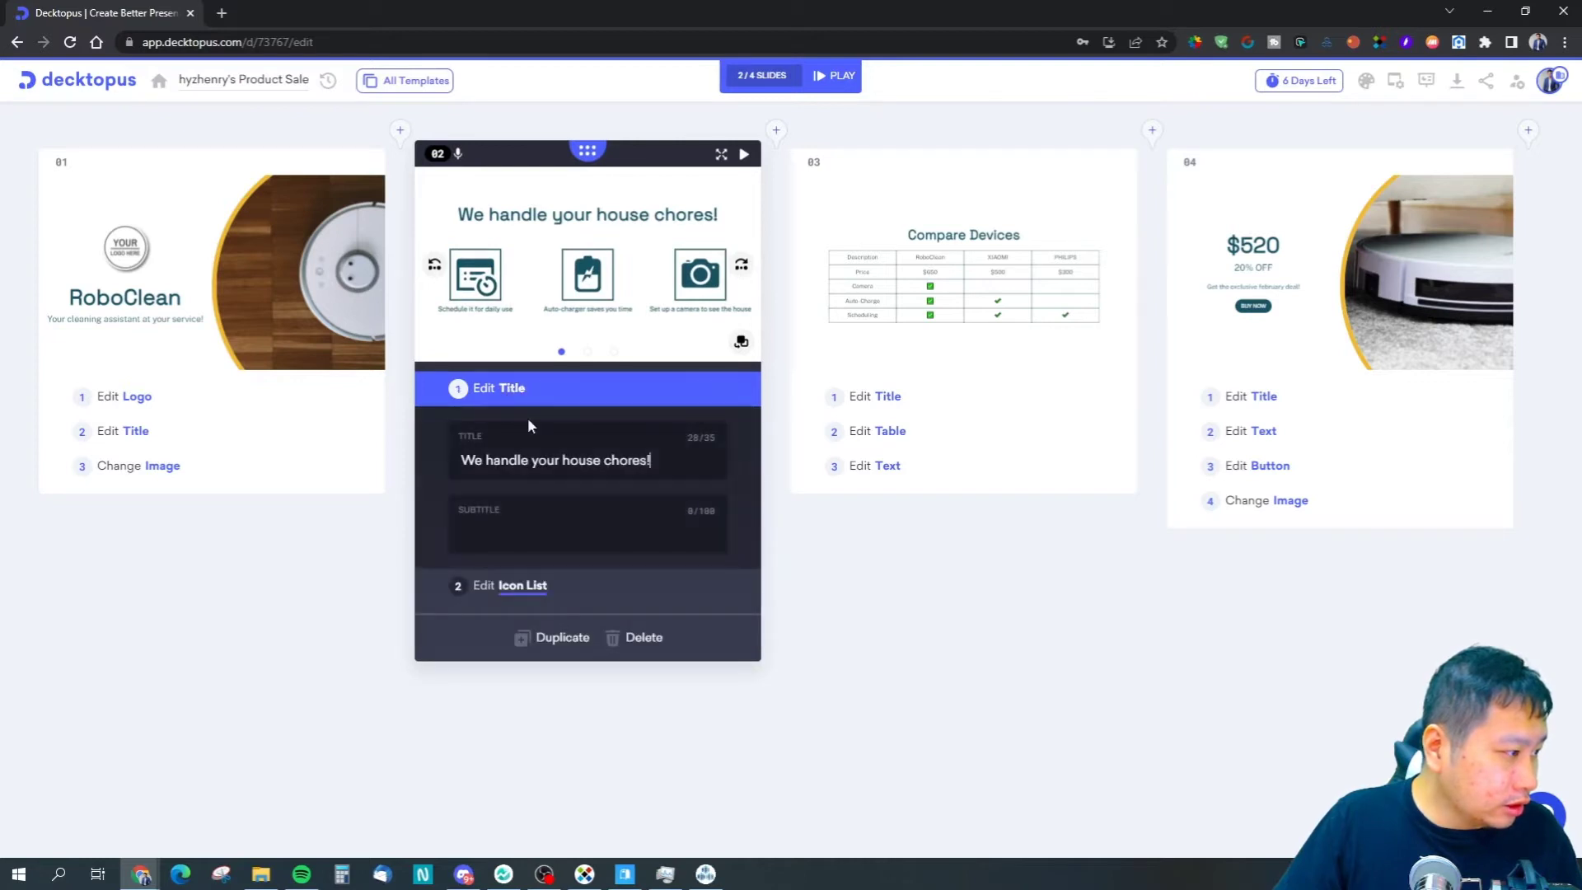
pyautogui.moveTo(779, 199)
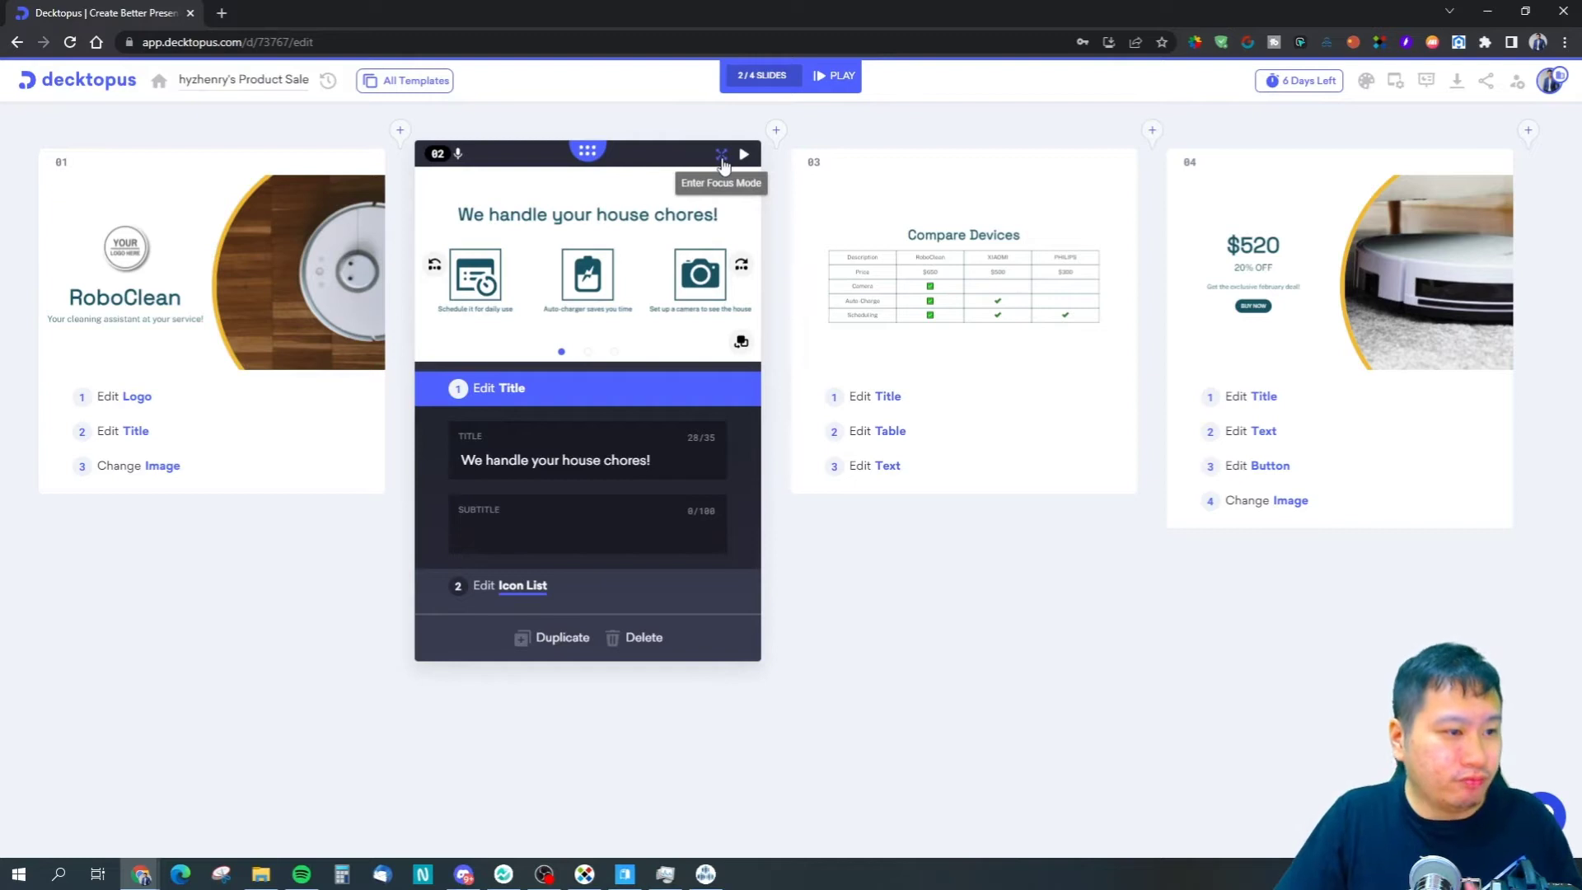
pyautogui.moveTo(737, 197)
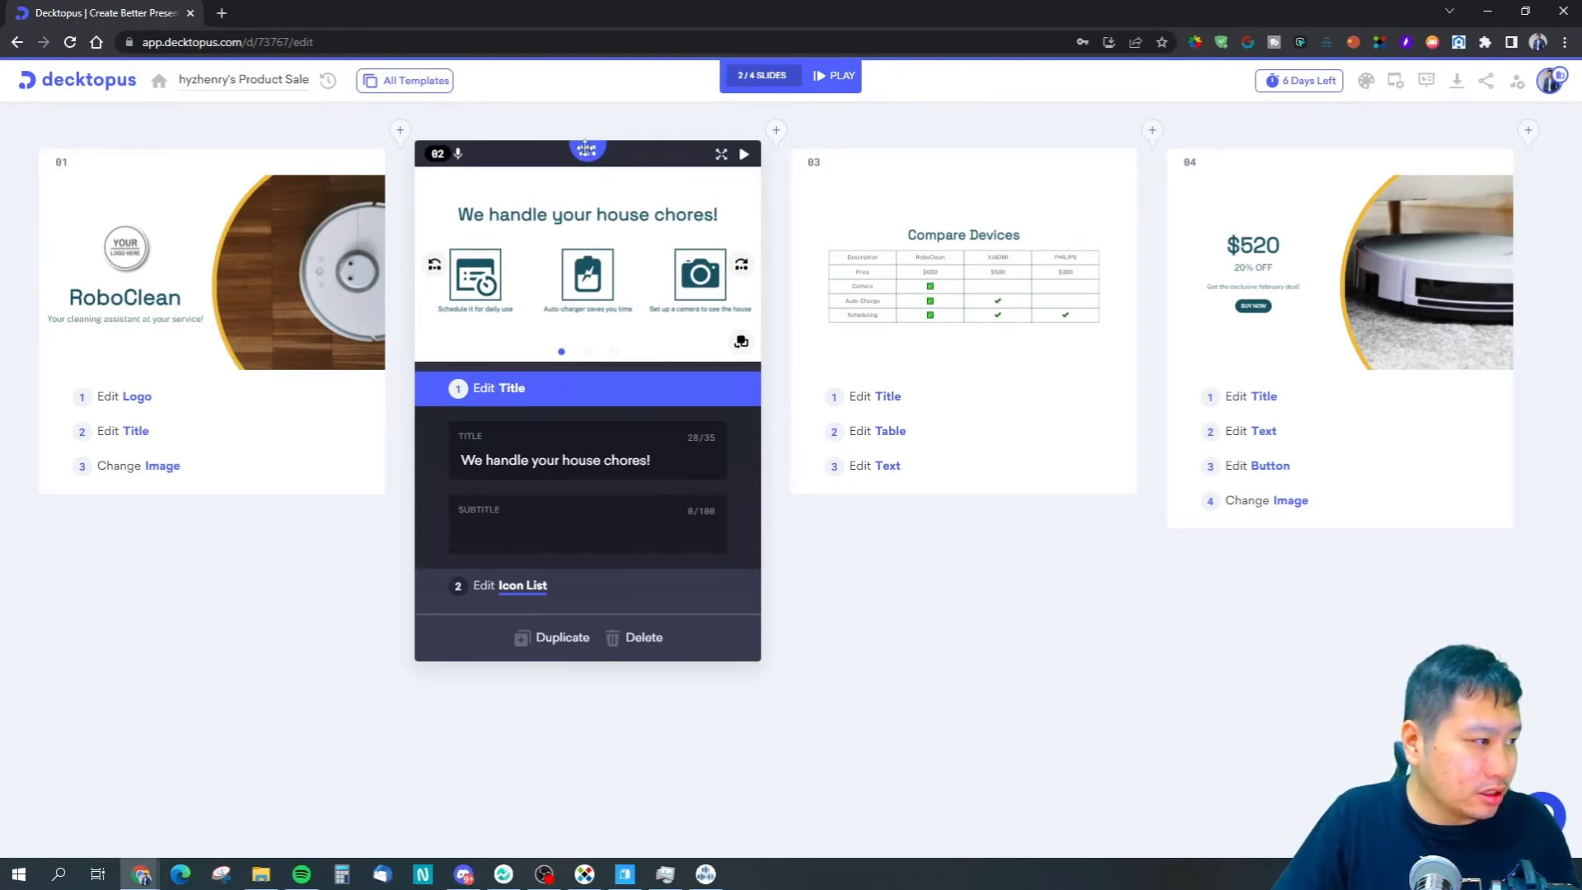
pyautogui.click(1457, 81)
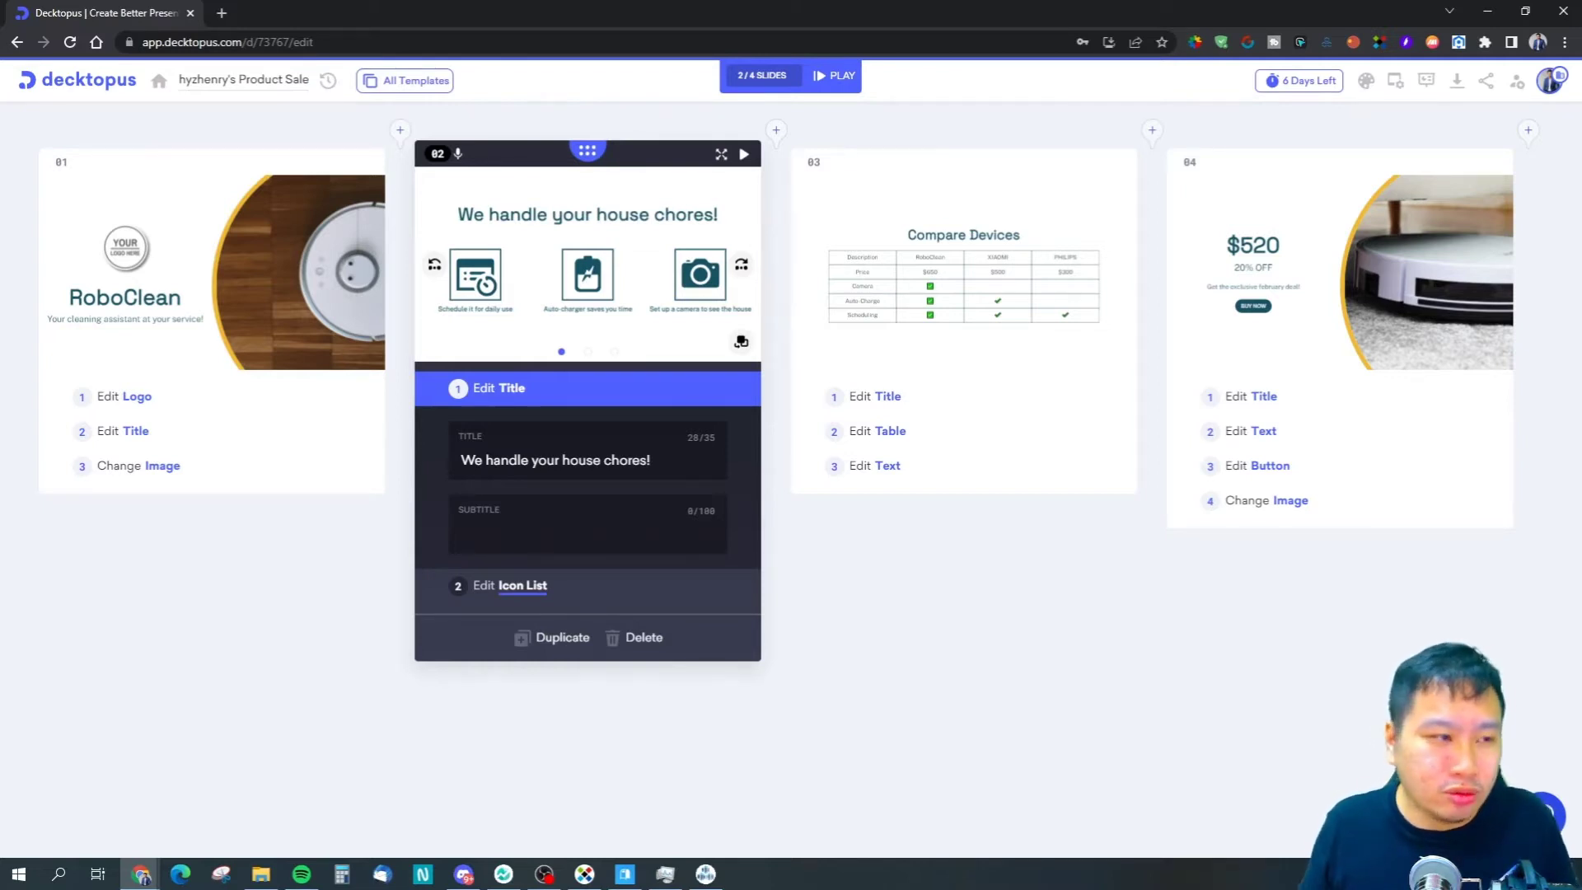
pyautogui.moveTo(566, 857)
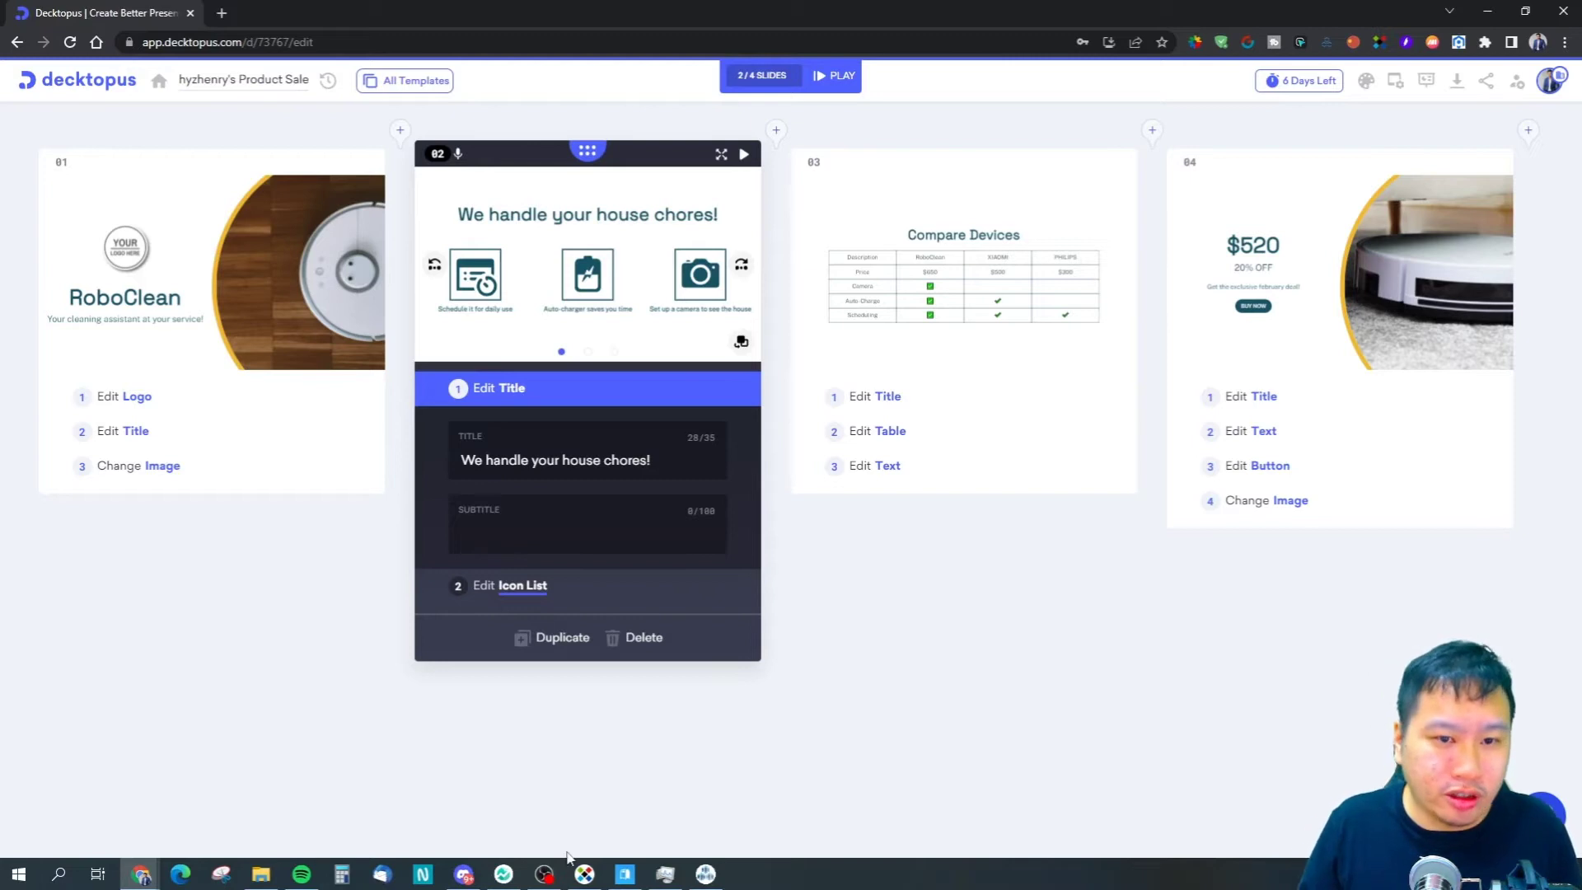
pyautogui.moveTo(1438, 102)
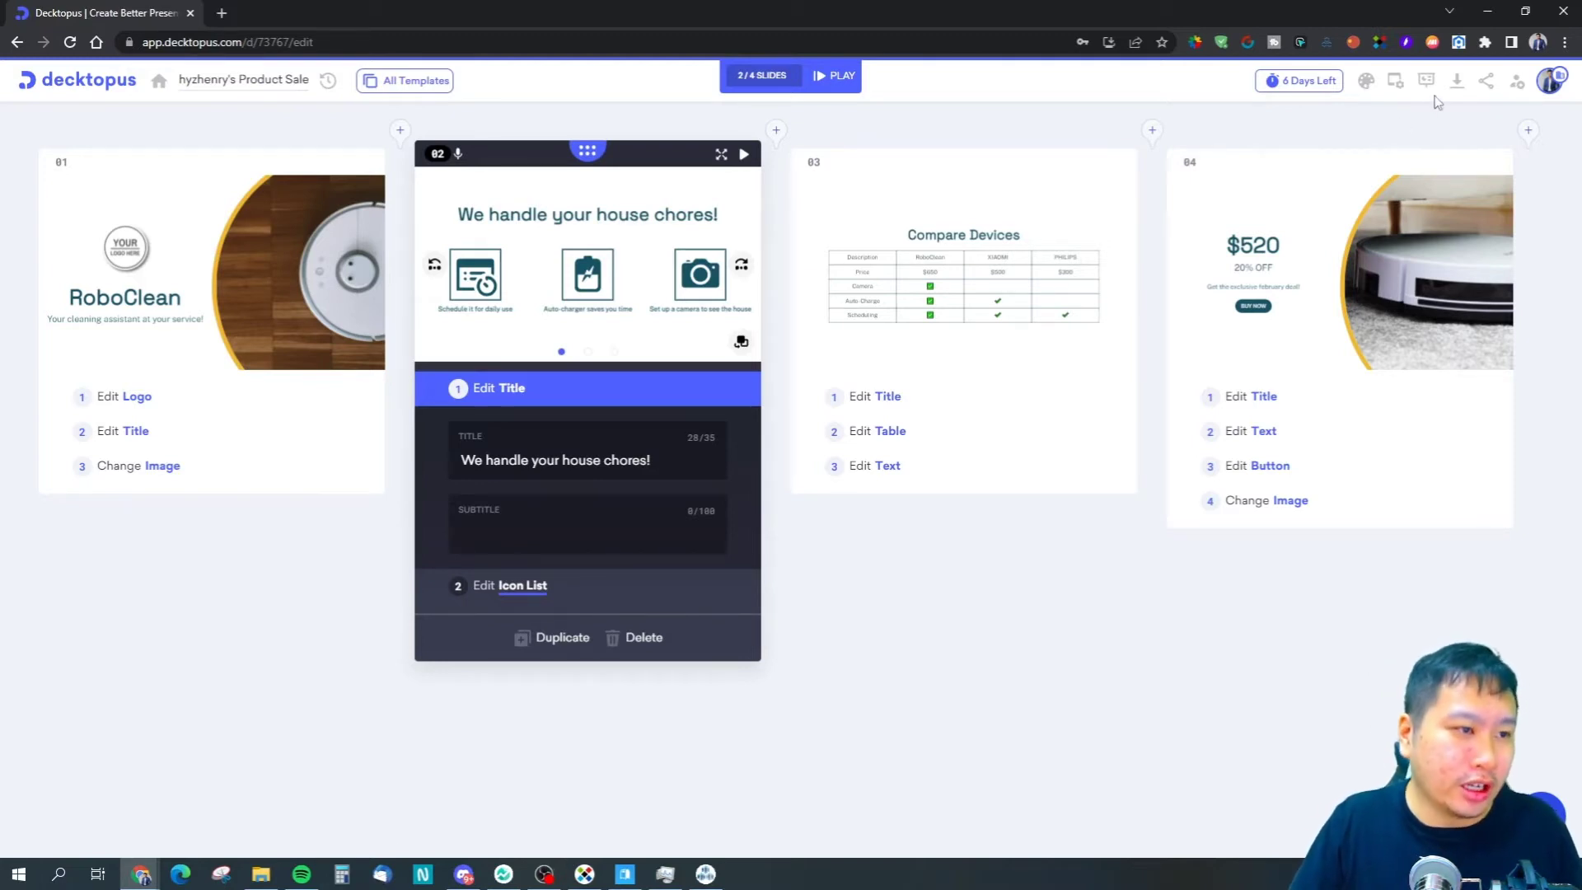
pyautogui.click(1425, 81)
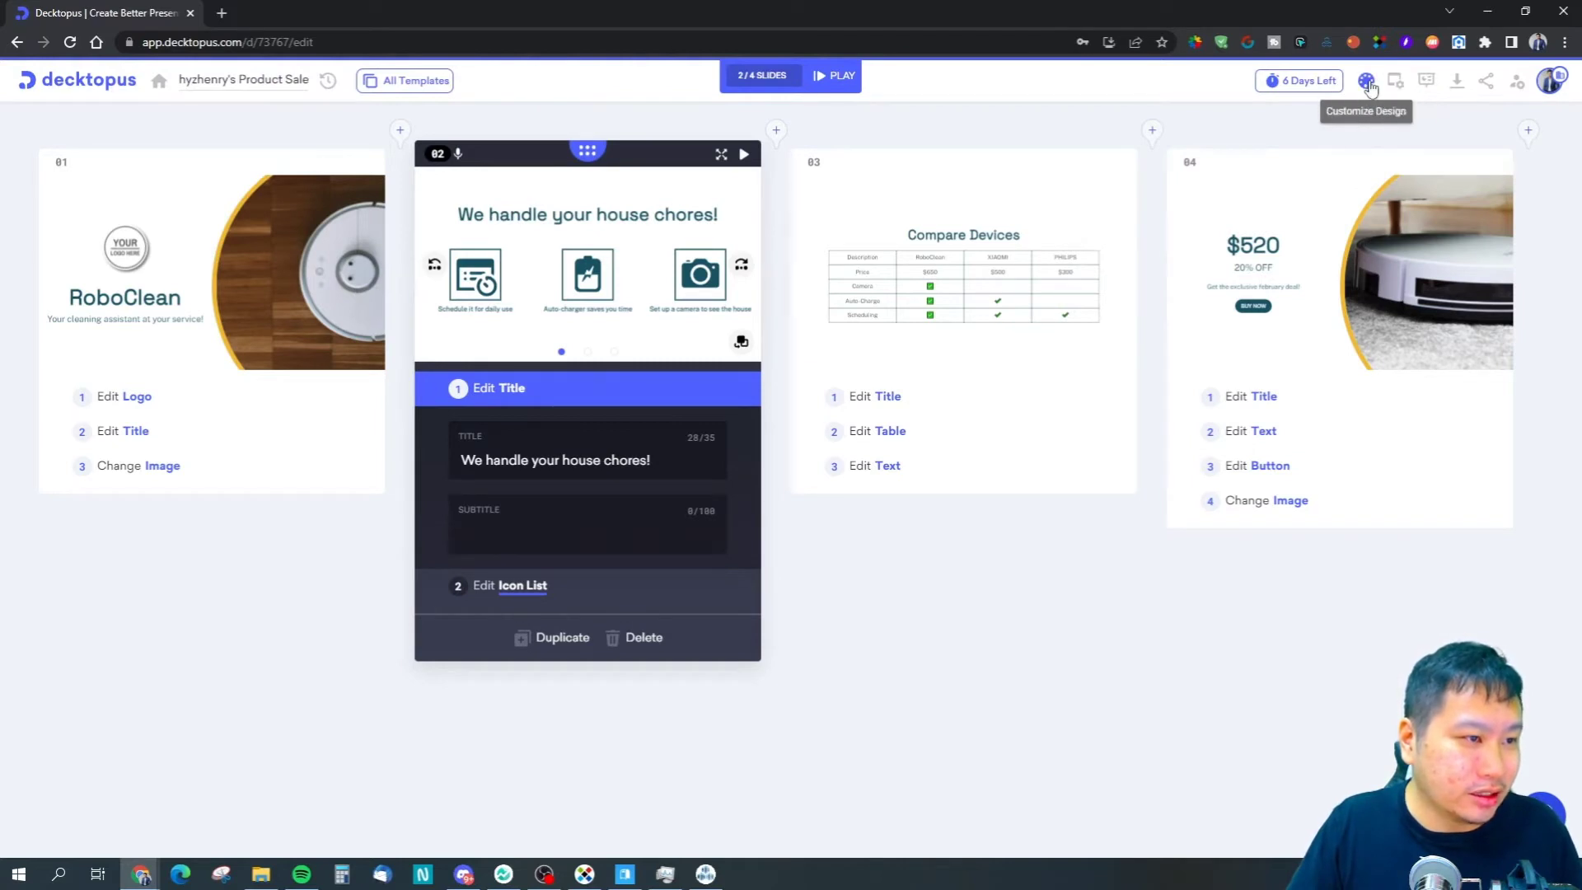
pyautogui.click(1365, 80)
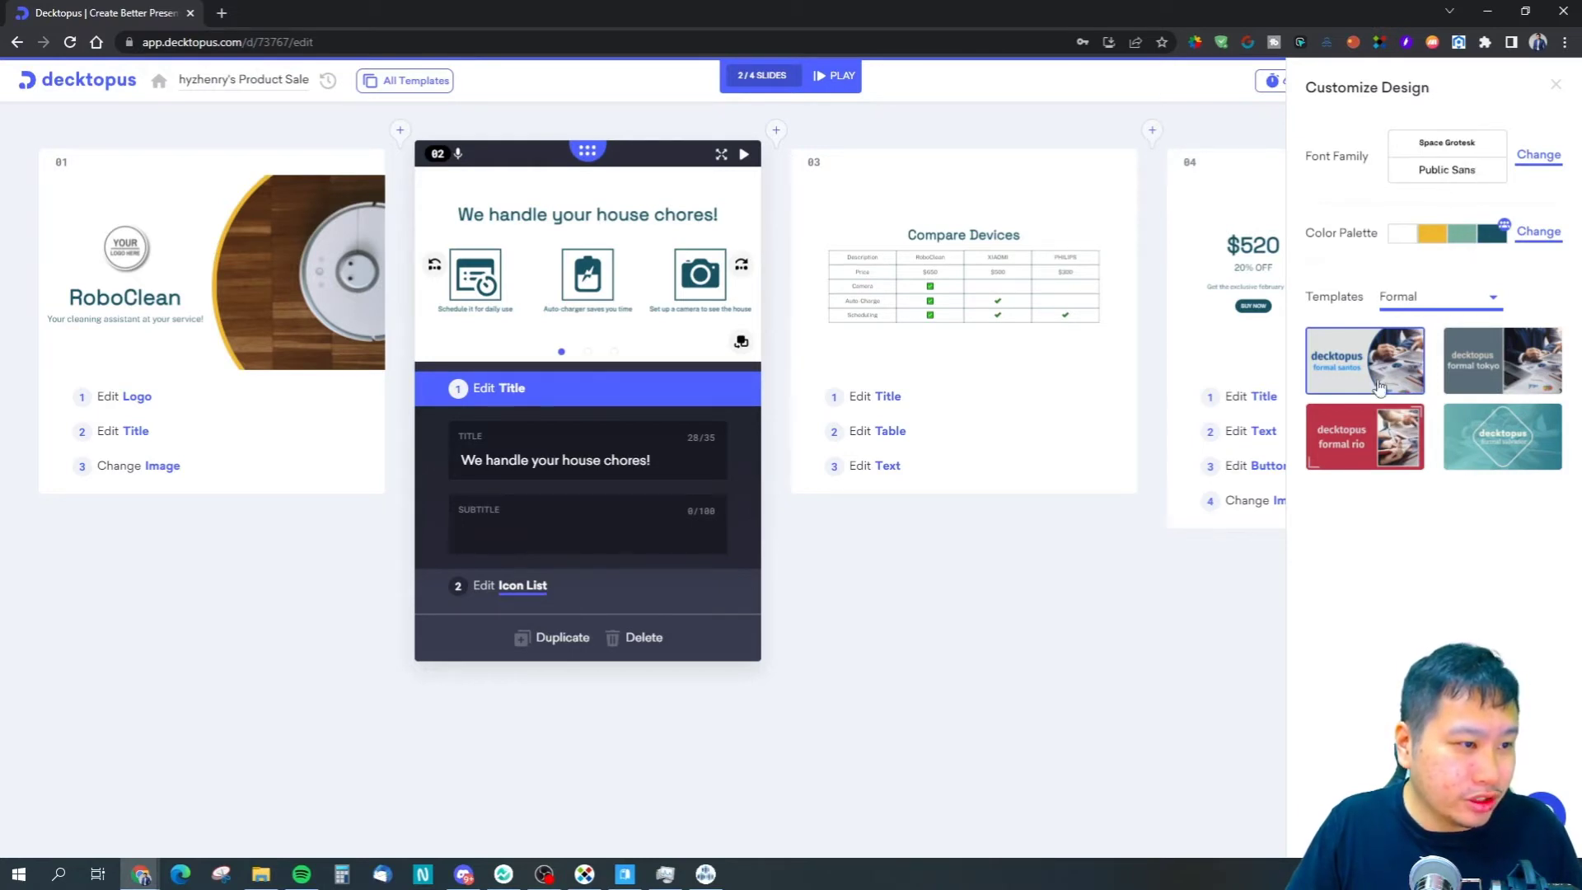
pyautogui.click(1537, 233)
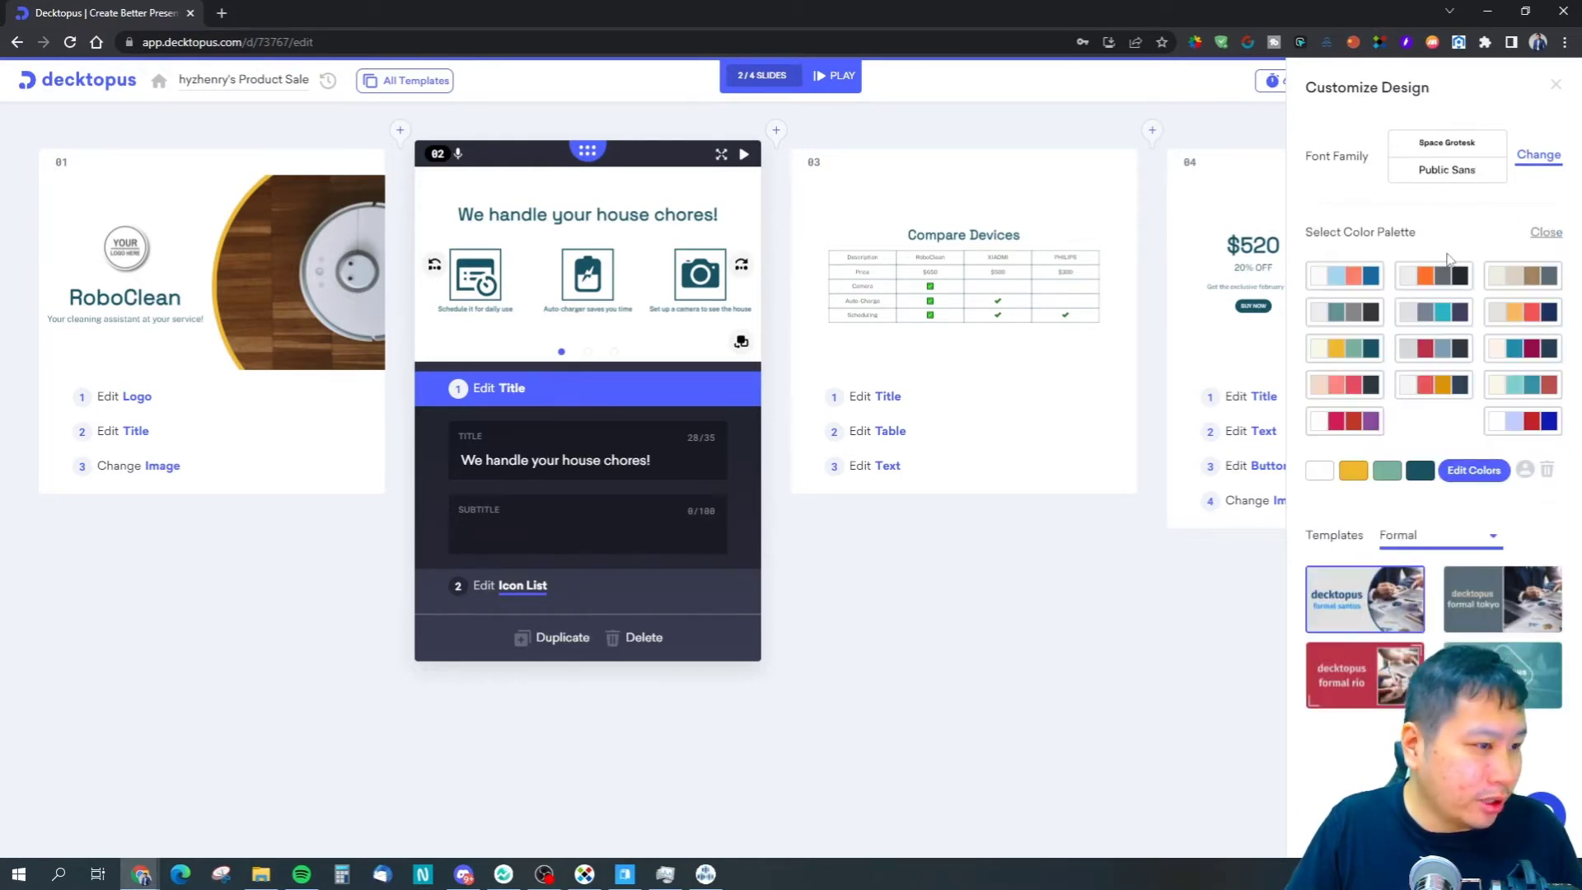
pyautogui.click(1521, 421)
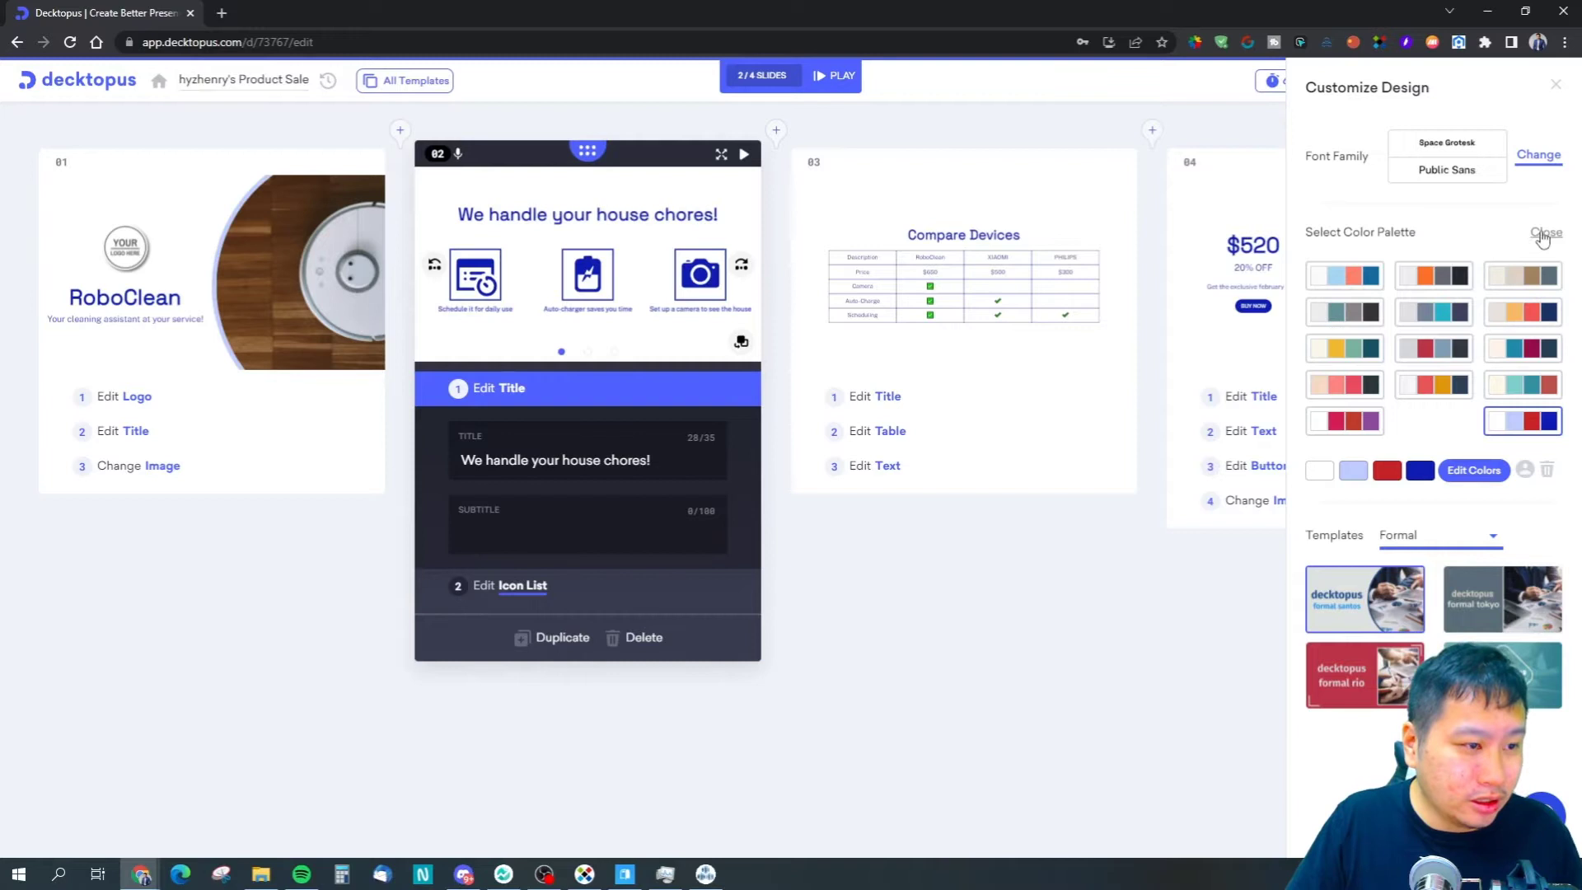
pyautogui.click(1343, 275)
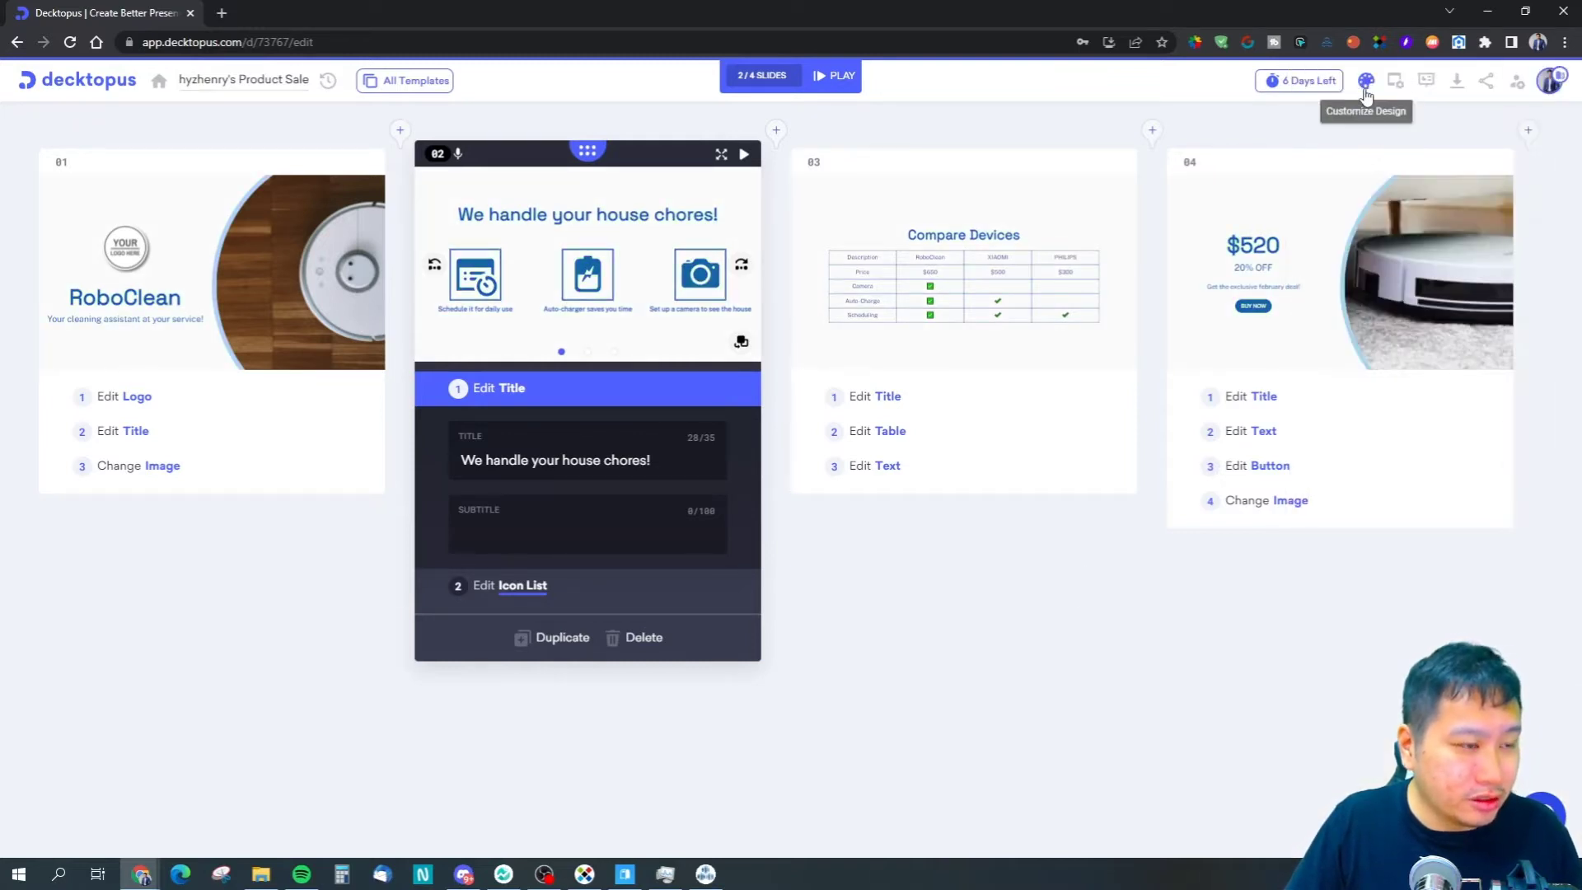
pyautogui.moveTo(1363, 106)
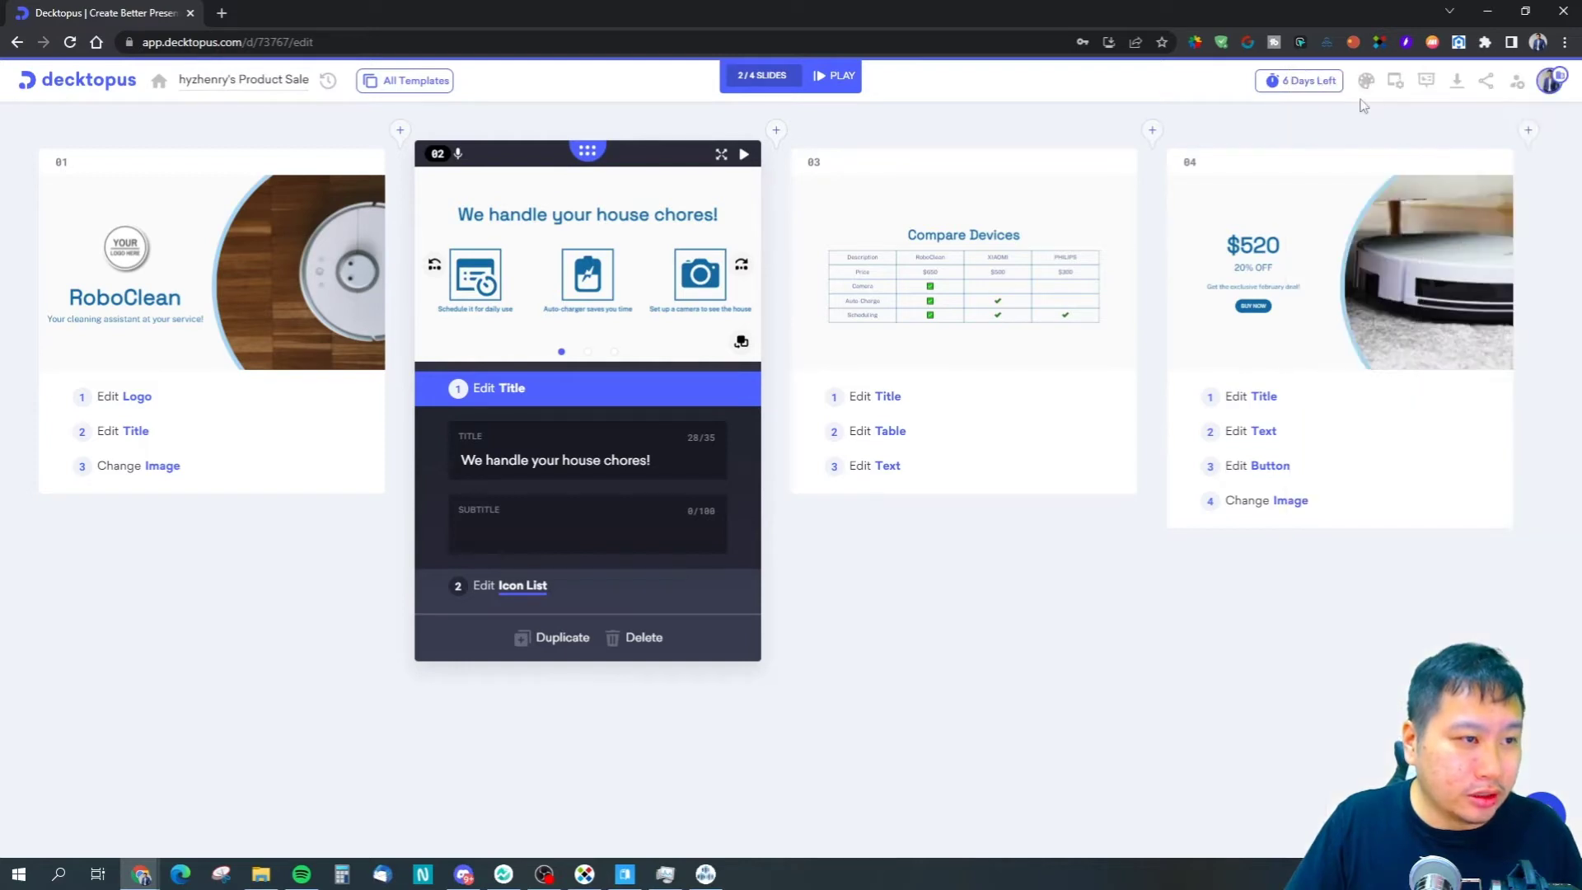
pyautogui.click(1365, 81)
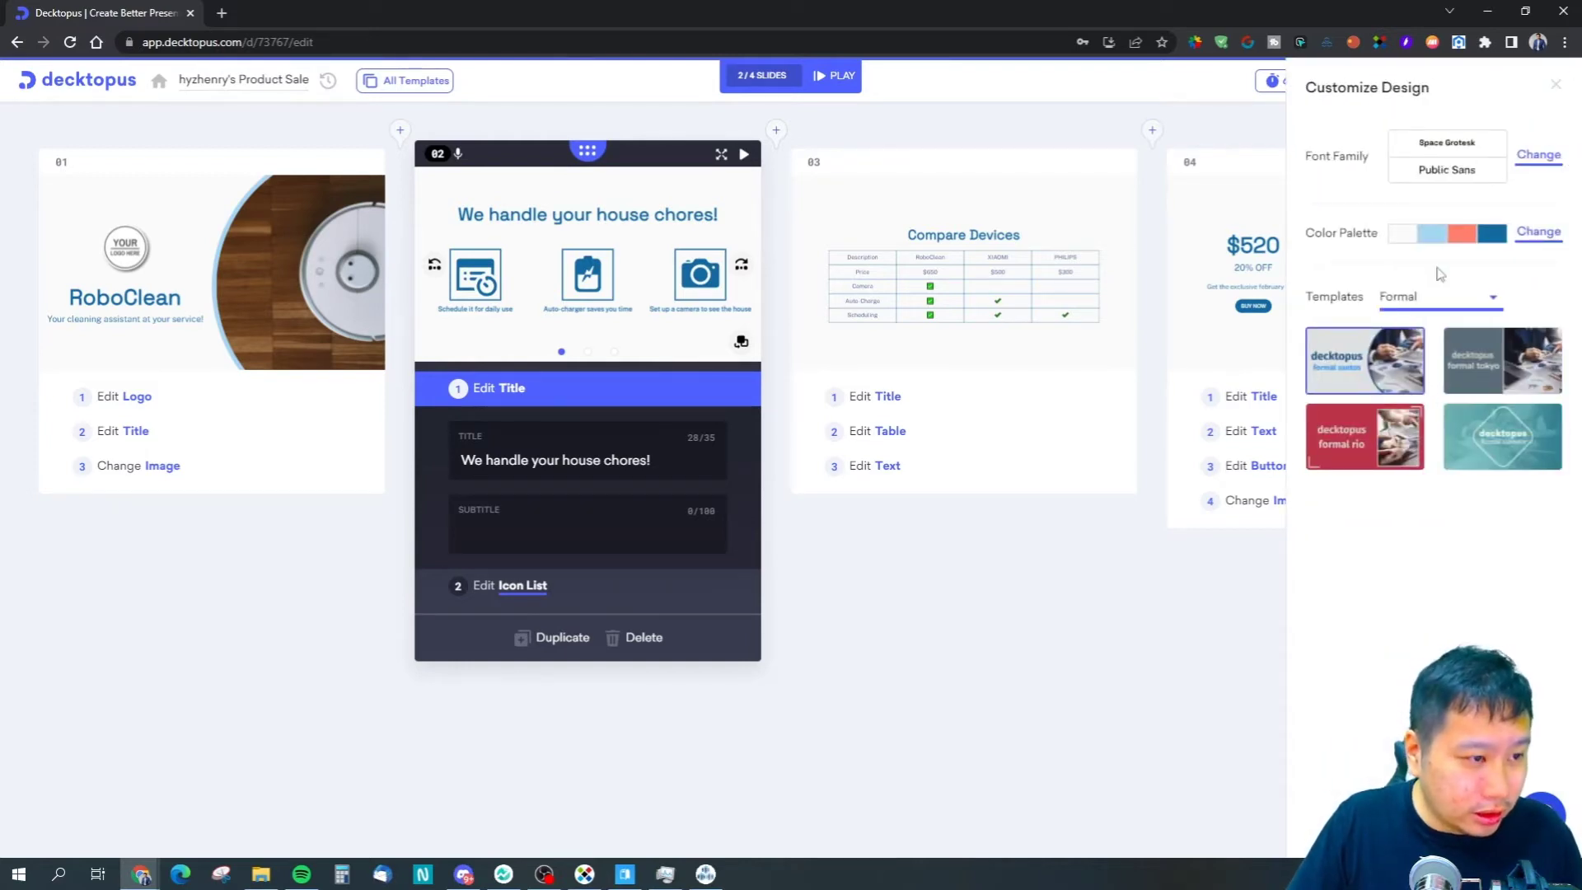
pyautogui.click(1538, 230)
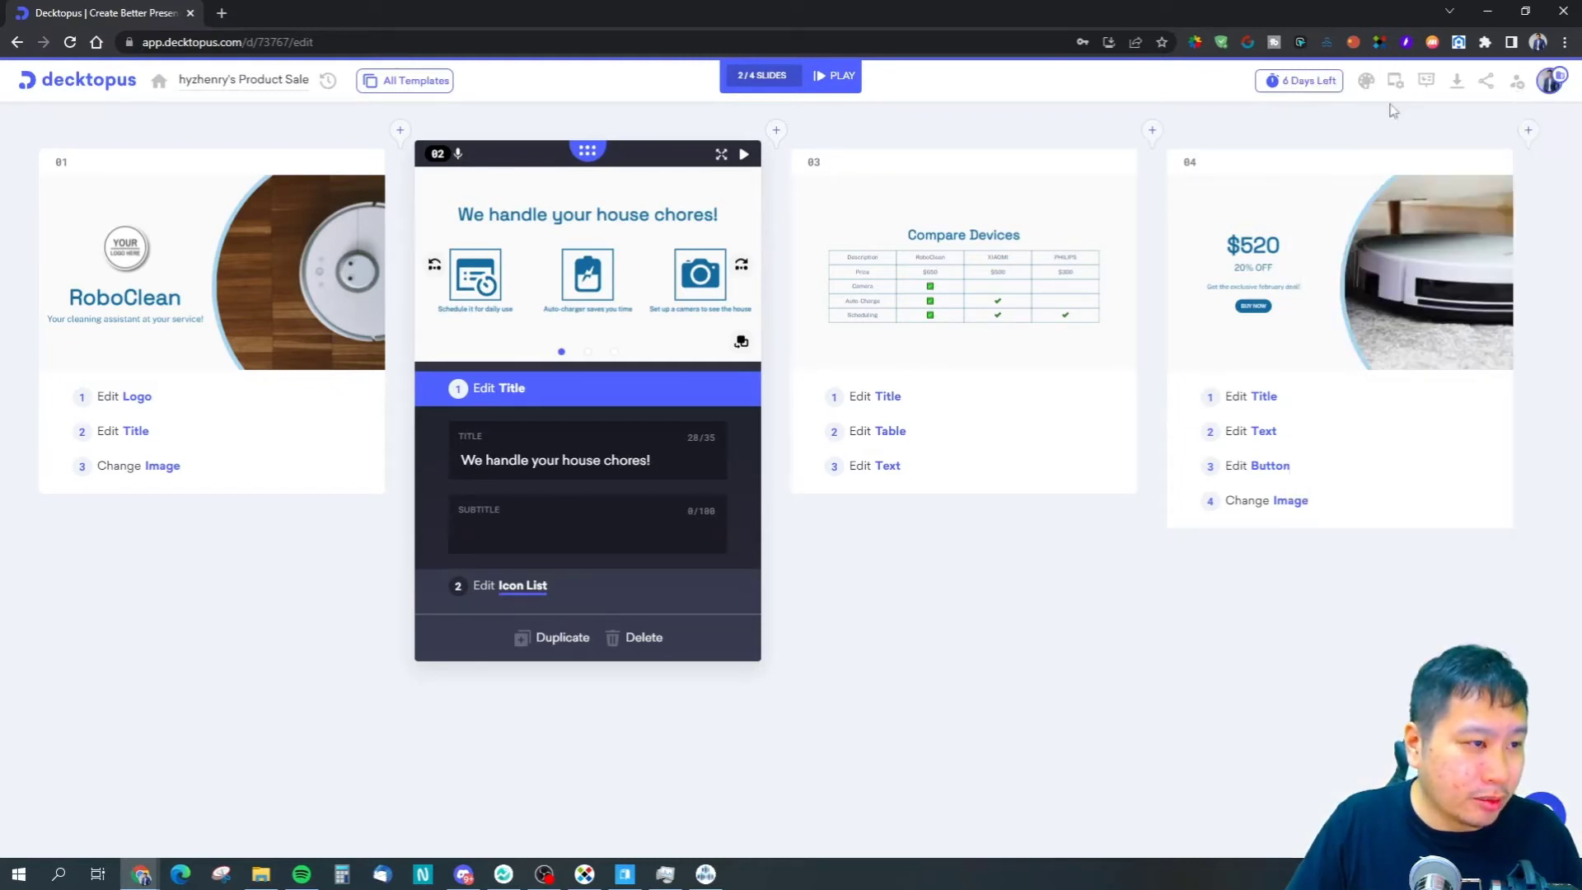
pyautogui.click(1366, 81)
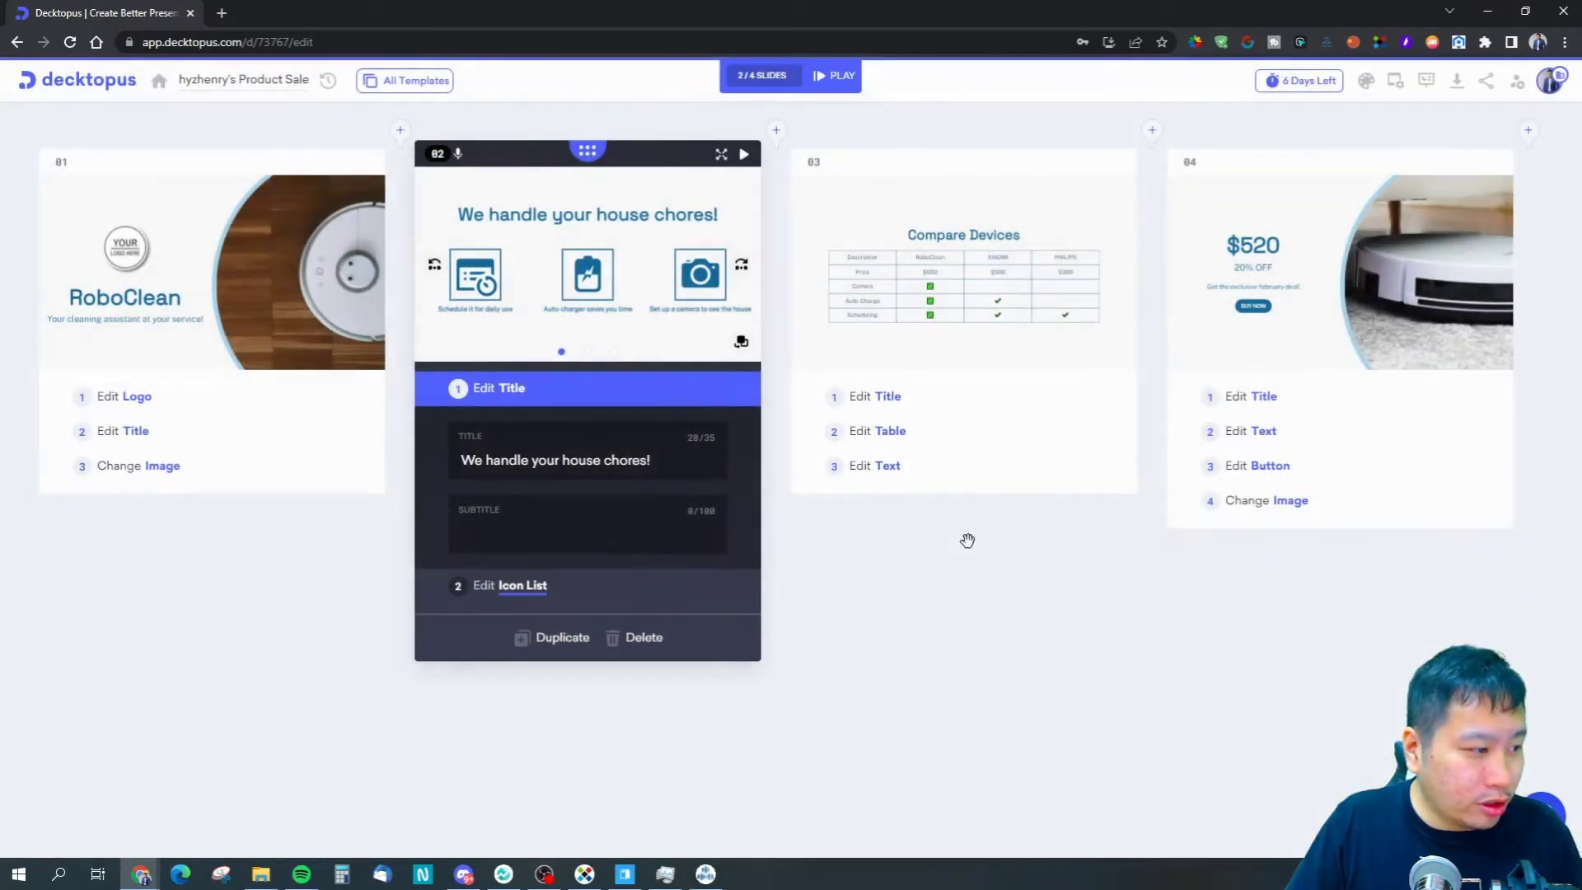
pyautogui.moveTo(837, 76)
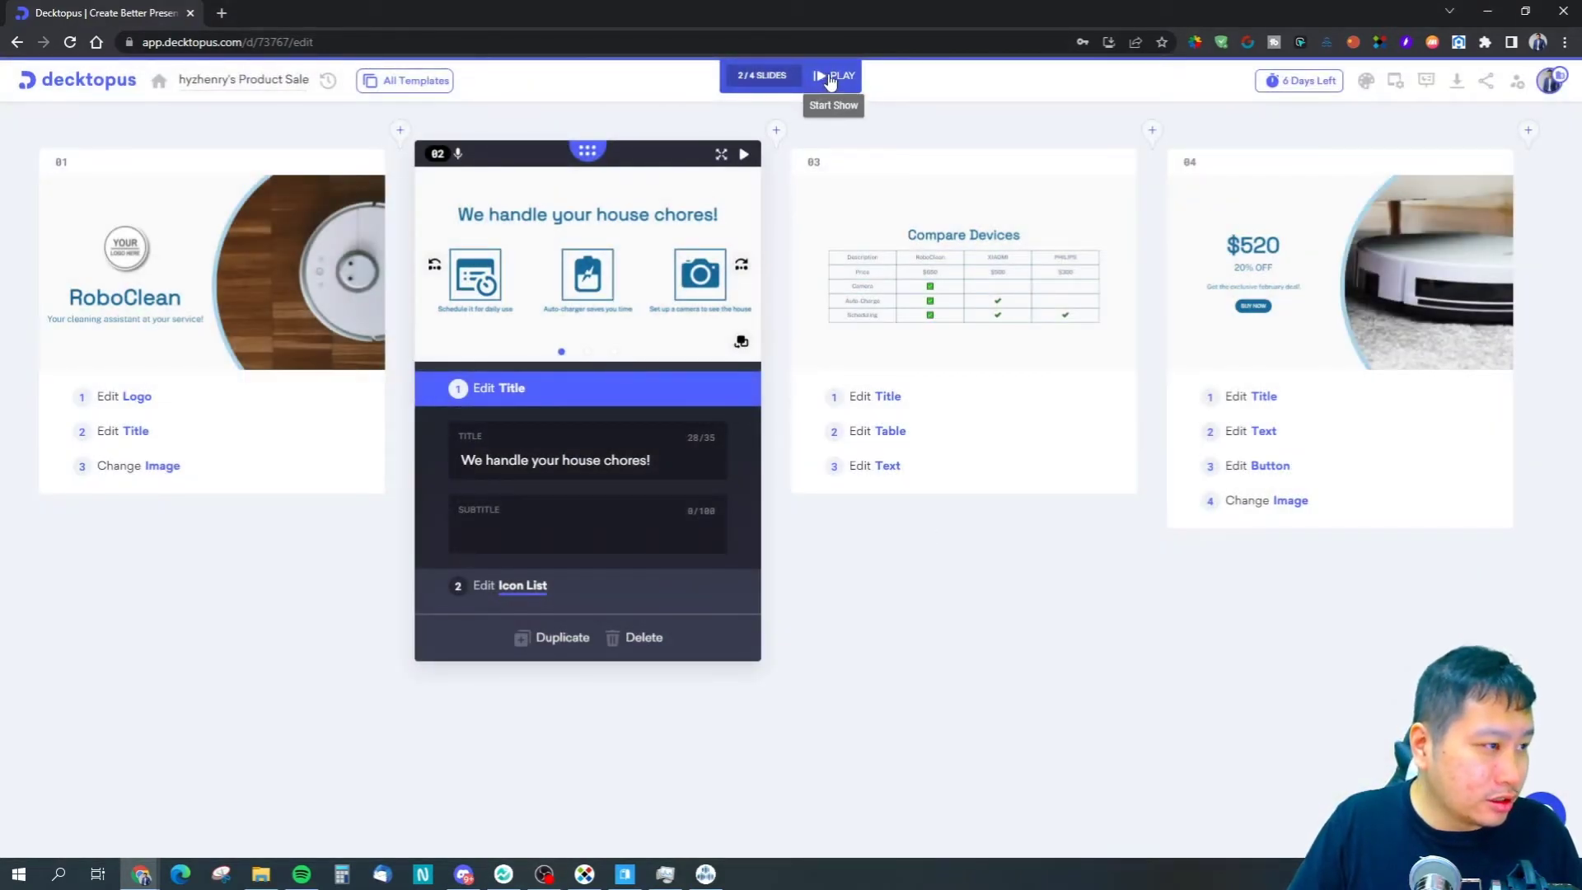
# Play the RoboClean deck in a new tab and check Responsive Mode in Slide Settings.
pyautogui.click(840, 76)
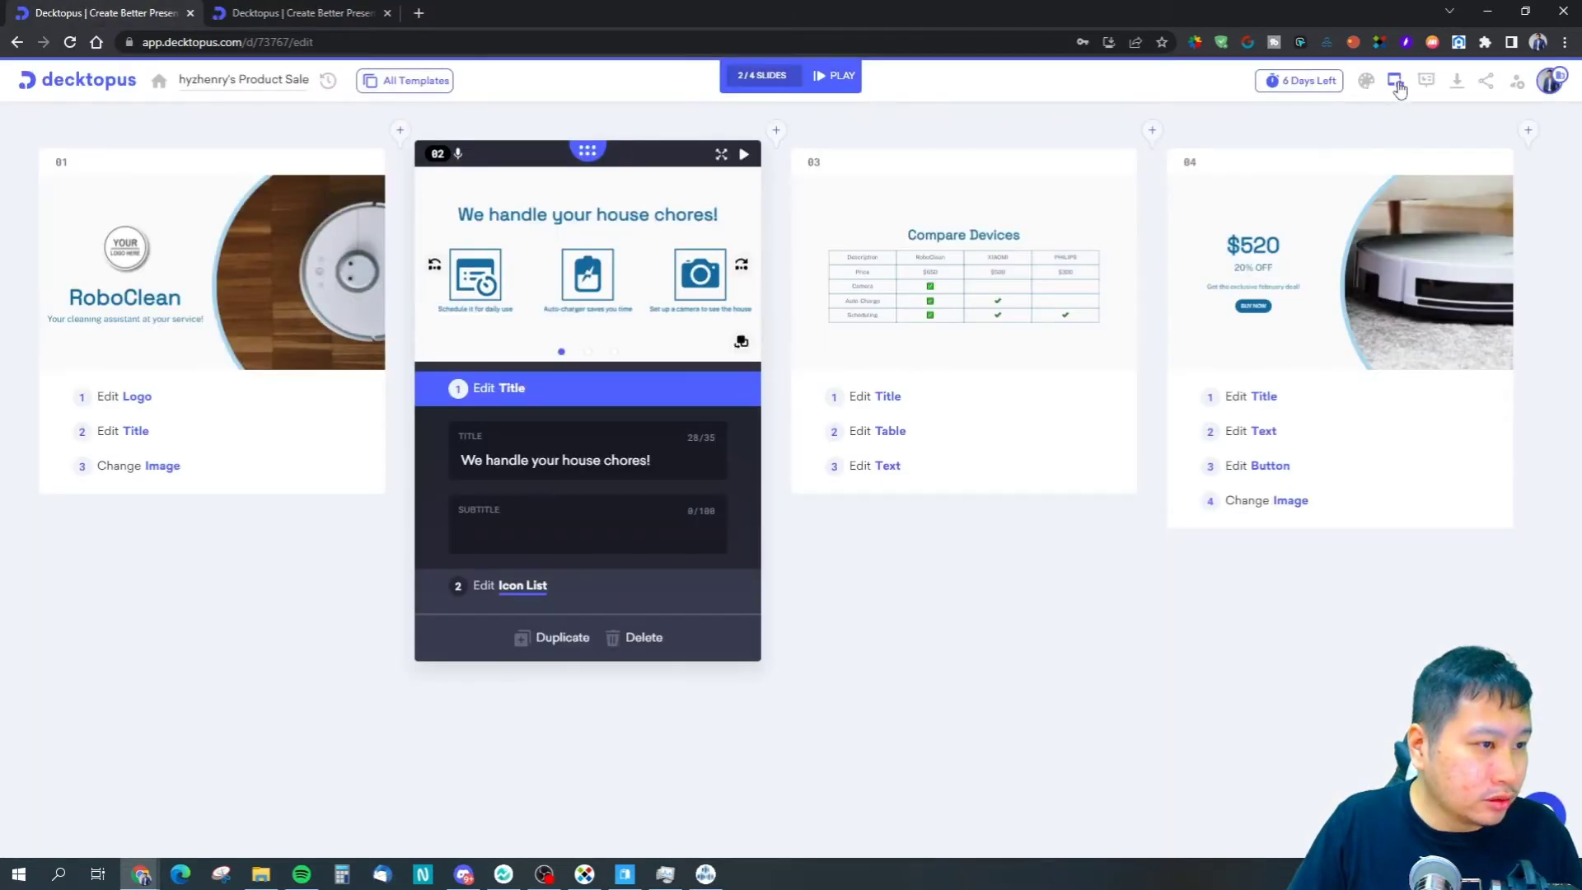
pyautogui.click(1396, 80)
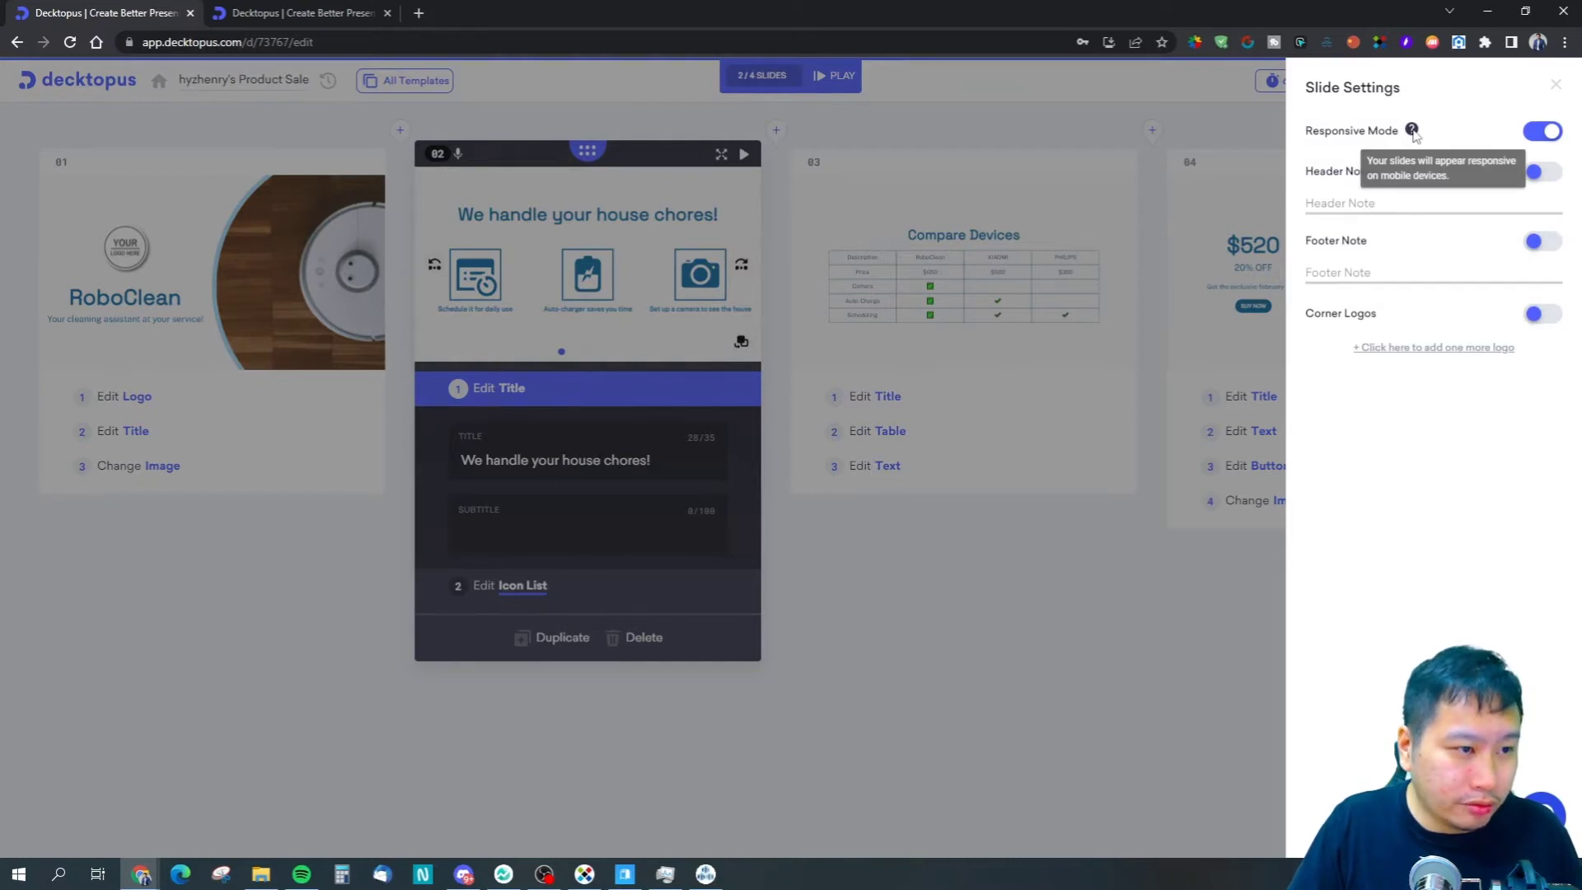
pyautogui.click(833, 76)
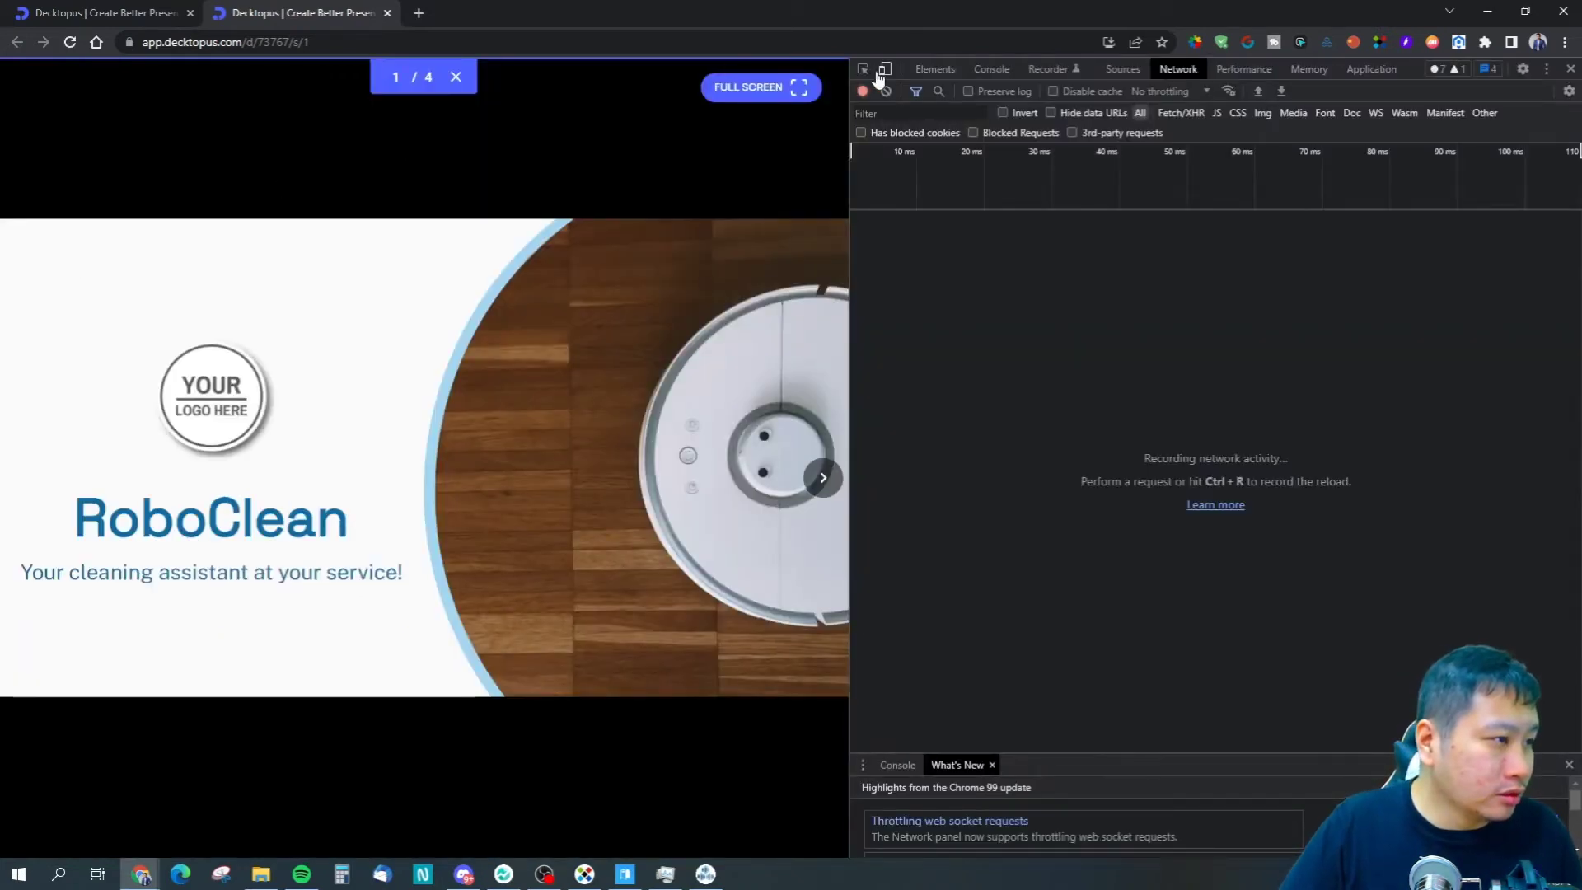
# Preview the slideshow at iPhone 12 Pro size in DevTools and advance two slides.
pyautogui.click(884, 68)
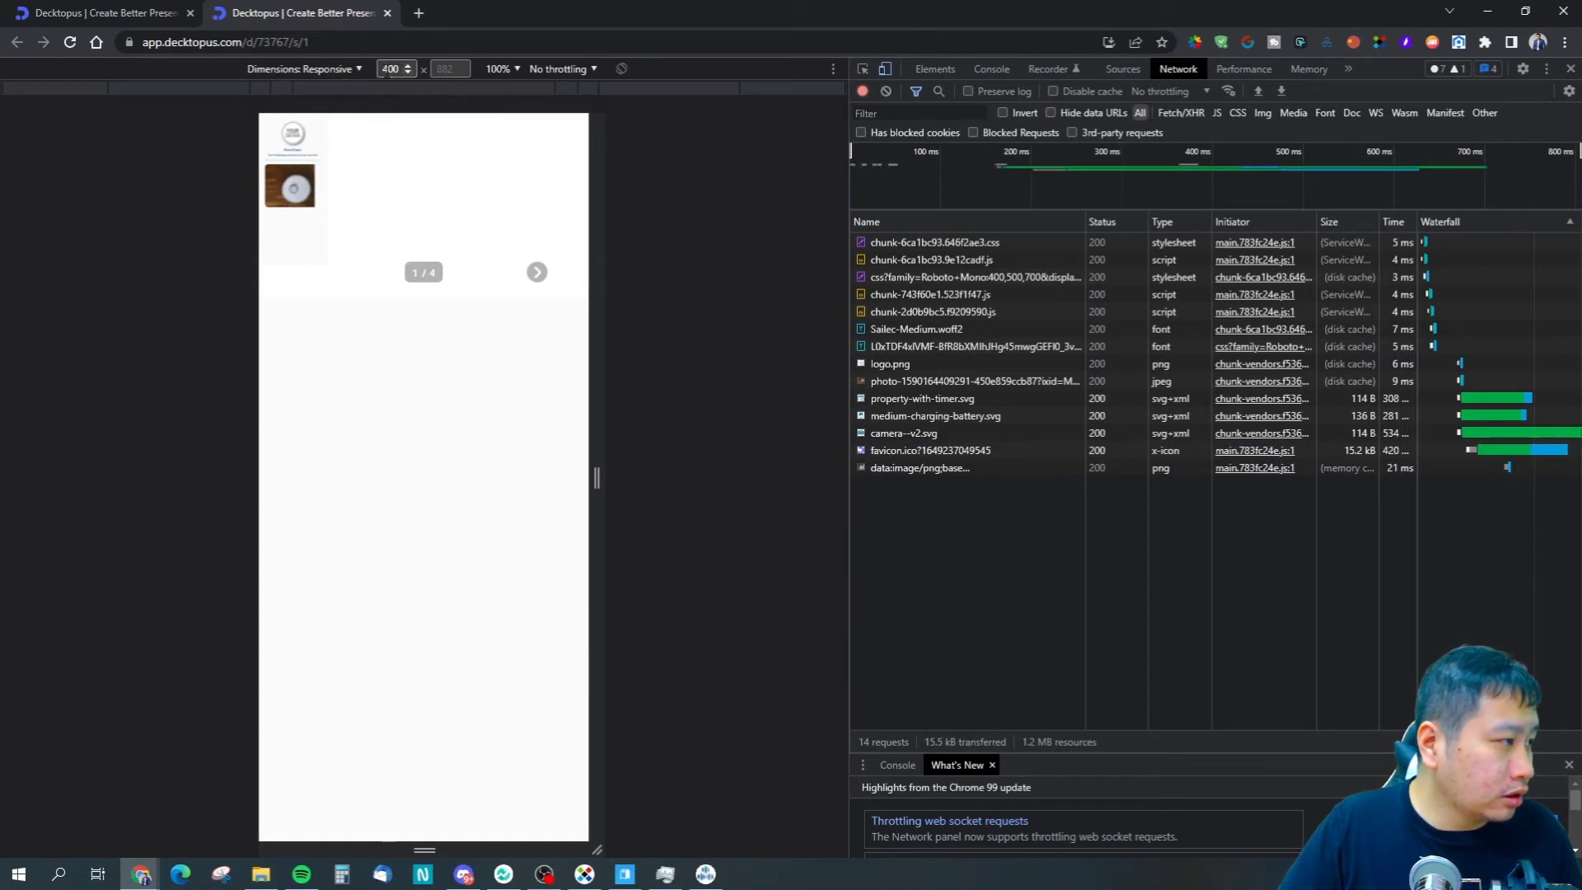
pyautogui.click(306, 69)
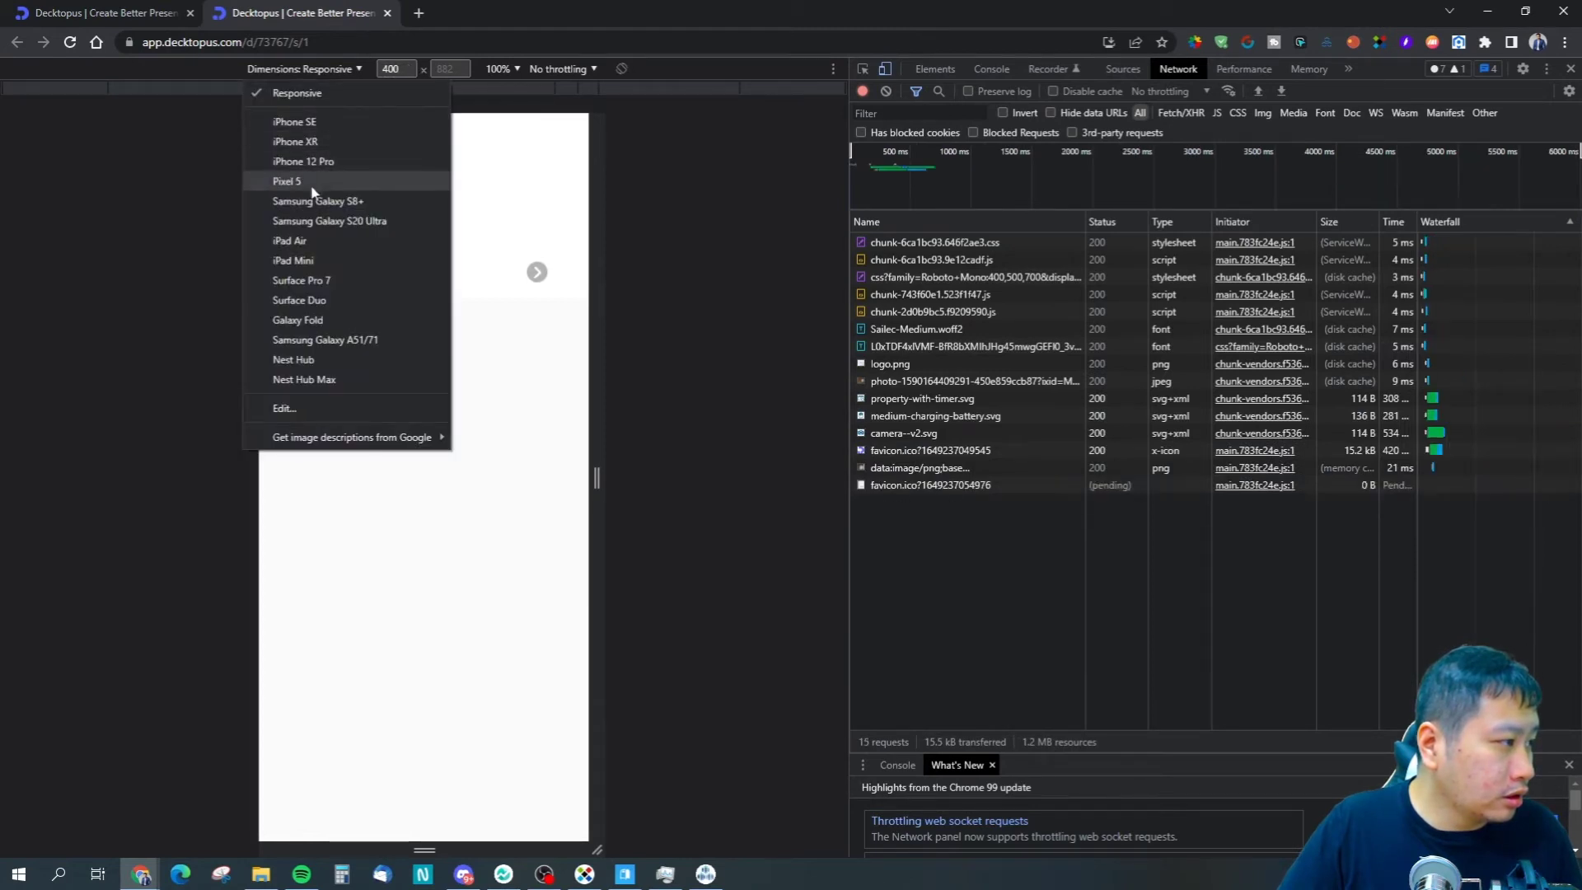
pyautogui.click(302, 162)
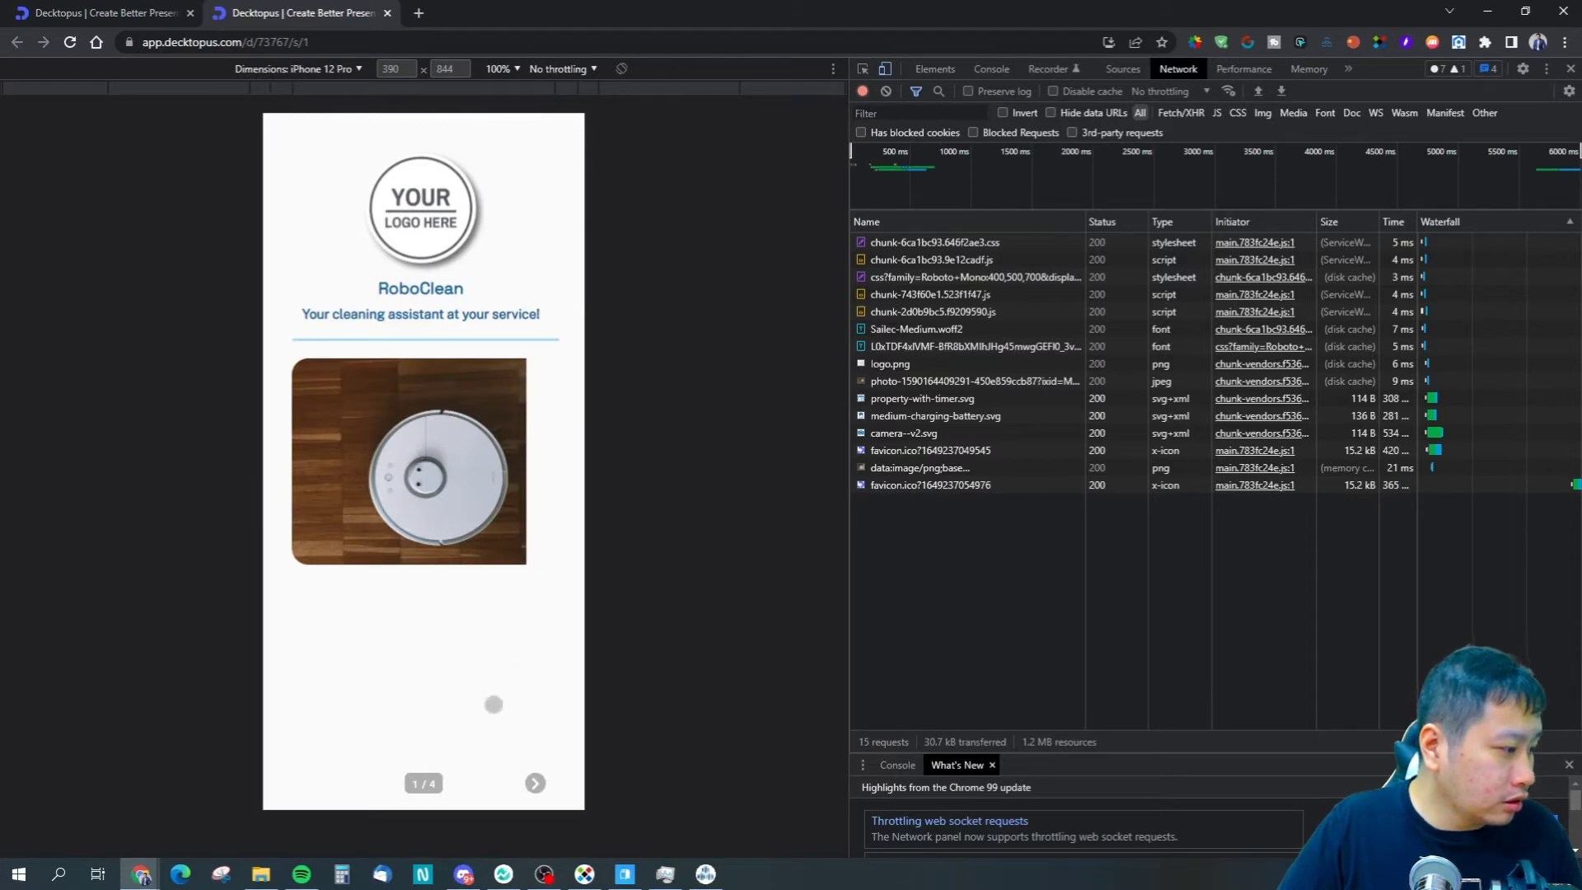
pyautogui.click(535, 783)
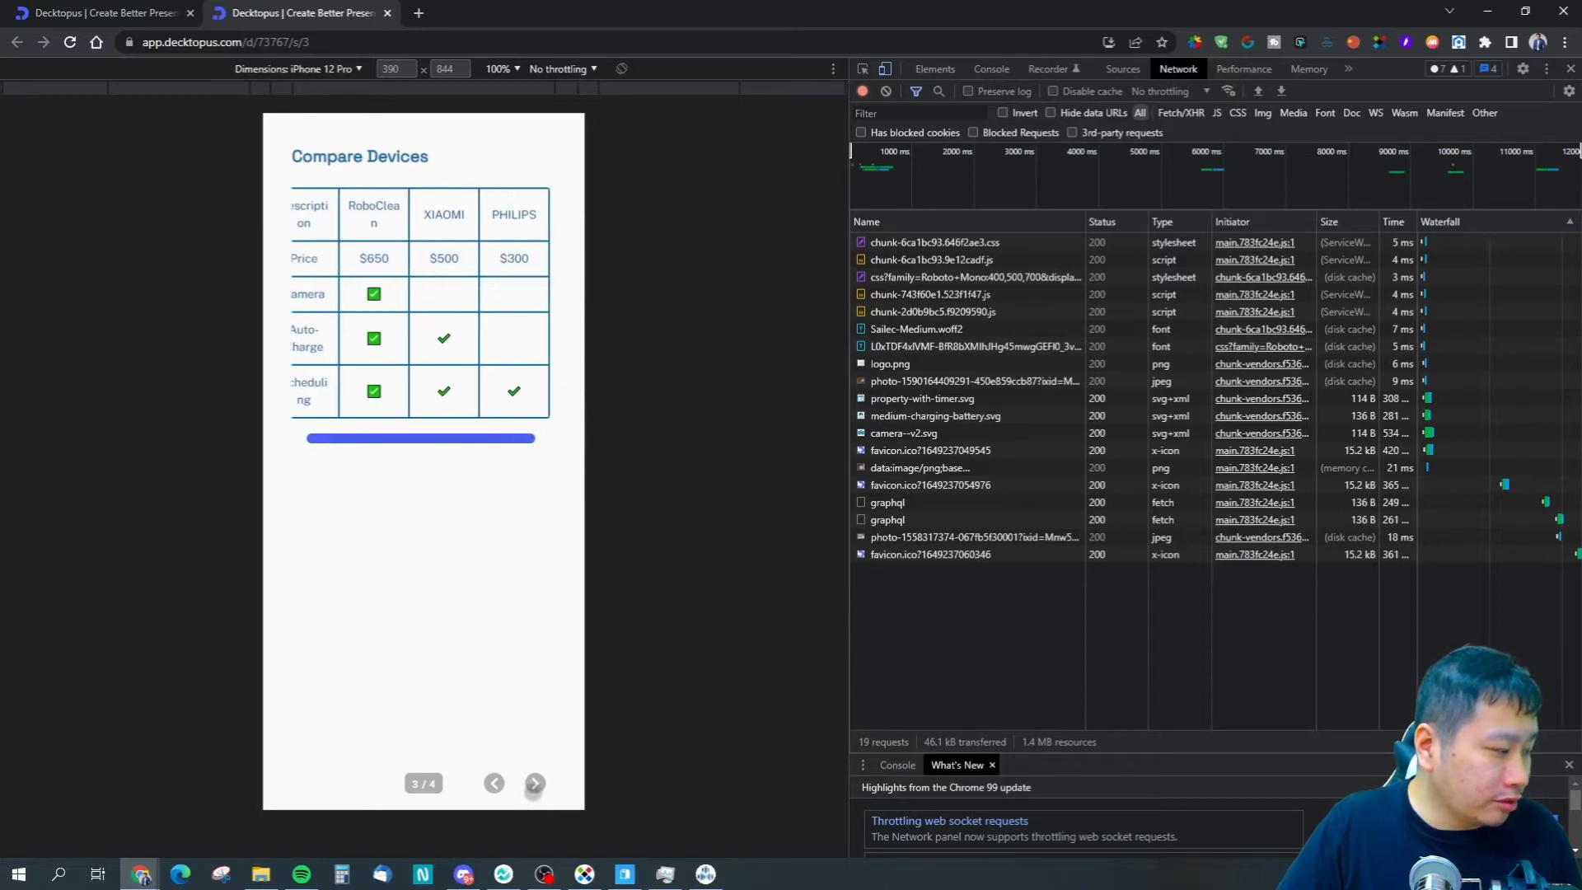
pyautogui.click(534, 783)
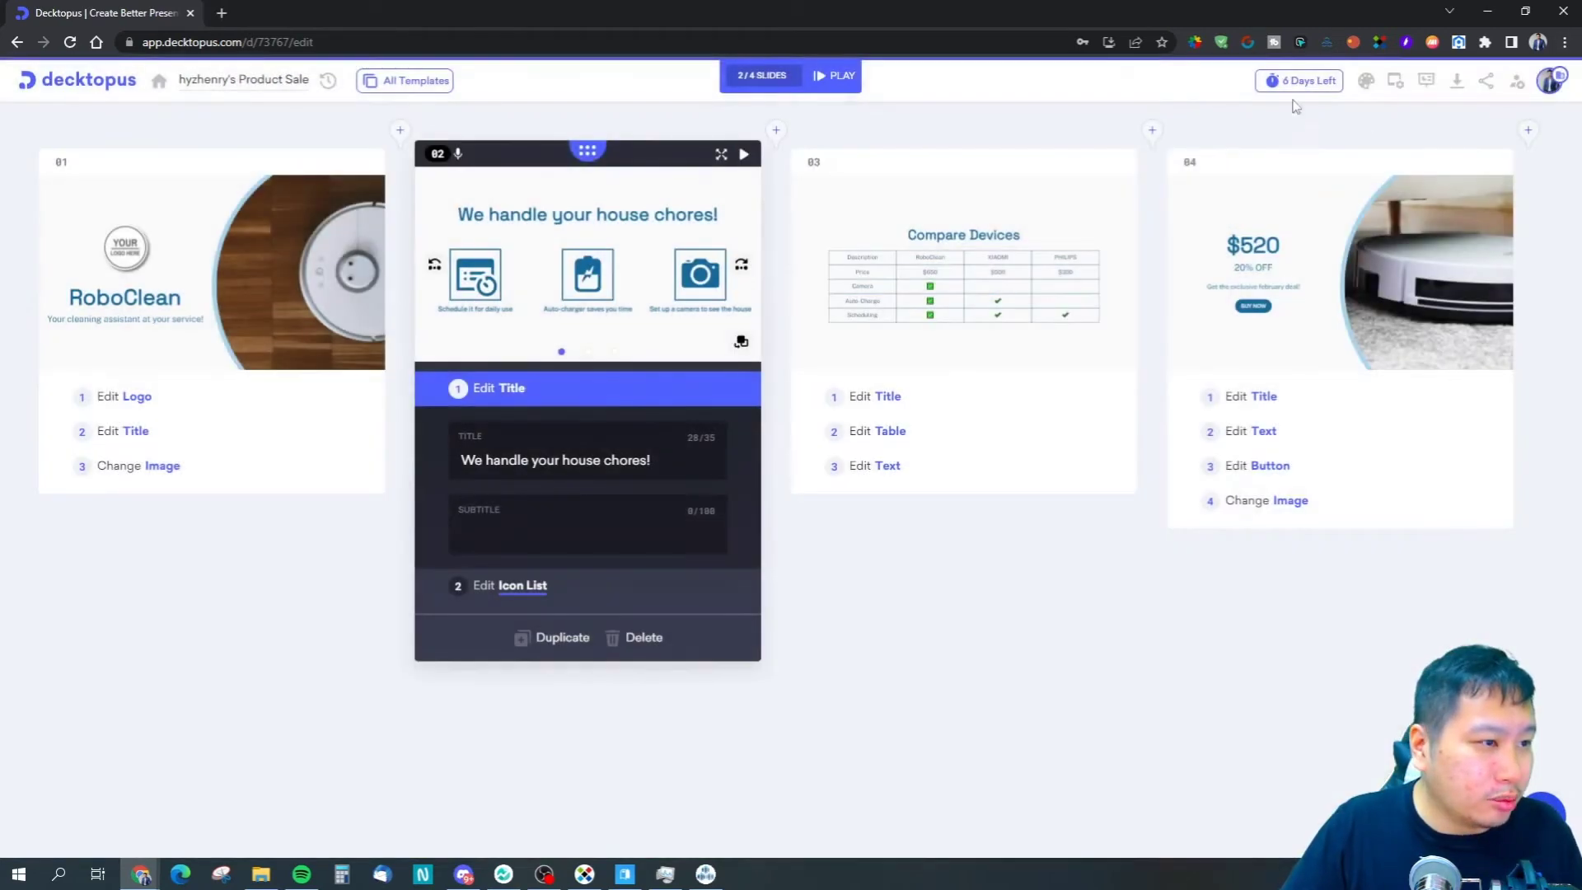
# Browse the presenting options and account menu, then open Add Collaborators.
pyautogui.click(1425, 81)
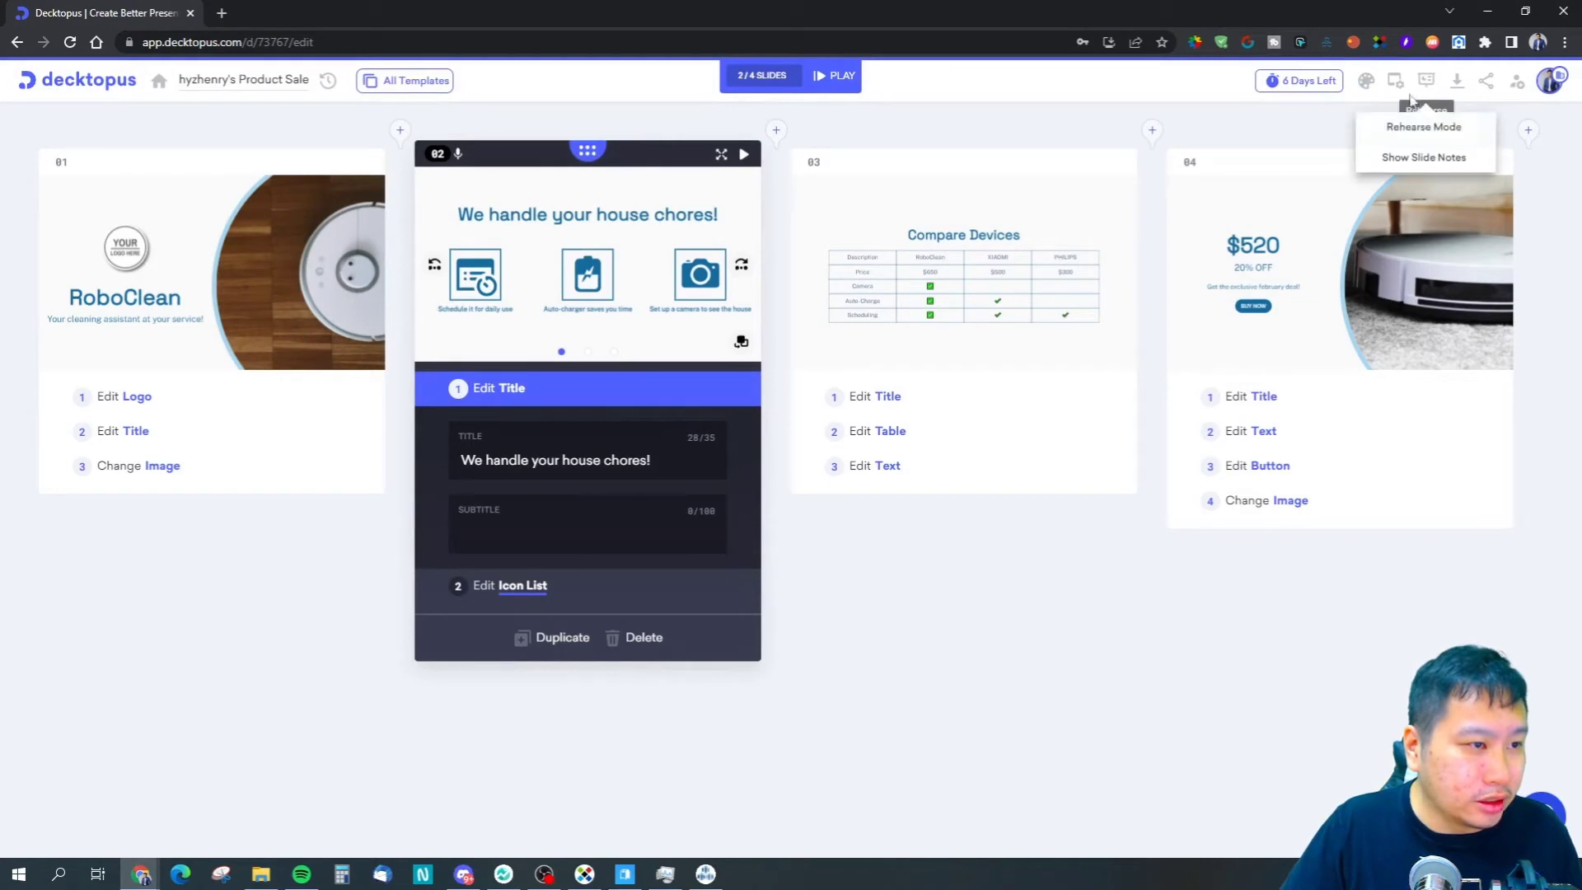
pyautogui.click(1423, 127)
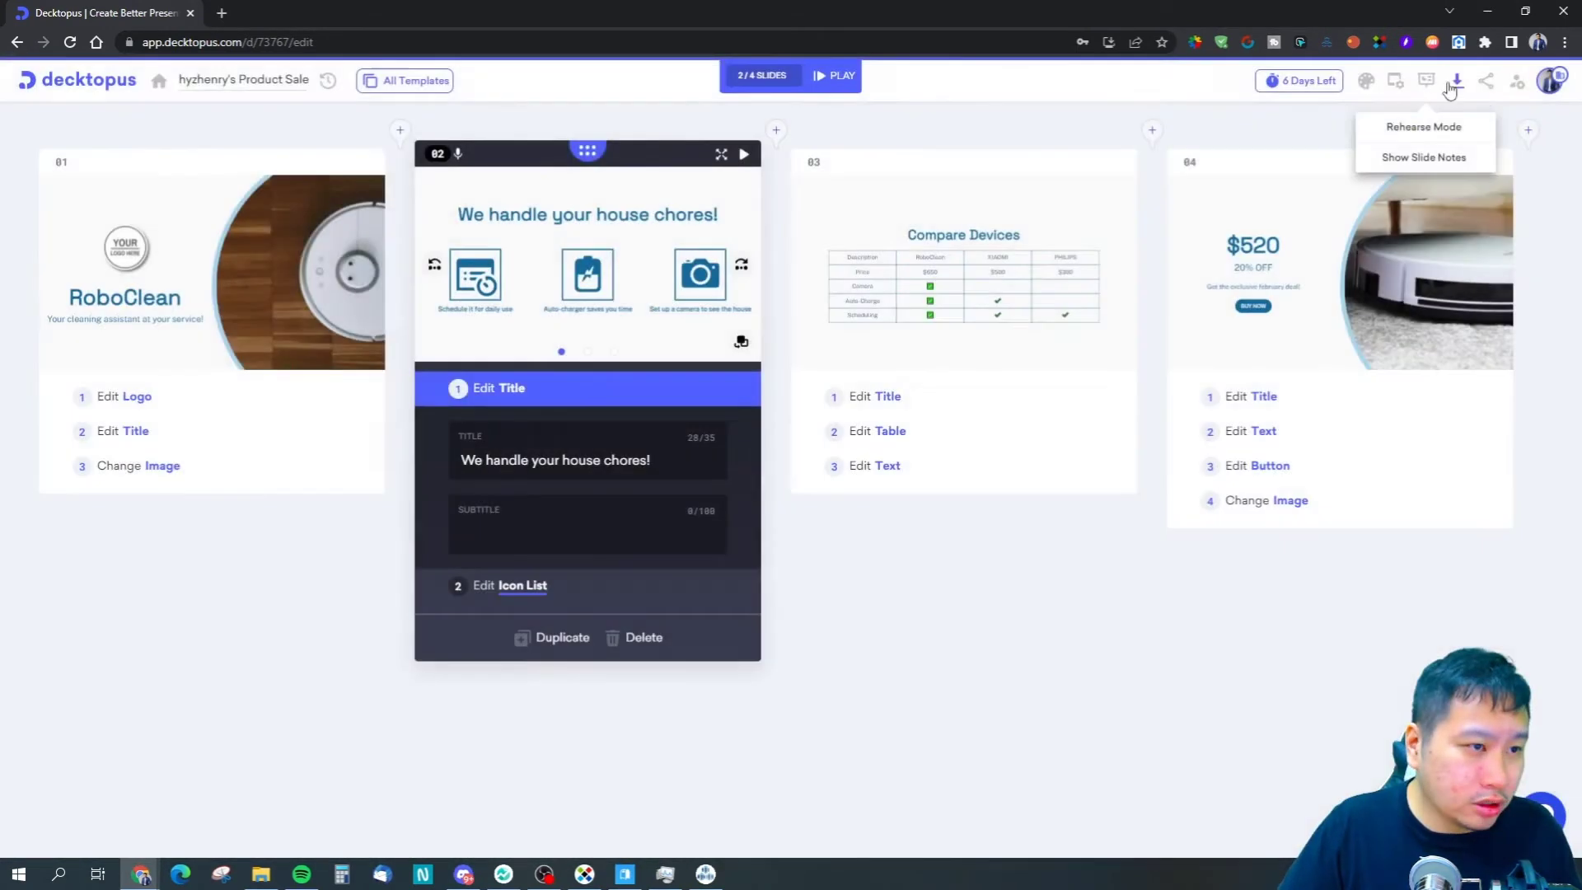
pyautogui.click(1549, 81)
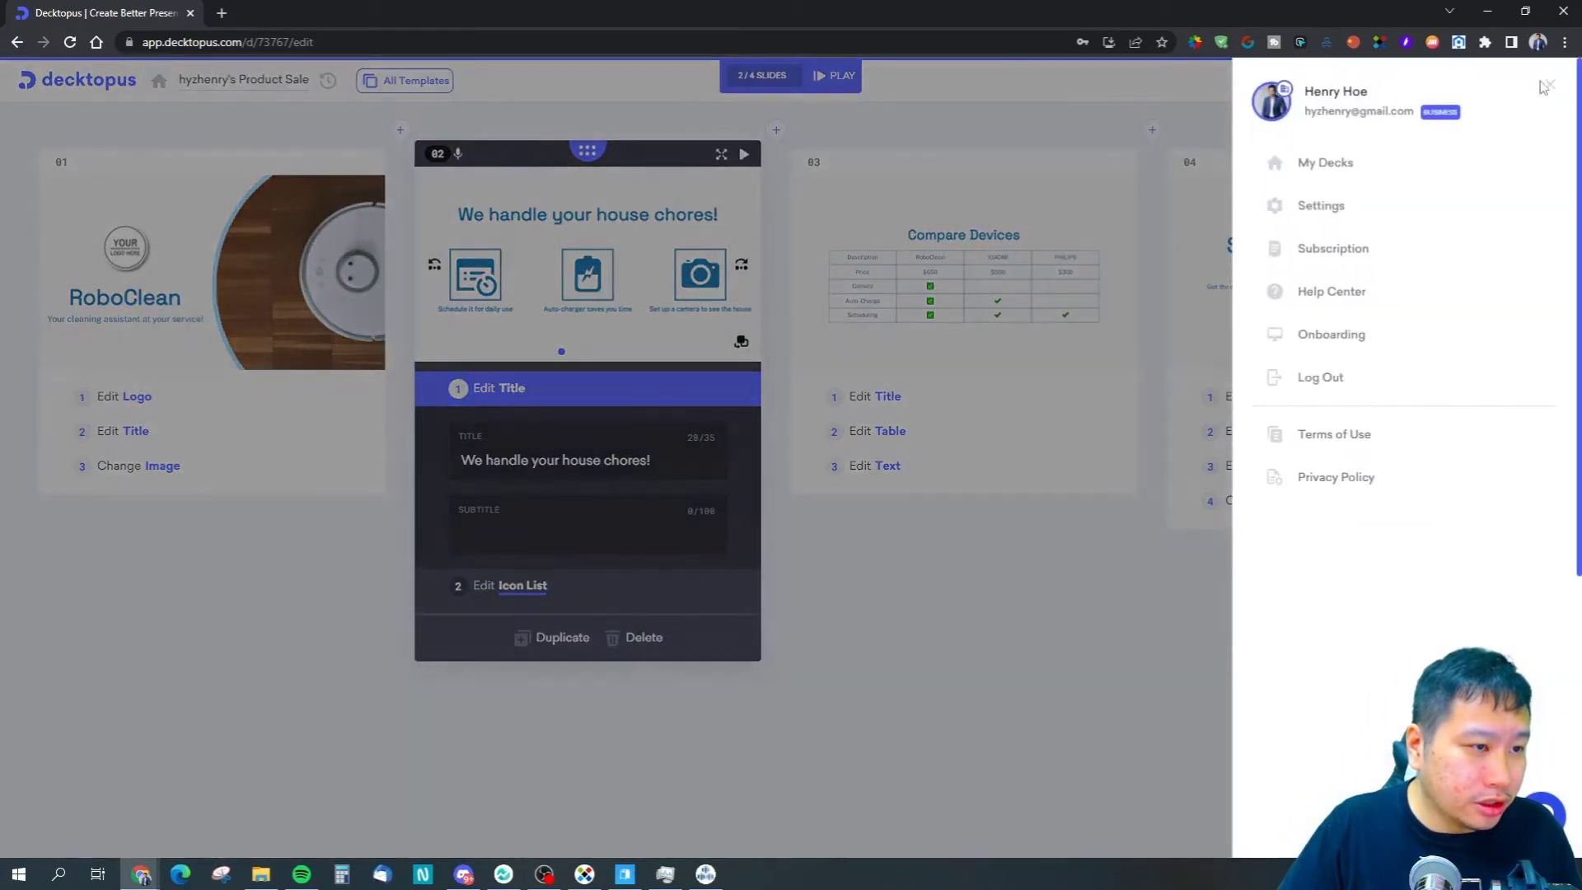
pyautogui.moveTo(1533, 100)
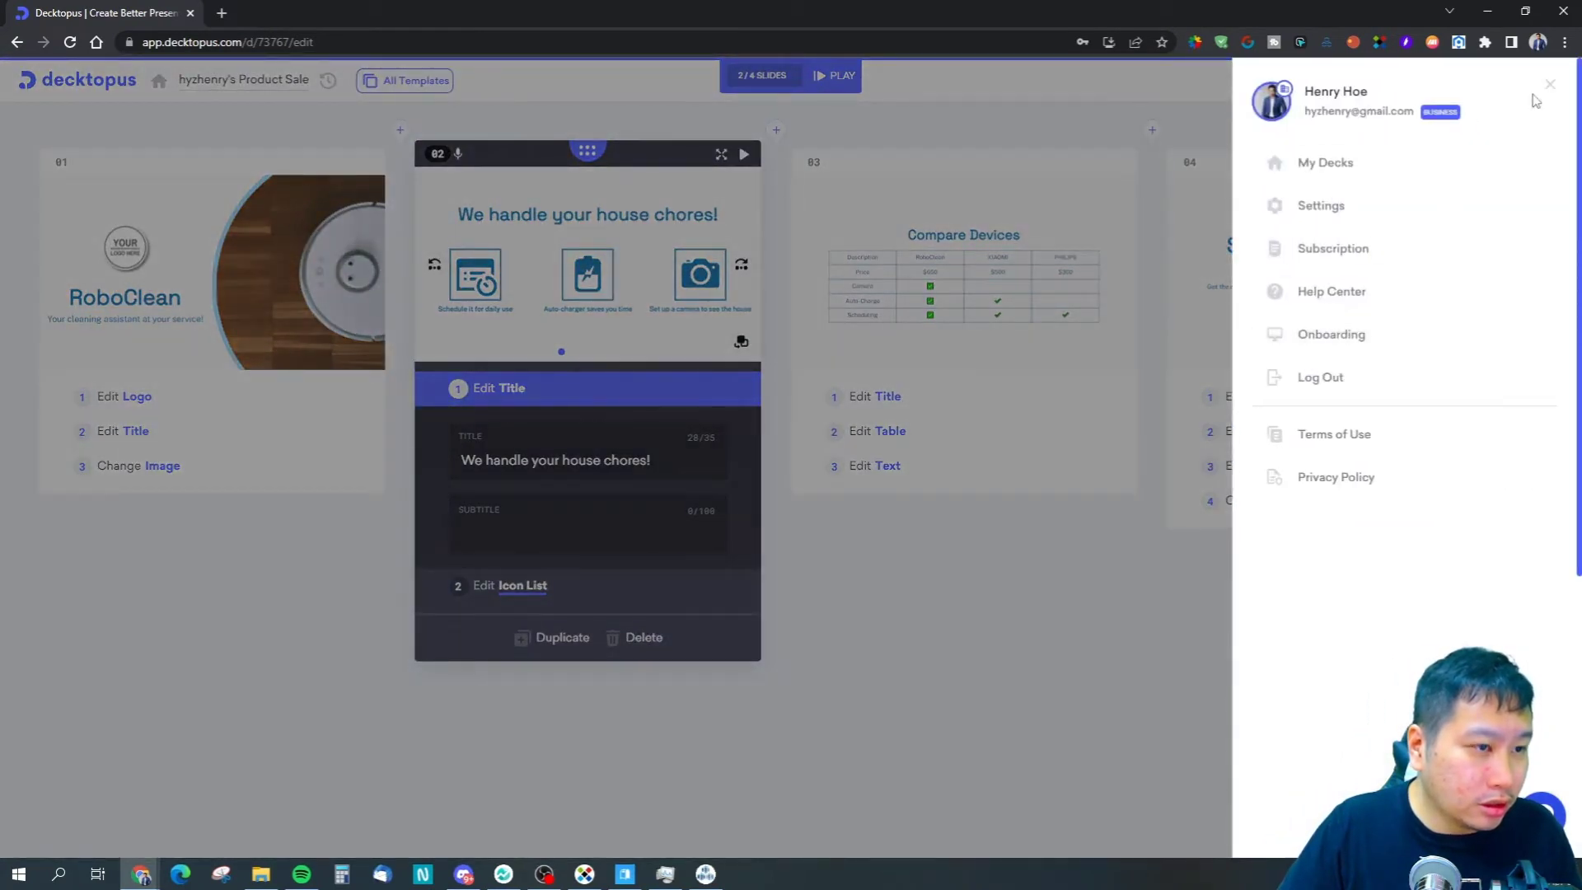
pyautogui.click(1551, 85)
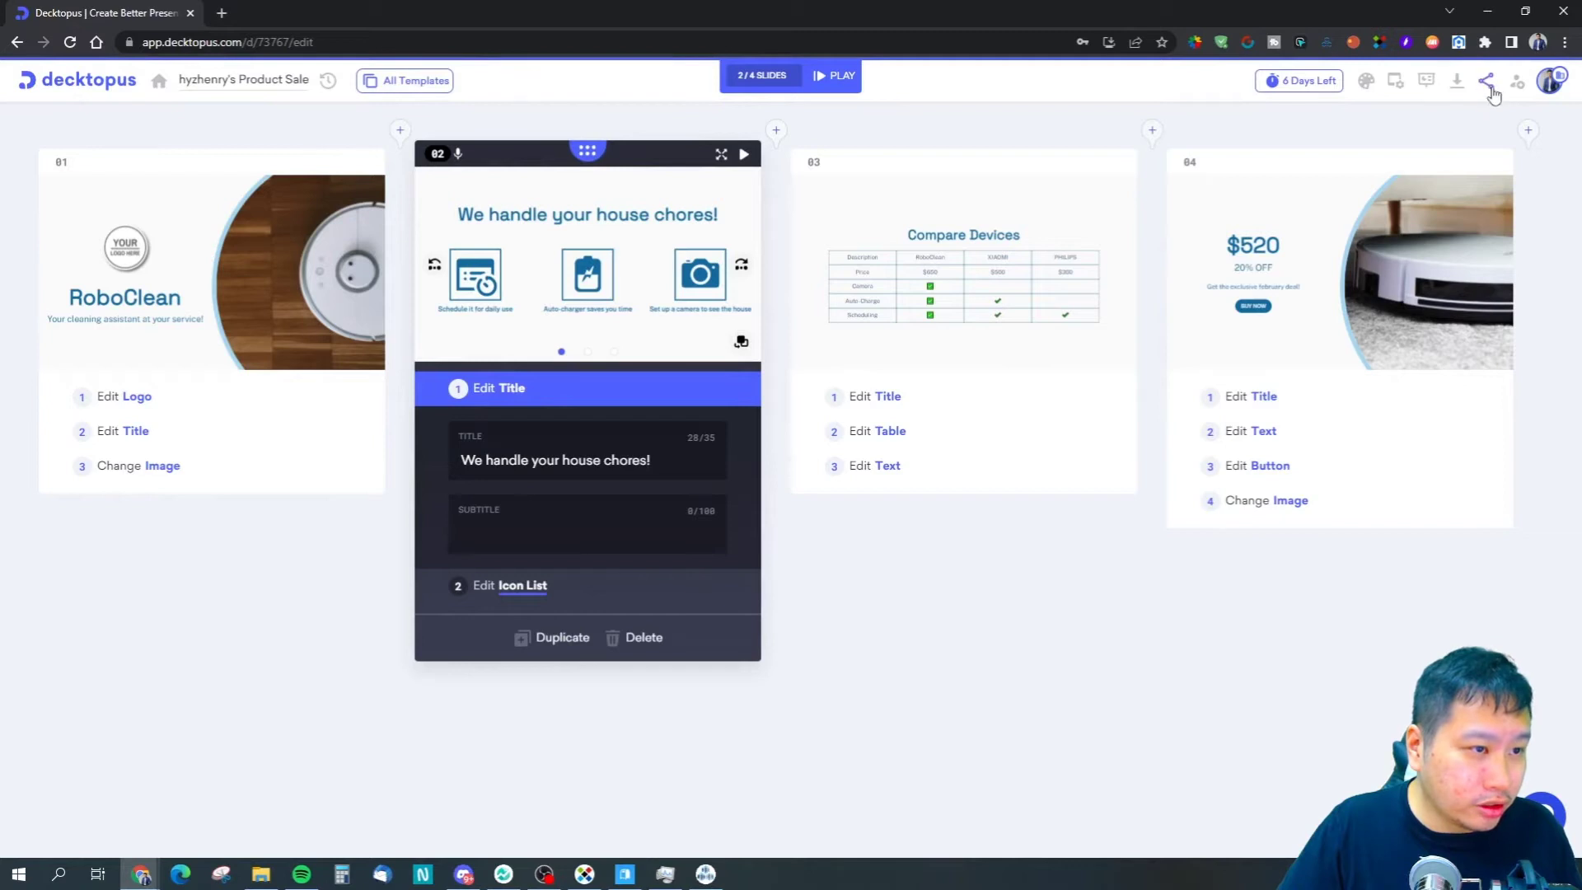
pyautogui.moveTo(1515, 82)
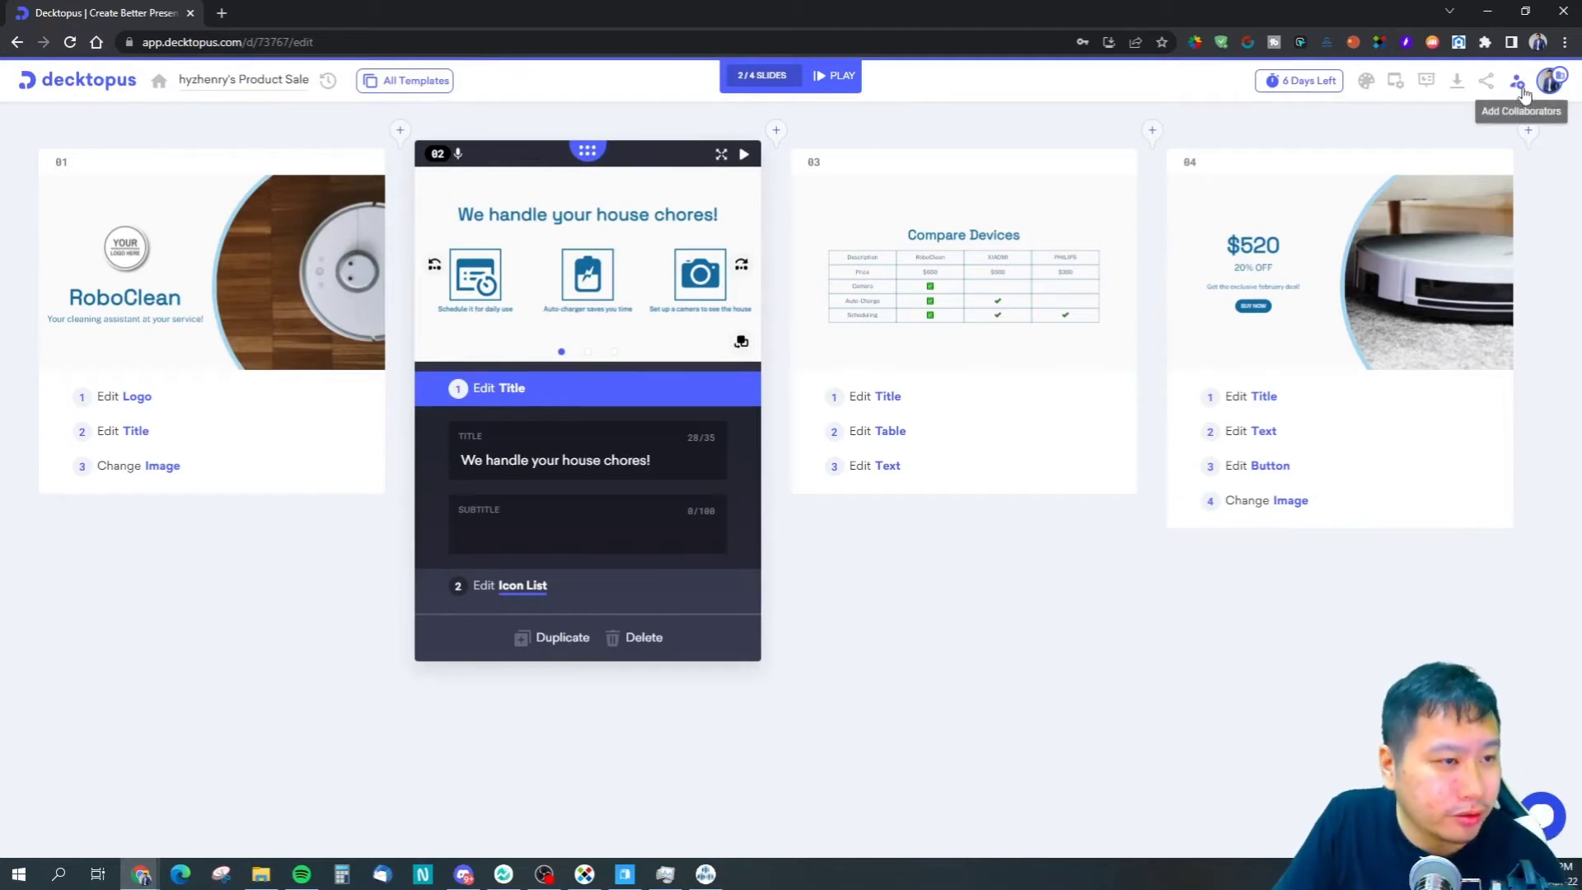
pyautogui.click(1554, 81)
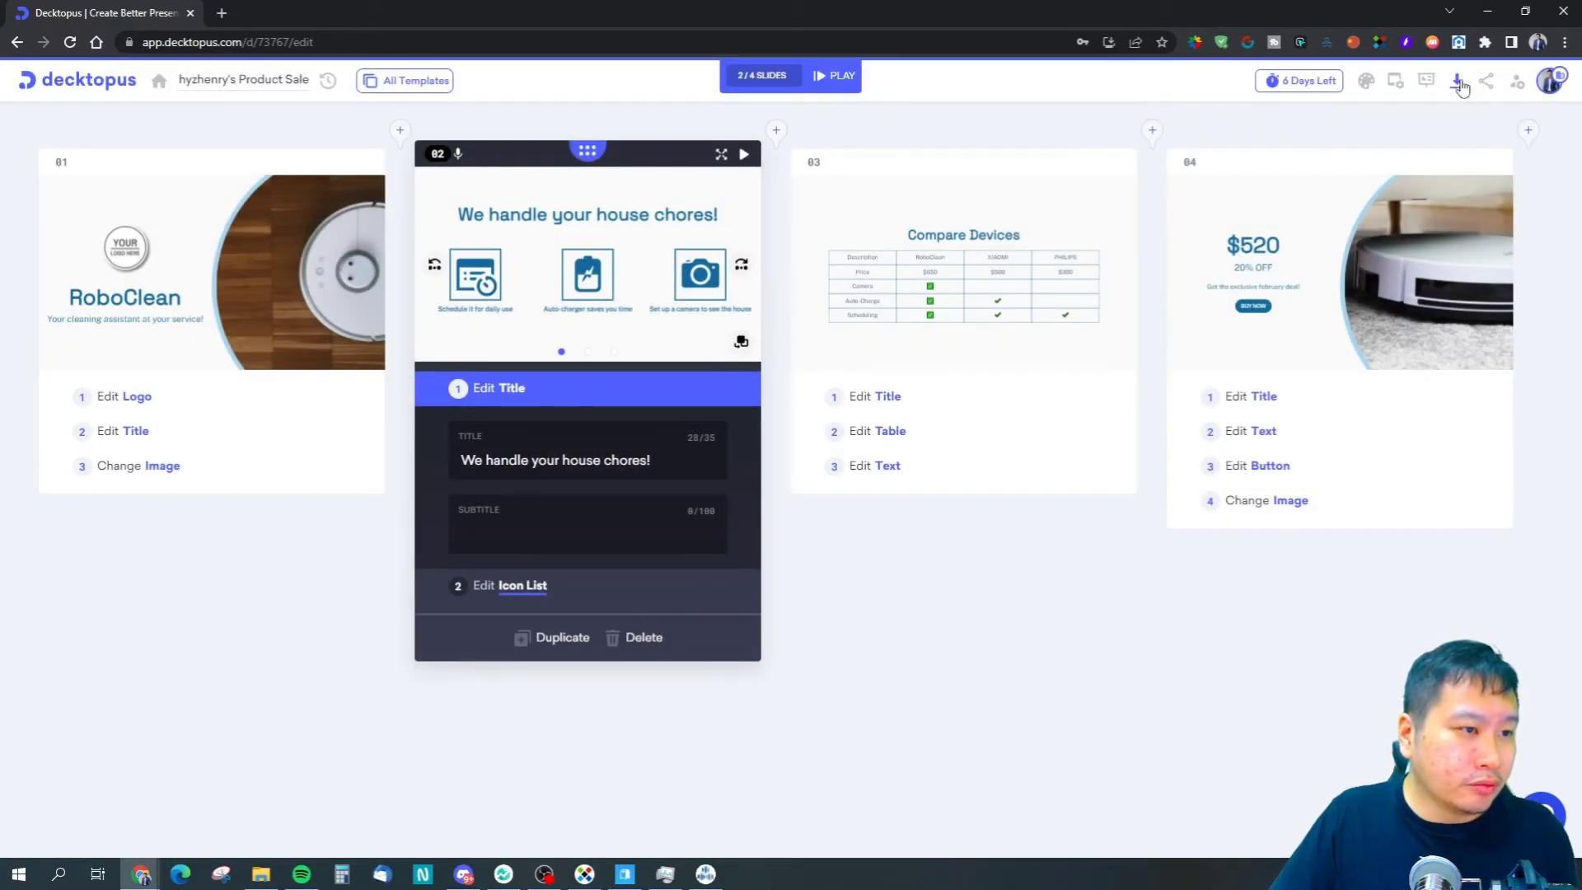
pyautogui.moveTo(1516, 81)
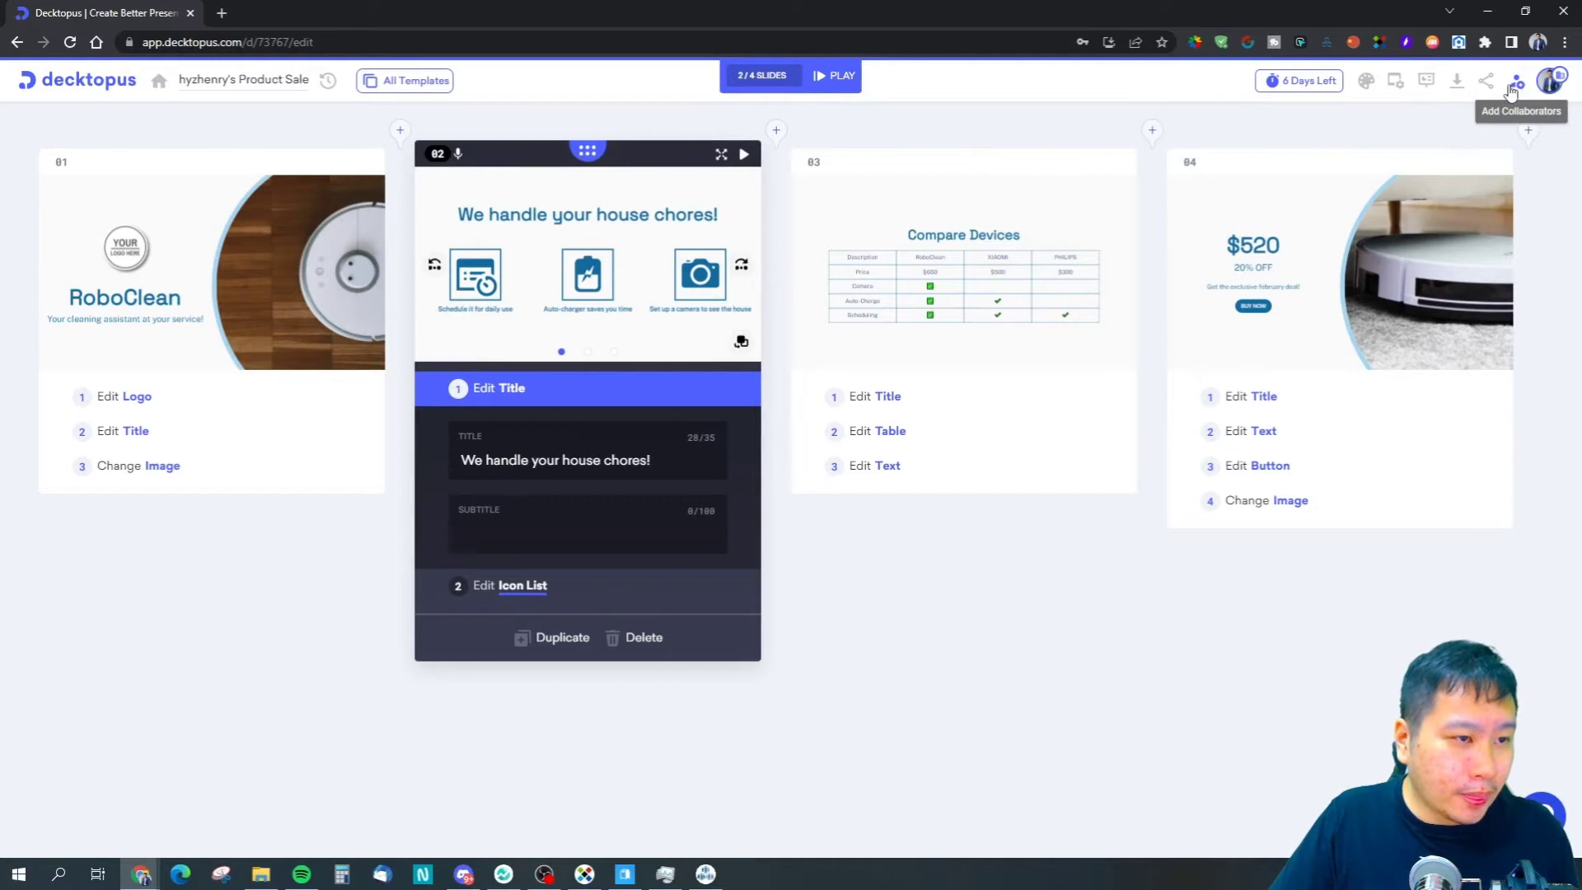
pyautogui.click(1515, 81)
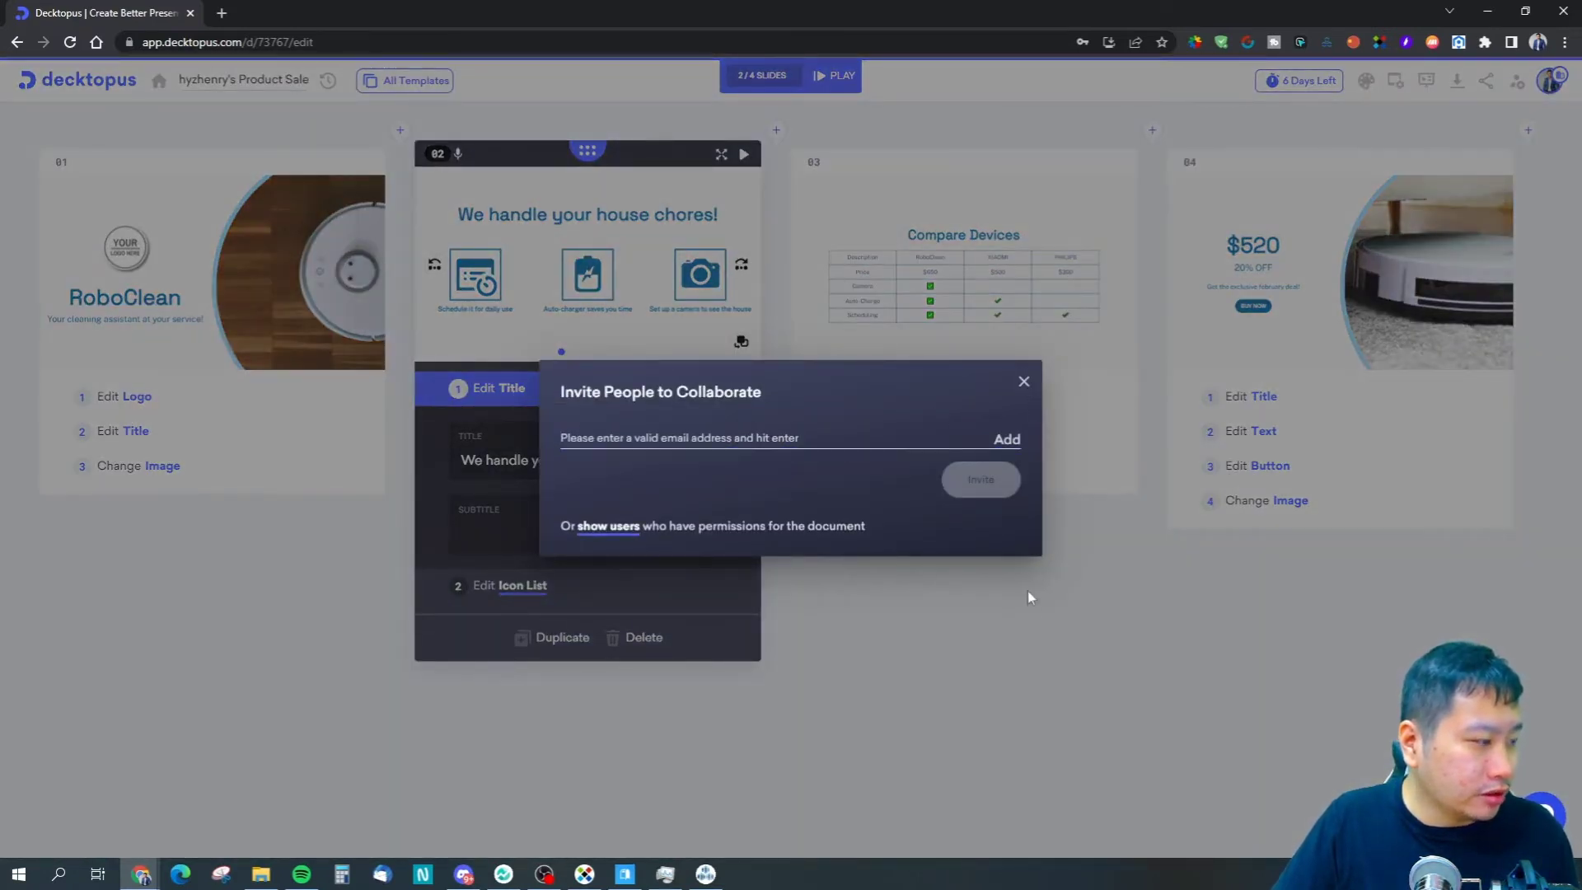
# Dismiss the Invite People dialog without adding anyone.
pyautogui.click(1023, 382)
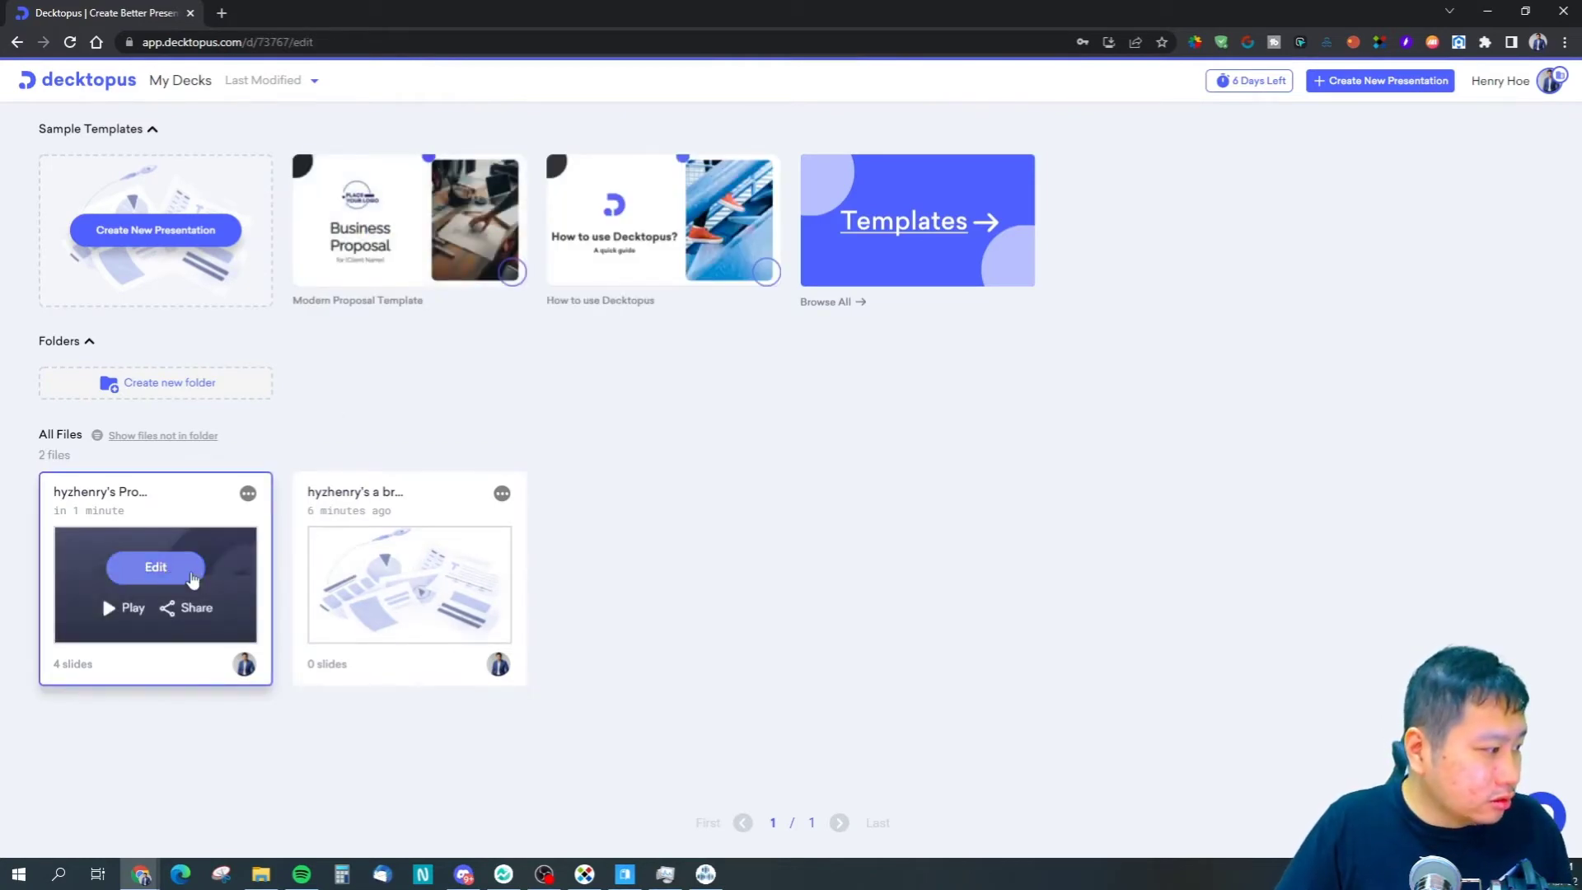
# Open the second, still-empty deck card from All Files in the editor.
pyautogui.click(155, 567)
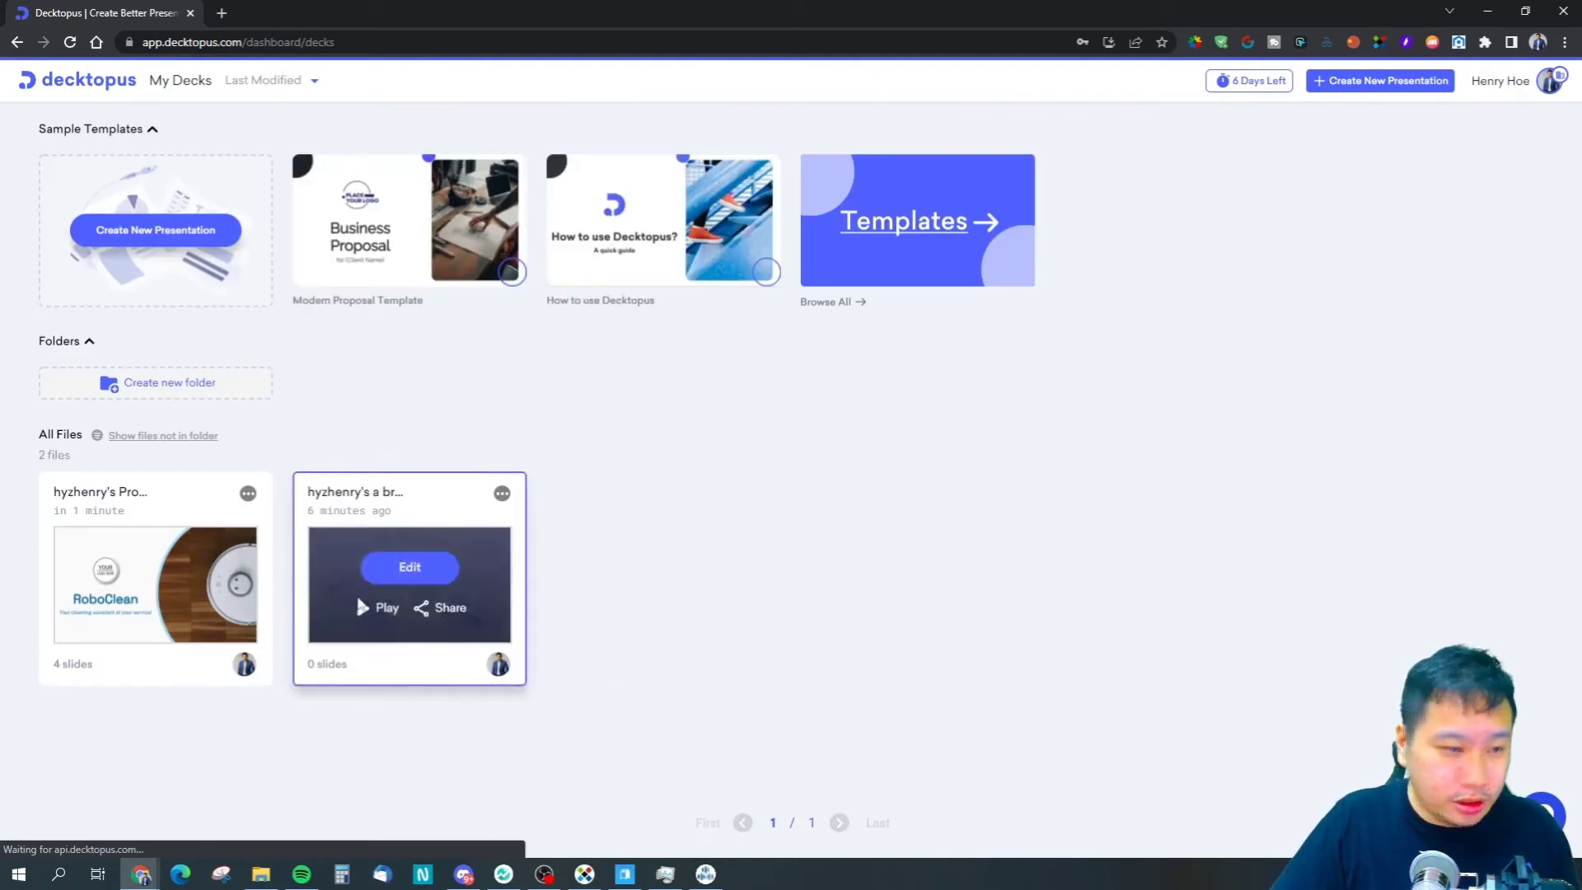
pyautogui.click(409, 567)
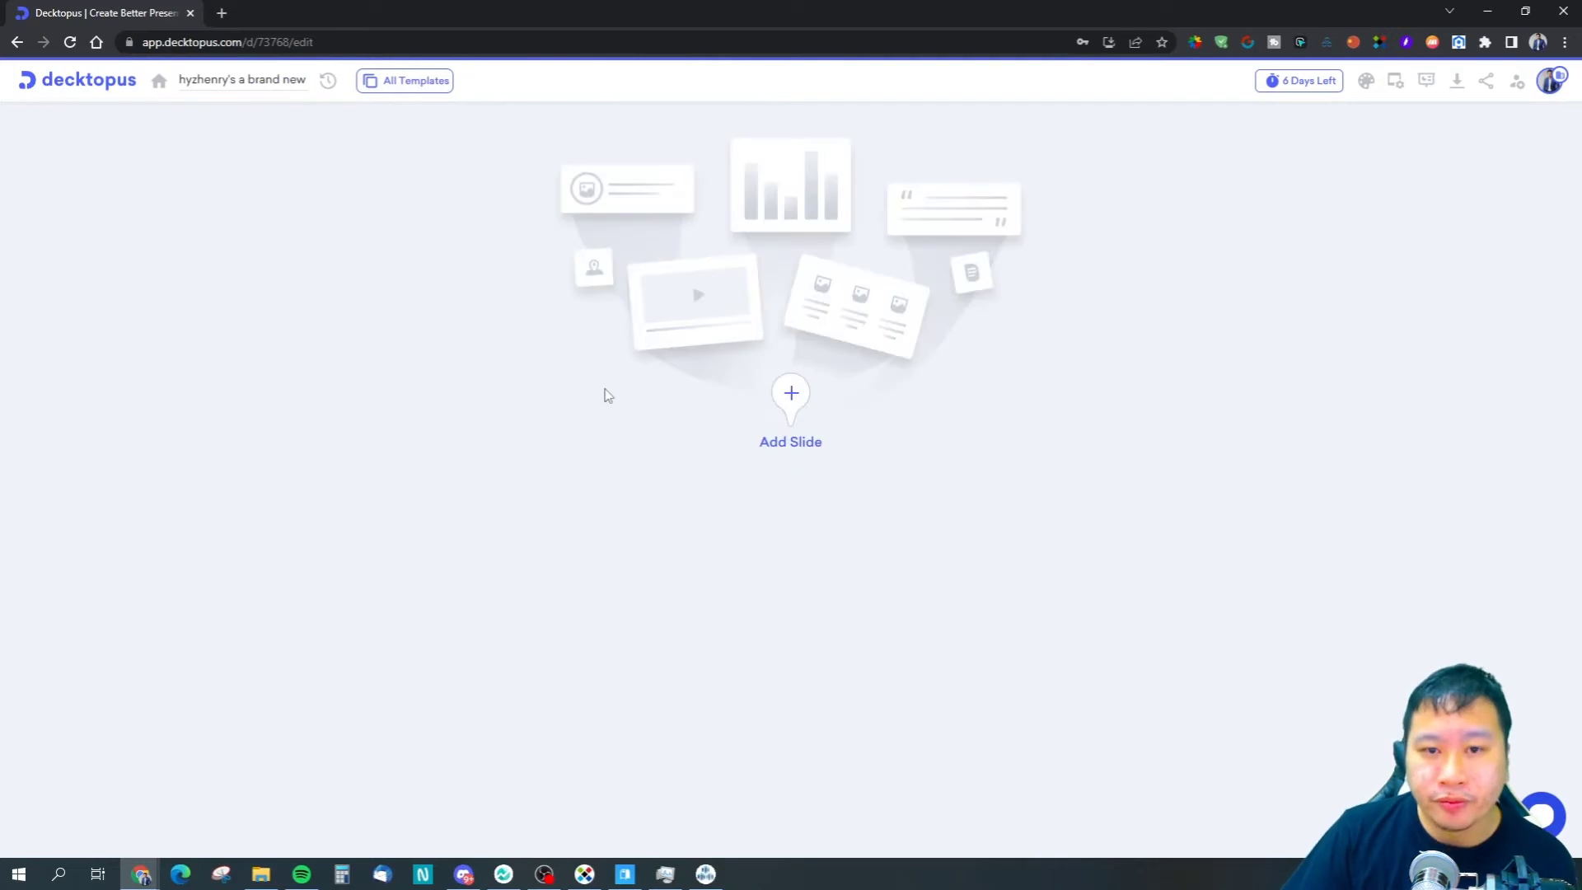
# Browse Popular Layouts and add the Timeline layout as the deck's first slide.
pyautogui.click(790, 395)
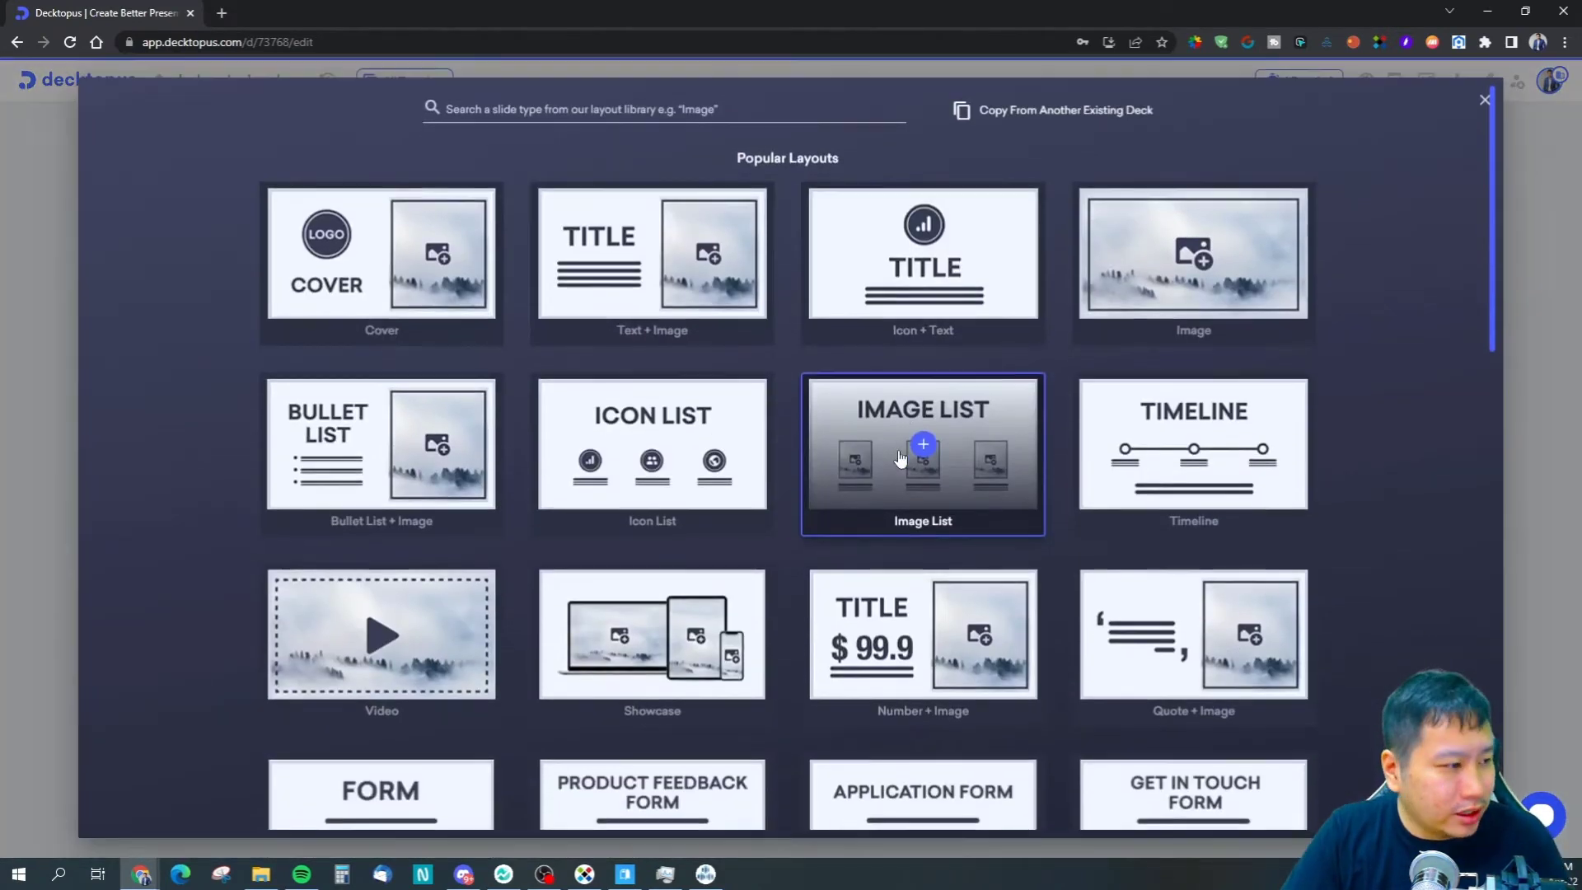
pyautogui.scroll(-3)
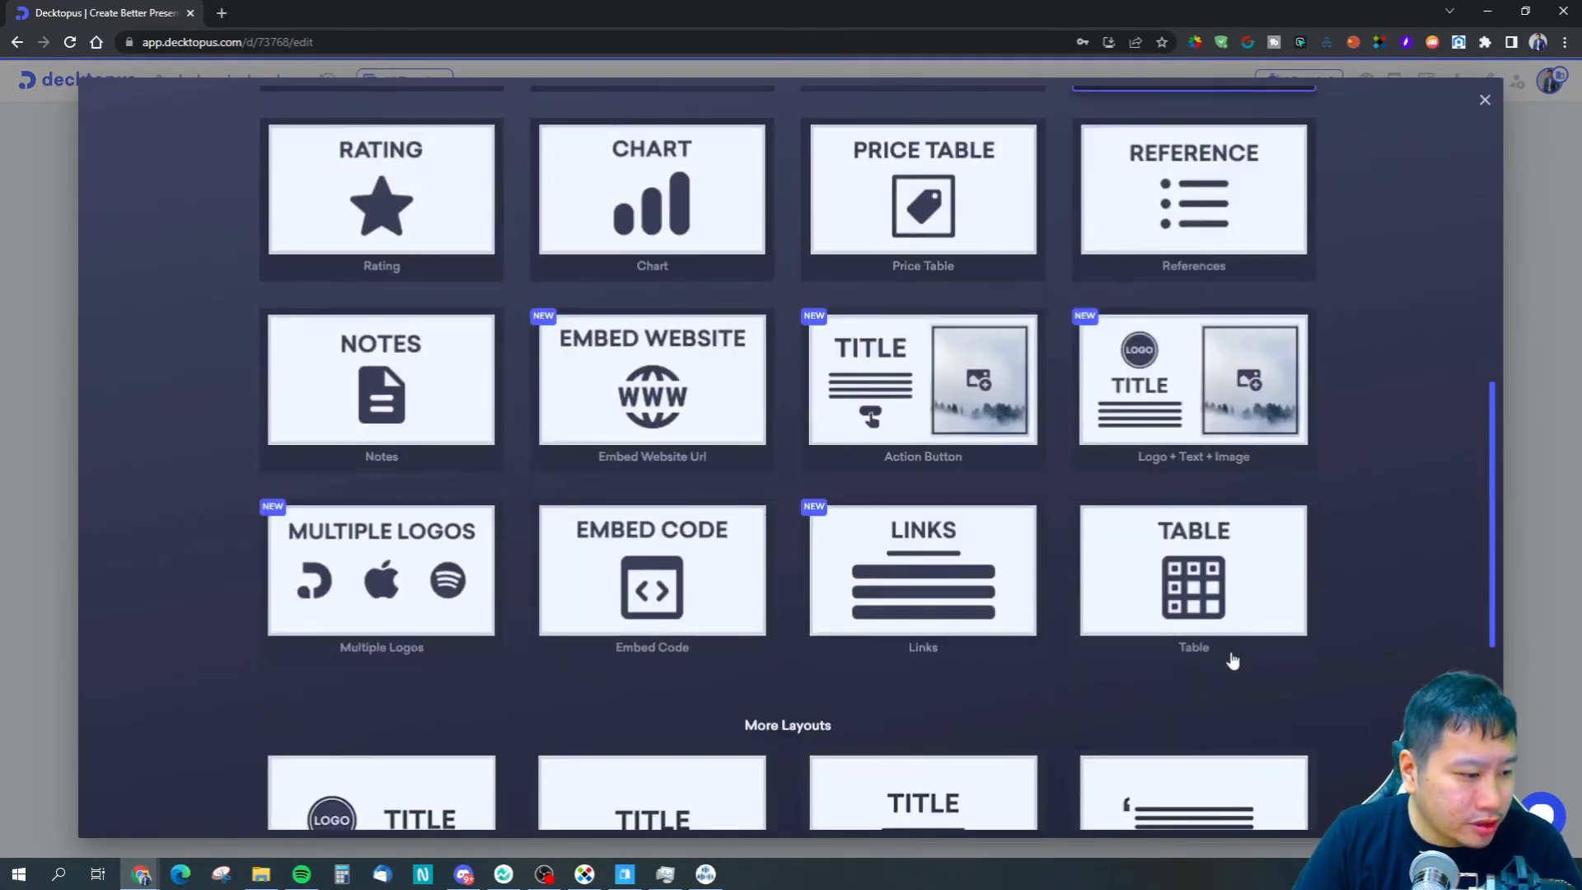
pyautogui.scroll(-3)
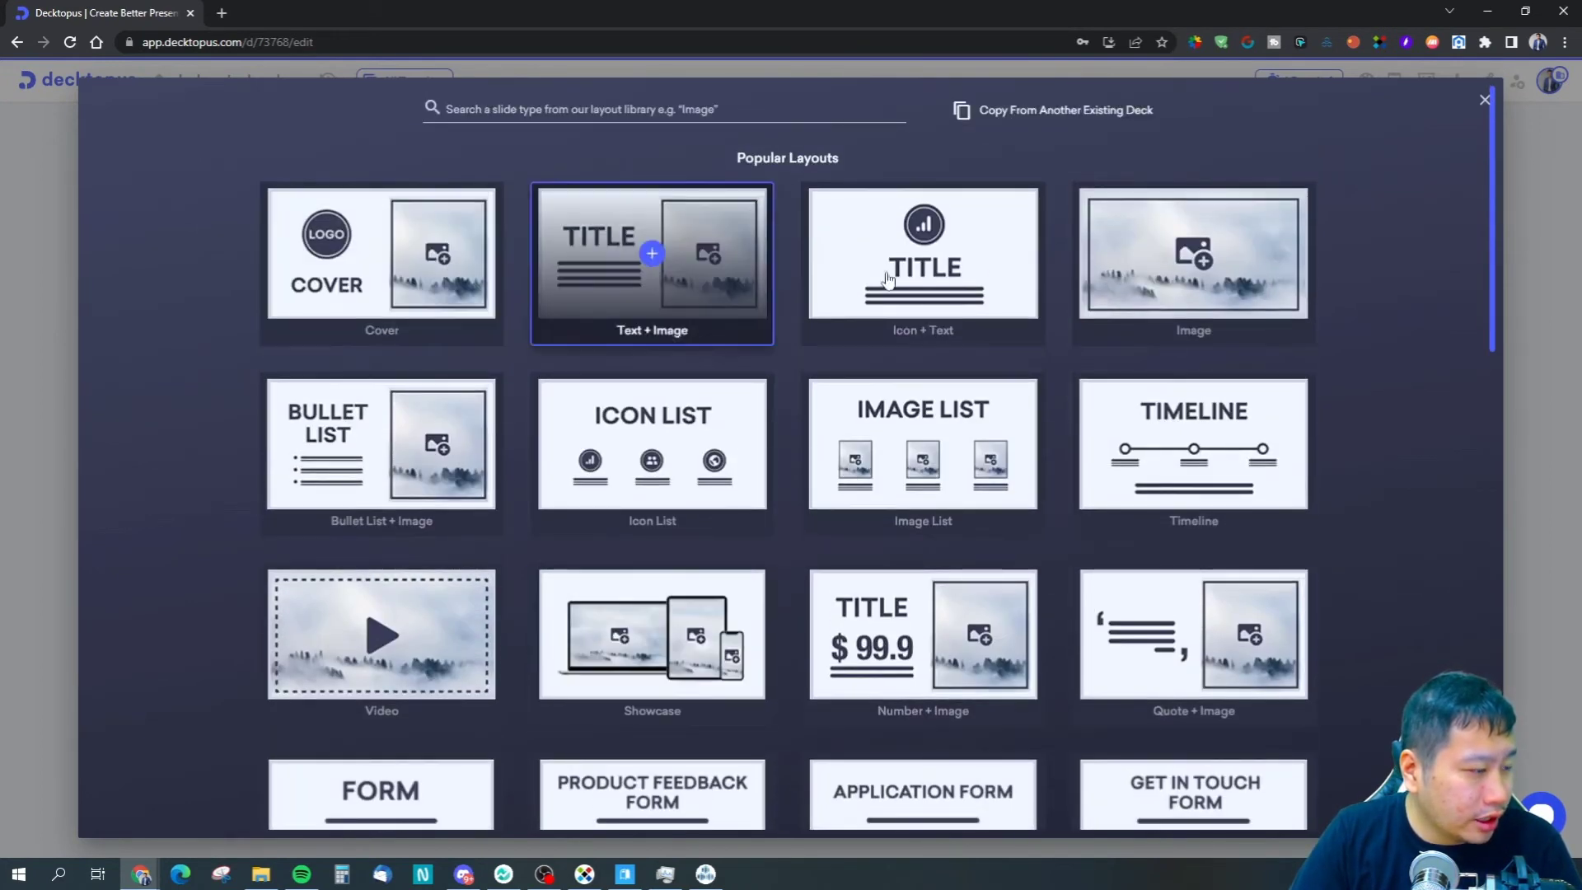
pyautogui.scroll(-3)
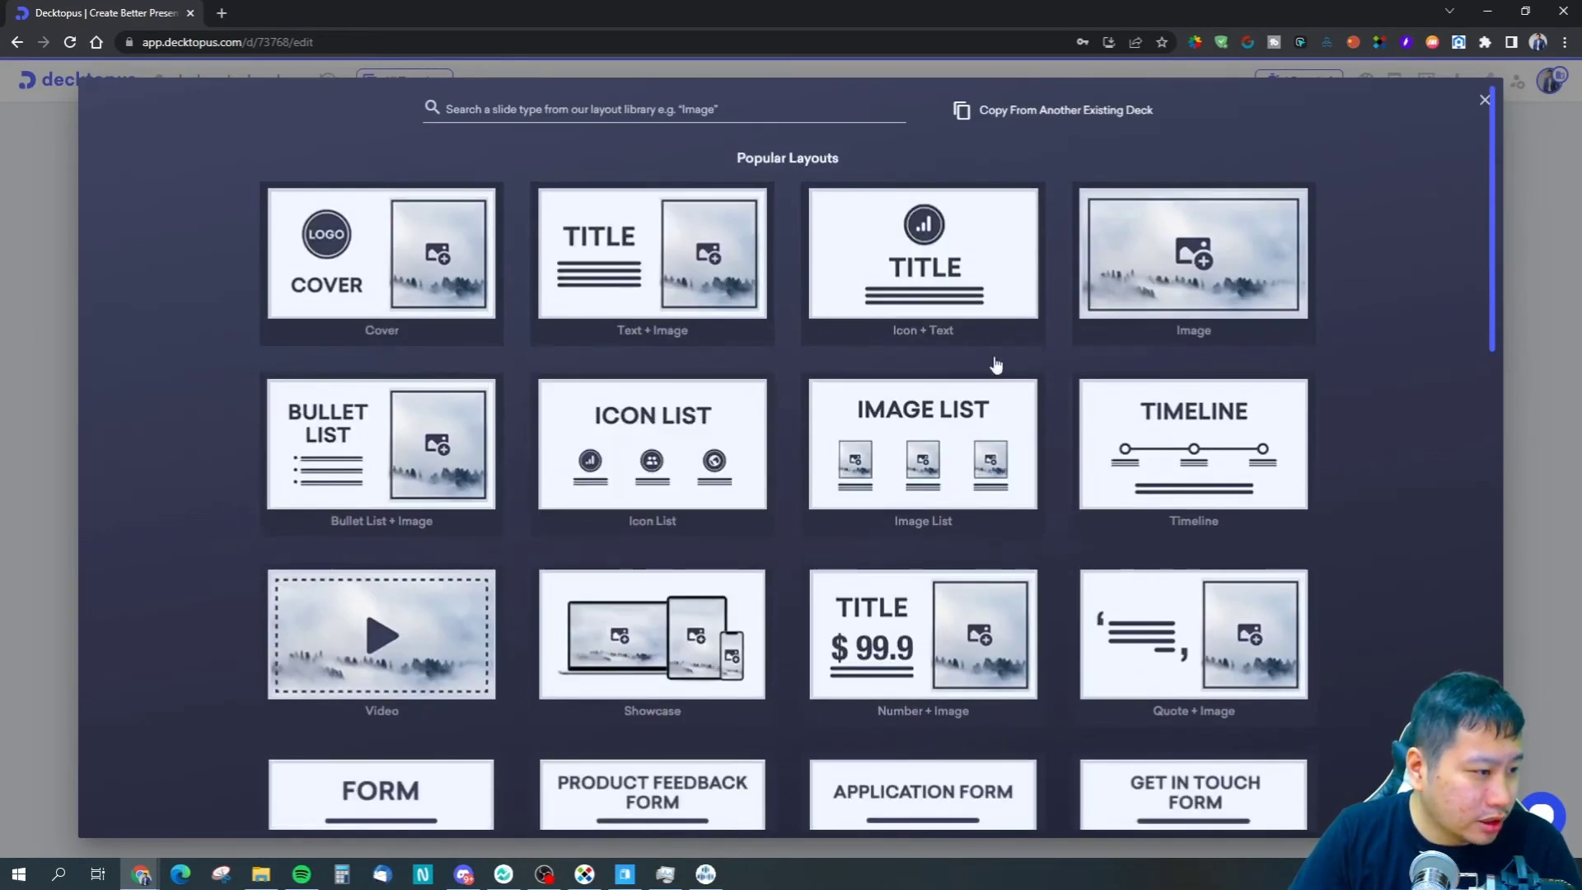
pyautogui.click(1192, 445)
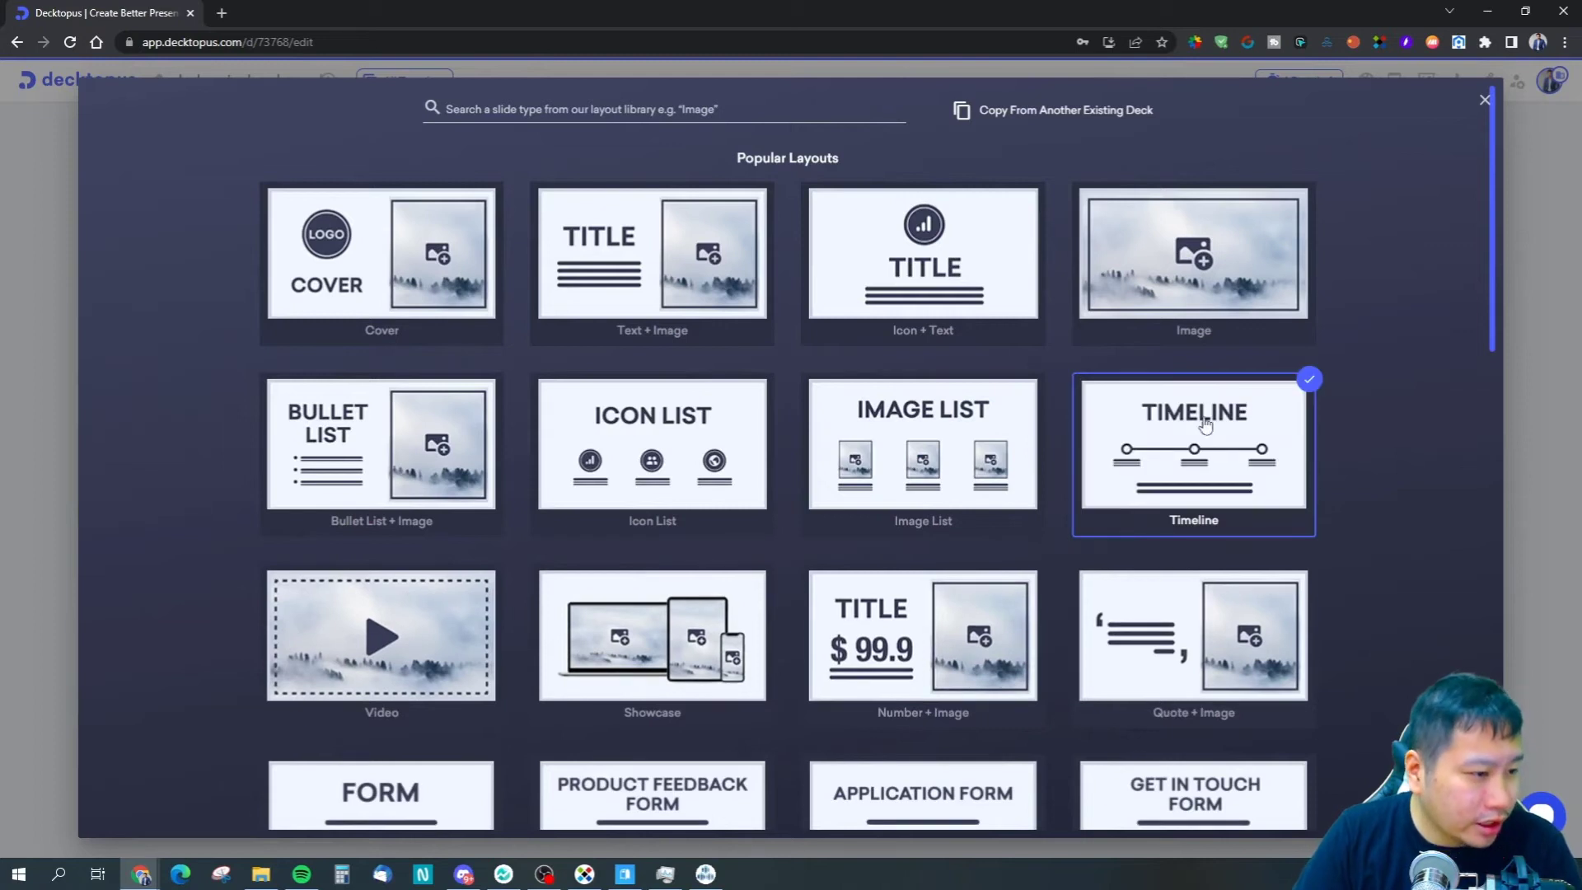
pyautogui.click(1194, 447)
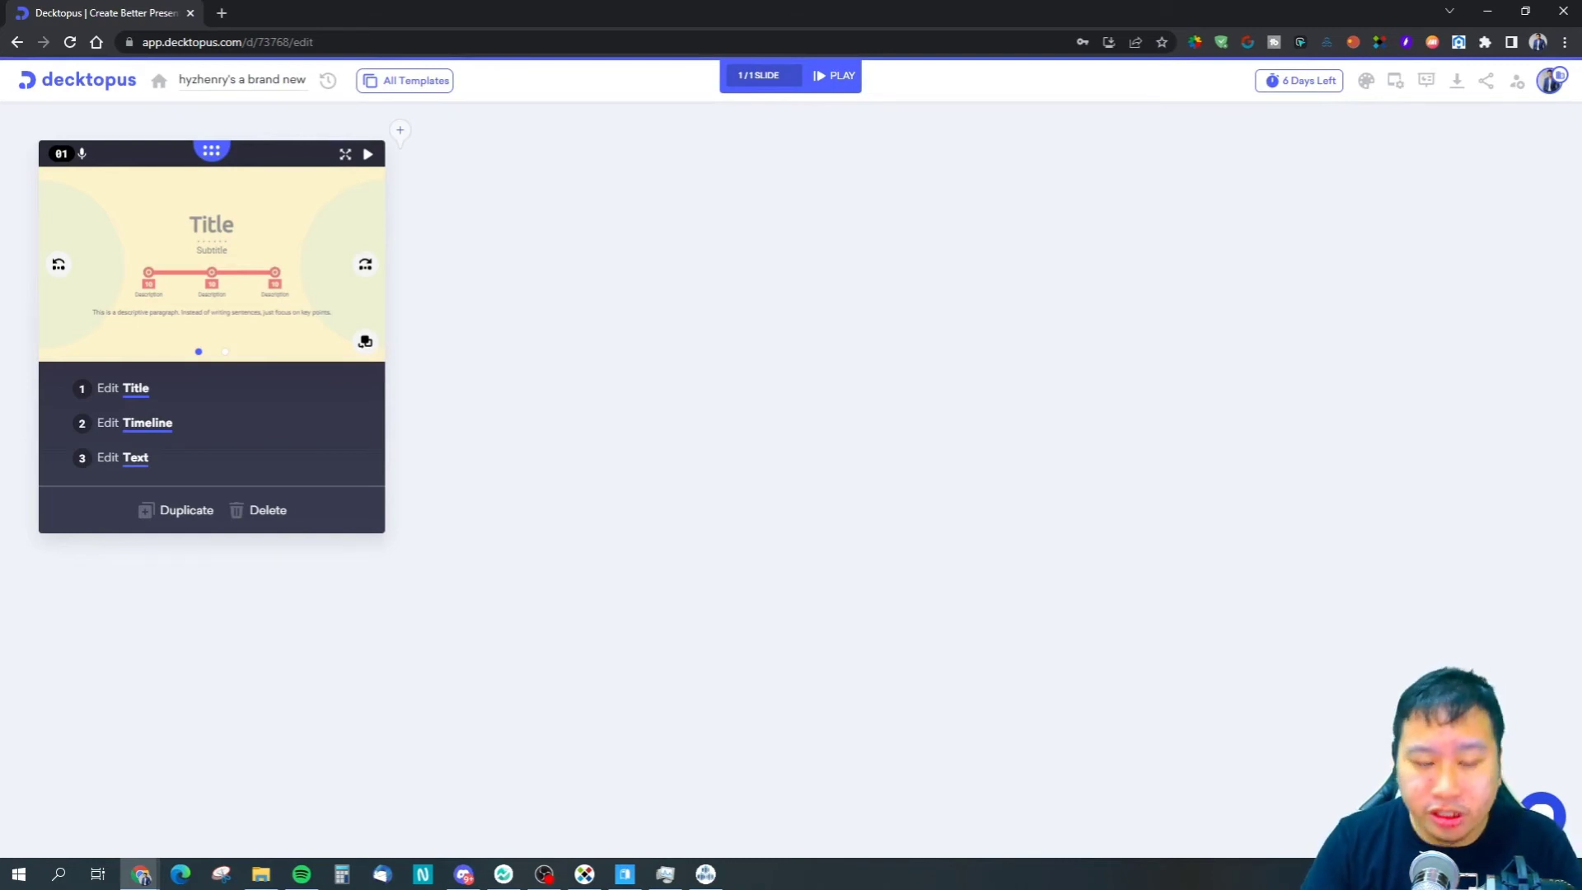
pyautogui.moveTo(436, 233)
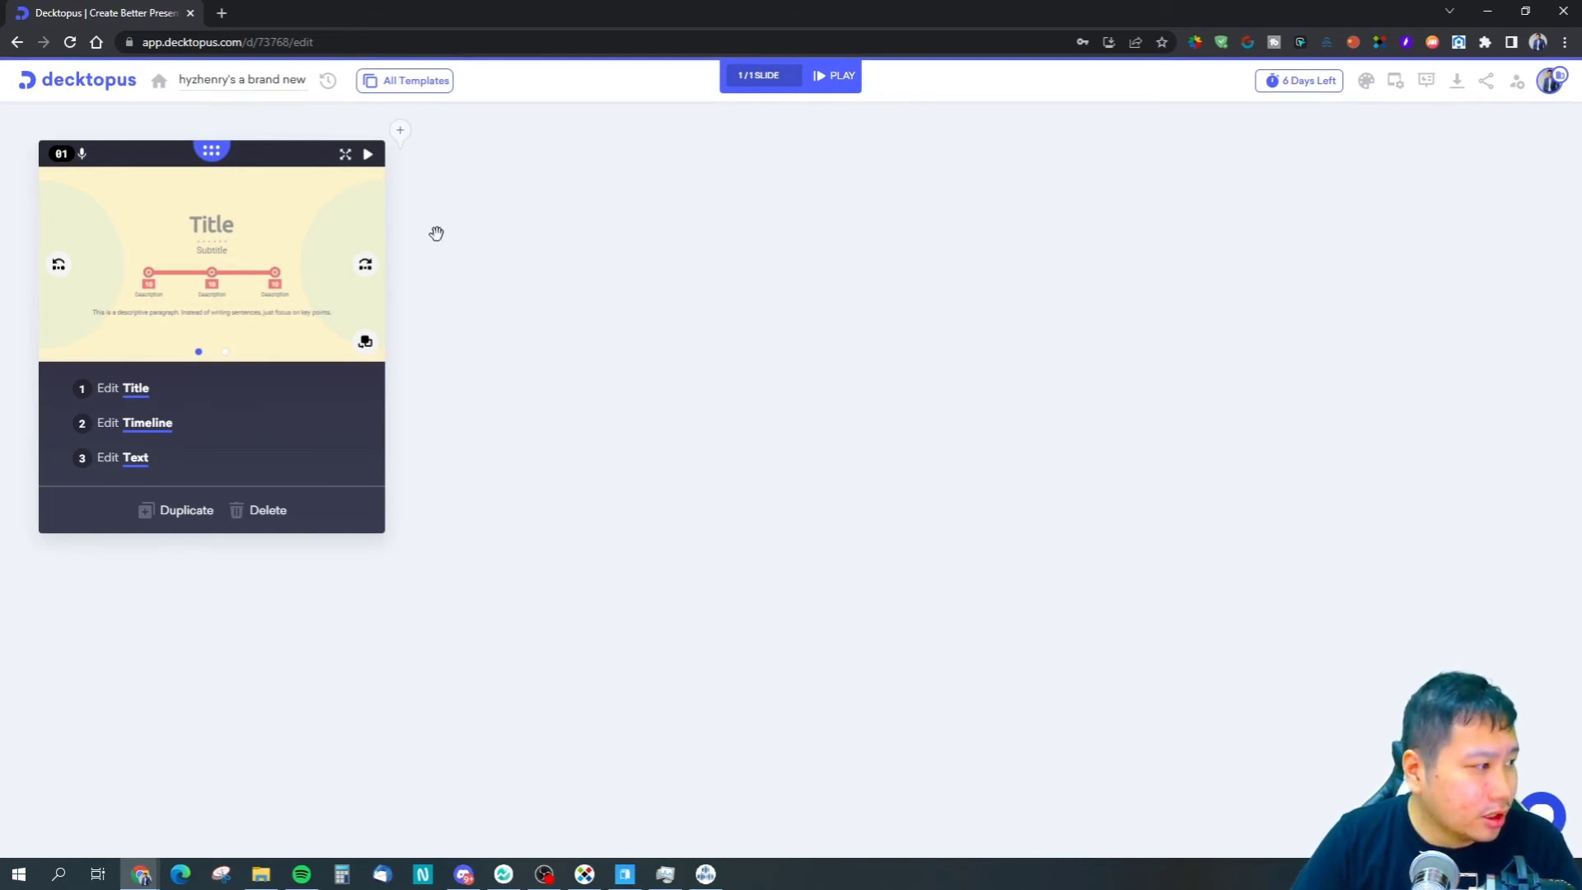
pyautogui.moveTo(267, 231)
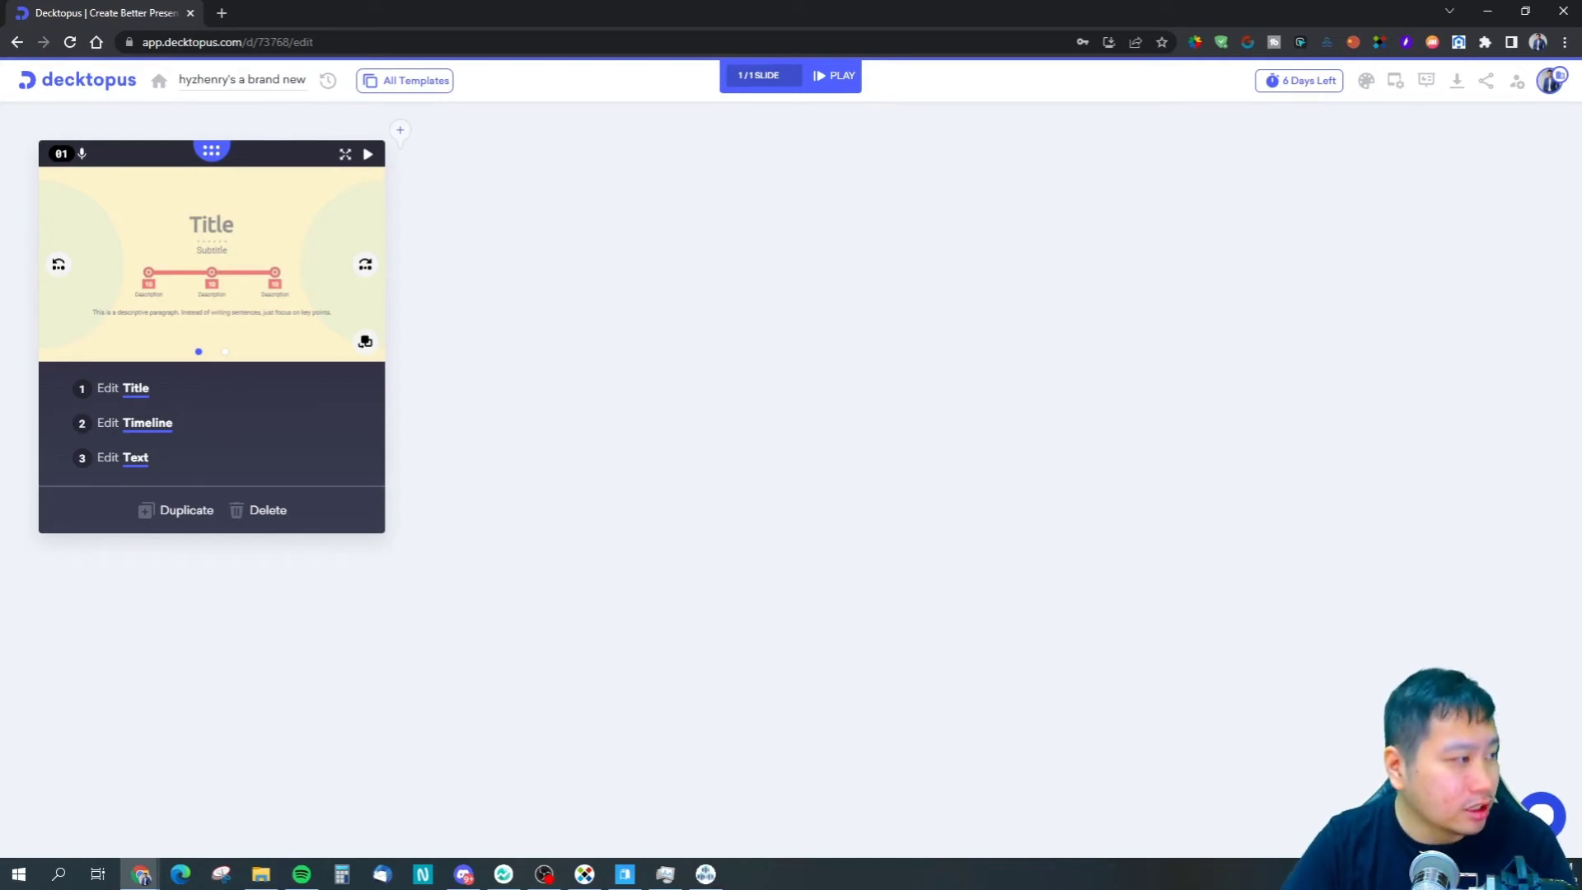
pyautogui.moveTo(274, 432)
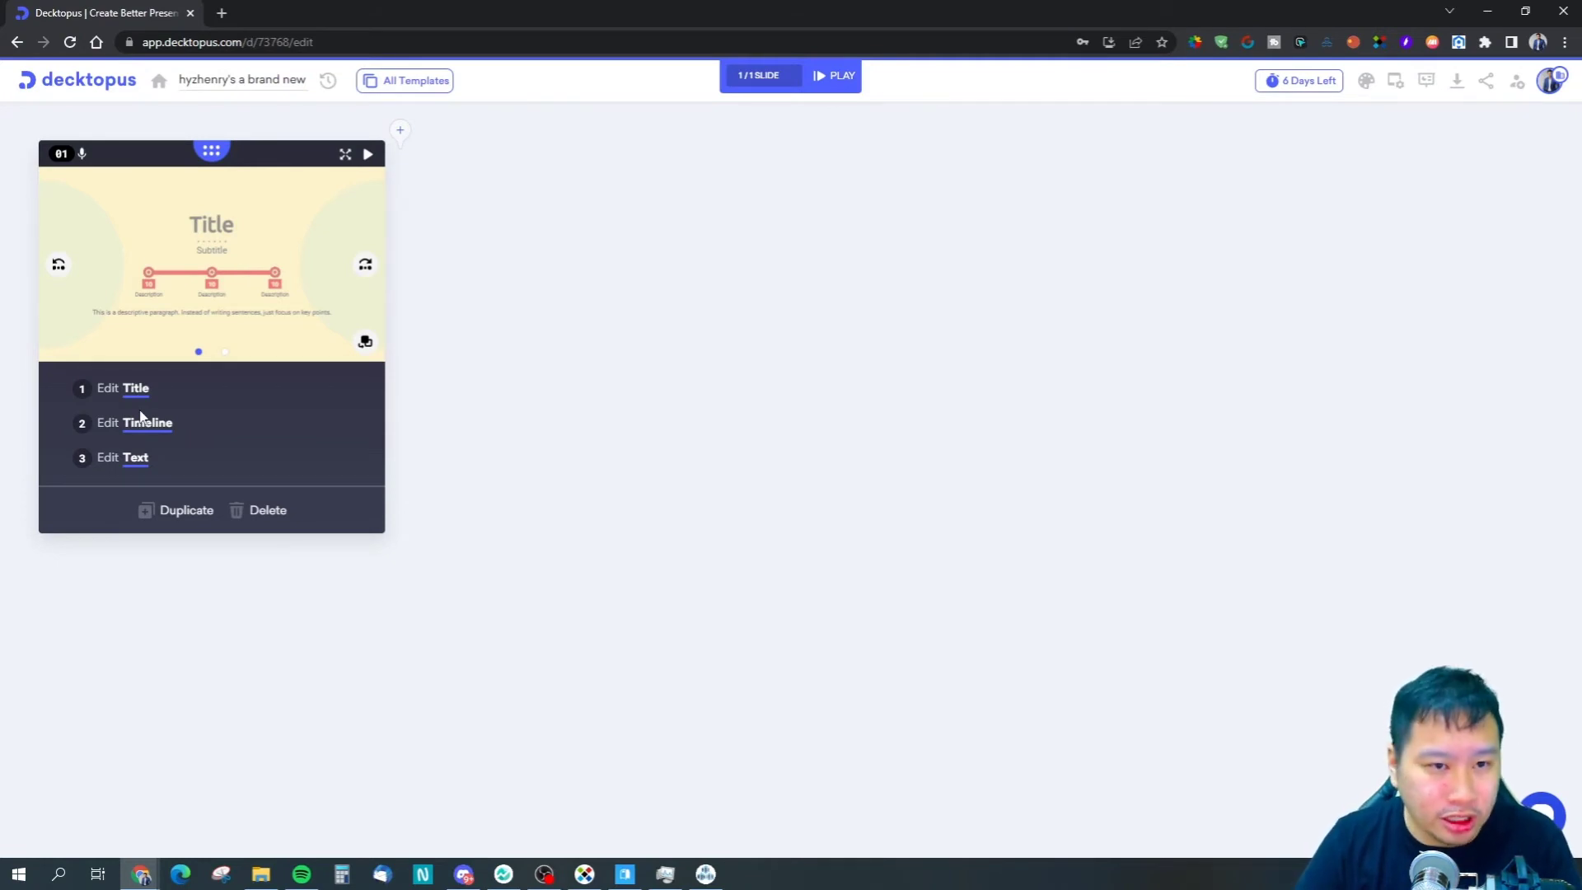
pyautogui.moveTo(480, 314)
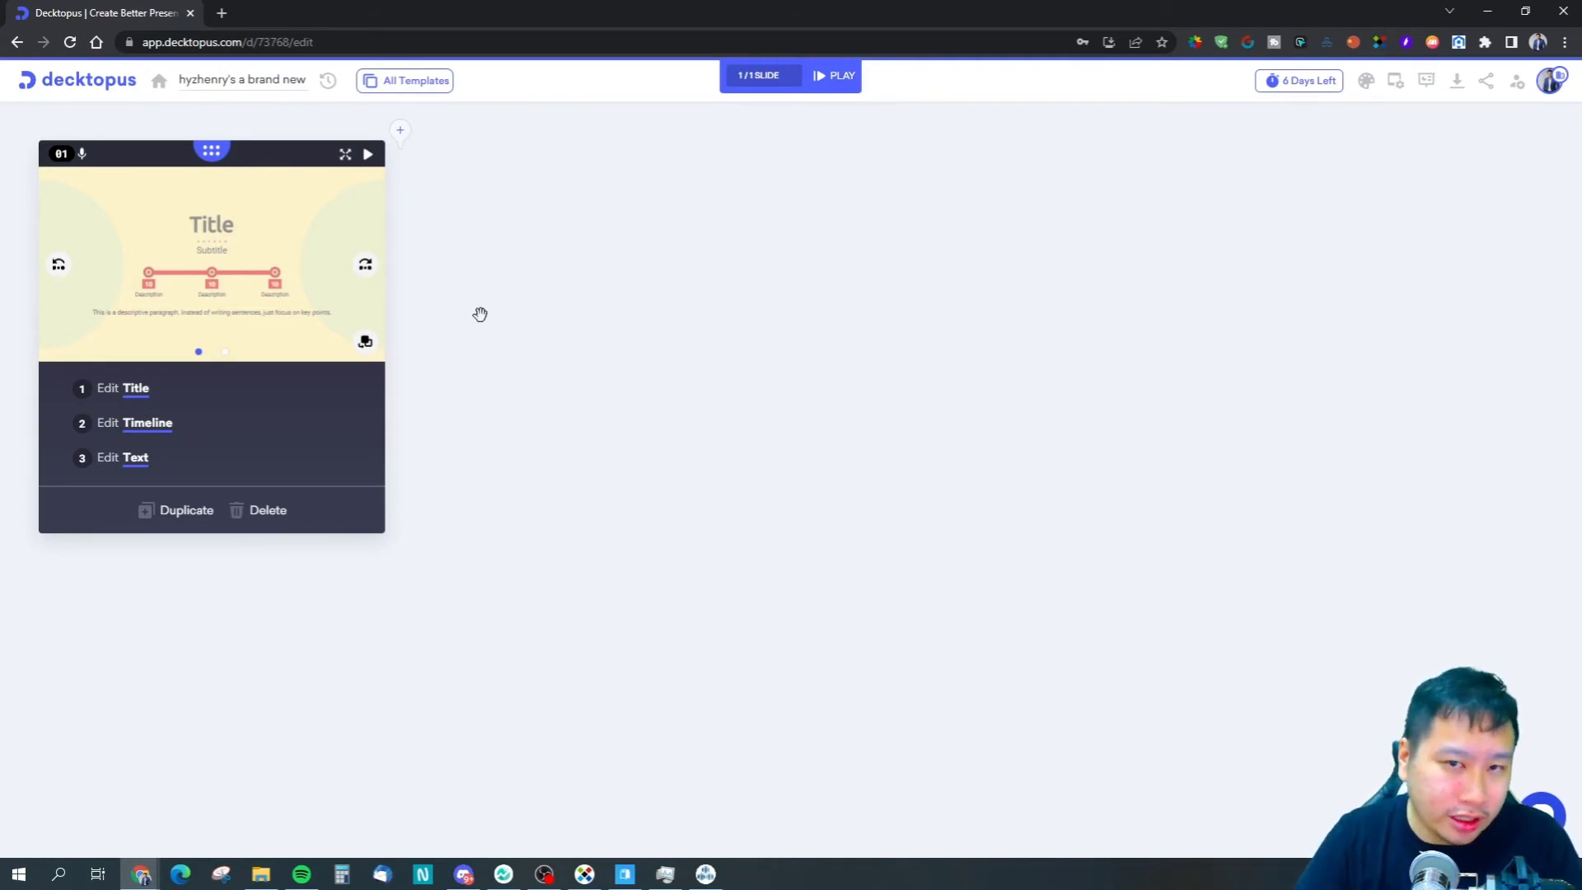
pyautogui.moveTo(400, 131)
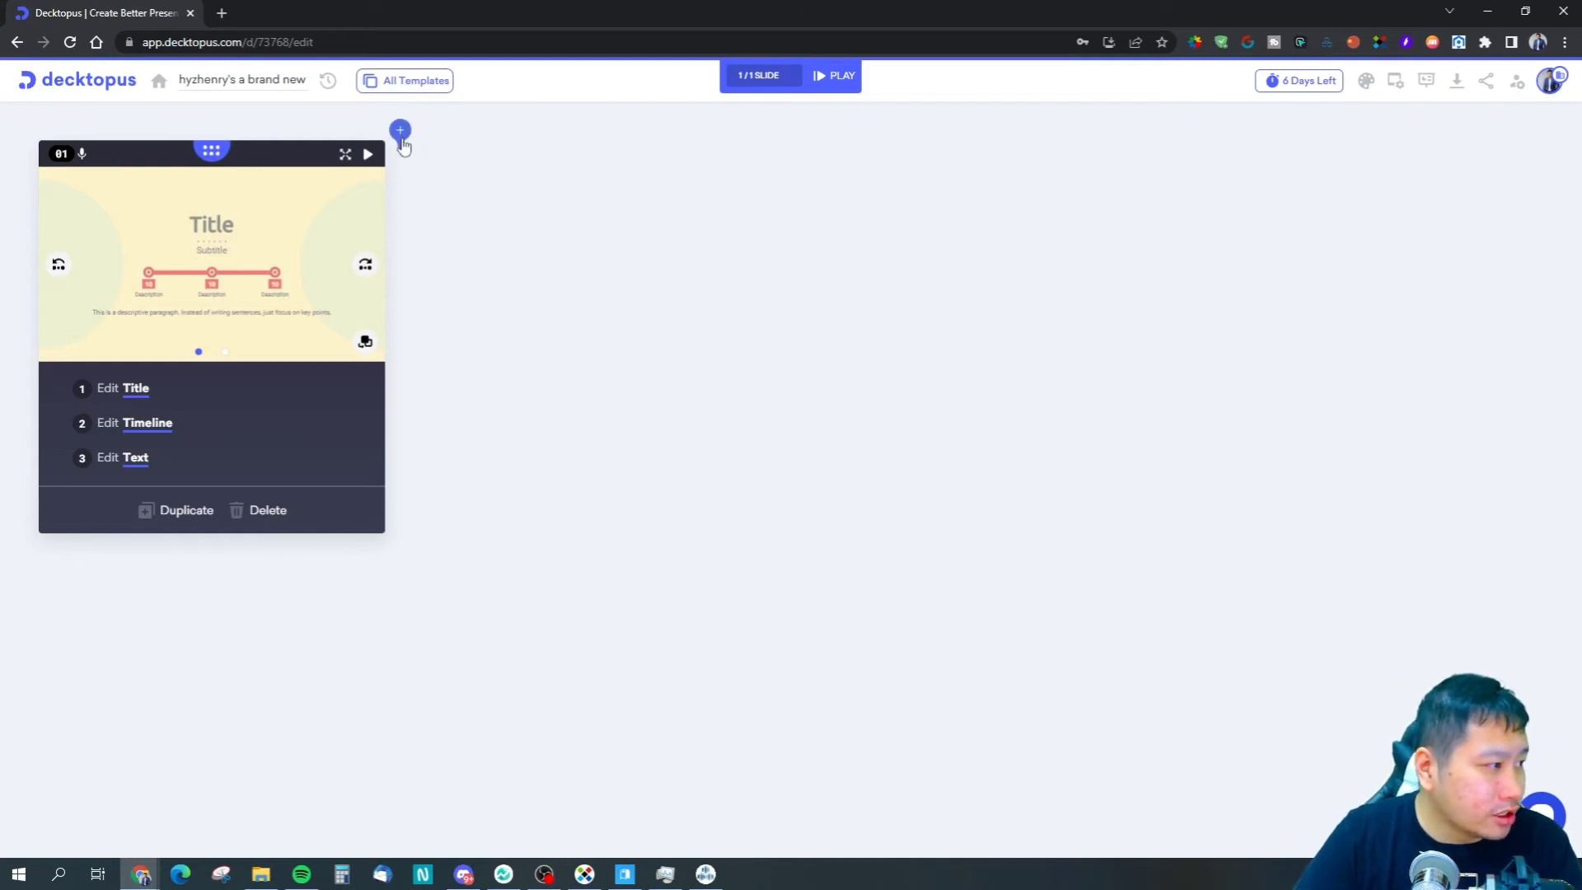
# Add a Thank you layout from More Layouts as the second slide.
pyautogui.click(400, 130)
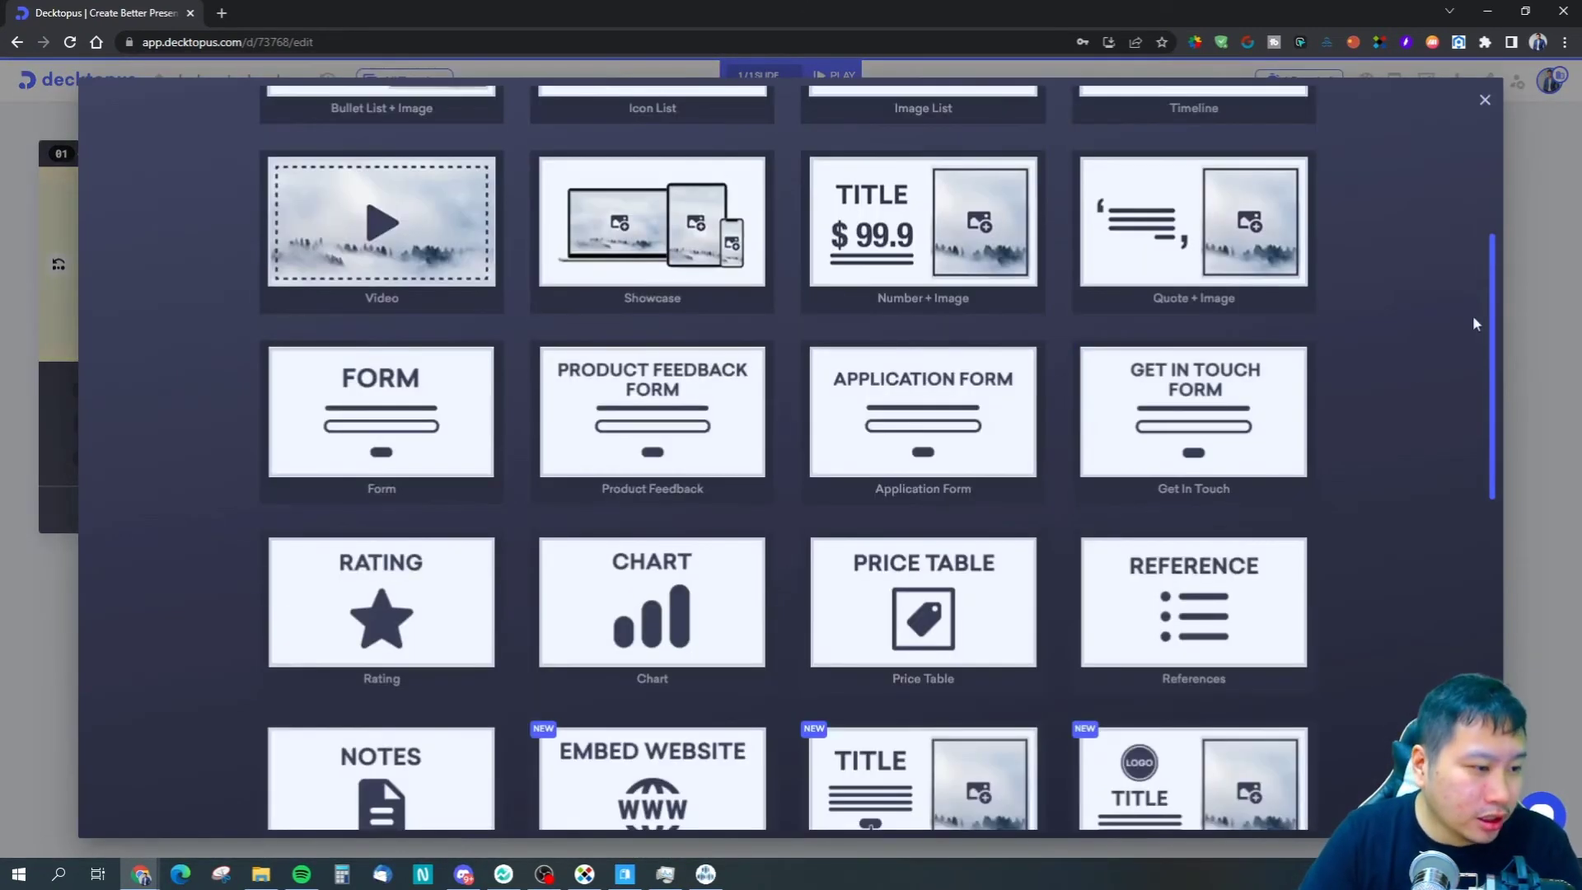
pyautogui.scroll(-3)
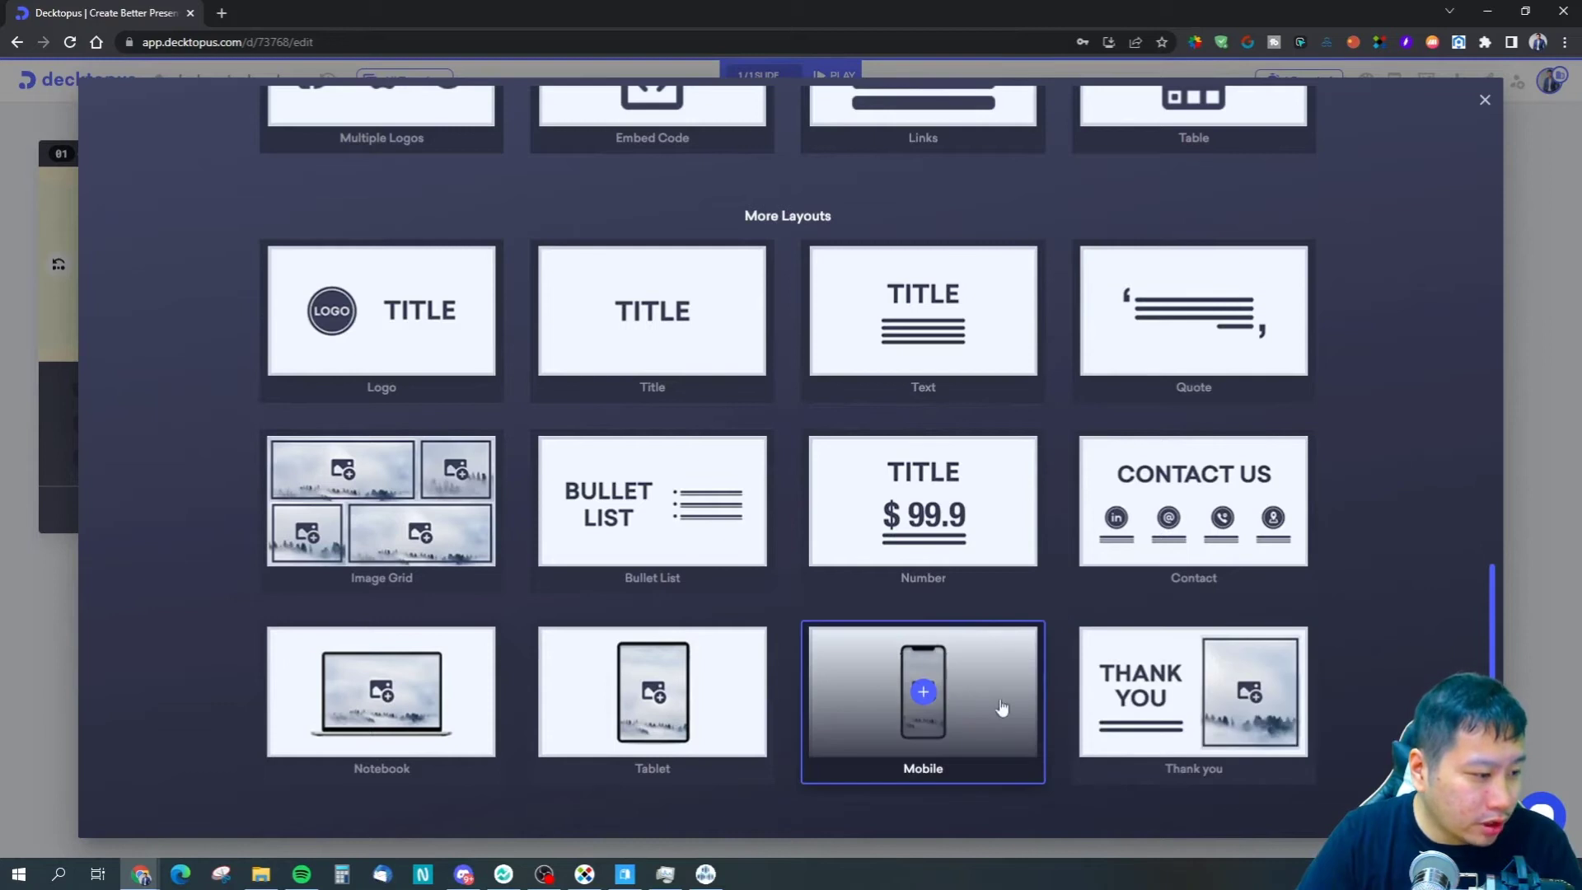
pyautogui.click(1484, 99)
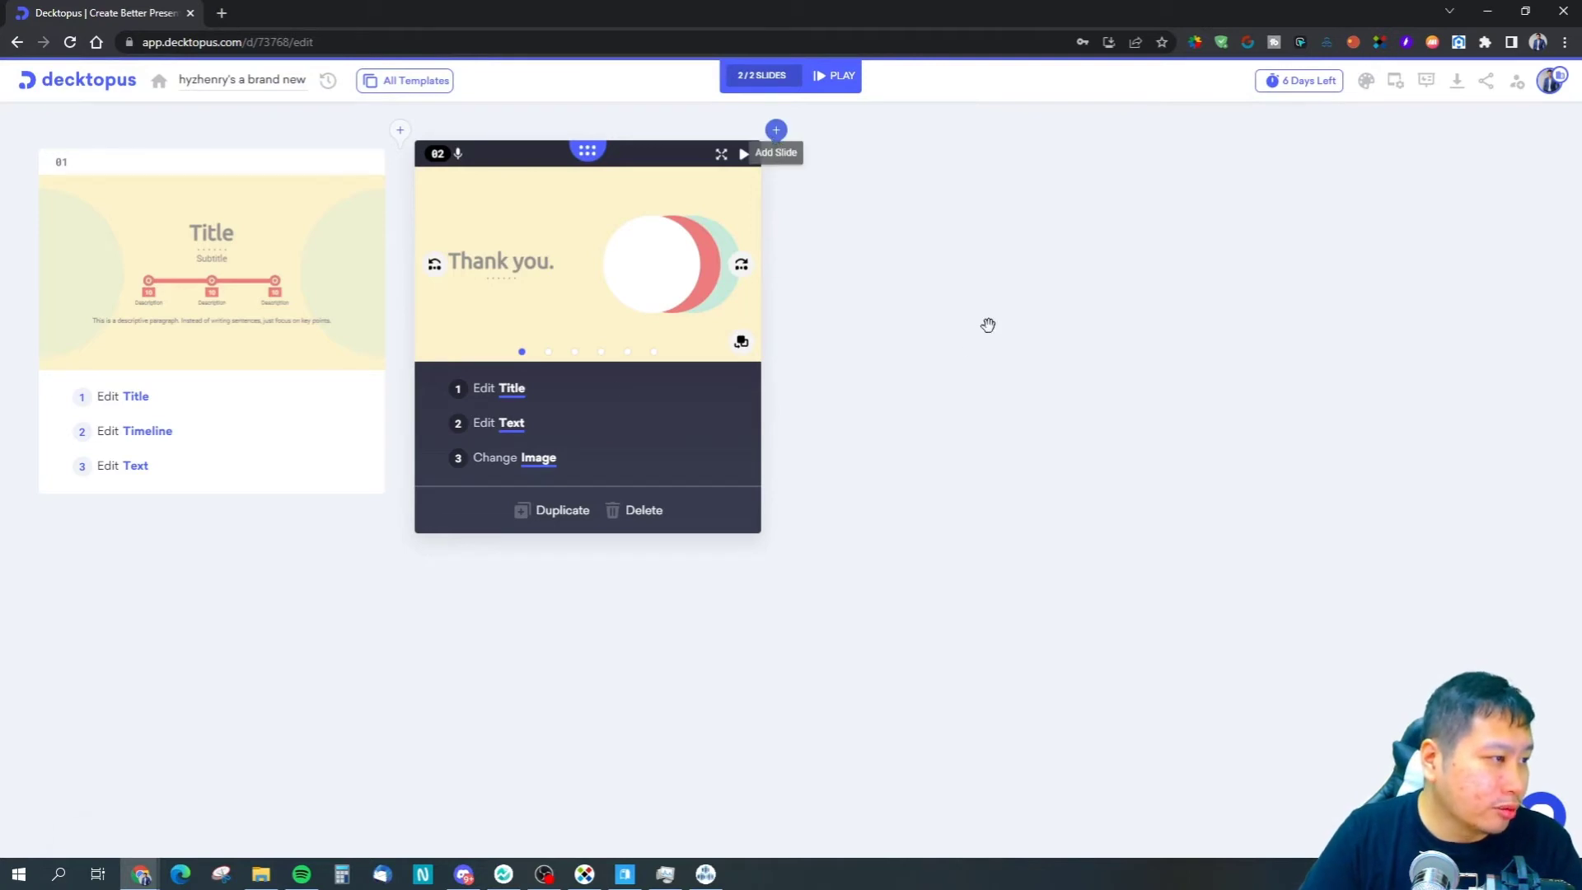
pyautogui.click(775, 130)
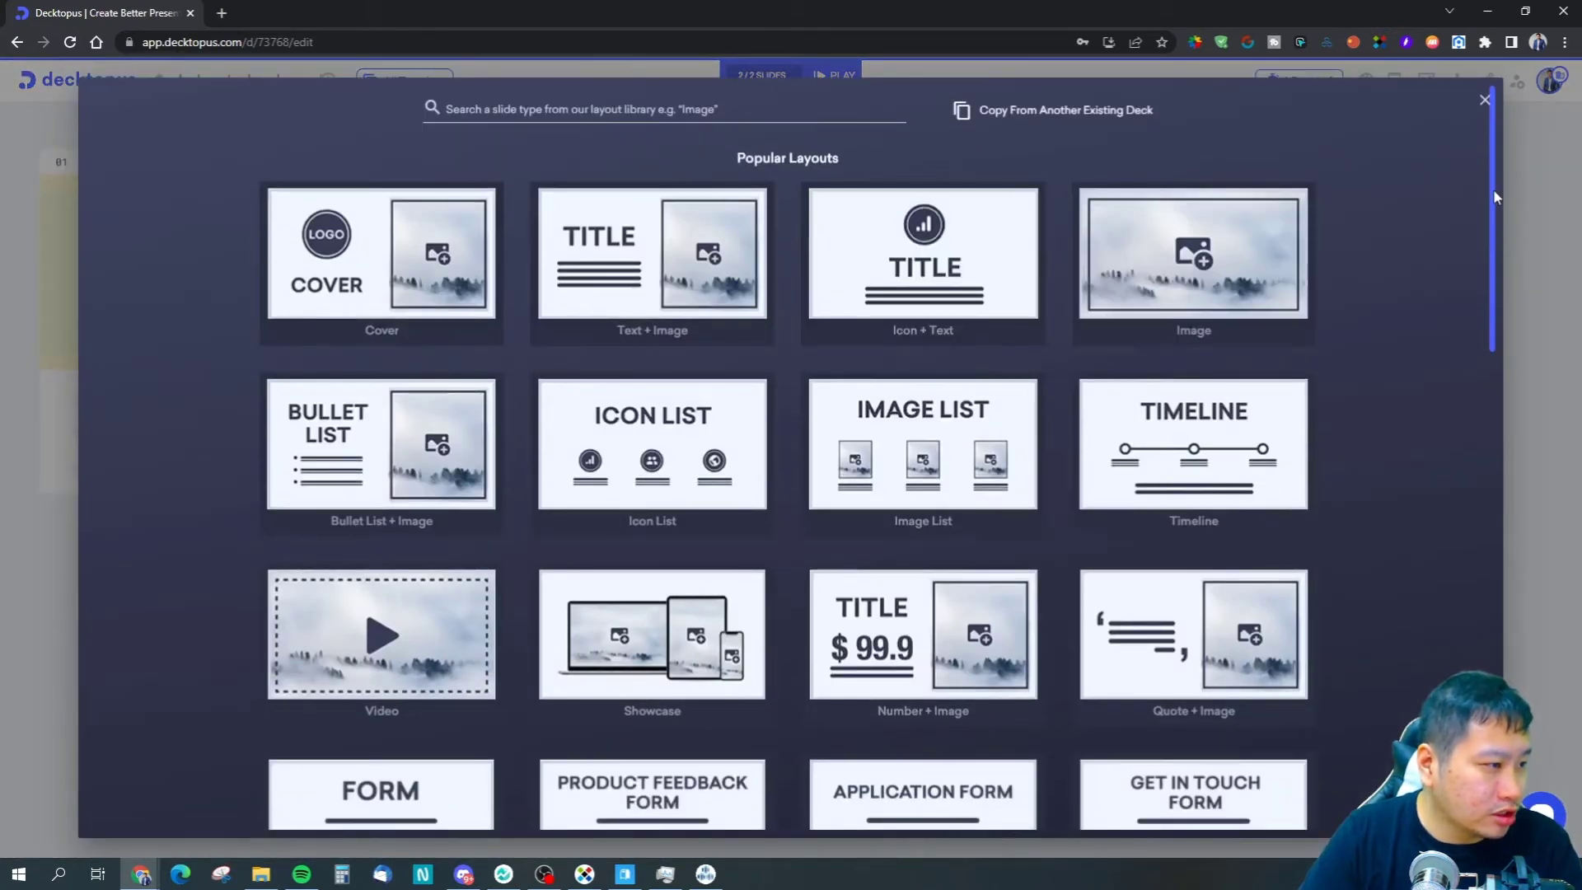
pyautogui.scroll(-3)
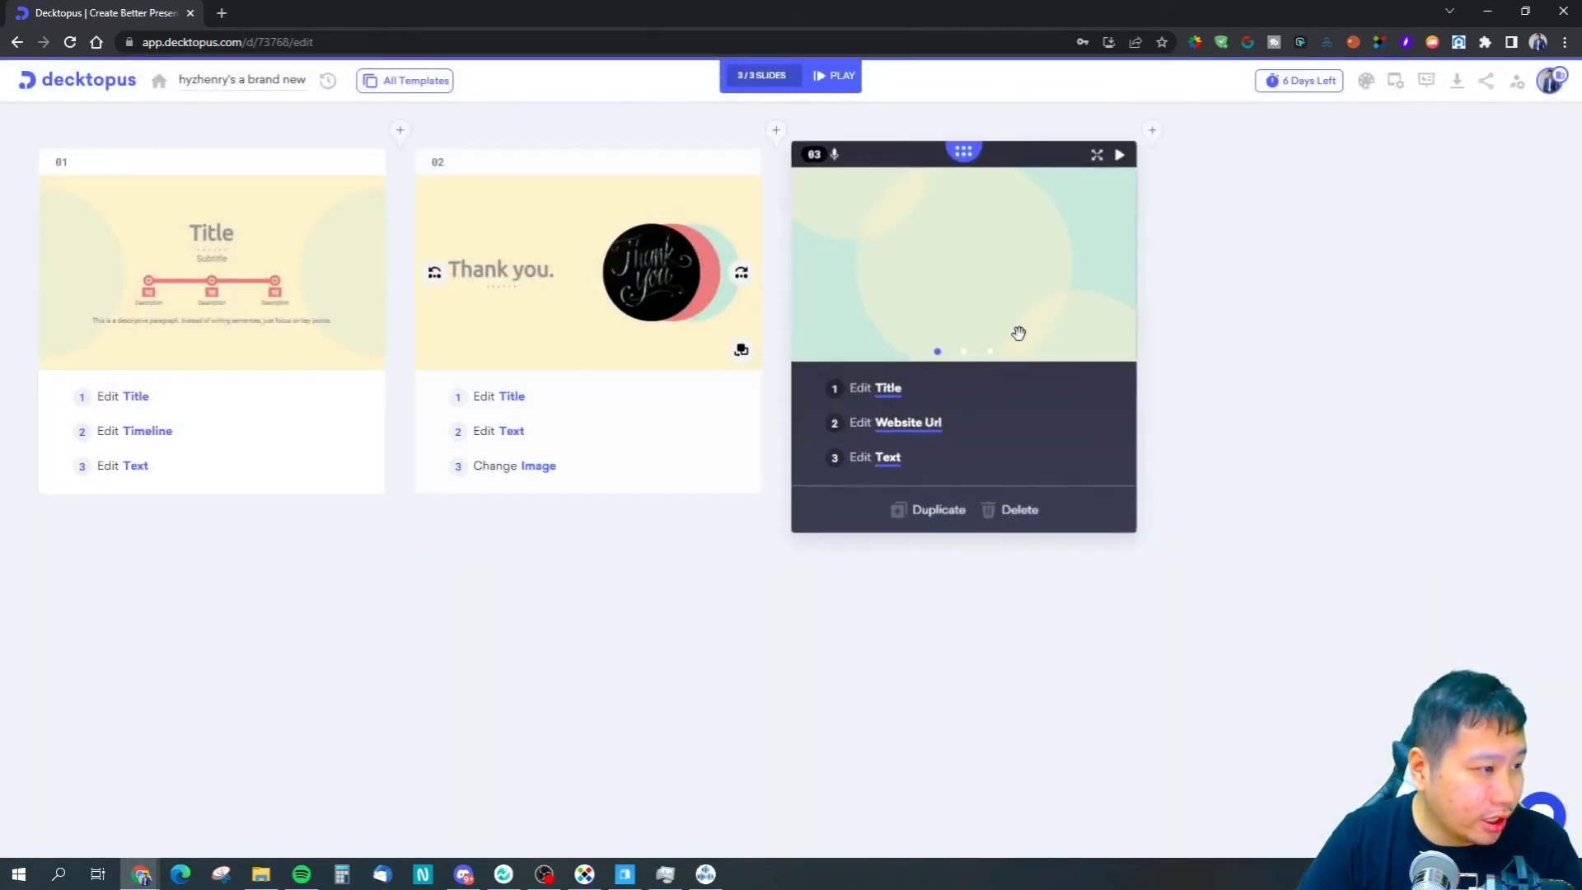
pyautogui.click(894, 423)
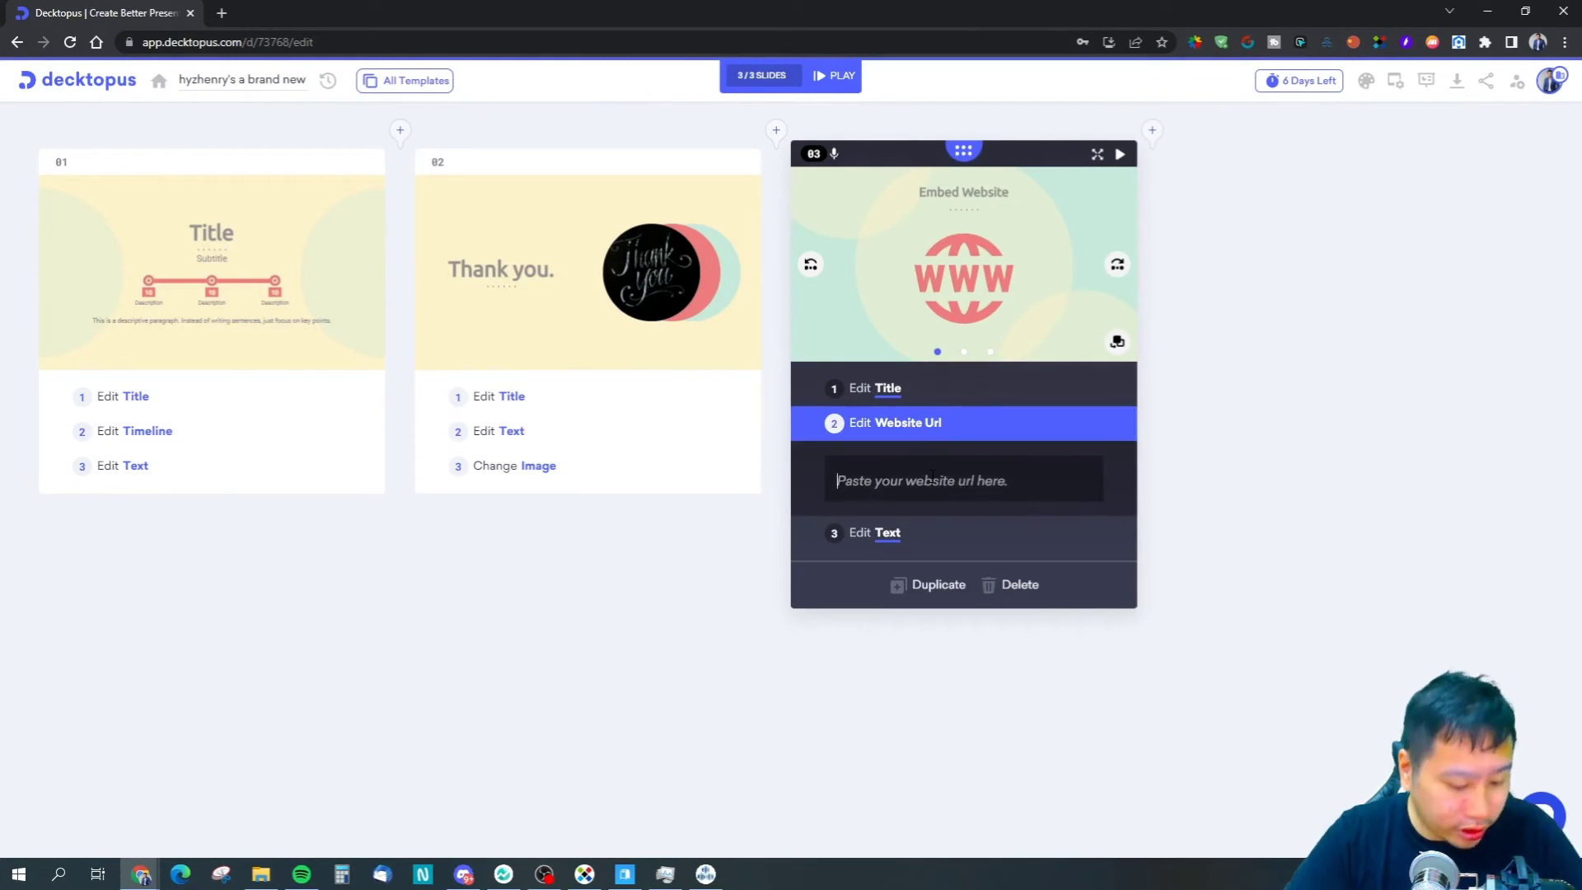
pyautogui.write('https://decisivemarketer.com')
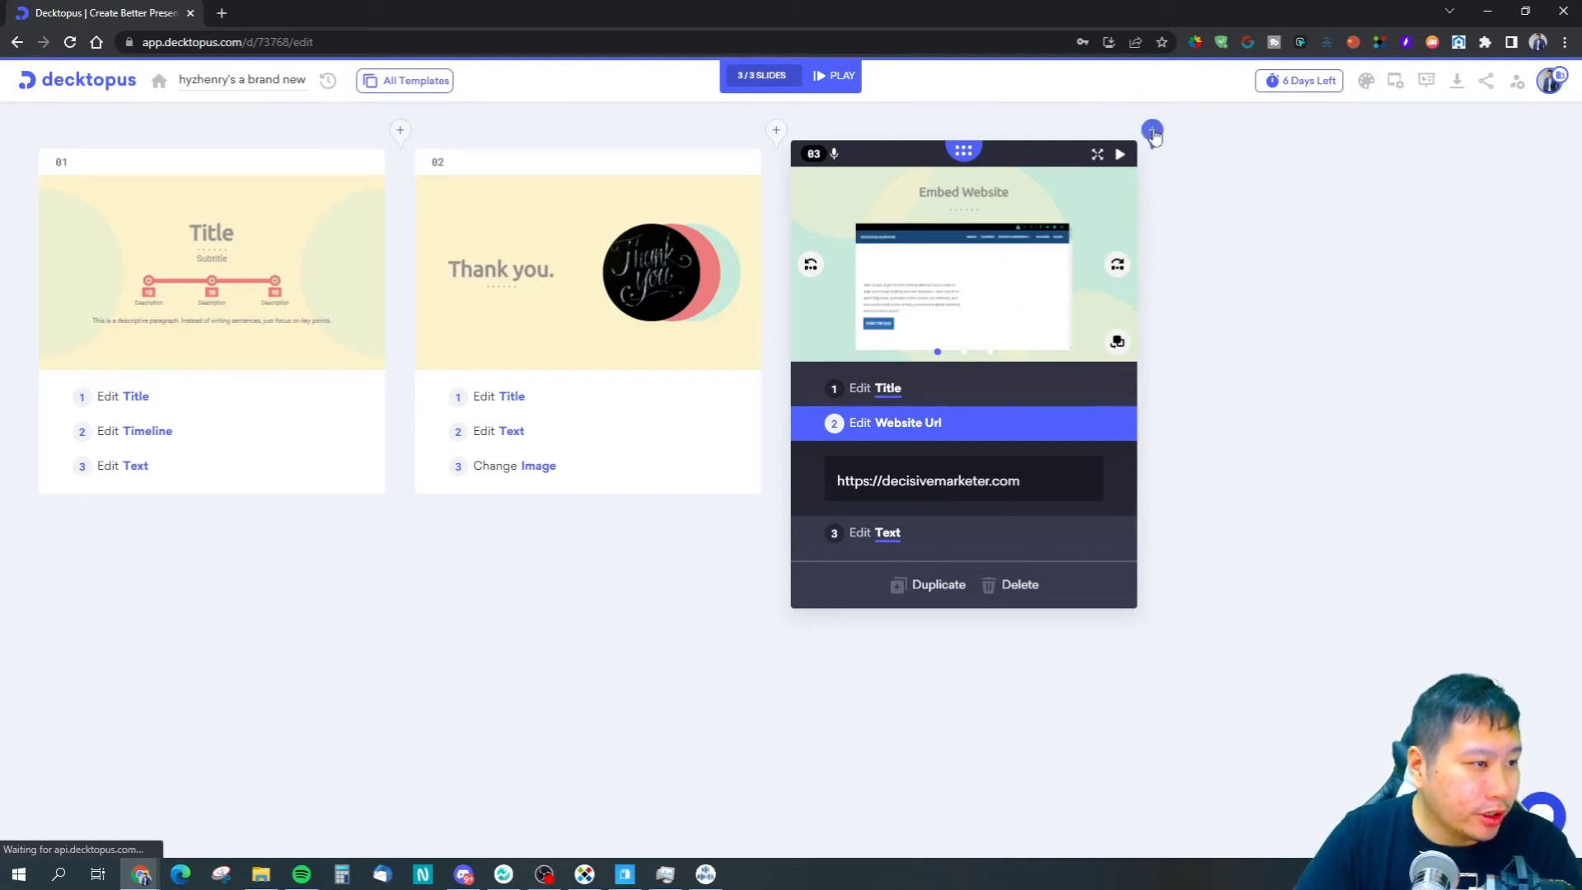
# Scroll through the slide layout library again without adding a slide.
pyautogui.click(1154, 131)
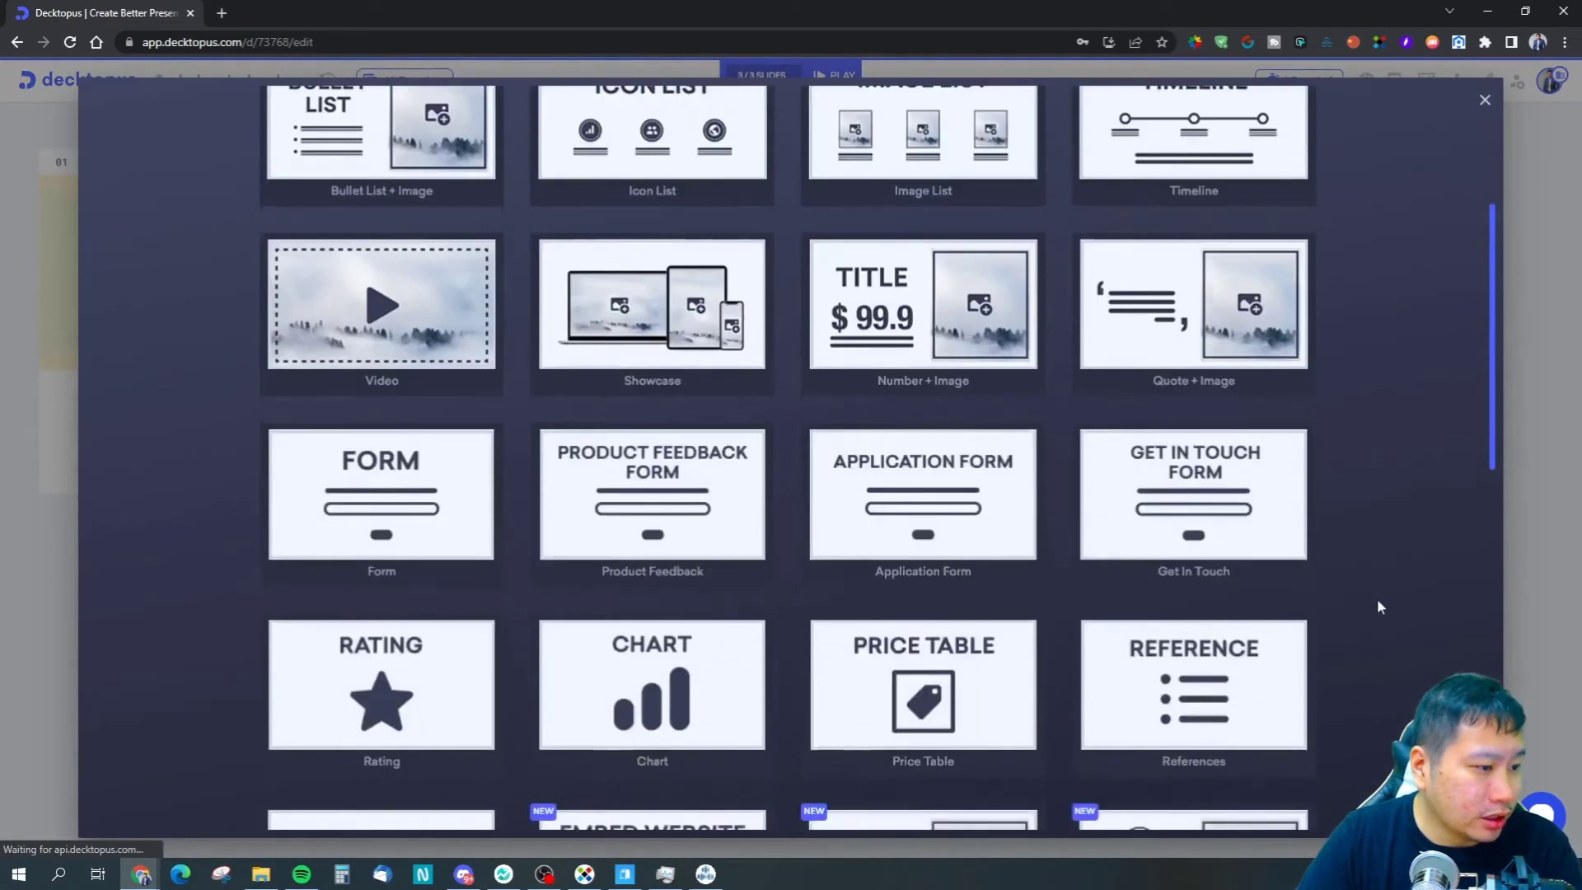
pyautogui.scroll(-3)
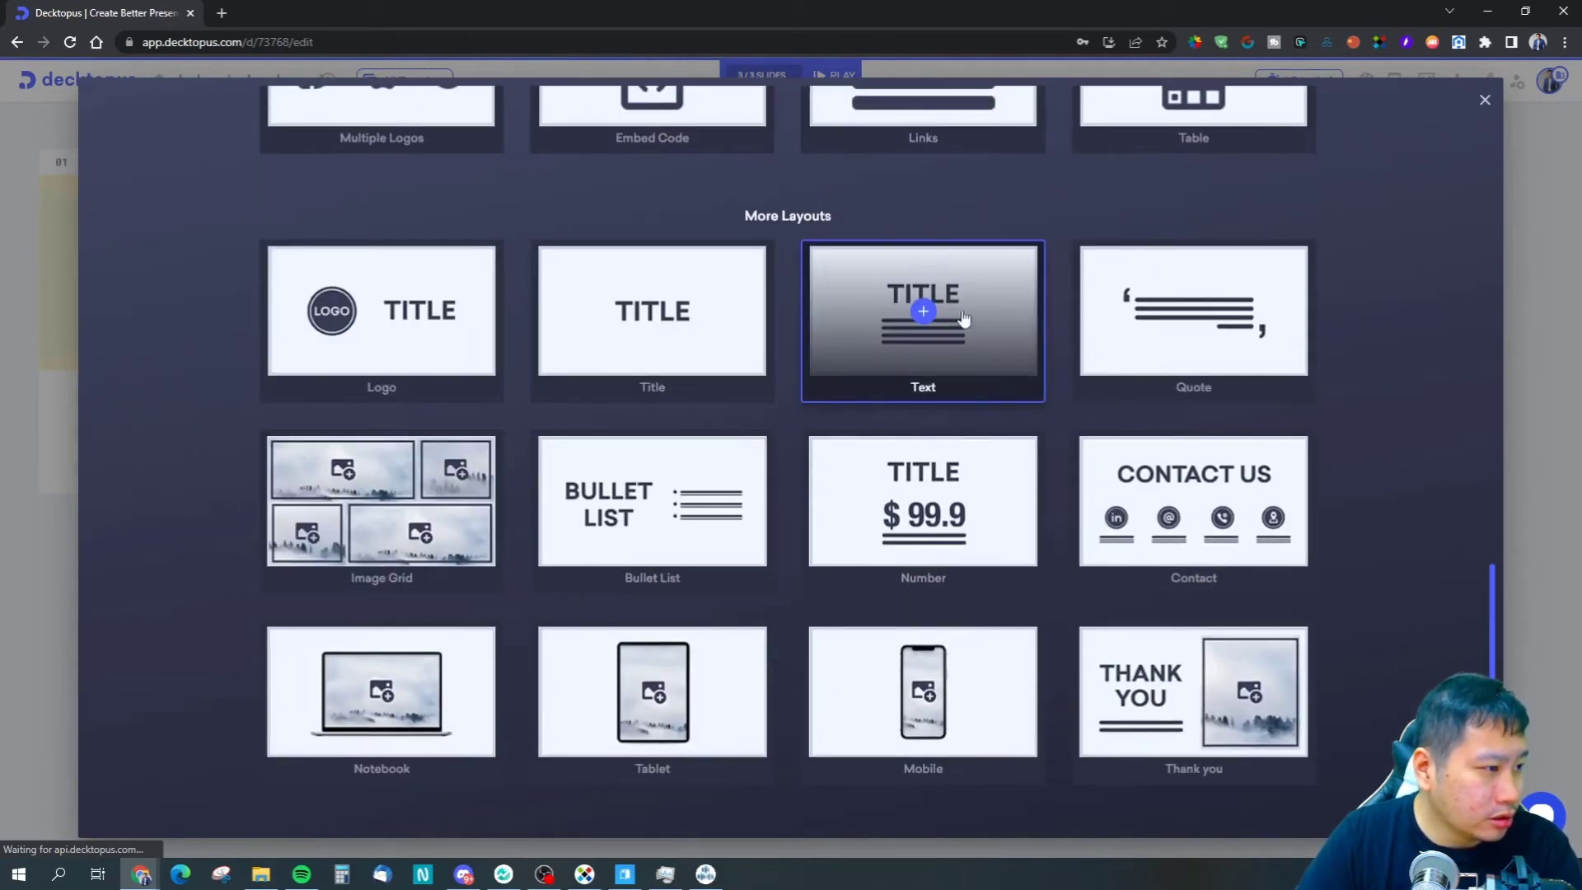
pyautogui.scroll(-3)
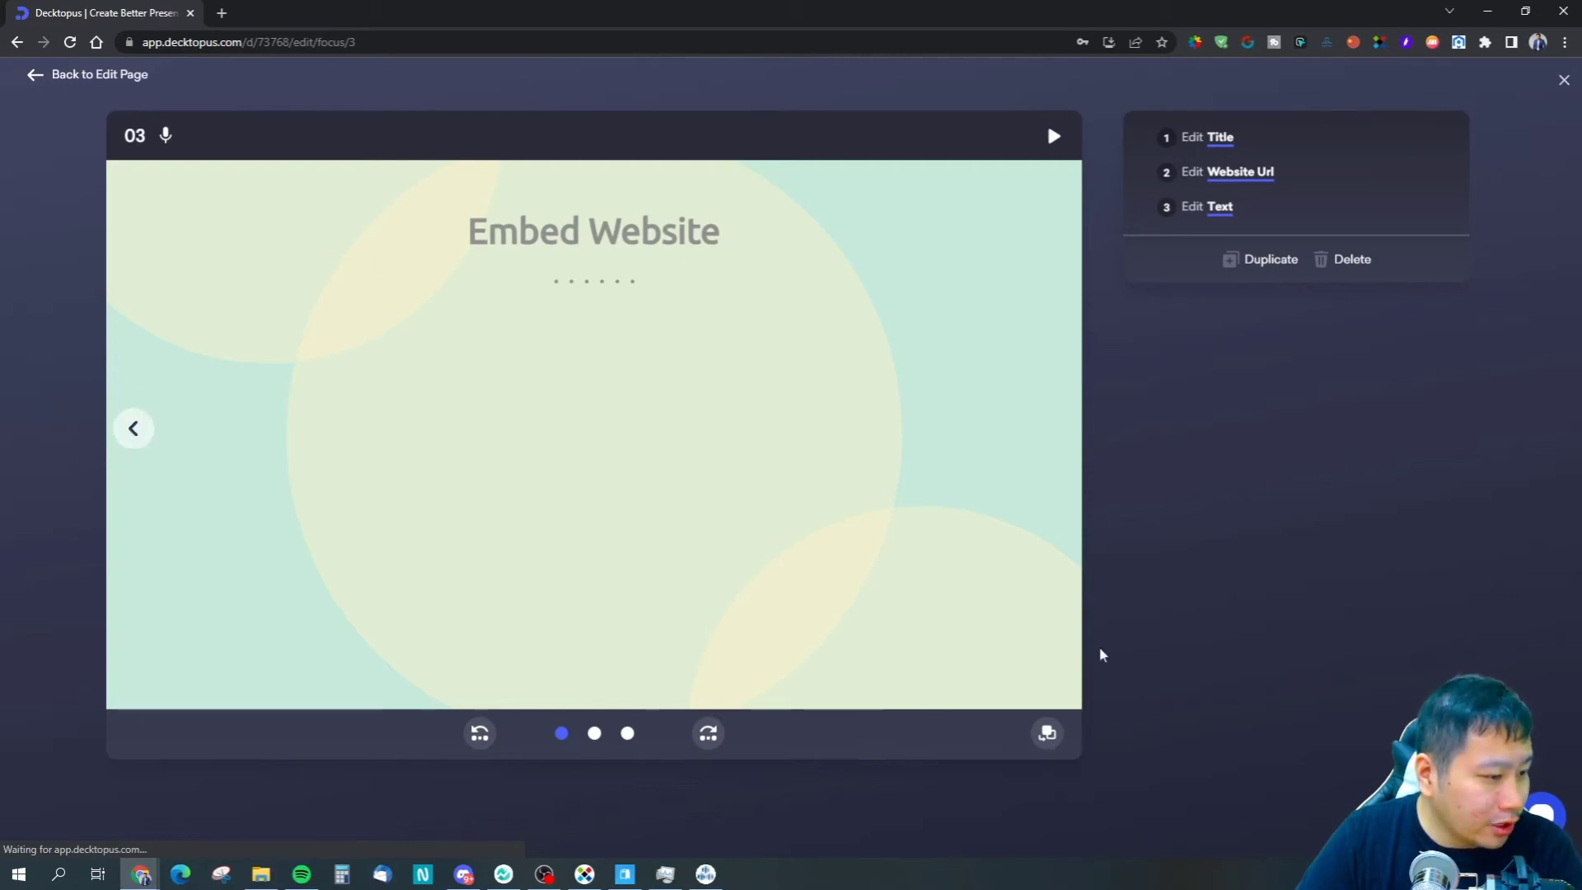
pyautogui.moveTo(260, 116)
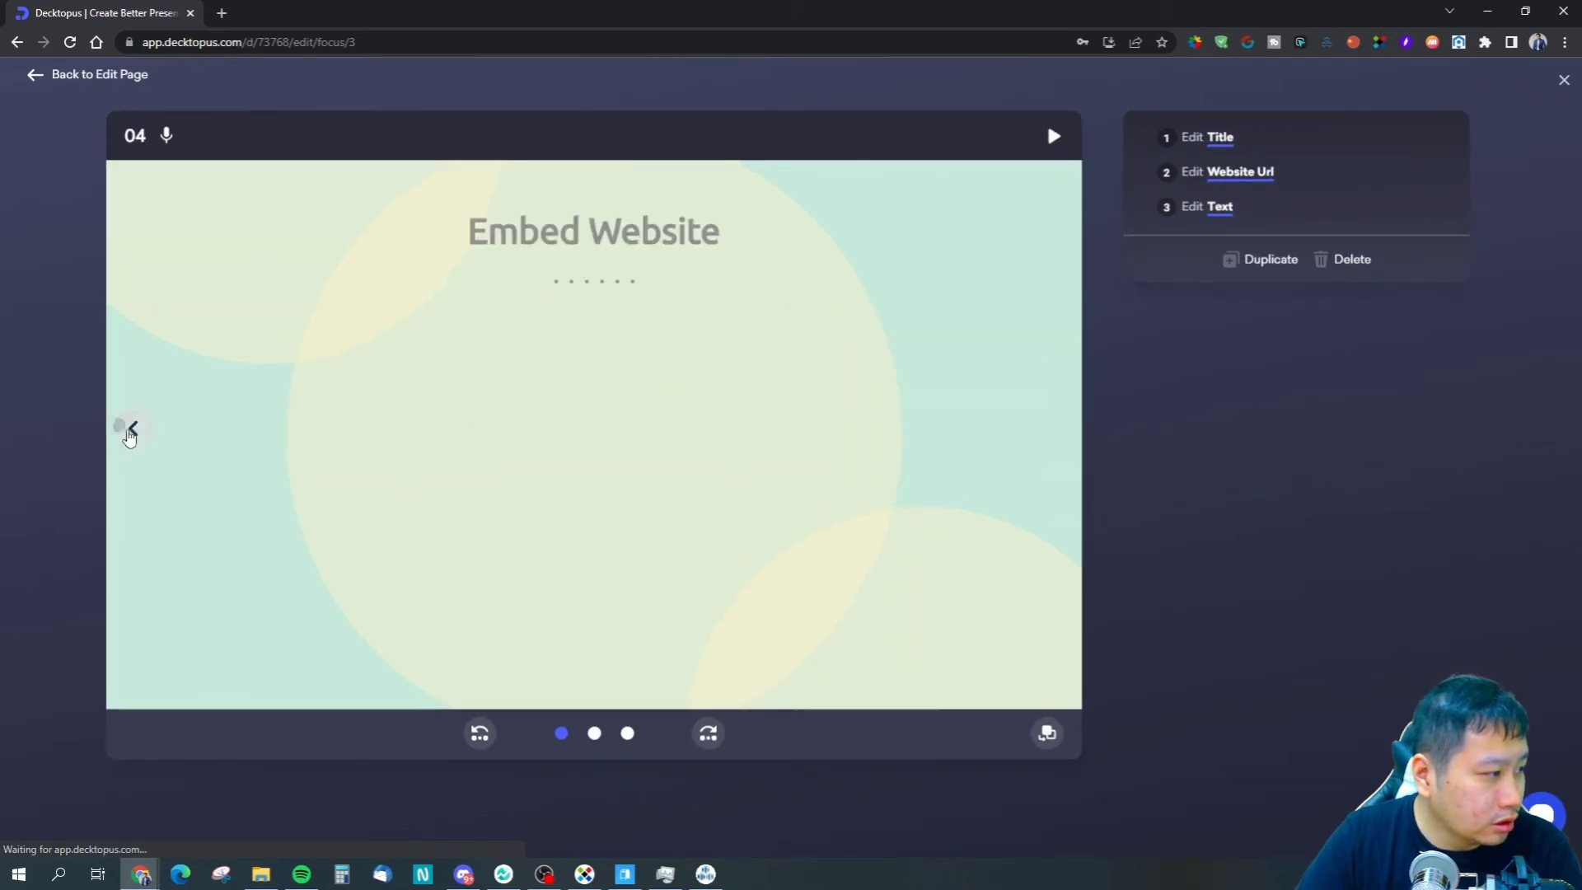
# Step back to slide 03 in focus view, then advance toward slide 04.
pyautogui.click(129, 427)
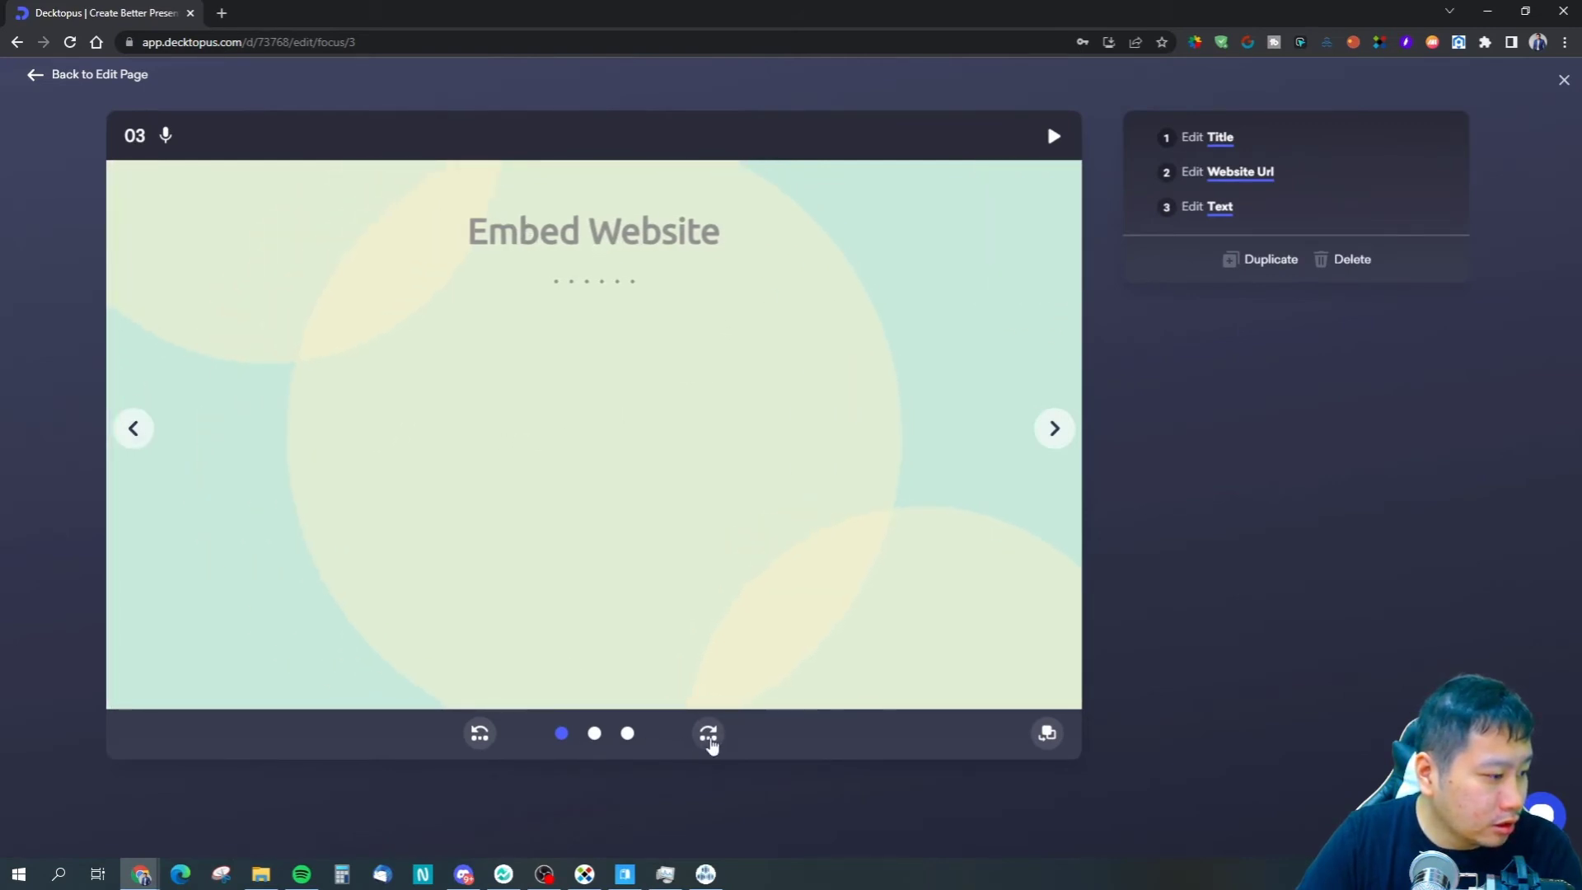
pyautogui.click(1053, 428)
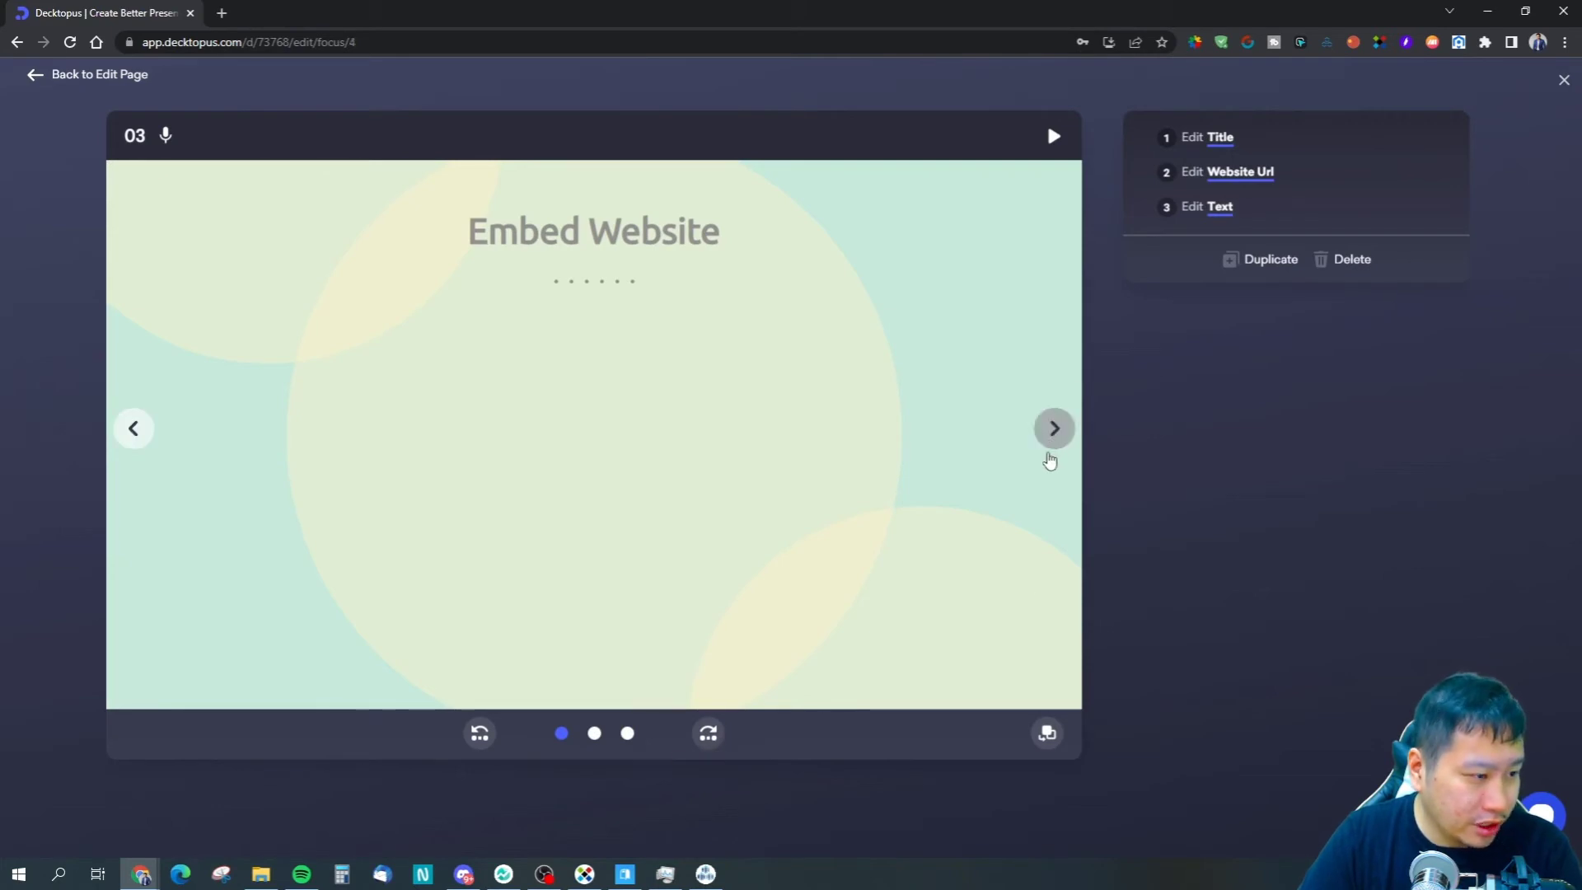
# Show slide 04 and switch it to its second embed-website layout variation.
pyautogui.click(1053, 427)
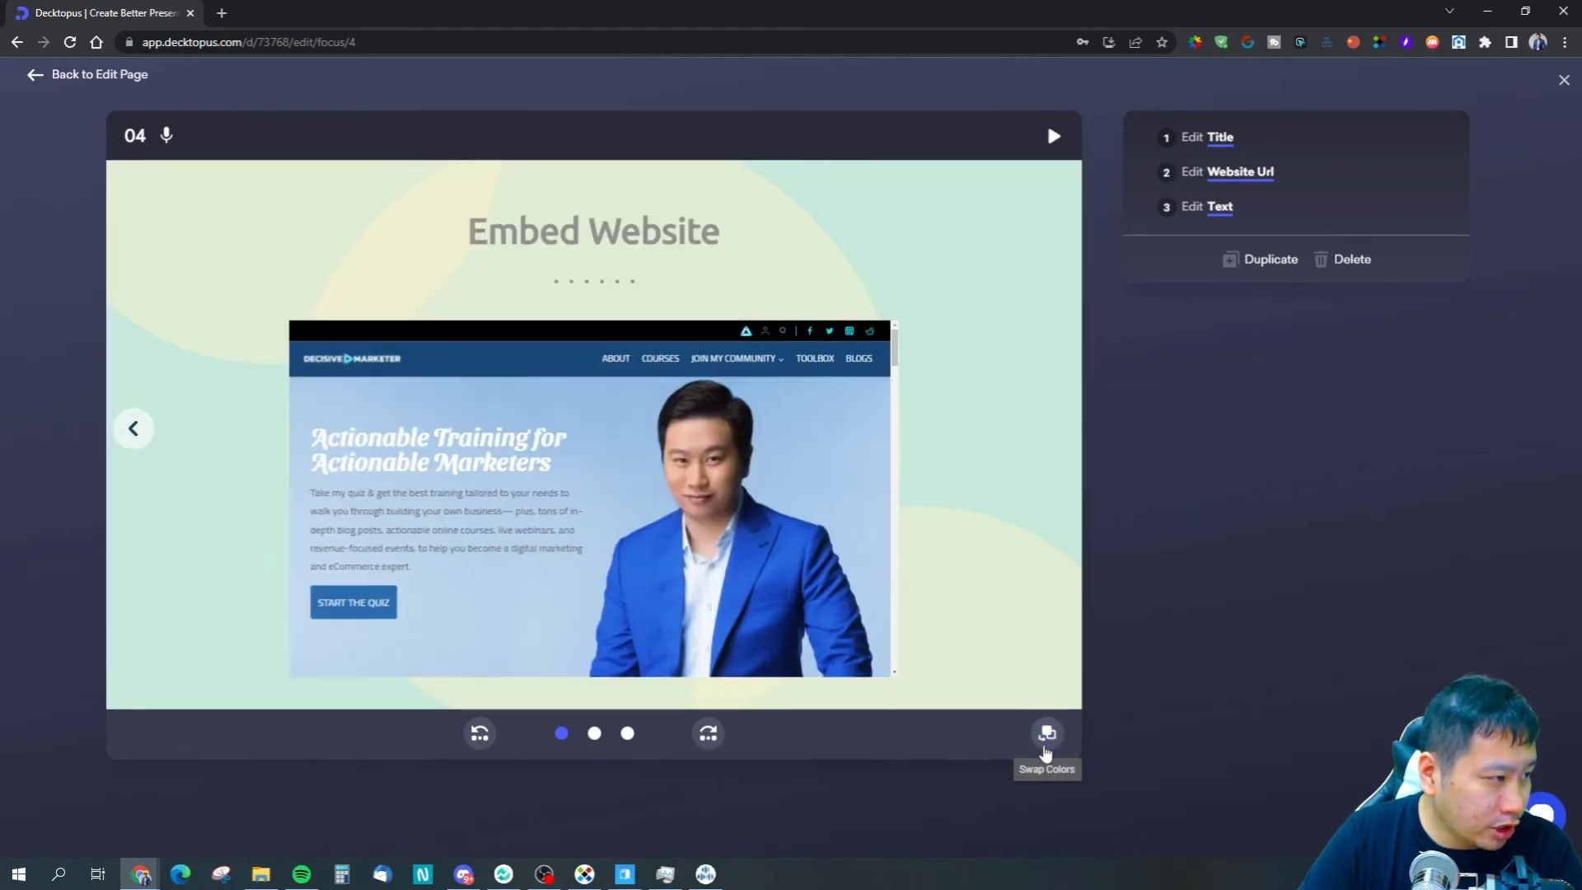
pyautogui.moveTo(876, 543)
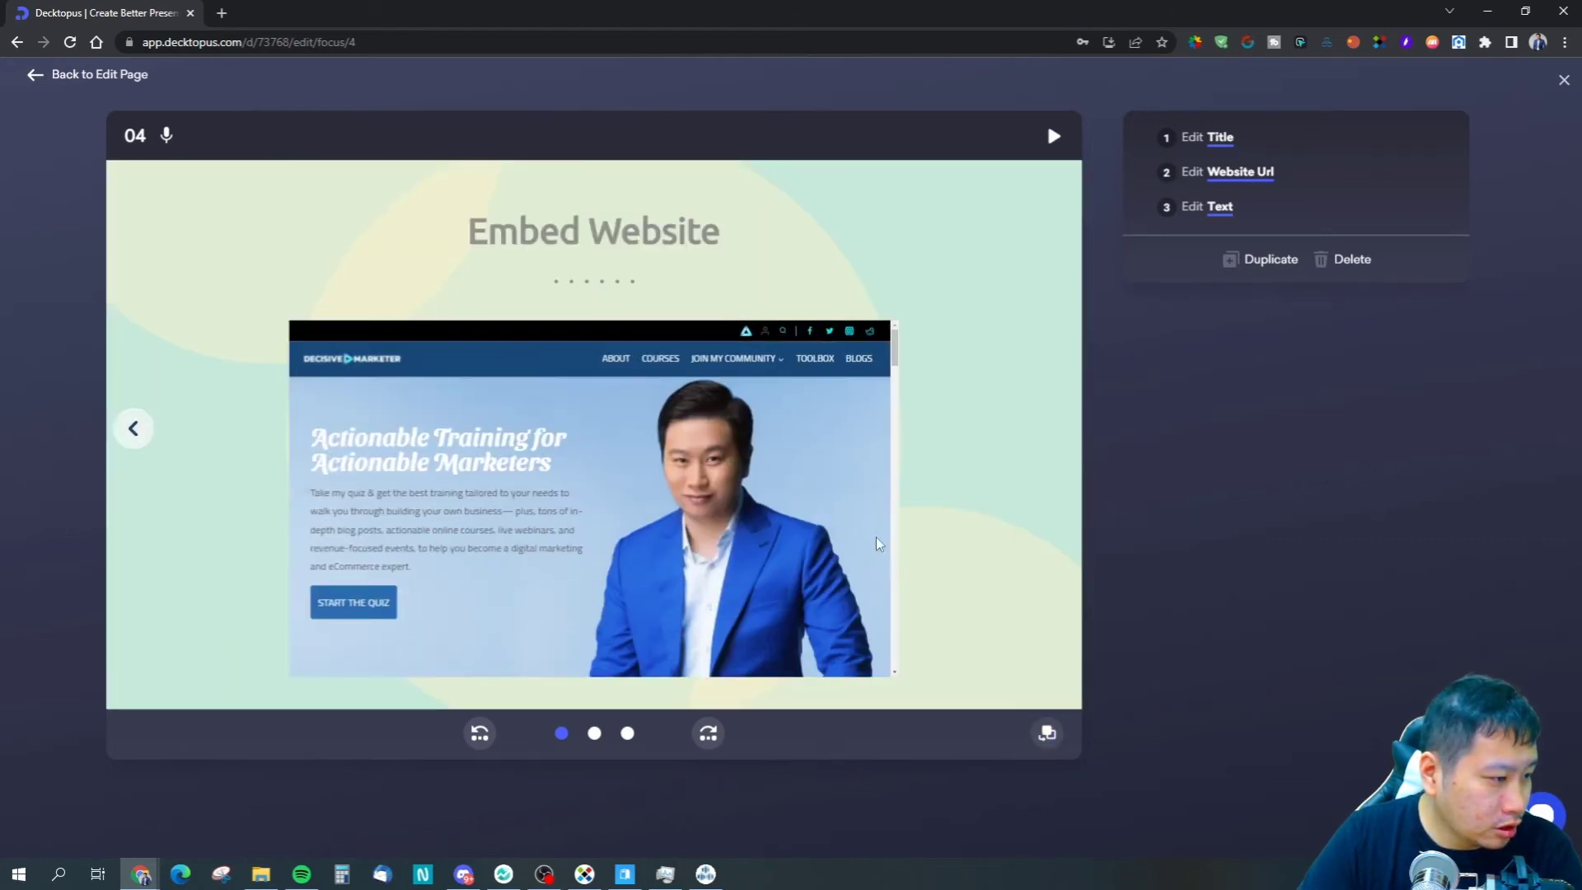
pyautogui.scroll(-3)
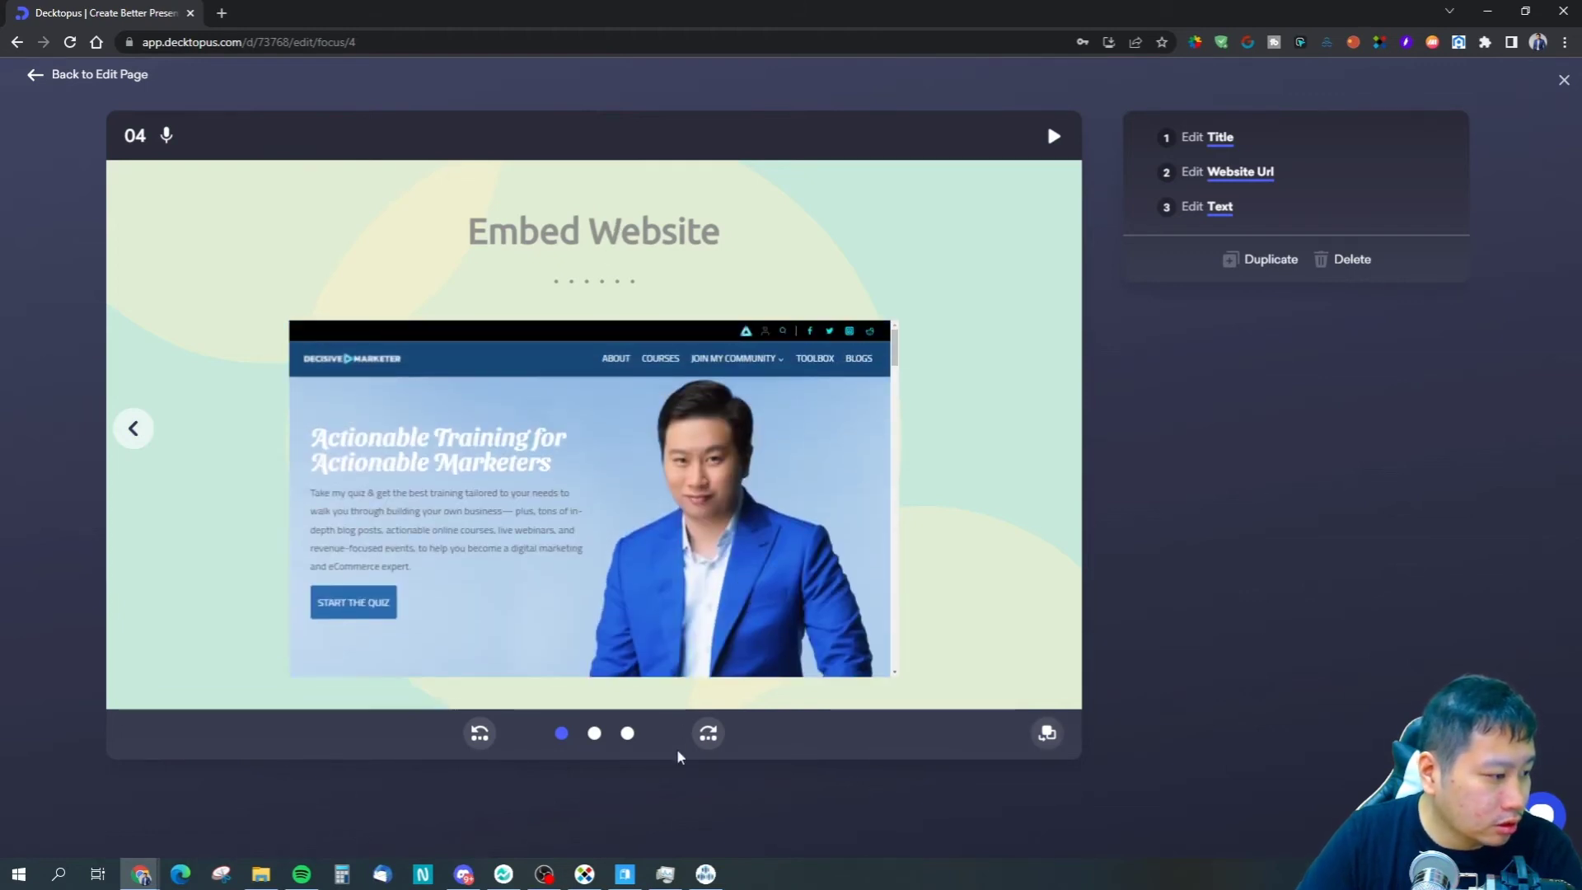
pyautogui.moveTo(796, 224)
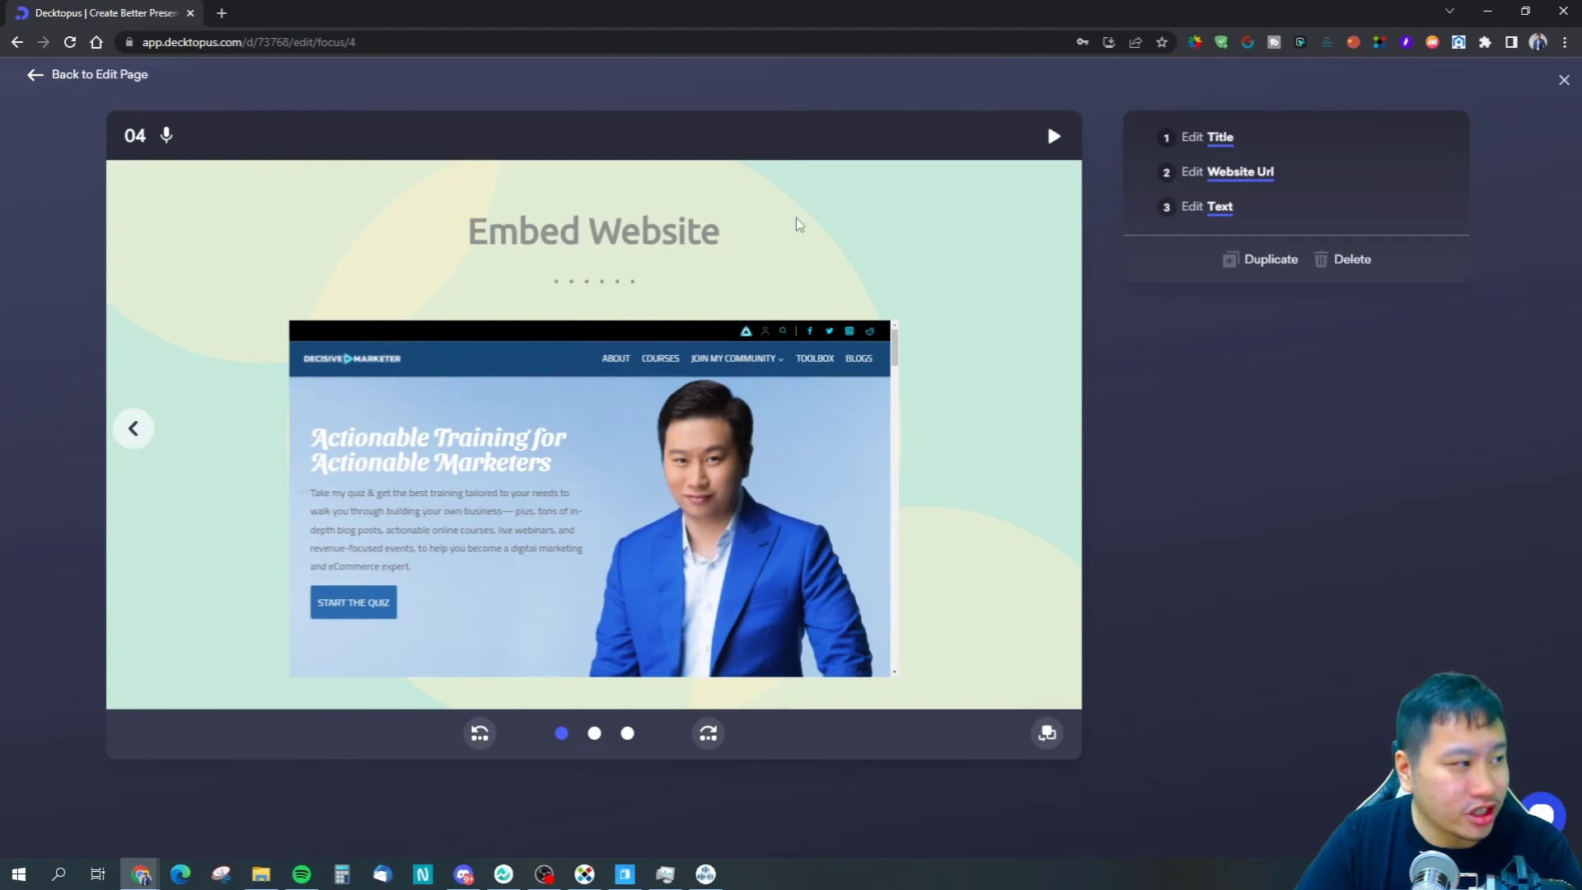
pyautogui.click(165, 135)
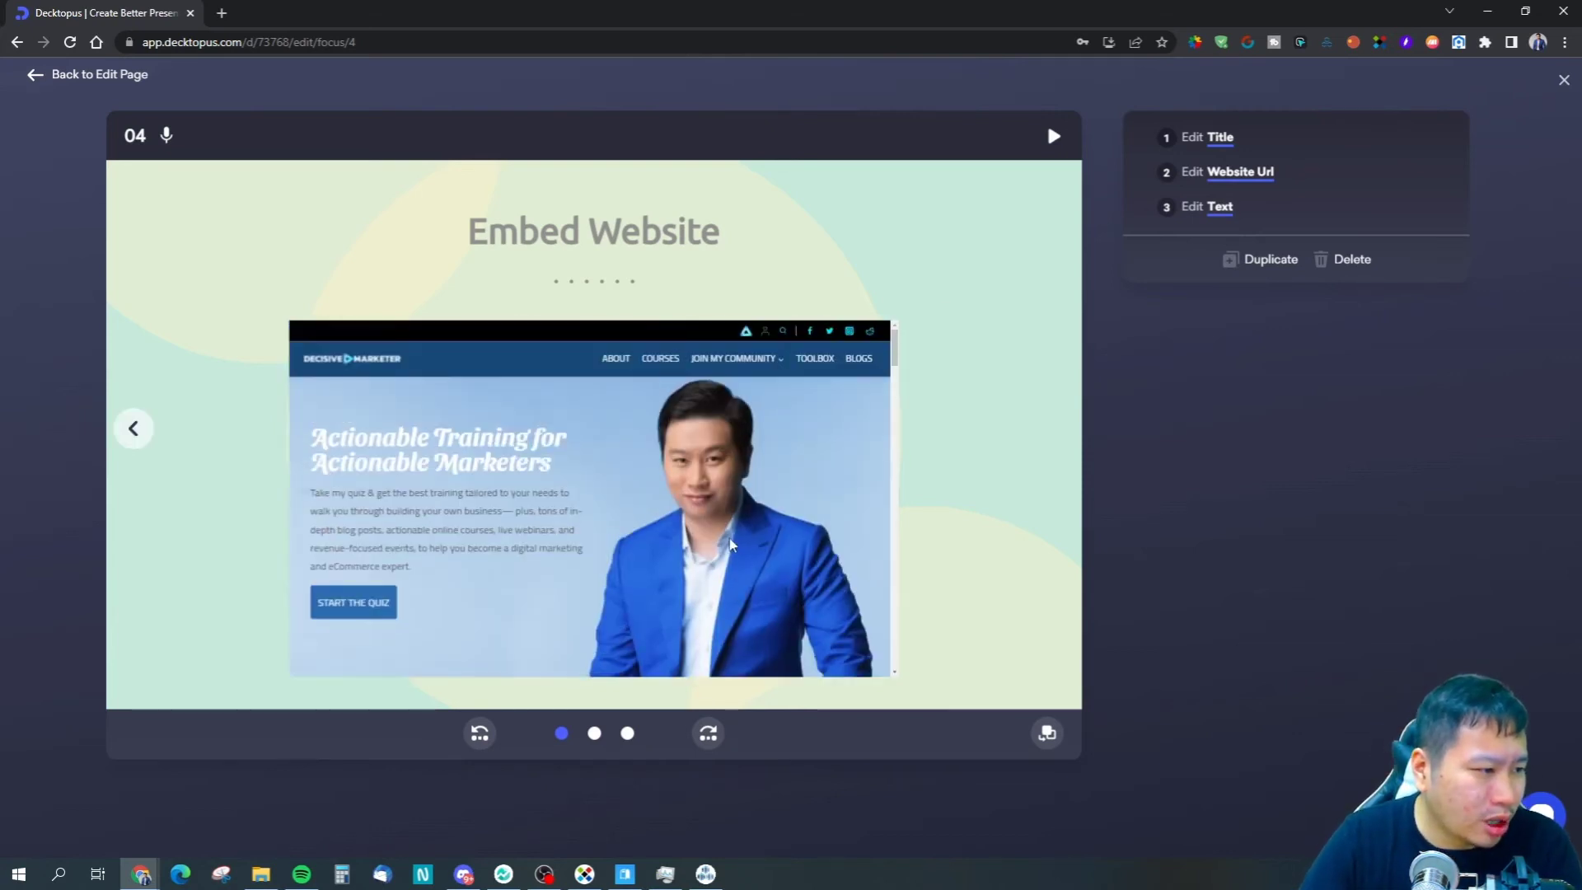
pyautogui.moveTo(727, 539)
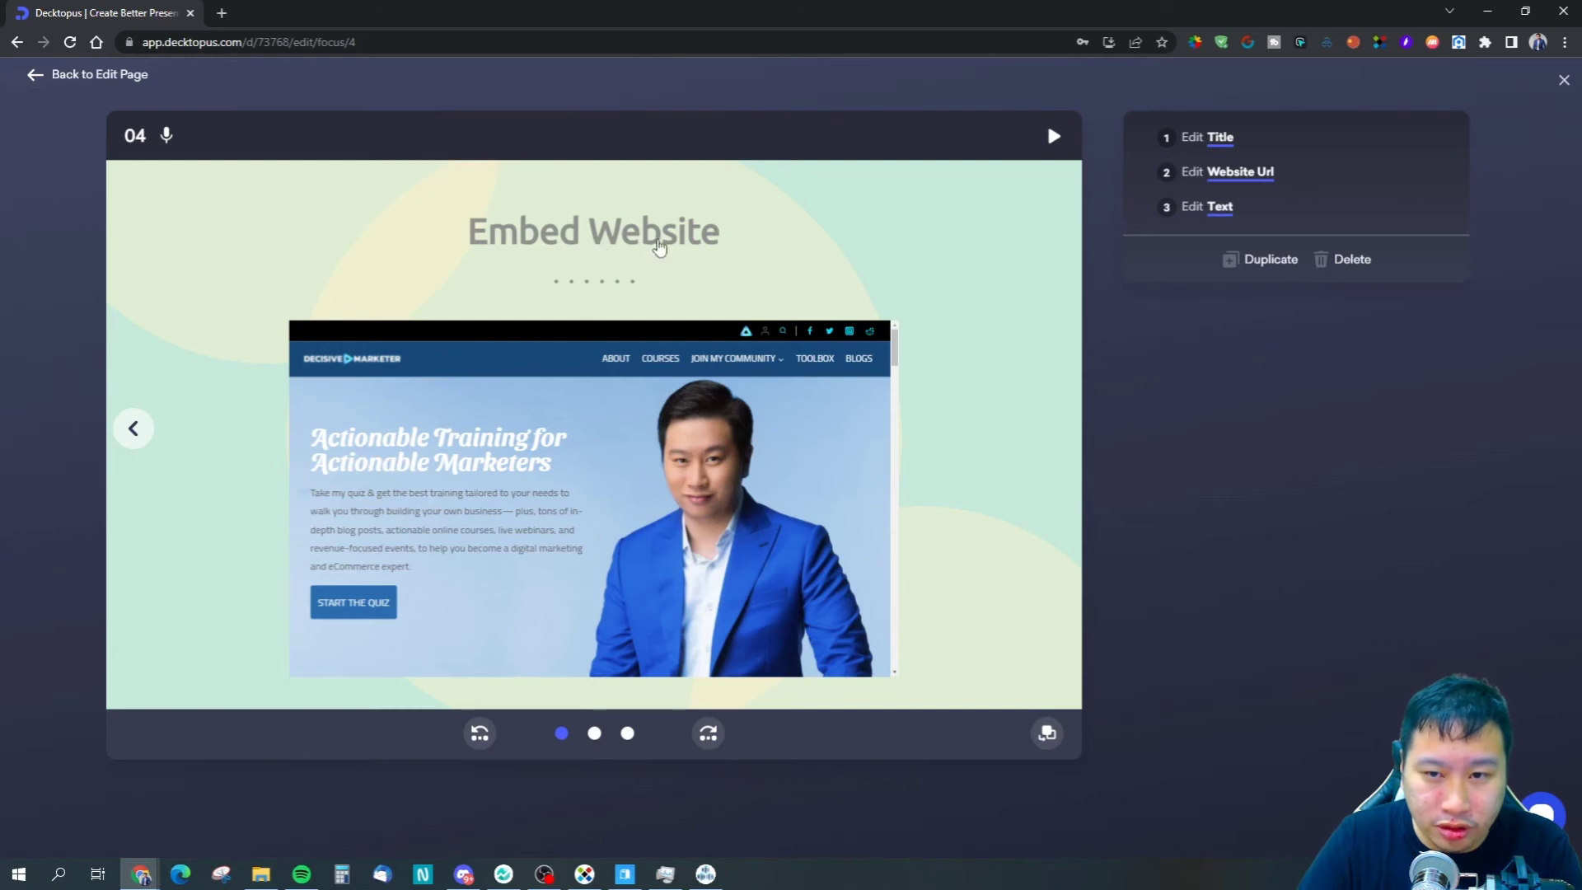
pyautogui.click(593, 732)
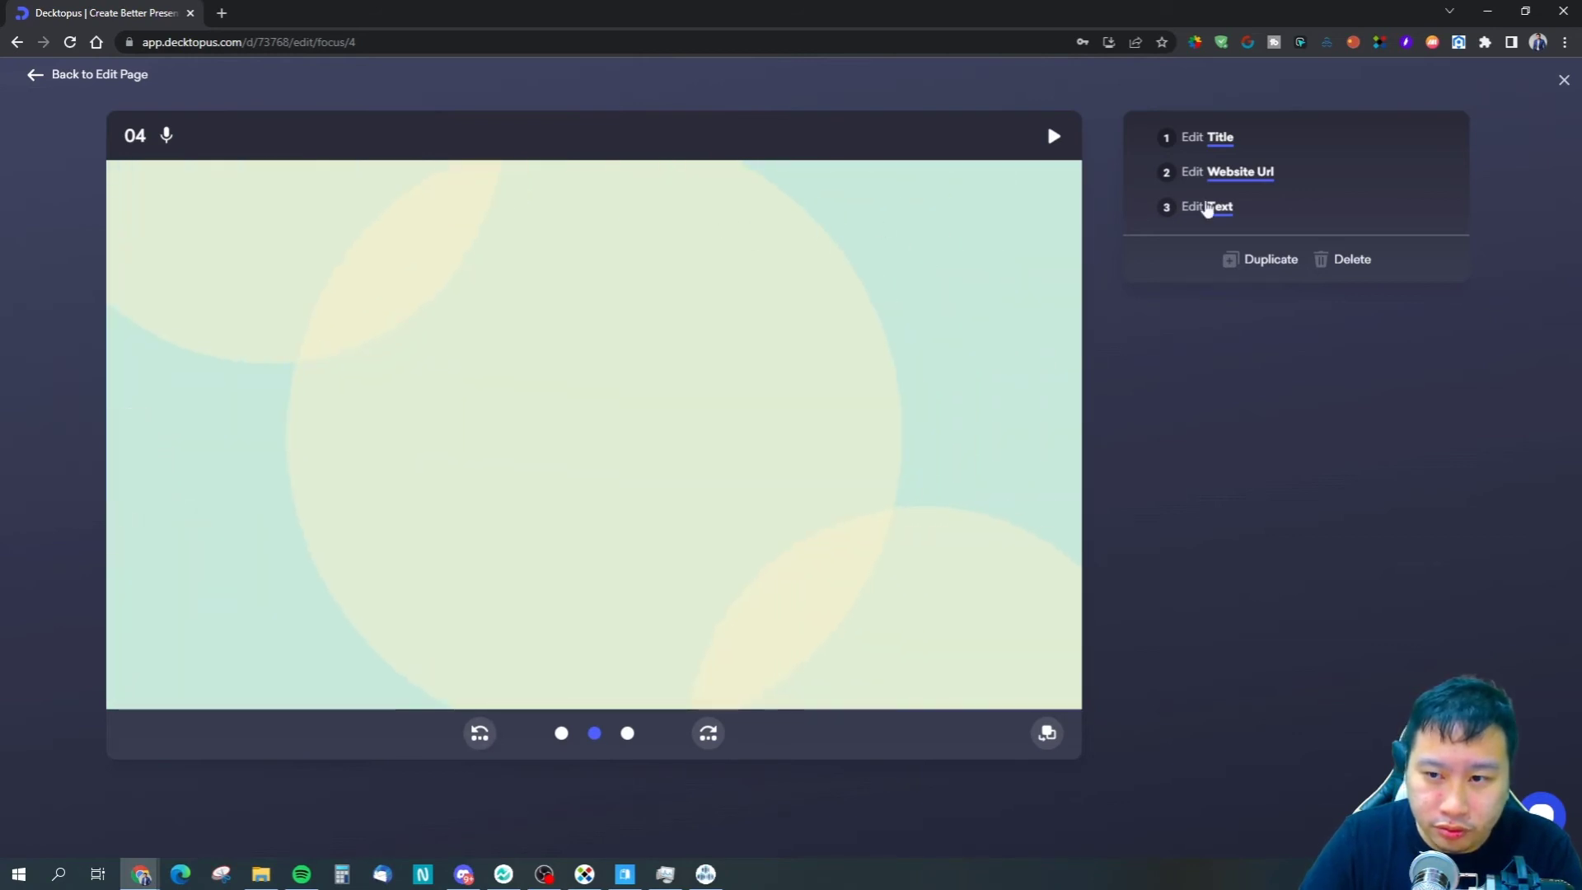
pyautogui.moveTo(1550, 99)
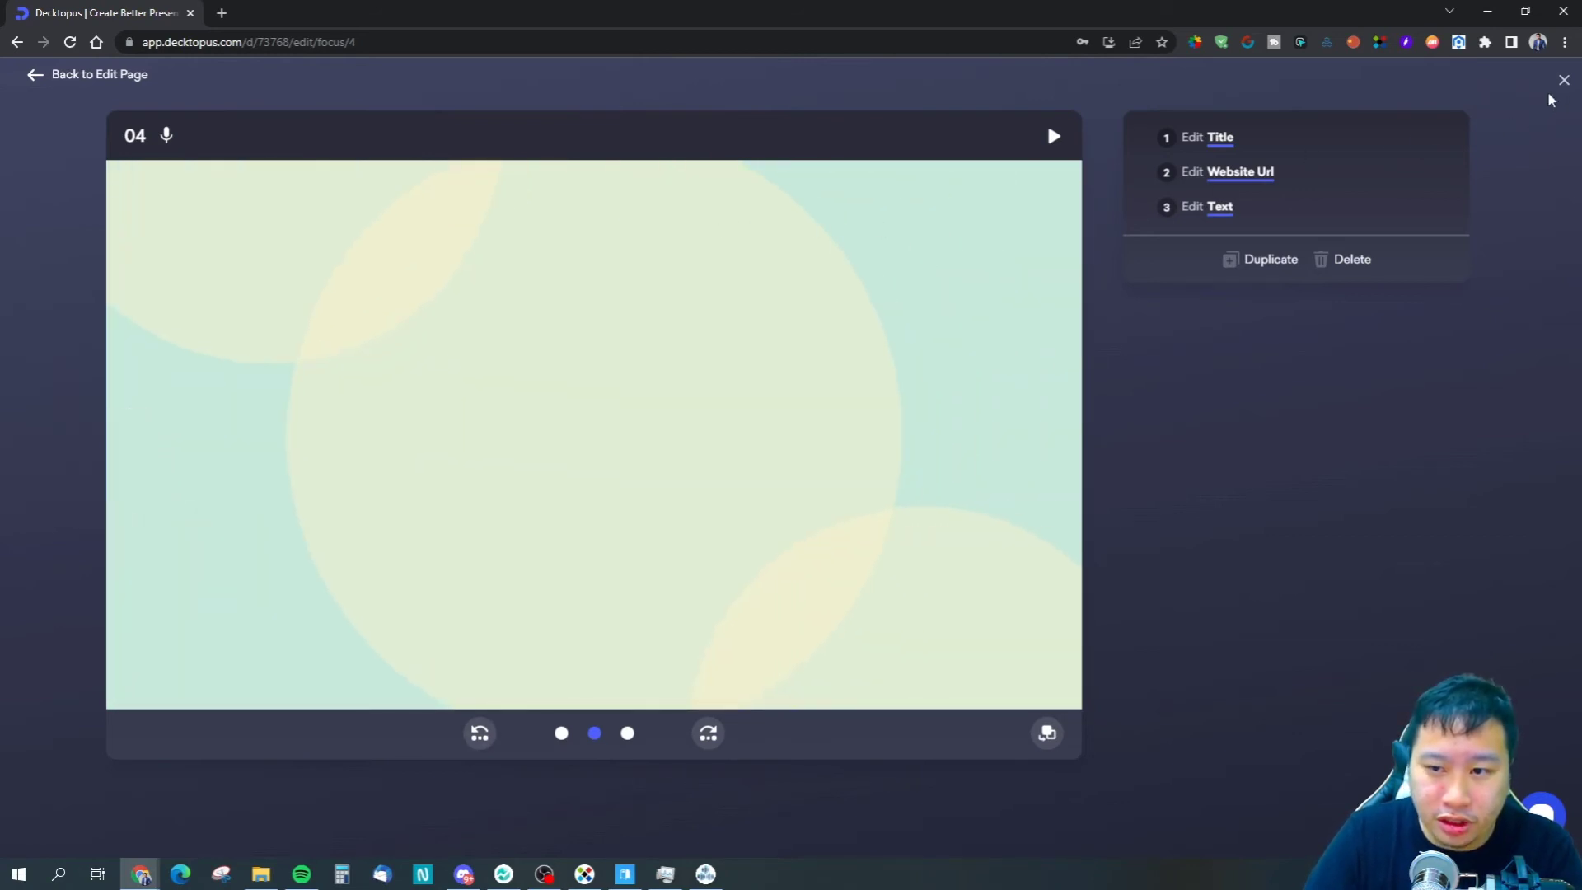
# Return to the four-slide deck overview and browse layouts without adding a slide.
pyautogui.click(99, 73)
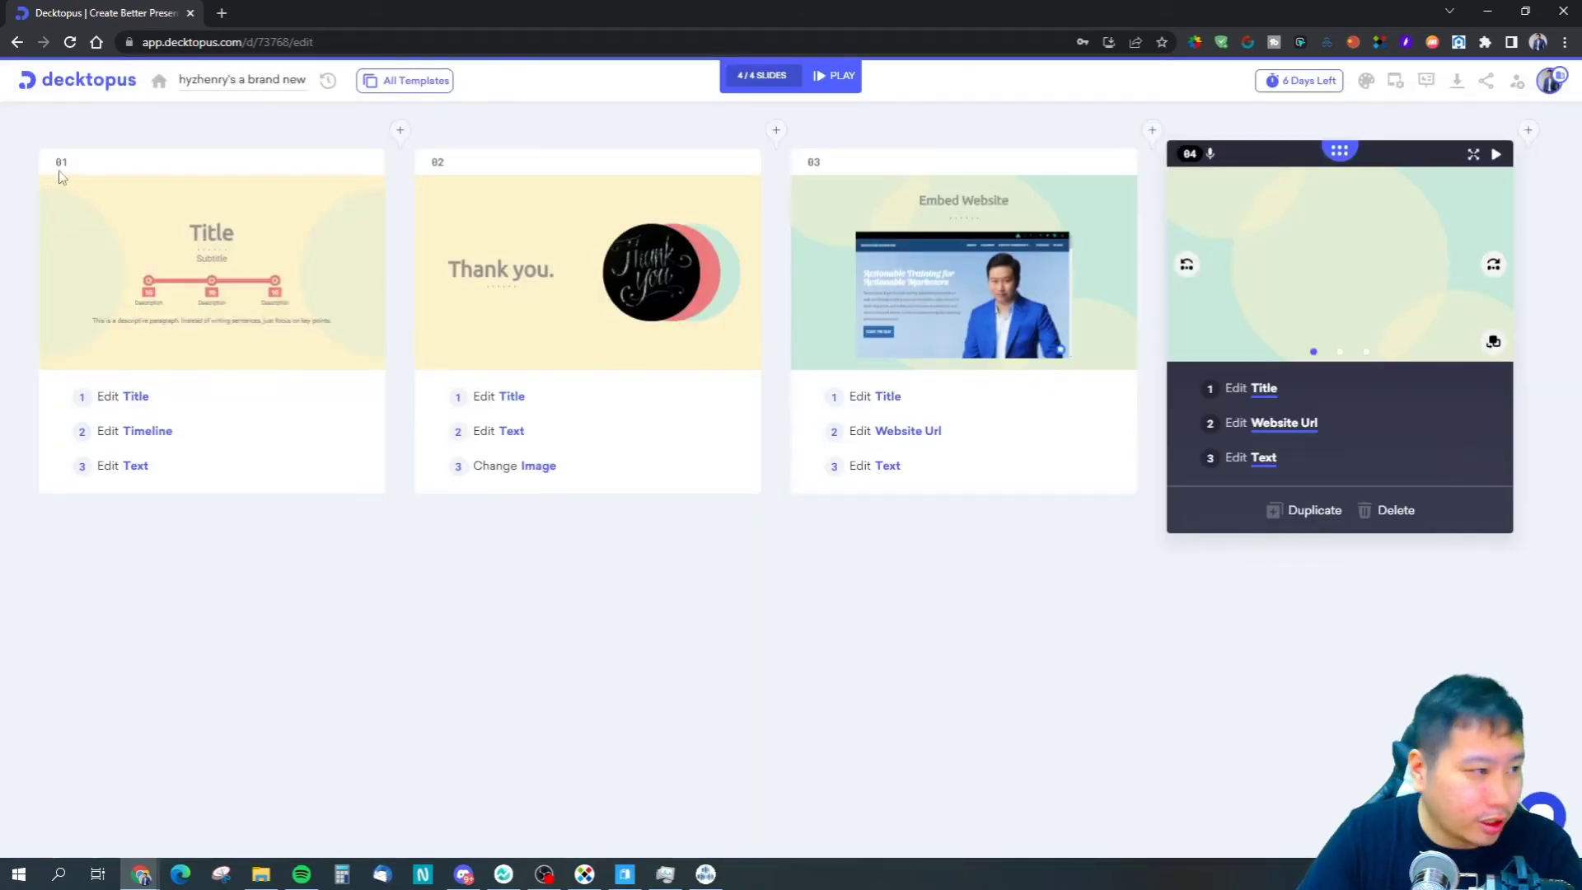
pyautogui.click(1498, 153)
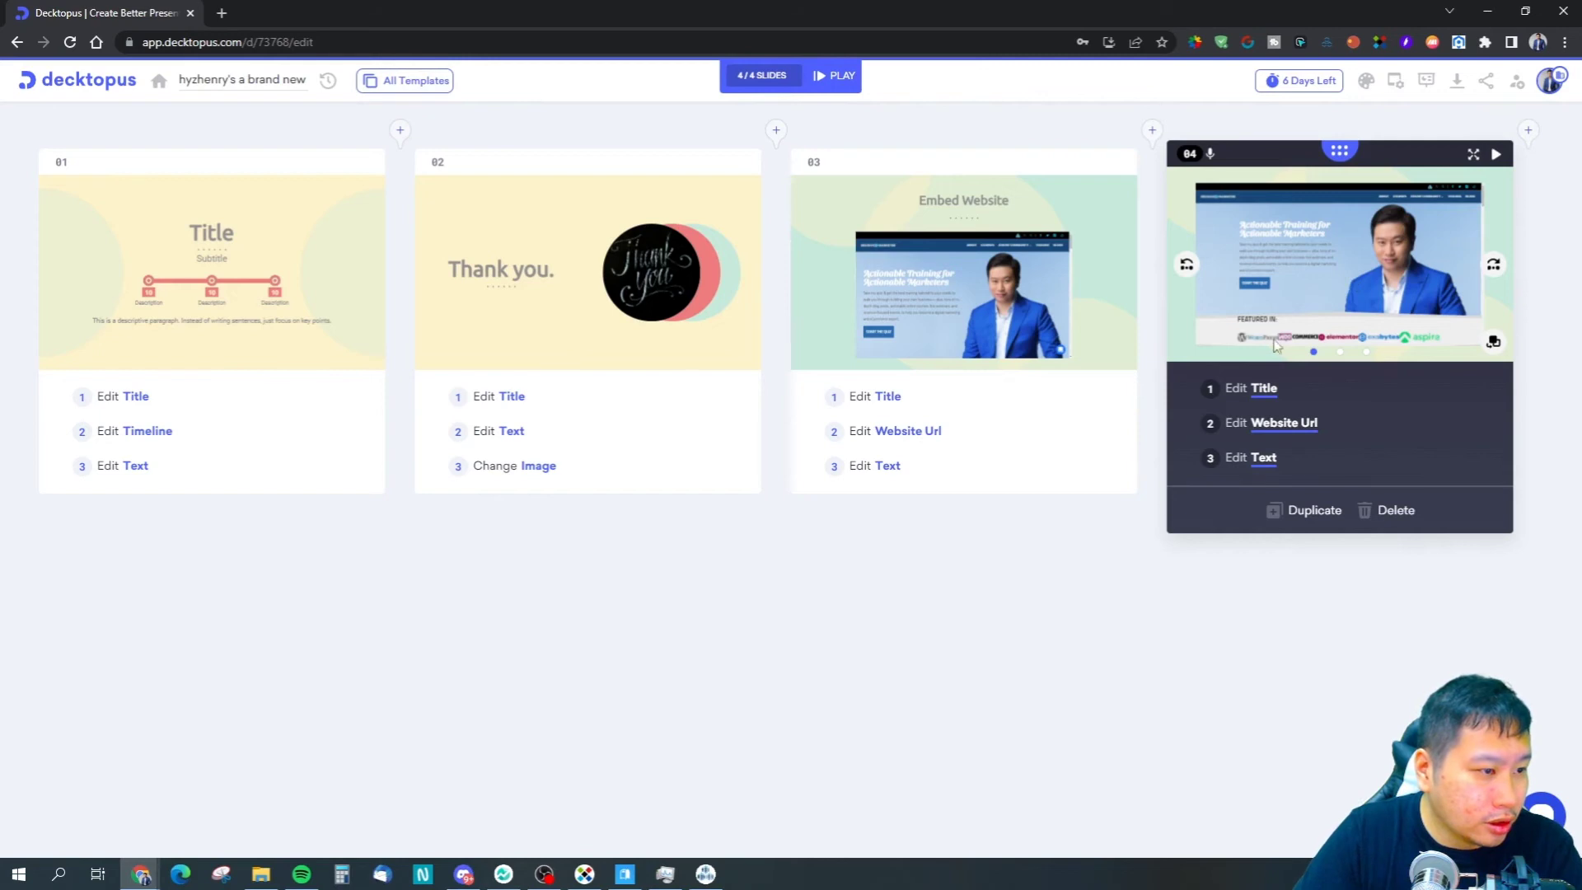
pyautogui.moveTo(1240, 121)
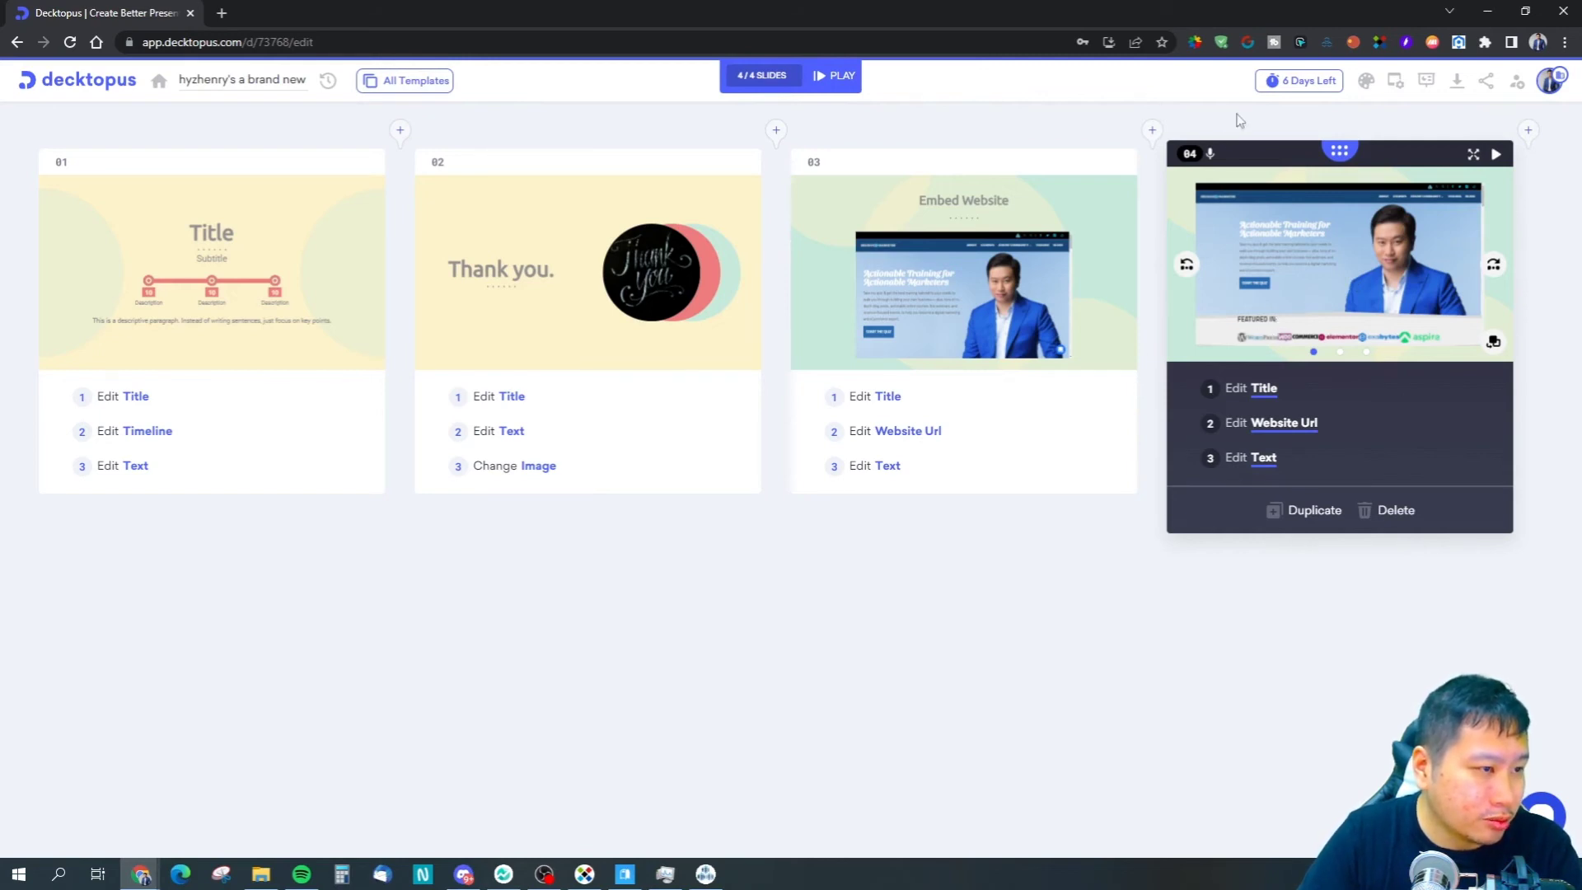
pyautogui.moveTo(1527, 130)
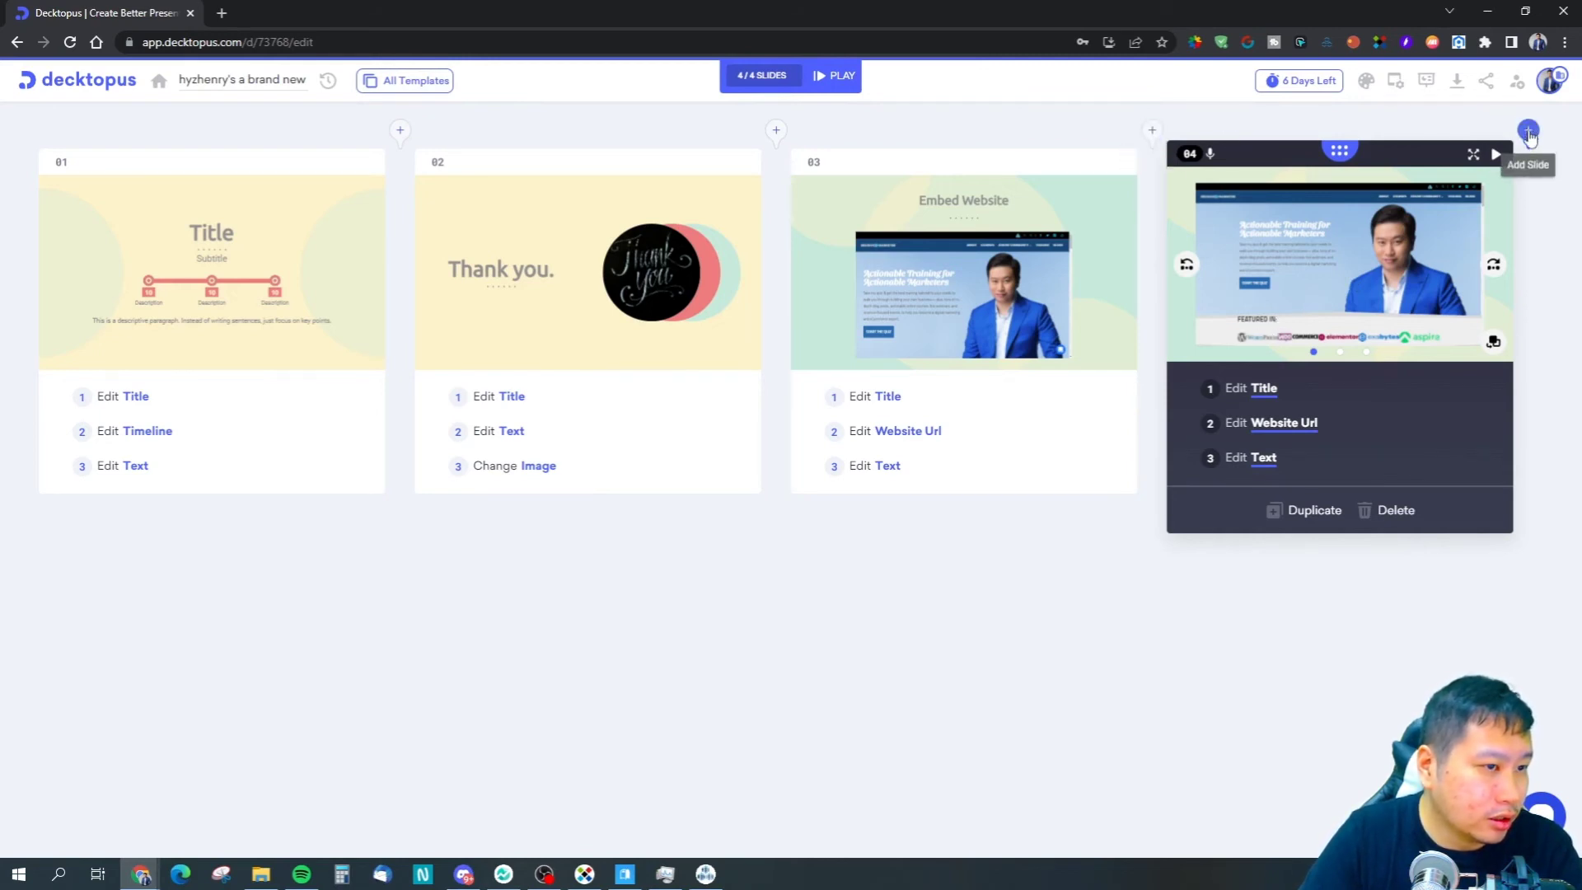
pyautogui.click(1527, 131)
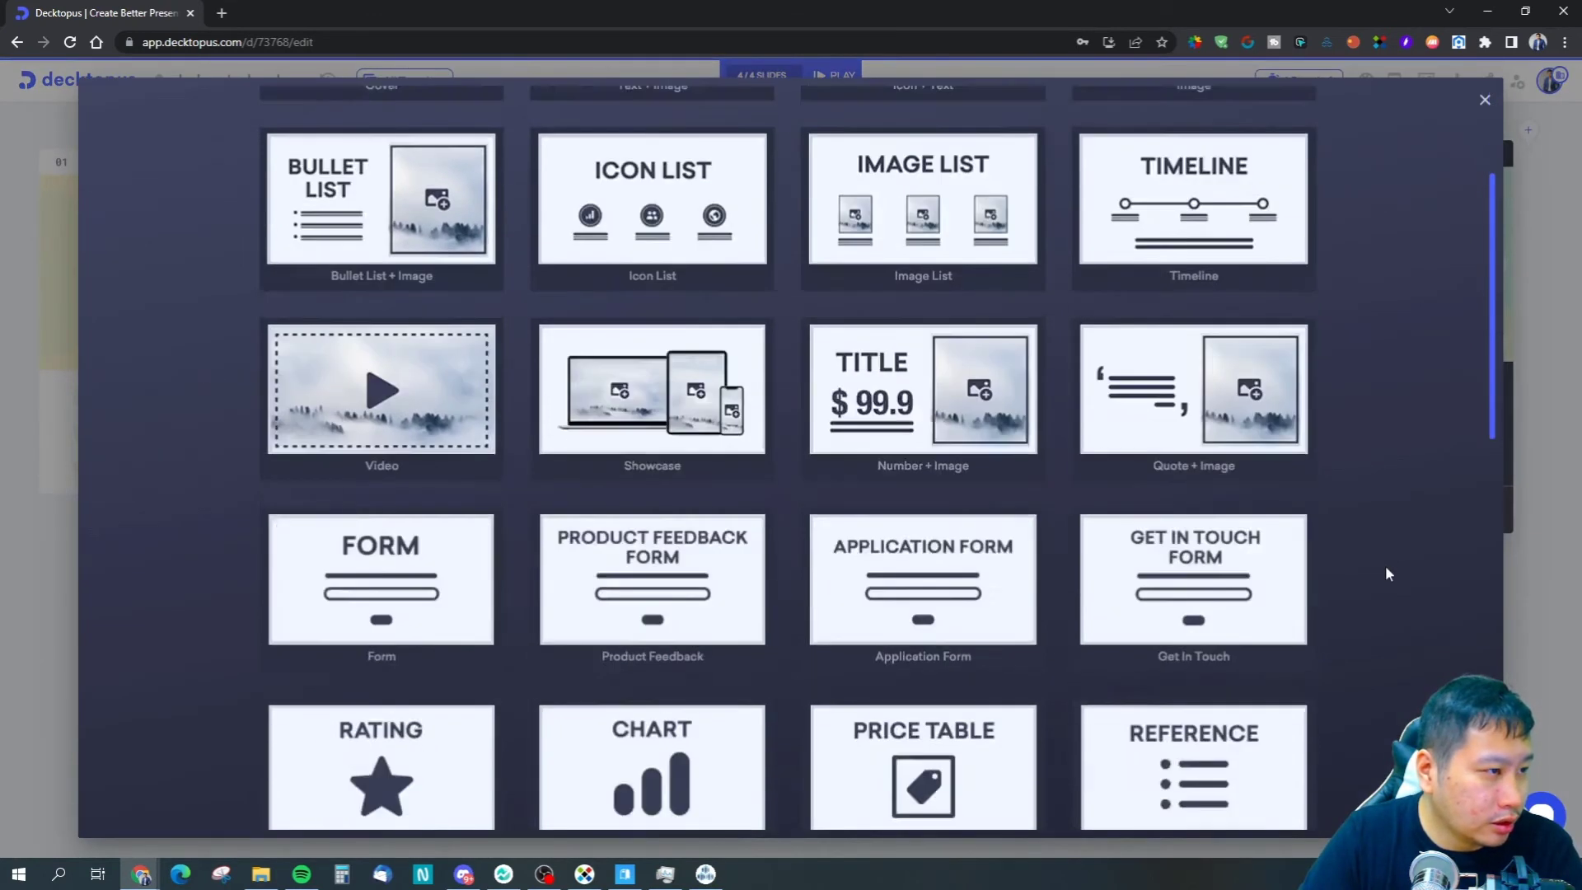
pyautogui.scroll(-3)
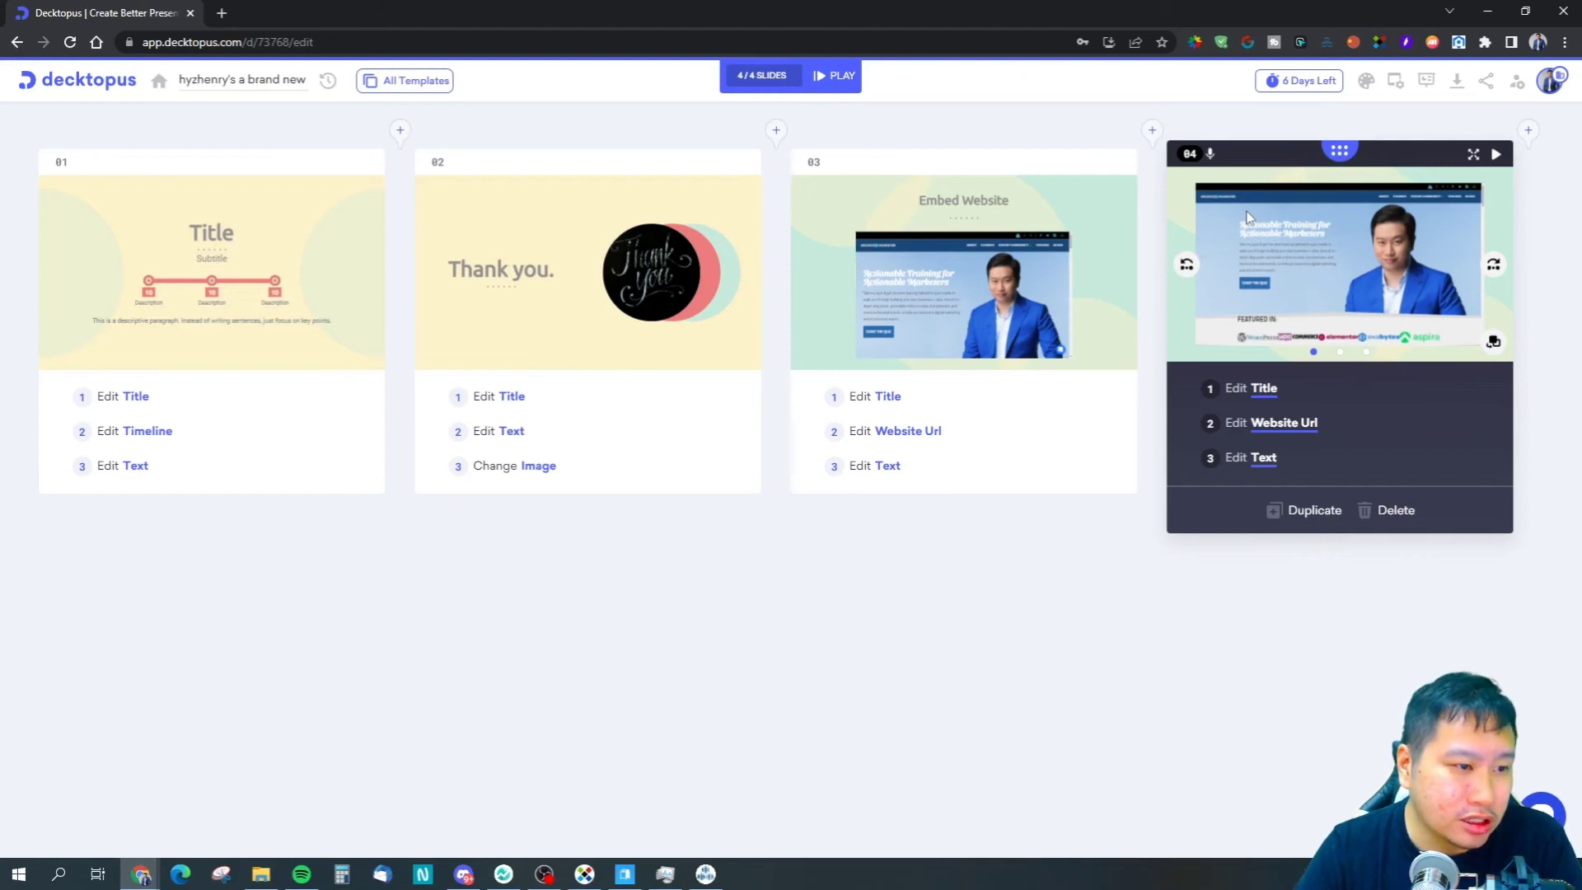
pyautogui.moveTo(1278, 18)
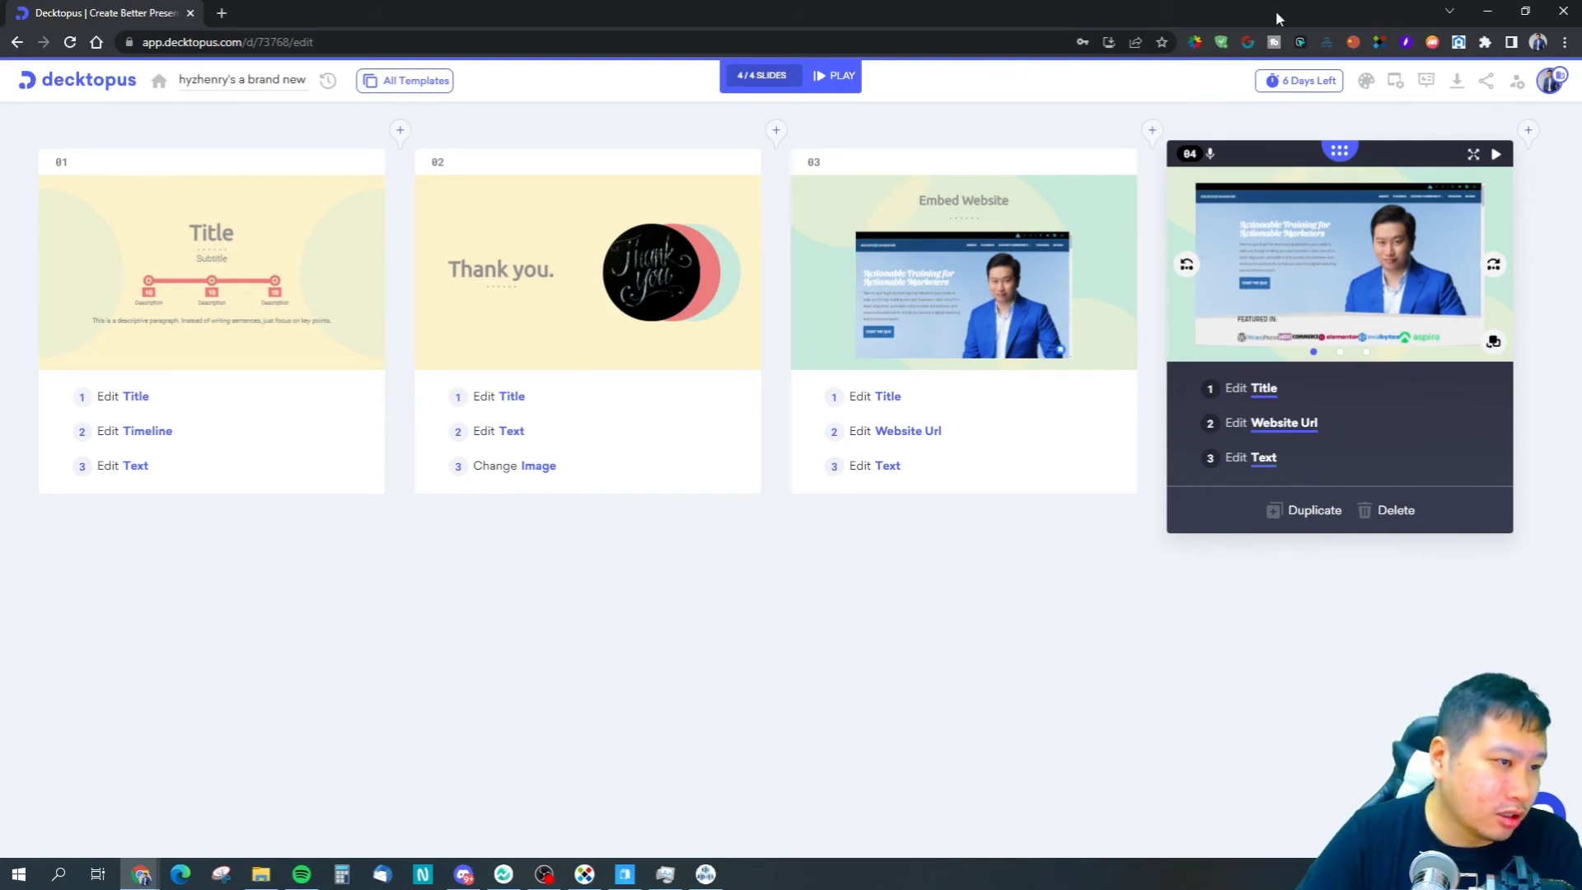
# Apply the purple-and-navy colour palette to the deck, then open slide 04's paragraph text.
pyautogui.click(1366, 81)
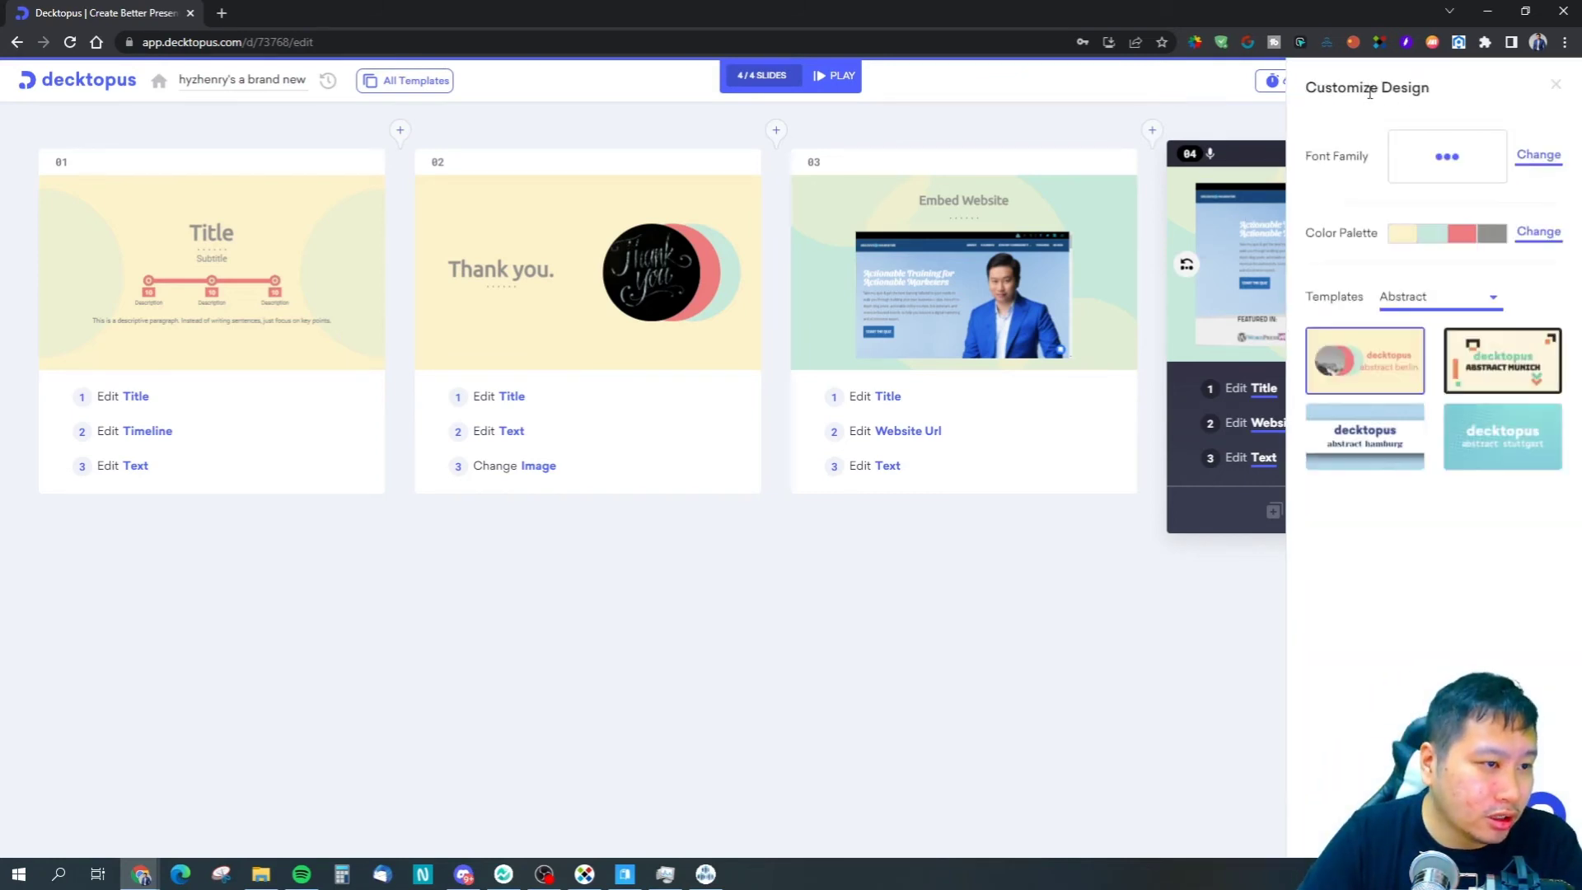
pyautogui.click(1538, 231)
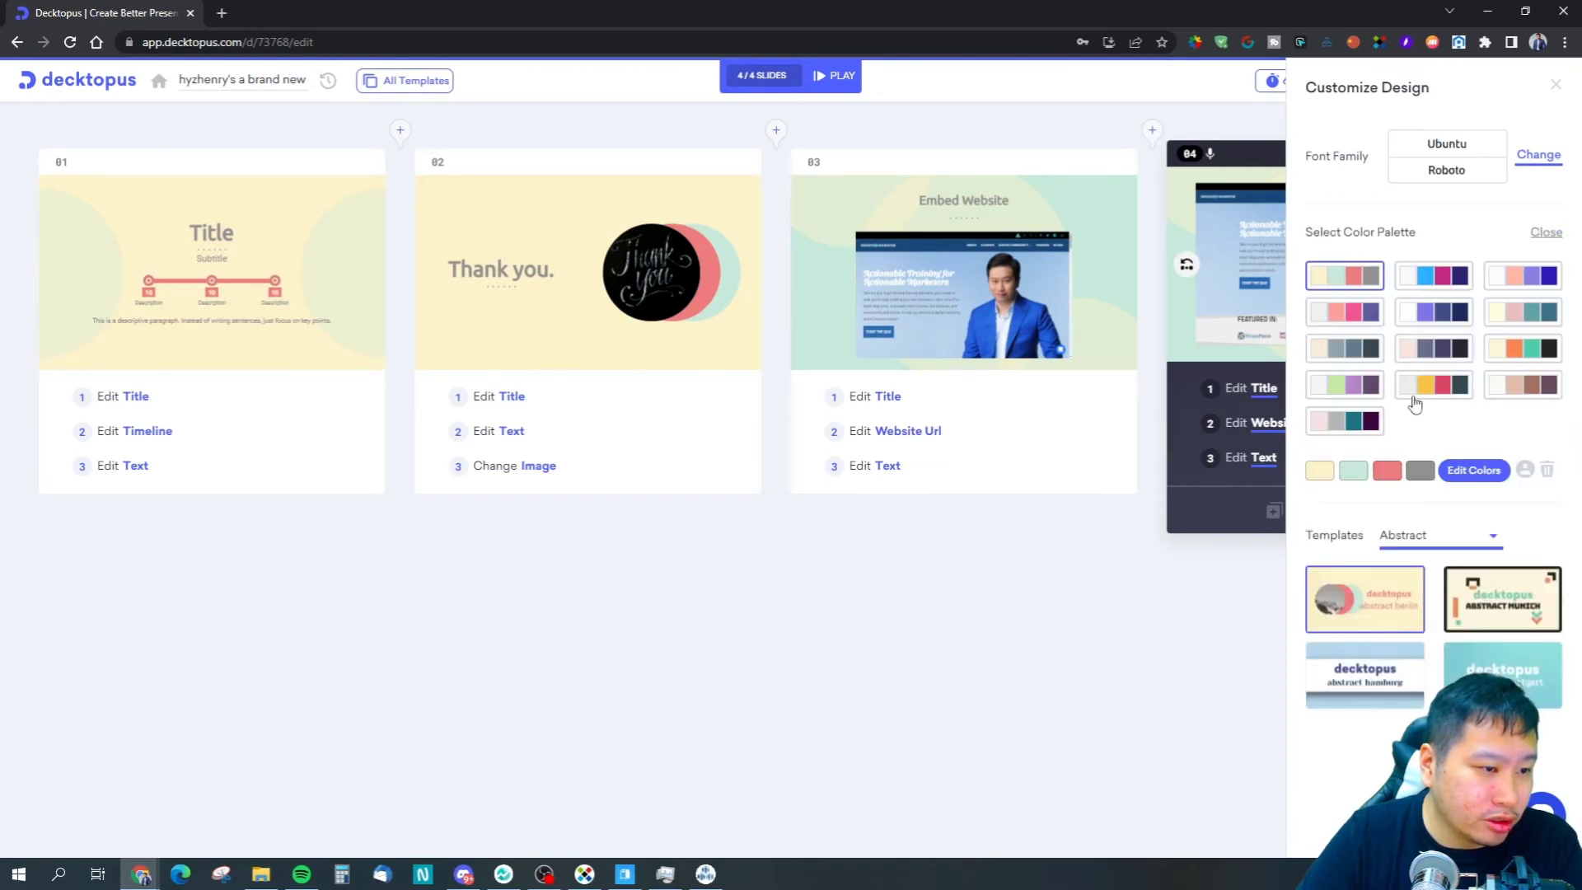
pyautogui.click(1433, 311)
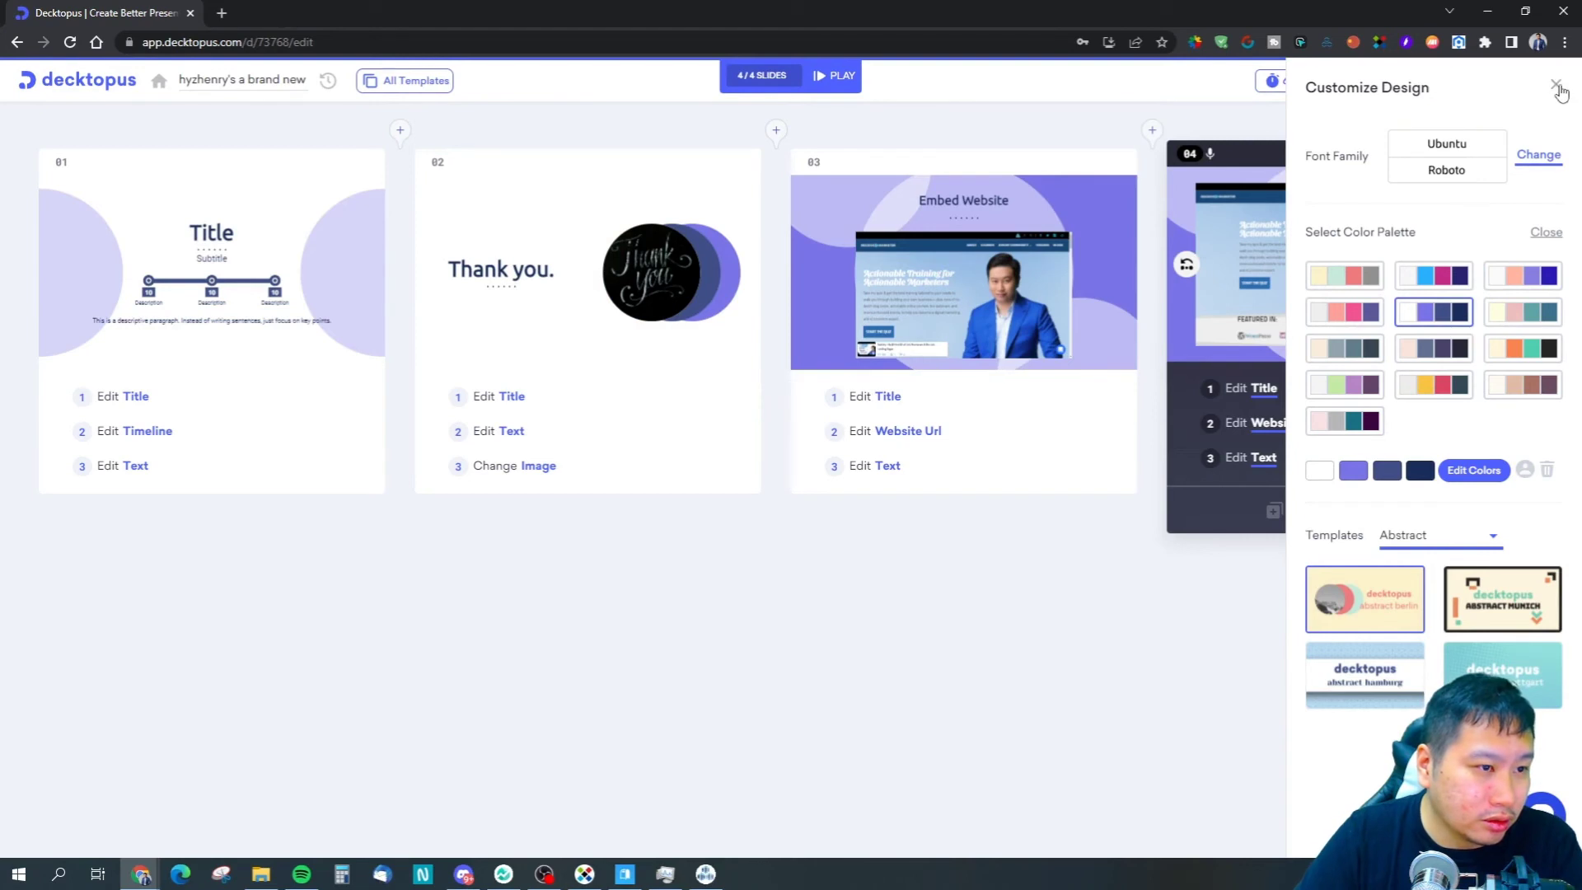
pyautogui.click(1557, 88)
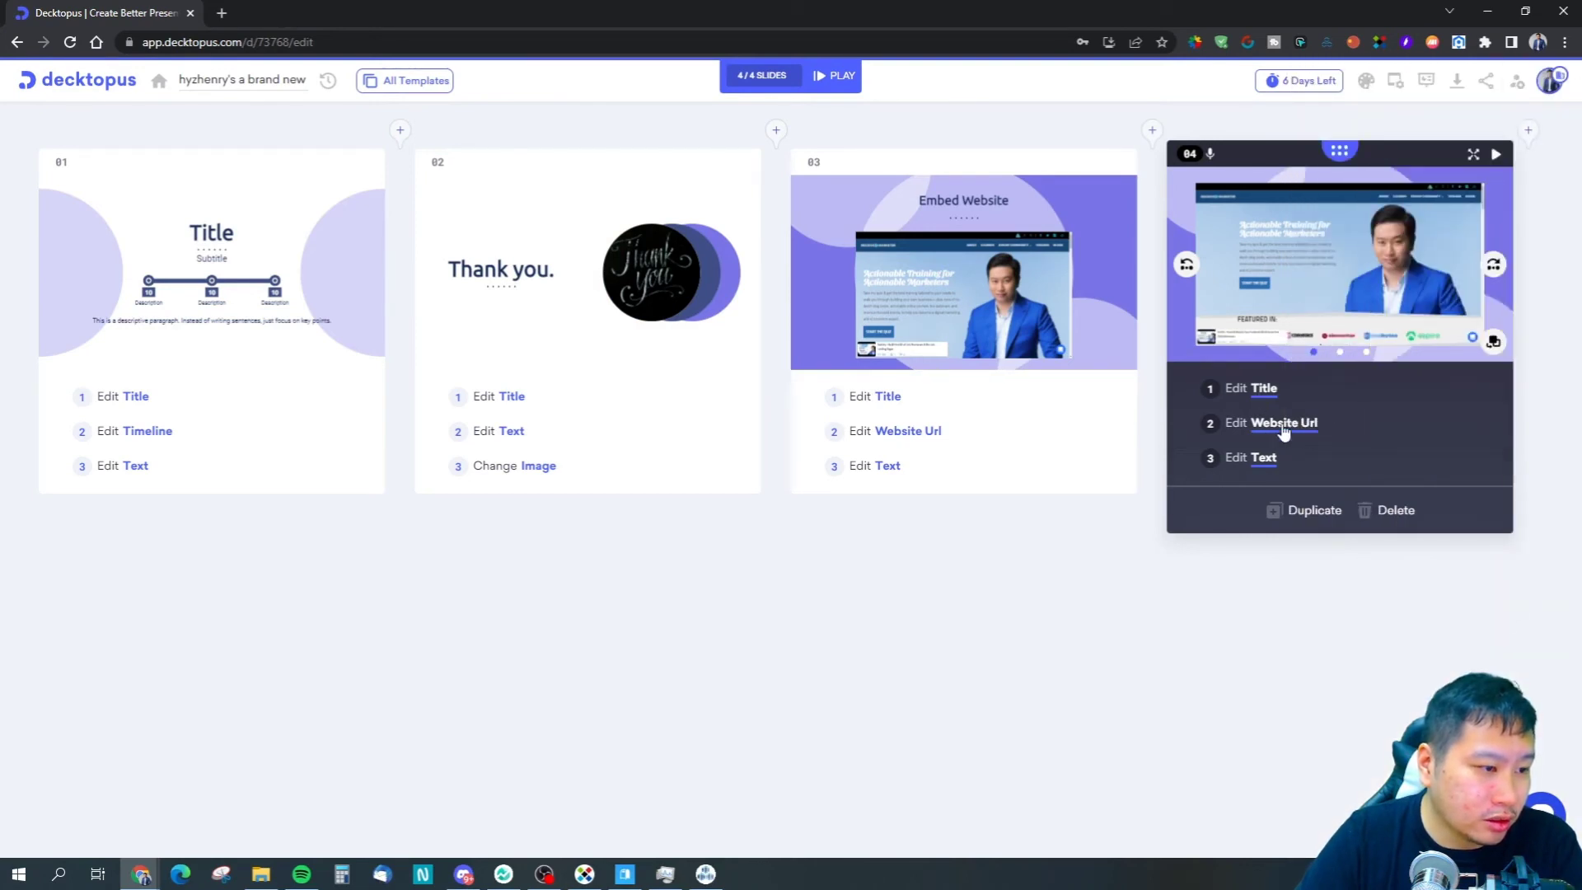
pyautogui.click(1250, 457)
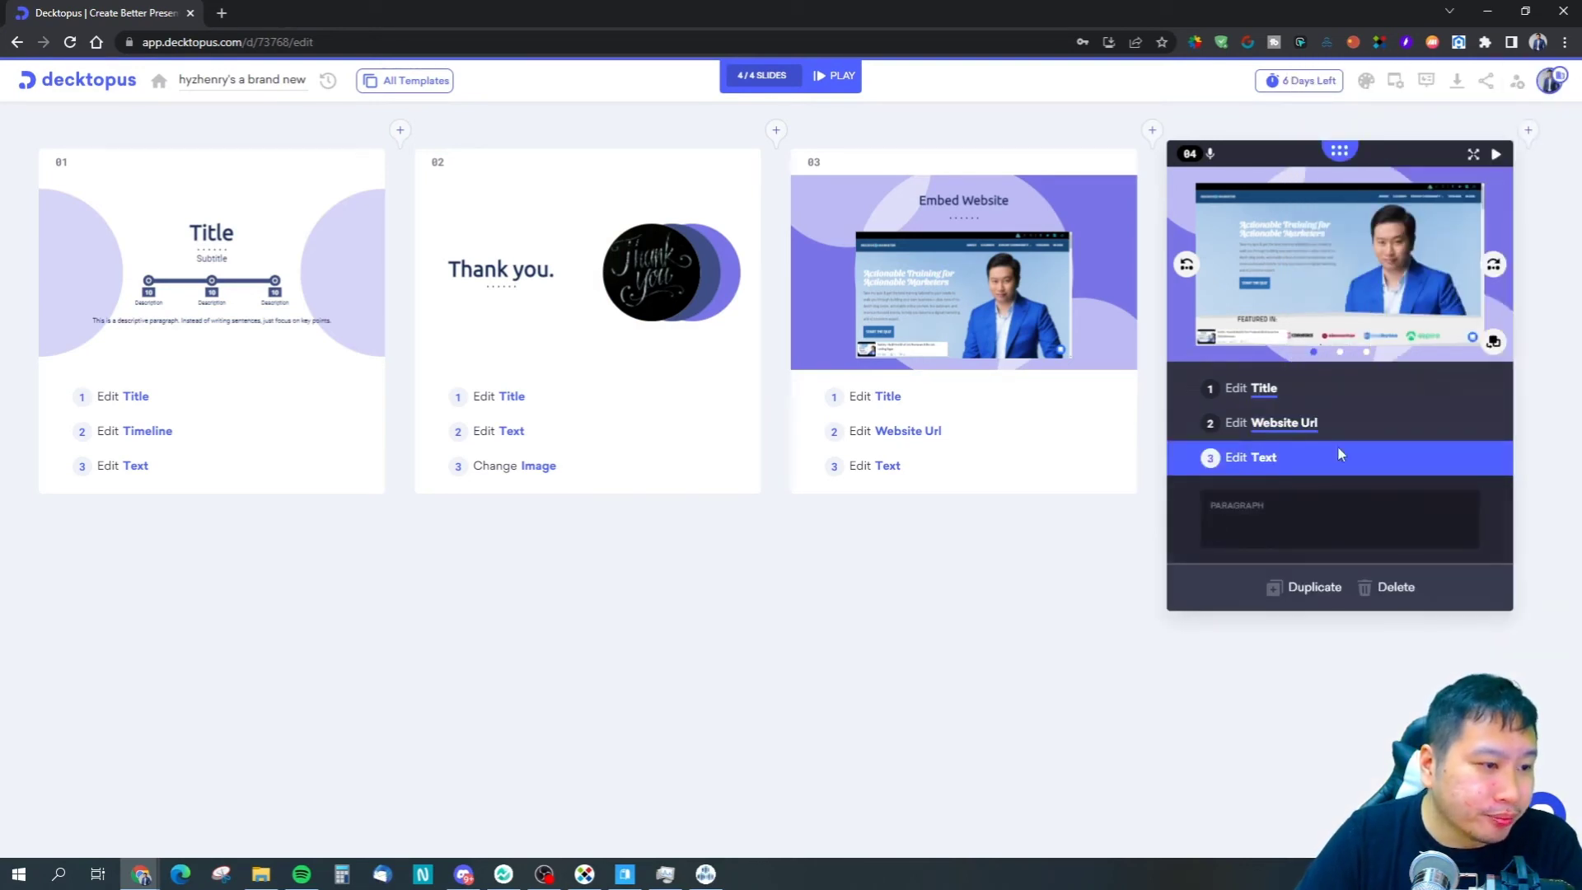
pyautogui.moveTo(1528, 194)
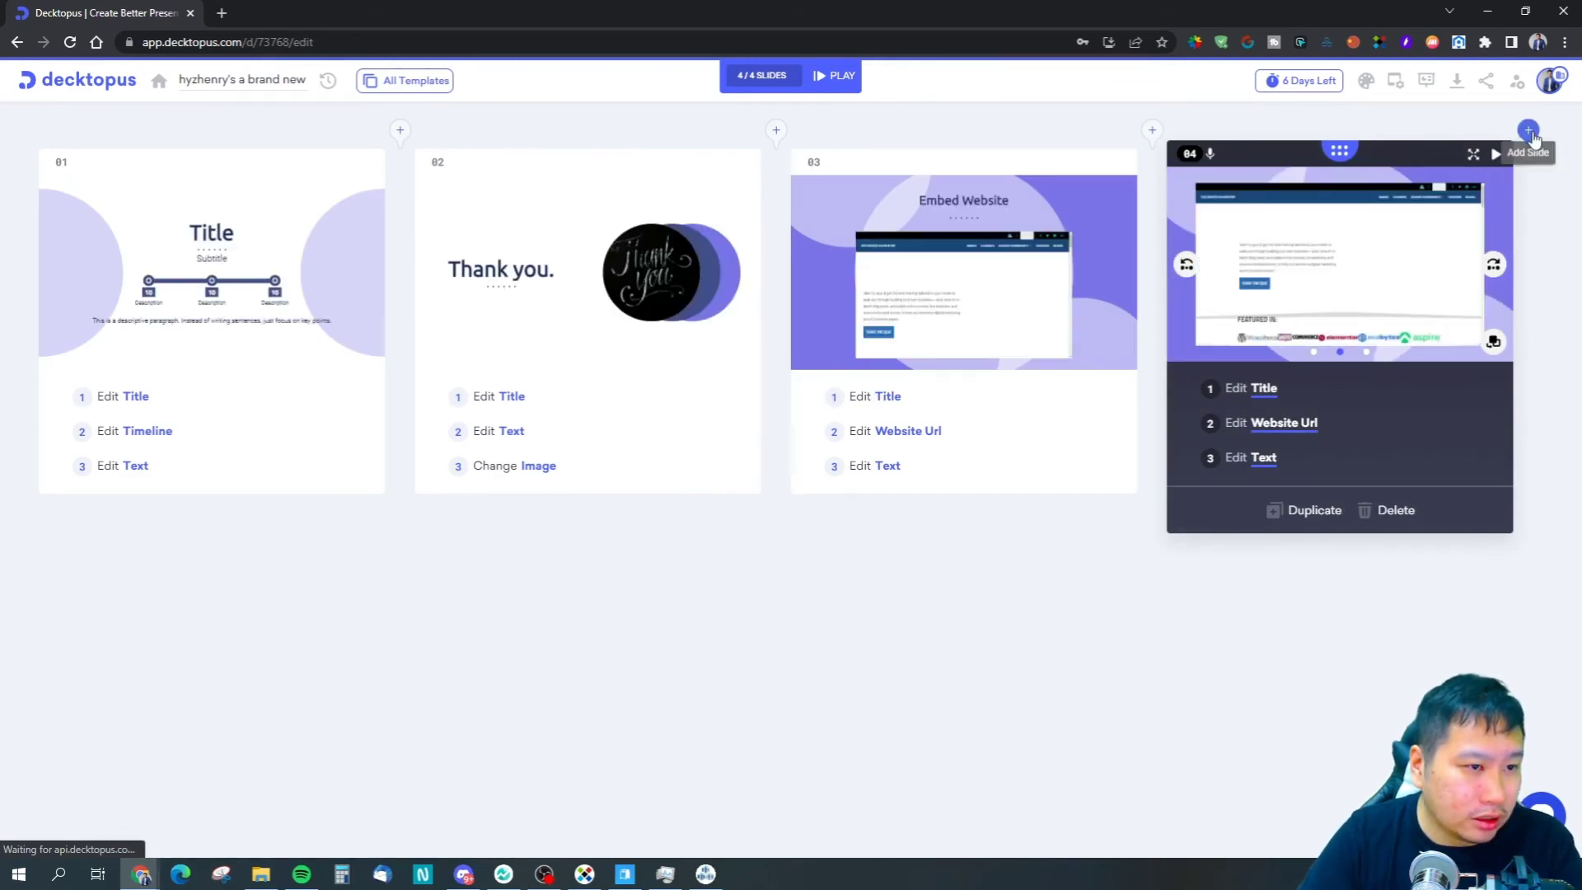
# Add a fifth slide with the mountain Image layout and open its image settings.
pyautogui.click(1528, 131)
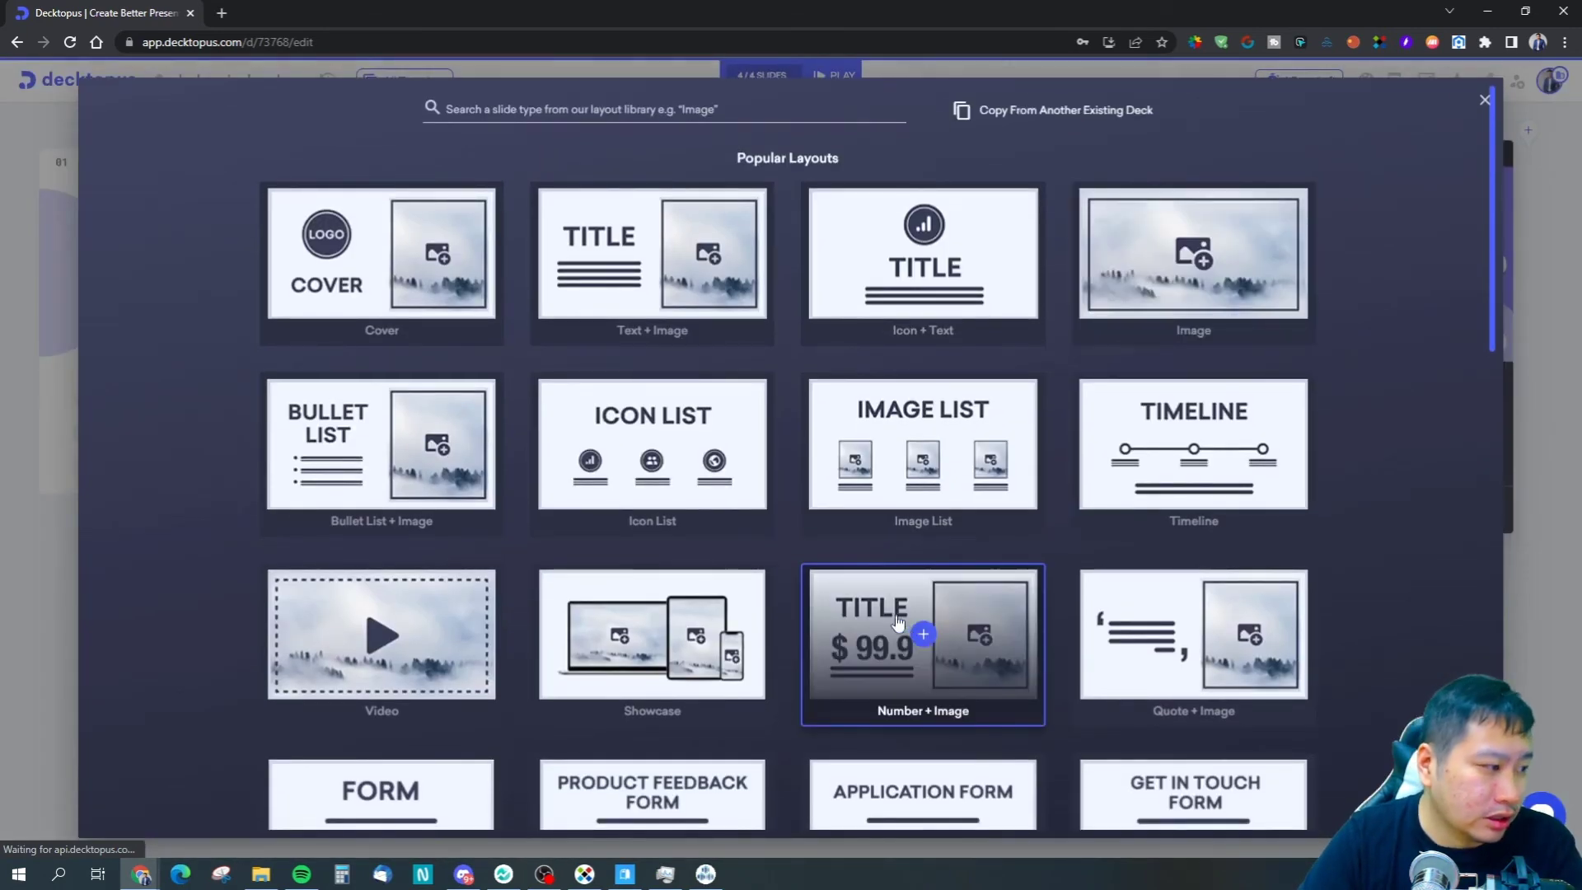
pyautogui.scroll(-3)
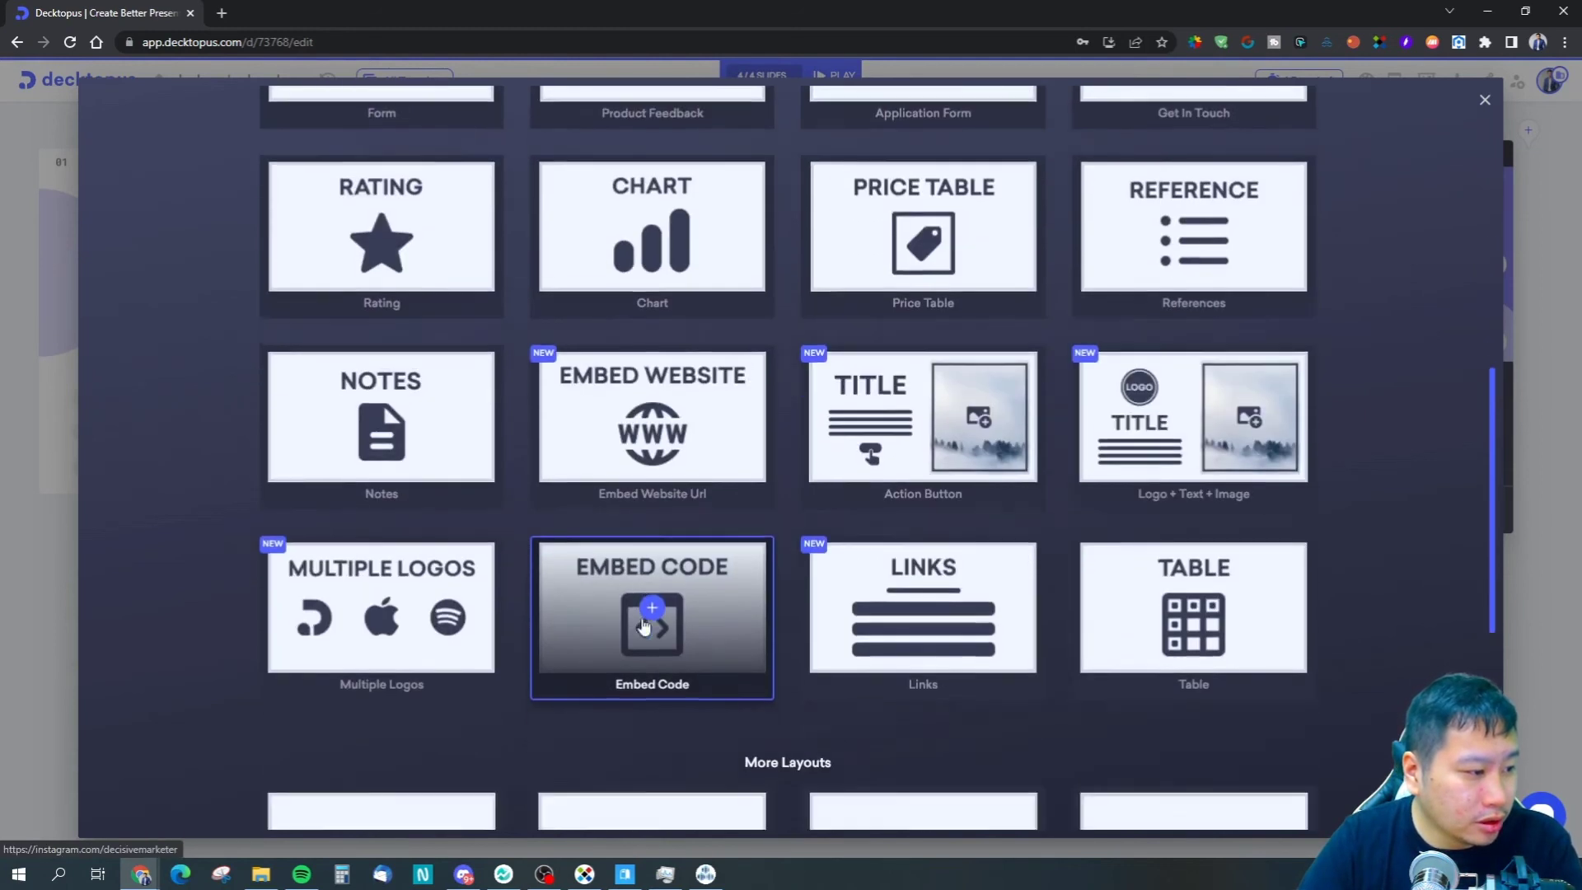
pyautogui.scroll(-3)
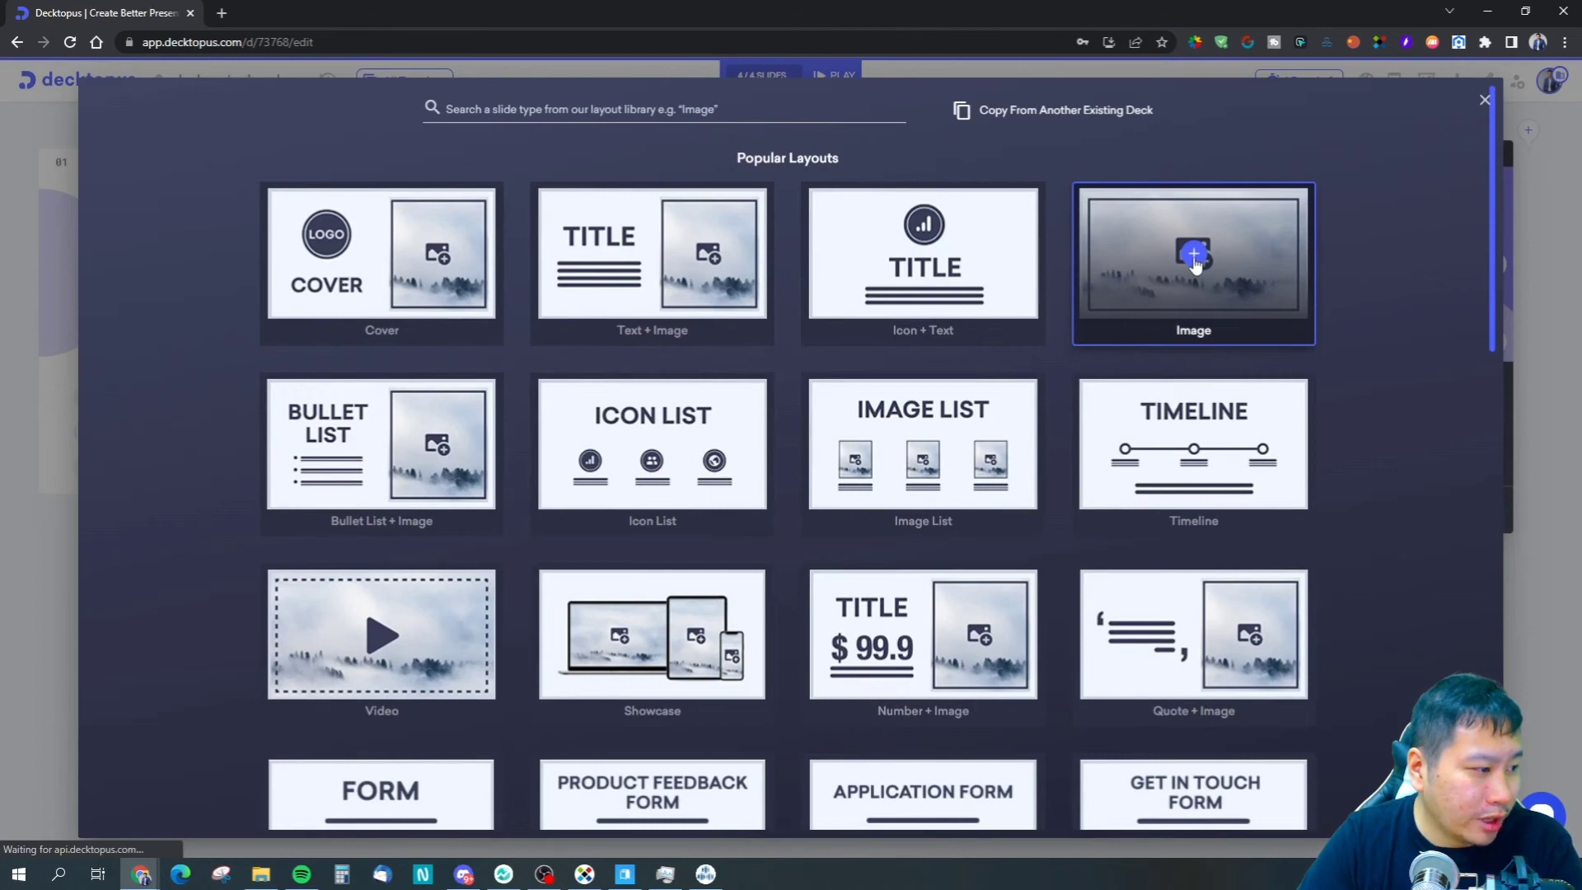
pyautogui.moveTo(1196, 171)
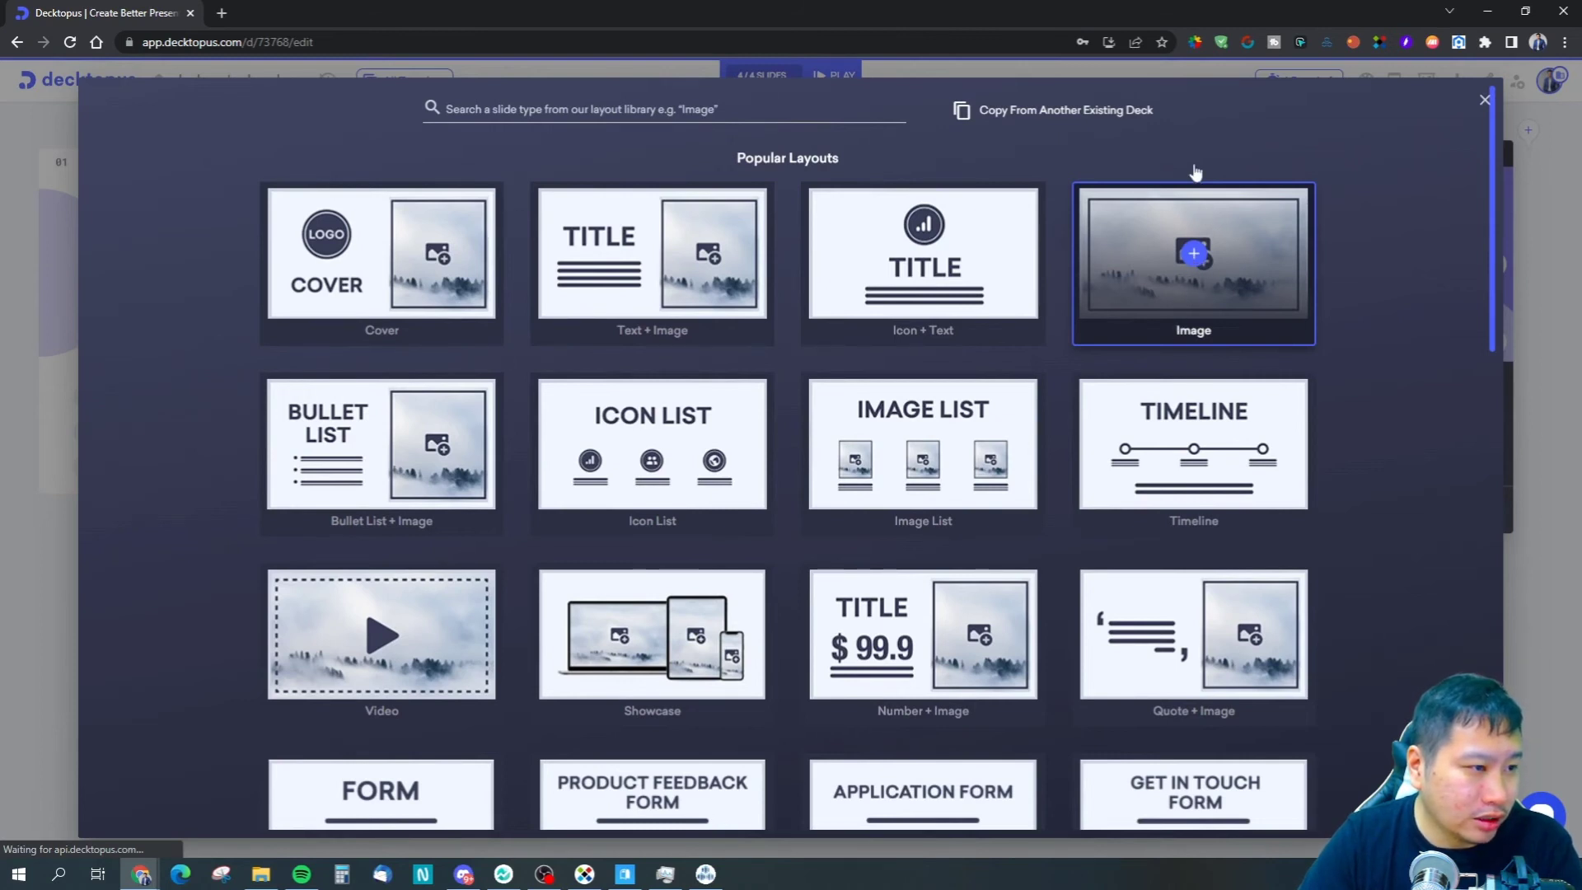
pyautogui.click(1484, 100)
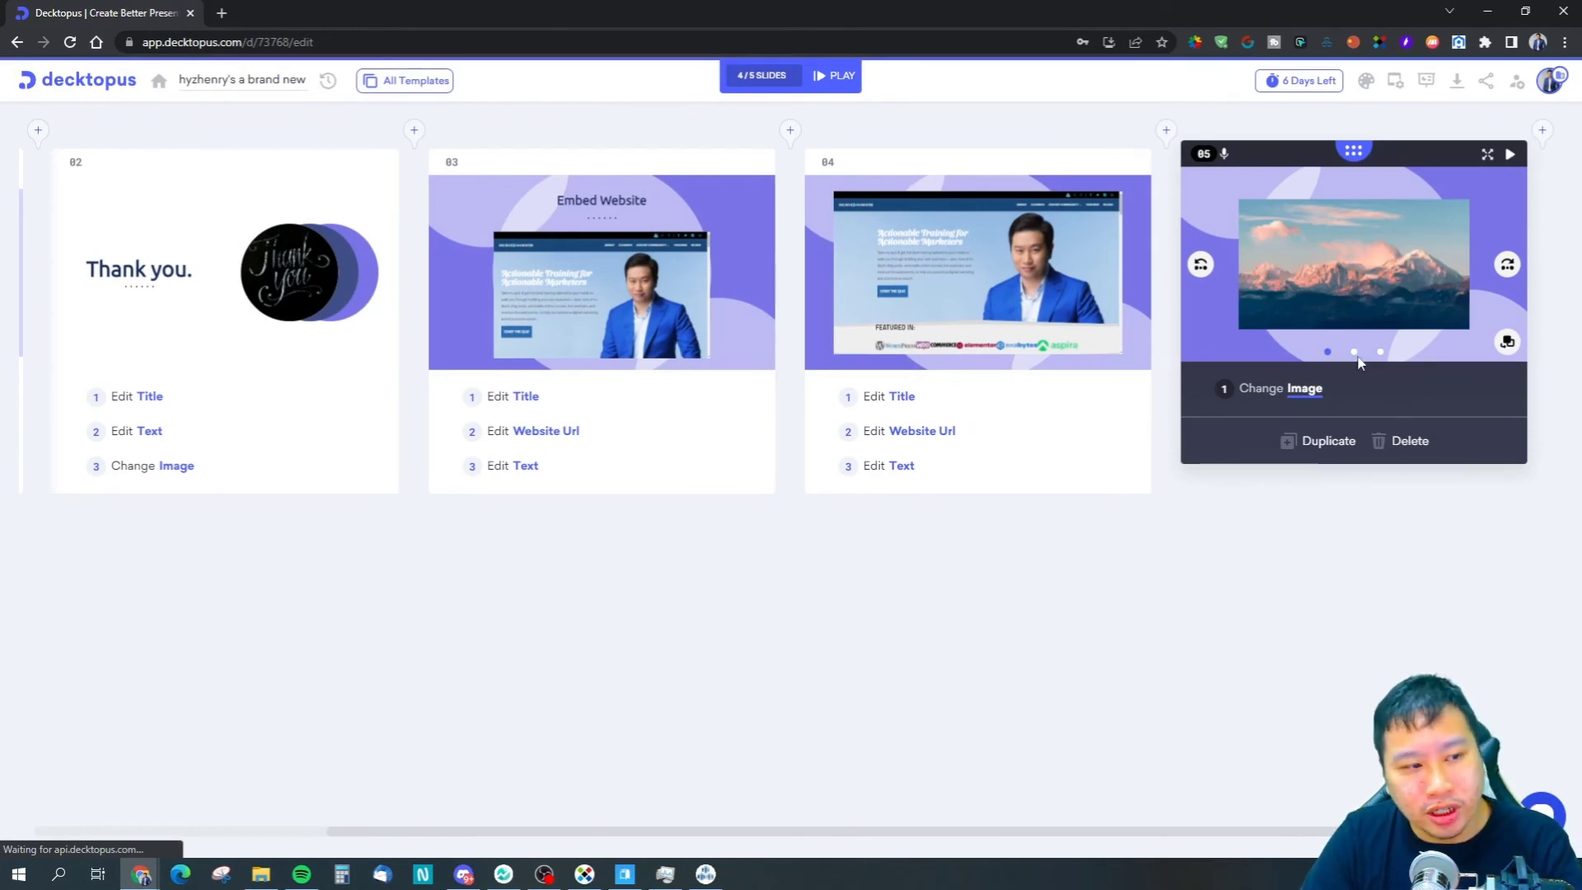
pyautogui.moveTo(1385, 355)
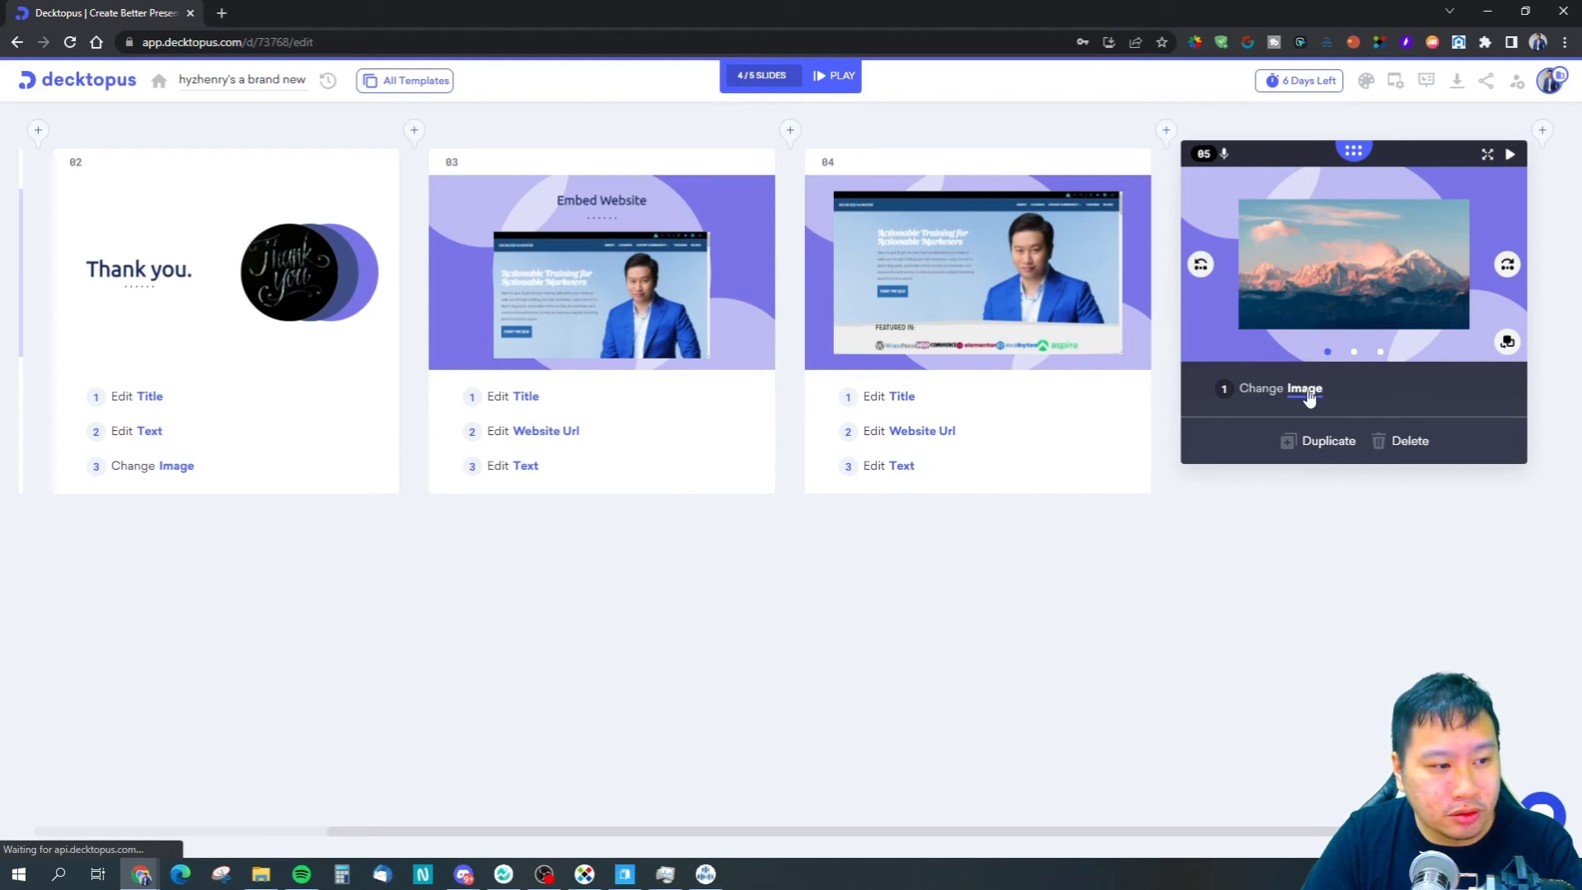
pyautogui.click(1281, 388)
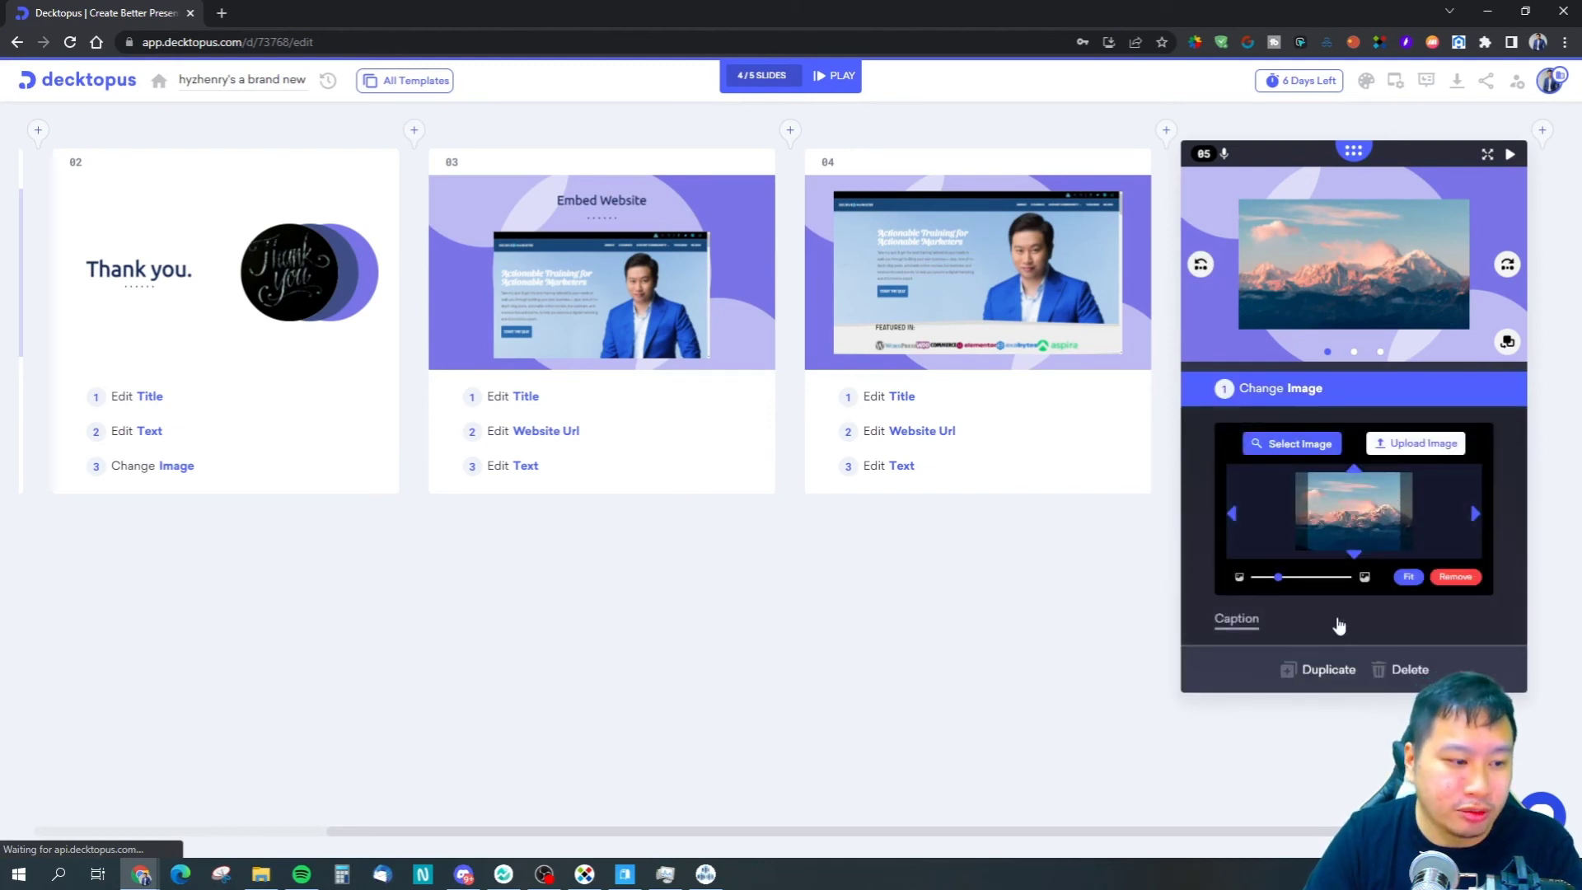